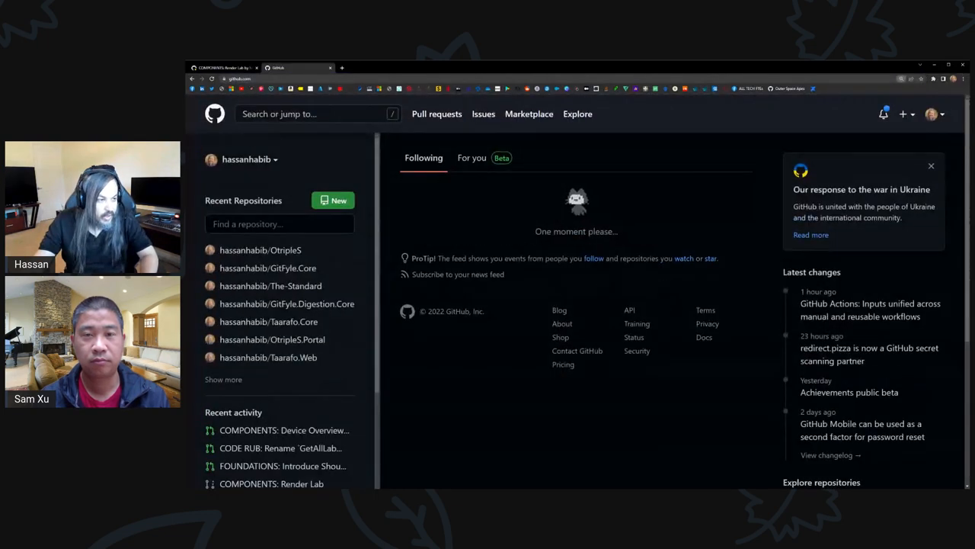
Filter recent repositories by 'OData' and open OData/OData.Neo.
{"action": "type", "text": "OD"}
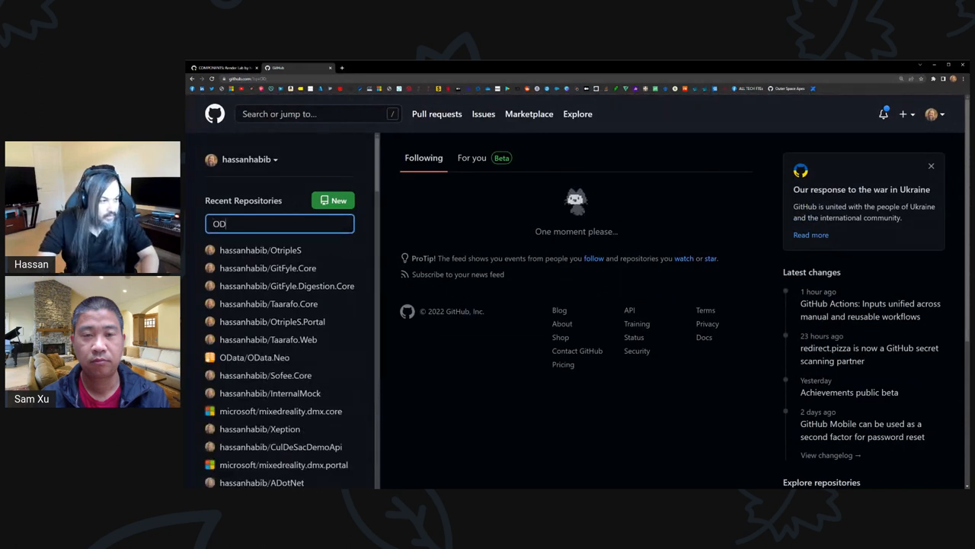
{"action": "type", "text": "ata"}
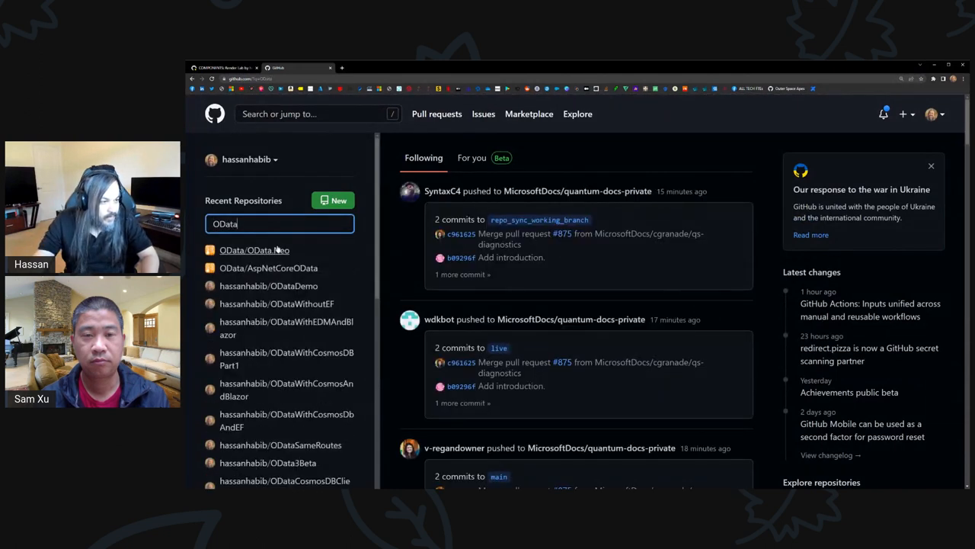
{"action": "left_click", "coordinate": [253, 250]}
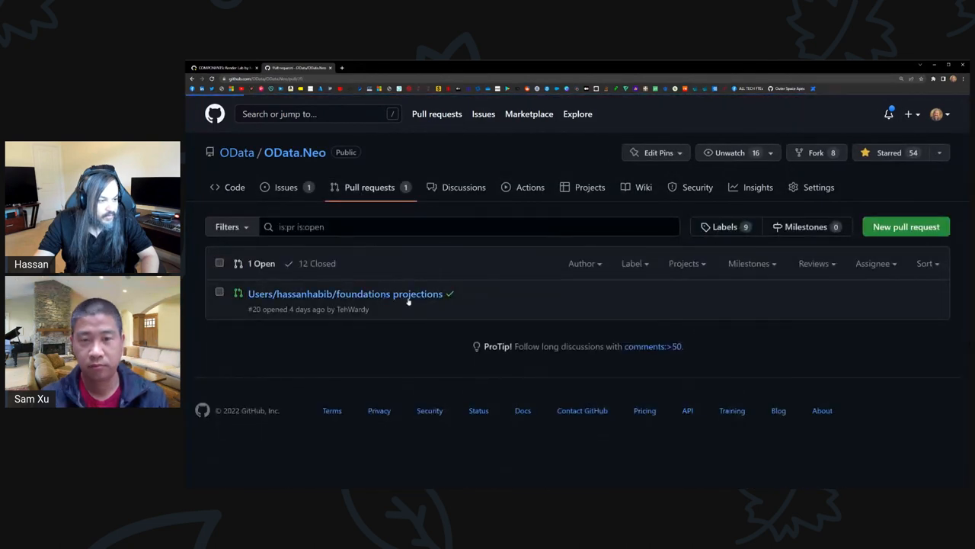
Retitle the foundations projections PR to 'CODE RUB: Rename `OToken` to `Token`' and save.
{"action": "left_click", "coordinate": [346, 292]}
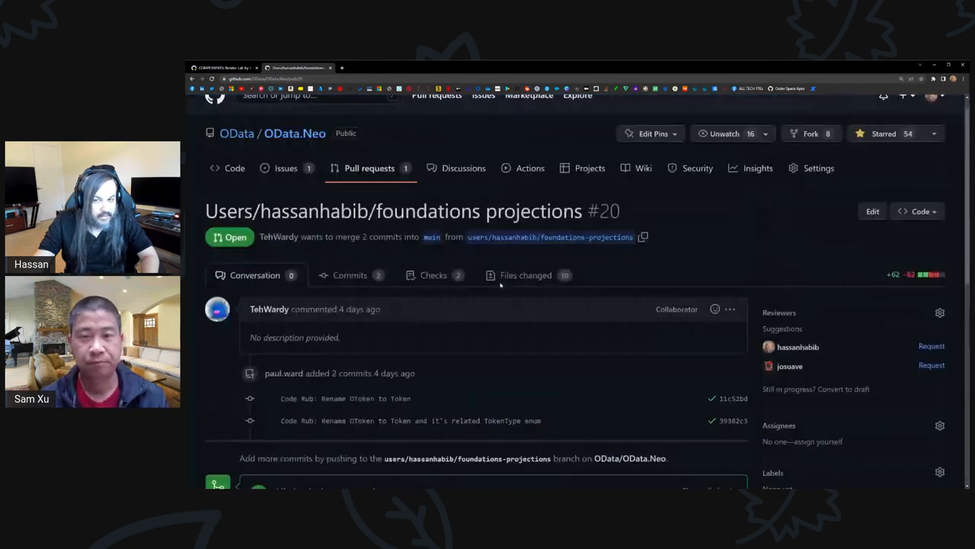
{"action": "left_click", "coordinate": [872, 211]}
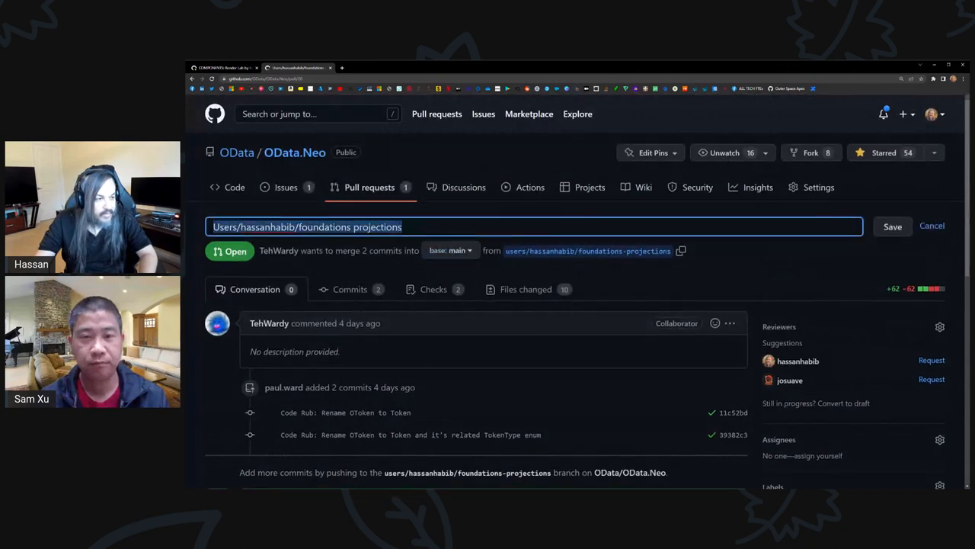
{"action": "type", "text": "CODE RUB"}
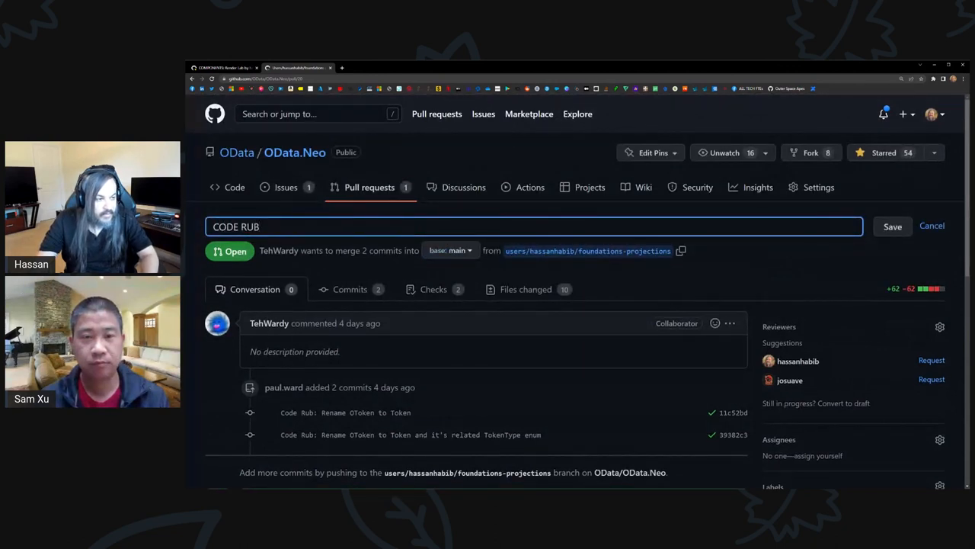
{"action": "type", "text": ":"}
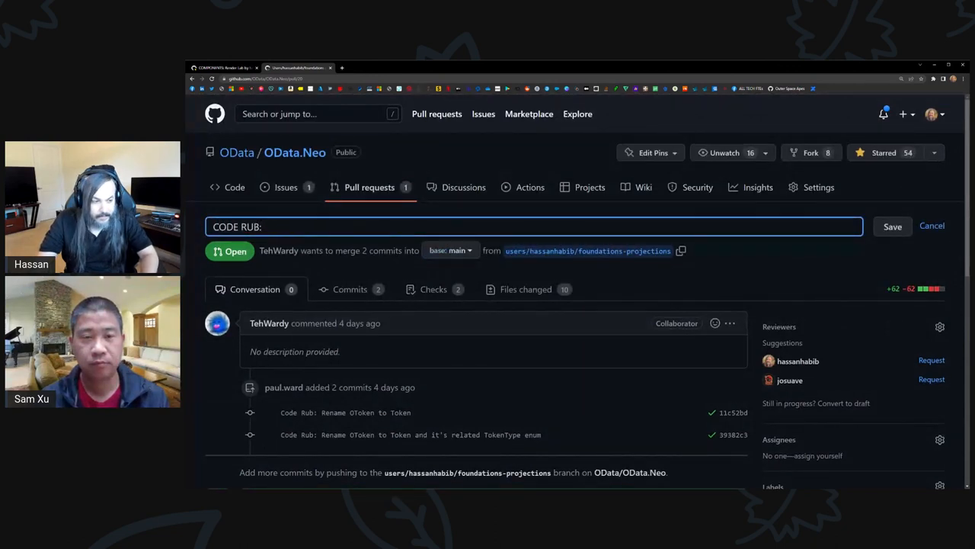
{"action": "type", "text": "Rename Ot"}
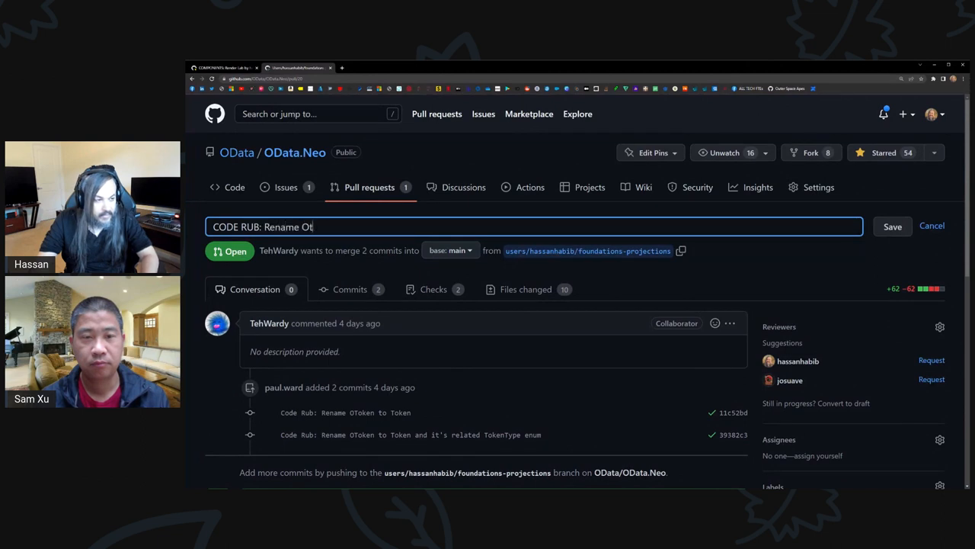
{"action": "type", "text": "`"}
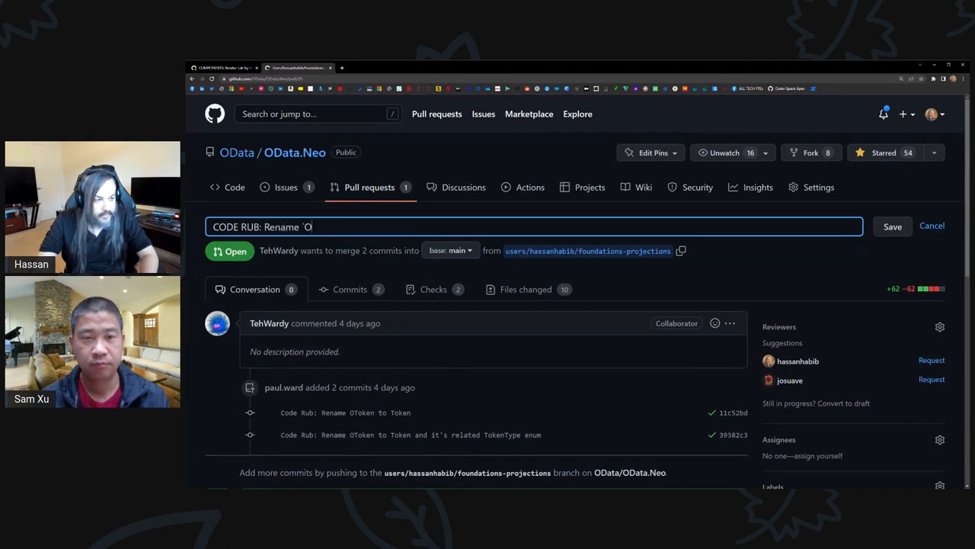
{"action": "type", "text": "Token` to `Token"}
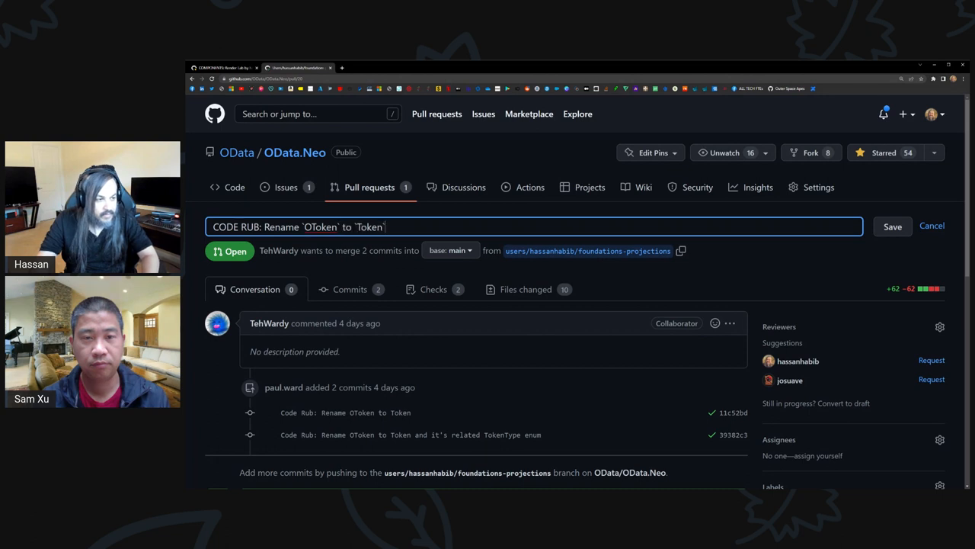
{"action": "left_click", "coordinate": [893, 226]}
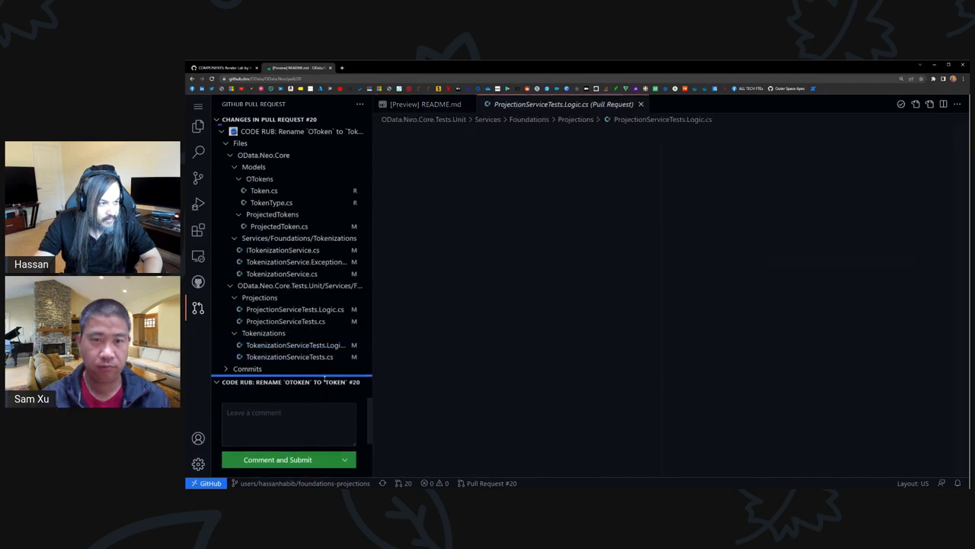
Review diffs for Token.cs, TokenType.cs, ProjectedToken.cs, ITokenizationService.cs, the exceptions file and TokenizationService.cs.
{"action": "left_click", "coordinate": [264, 191]}
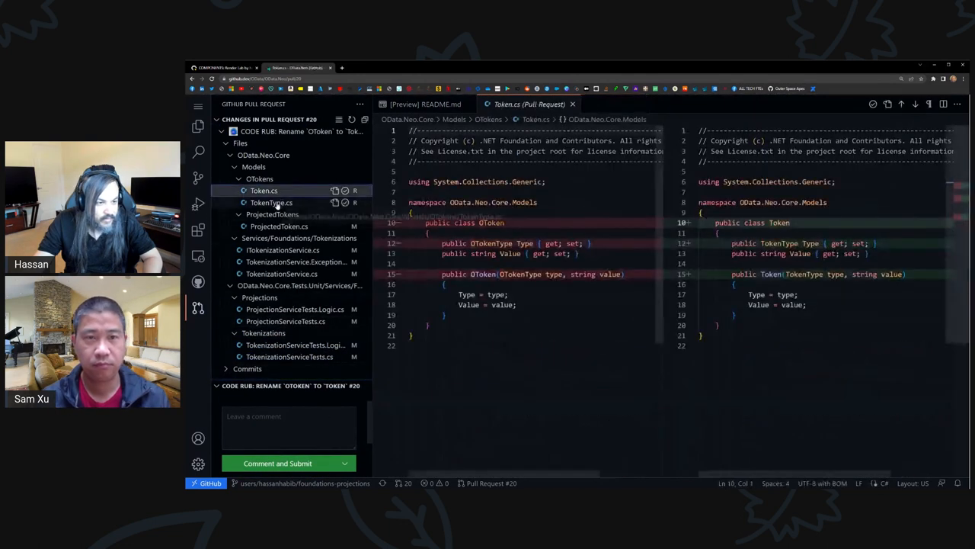
{"action": "left_click", "coordinate": [271, 201]}
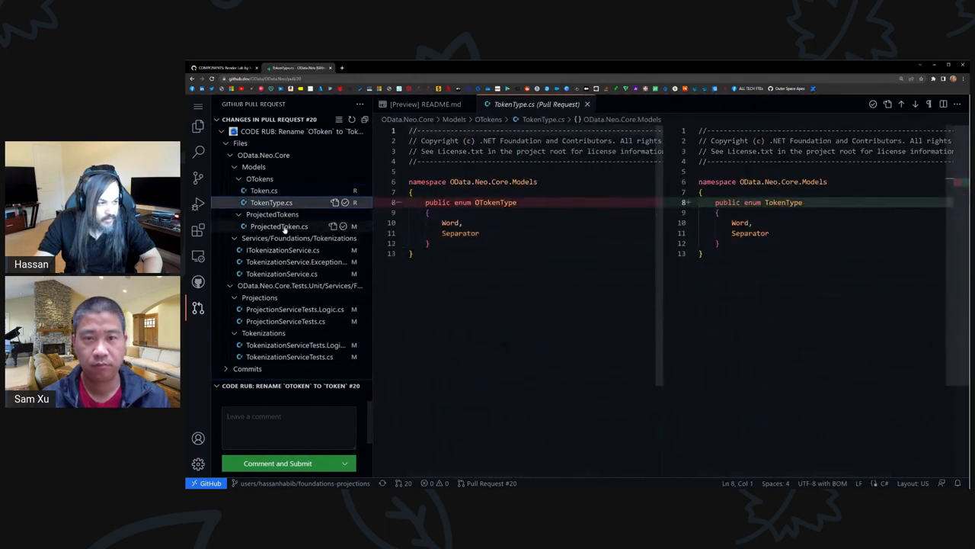
{"action": "left_click", "coordinate": [279, 225]}
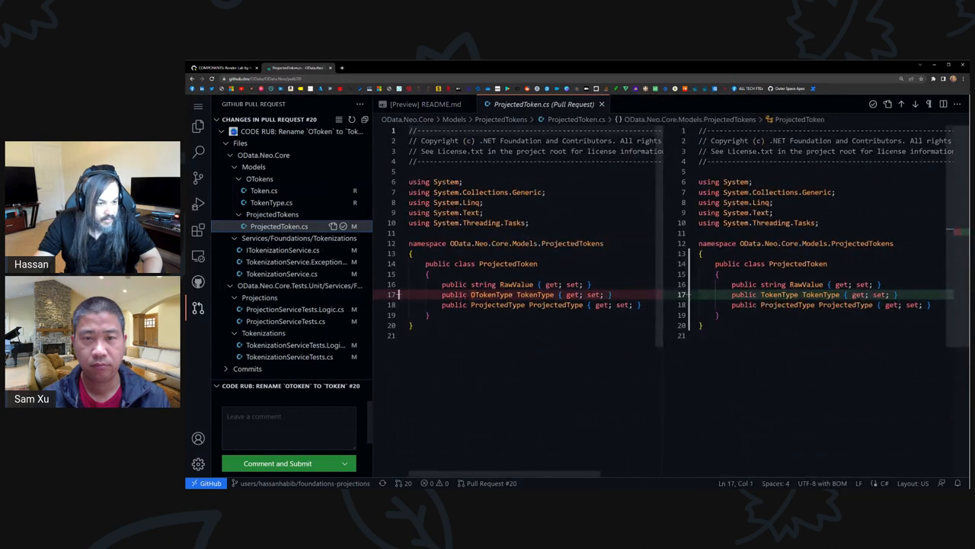
{"action": "left_click", "coordinate": [282, 250]}
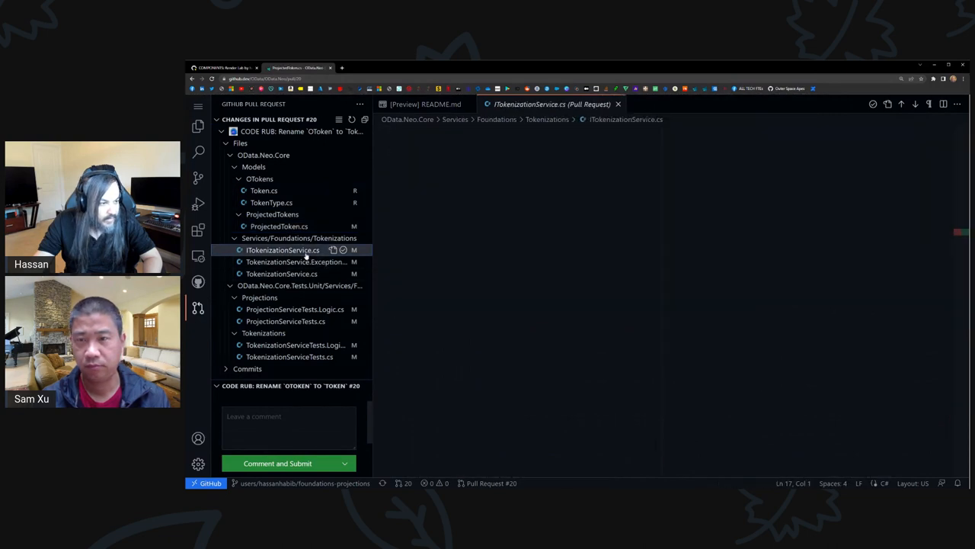
{"action": "left_click", "coordinate": [284, 250]}
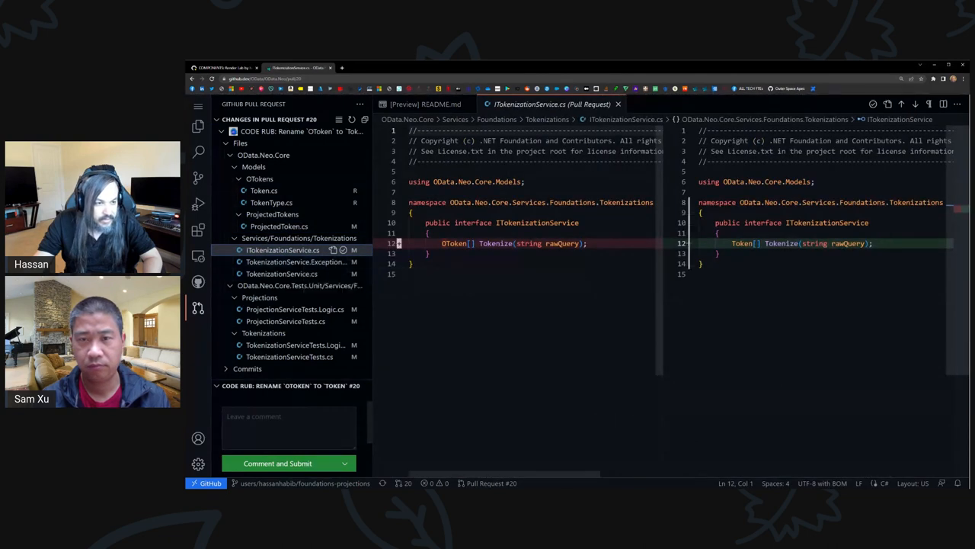
{"action": "left_click", "coordinate": [286, 262]}
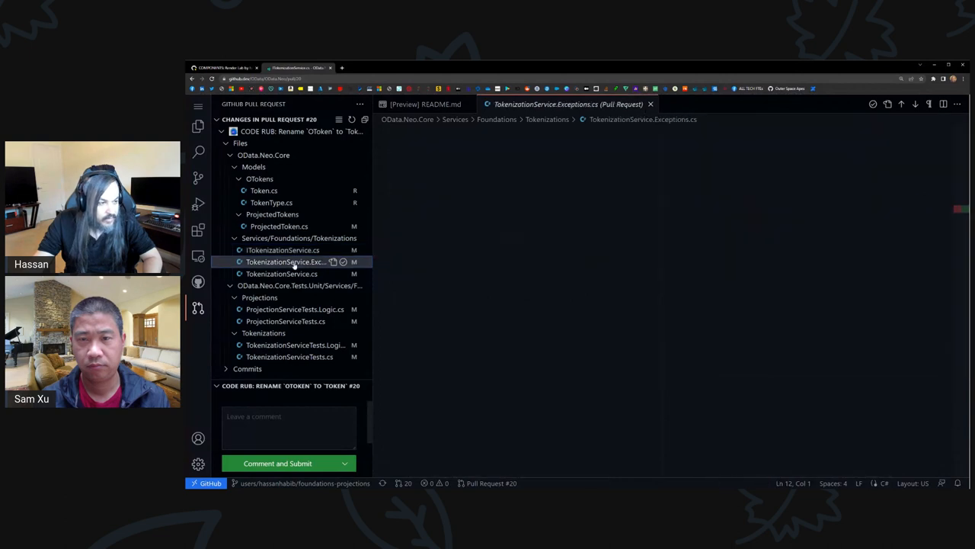
{"action": "left_click", "coordinate": [286, 262]}
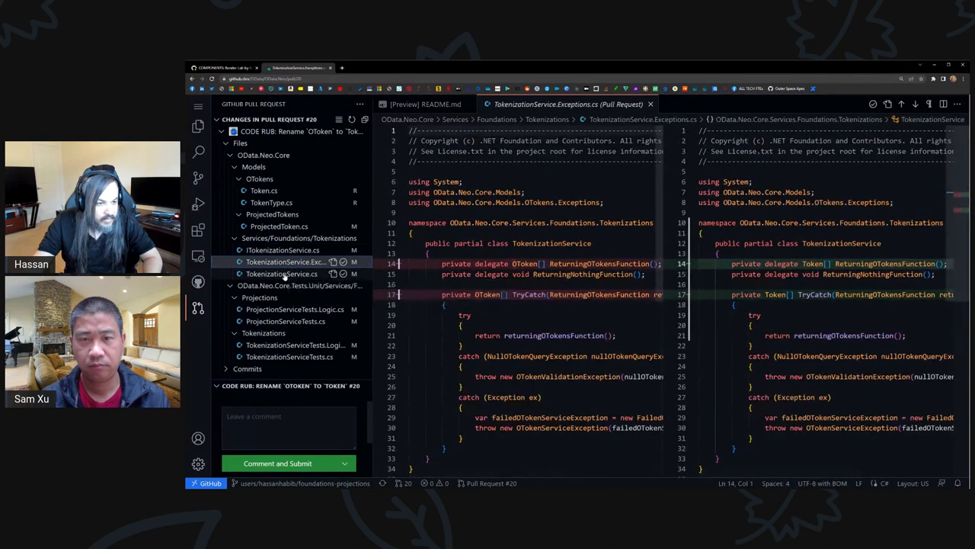
{"action": "left_click", "coordinate": [282, 274]}
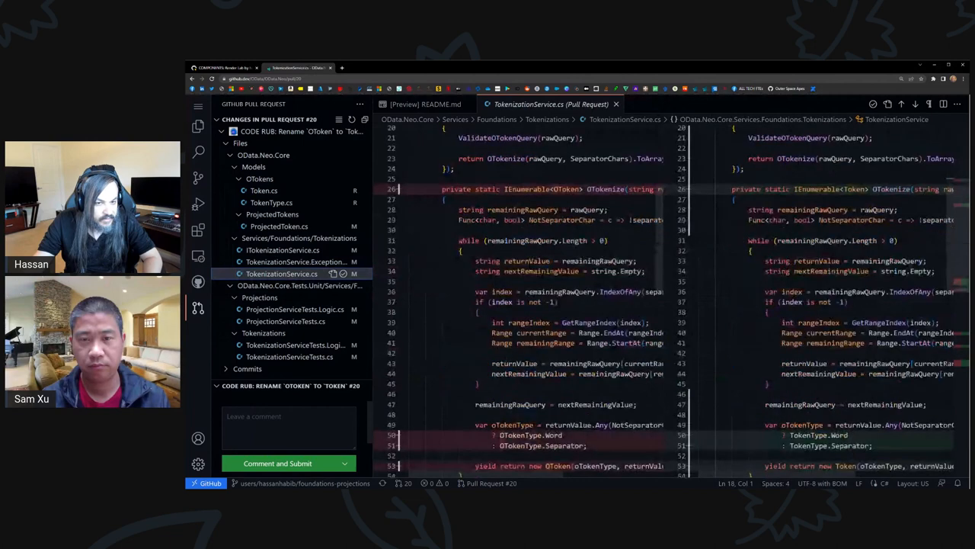
Review the projection service and tokenization service test logic diffs, scrolling through them.
{"action": "scroll", "scroll_direction": "down", "scroll_amount": 3}
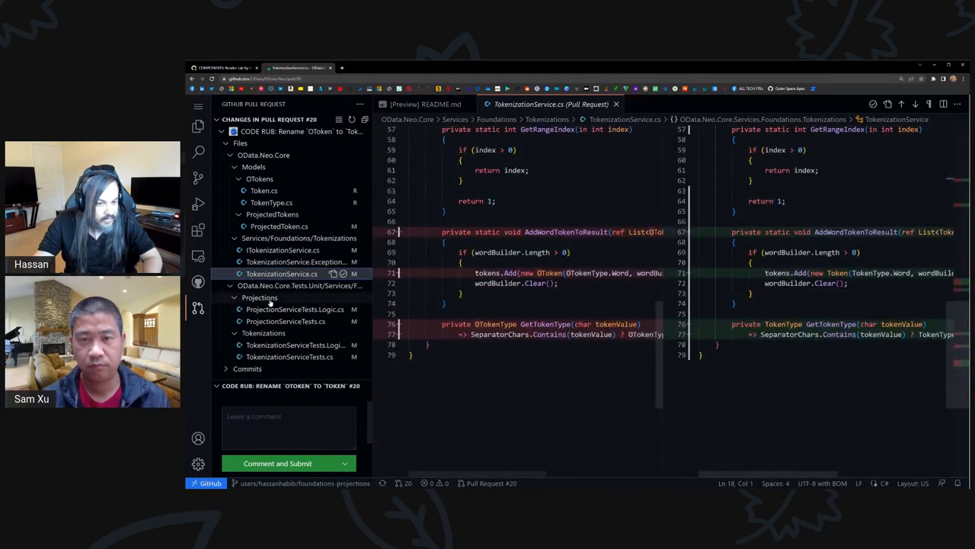
{"action": "left_click", "coordinate": [285, 308]}
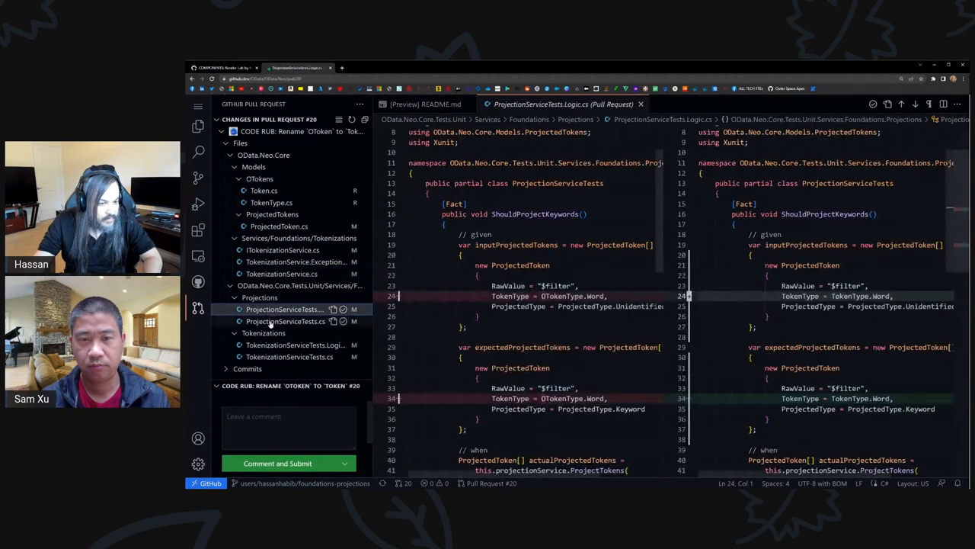
{"action": "left_click", "coordinate": [287, 320]}
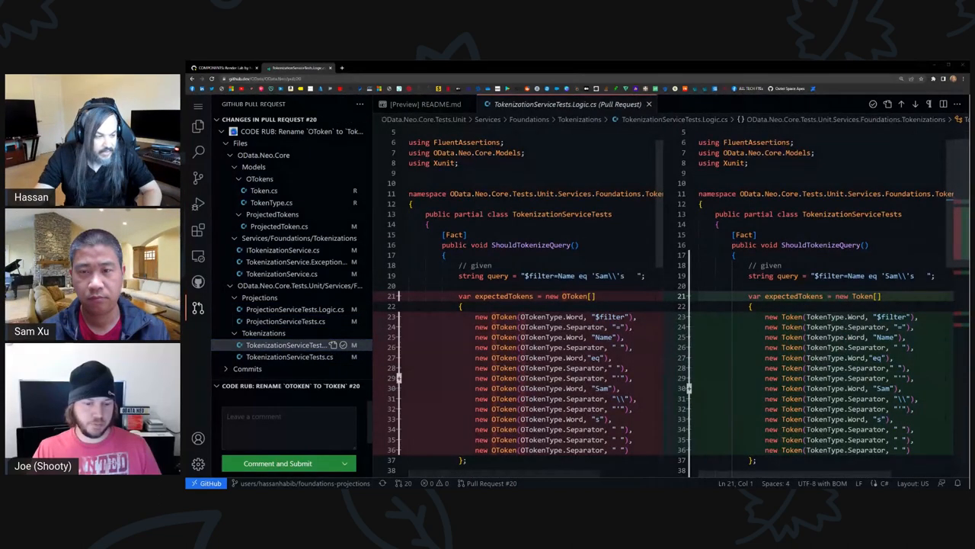
{"action": "scroll", "scroll_direction": "down", "scroll_amount": 3}
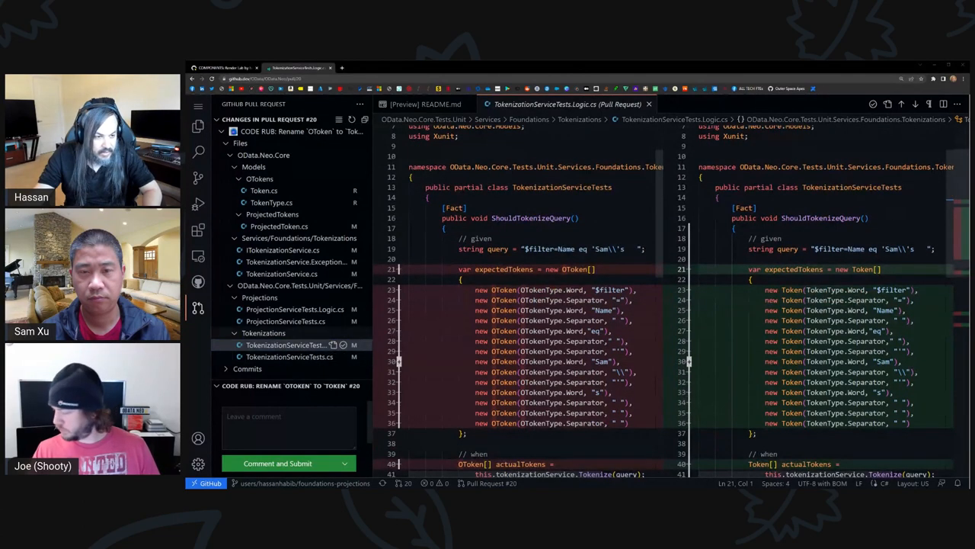
{"action": "scroll", "scroll_direction": "down", "scroll_amount": 3}
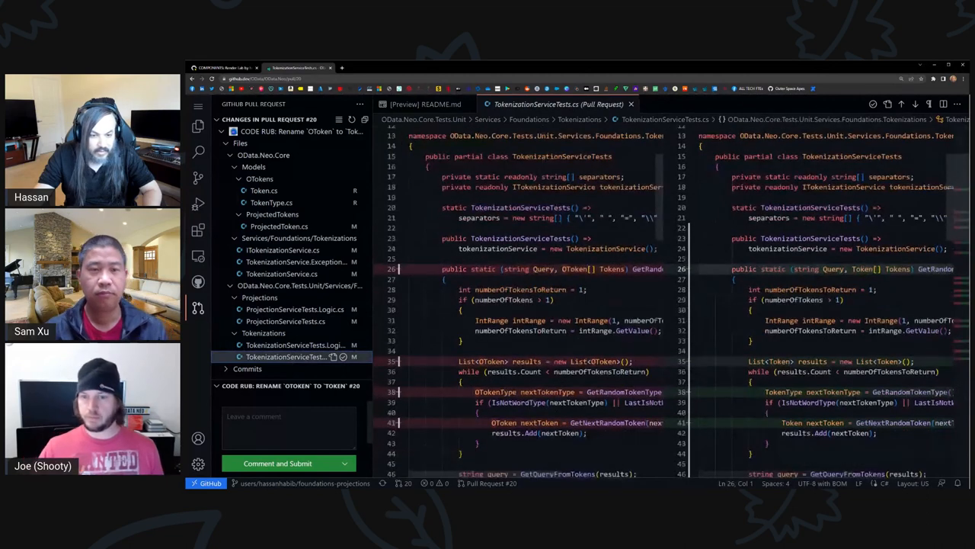
{"action": "scroll", "scroll_direction": "down", "scroll_amount": 3}
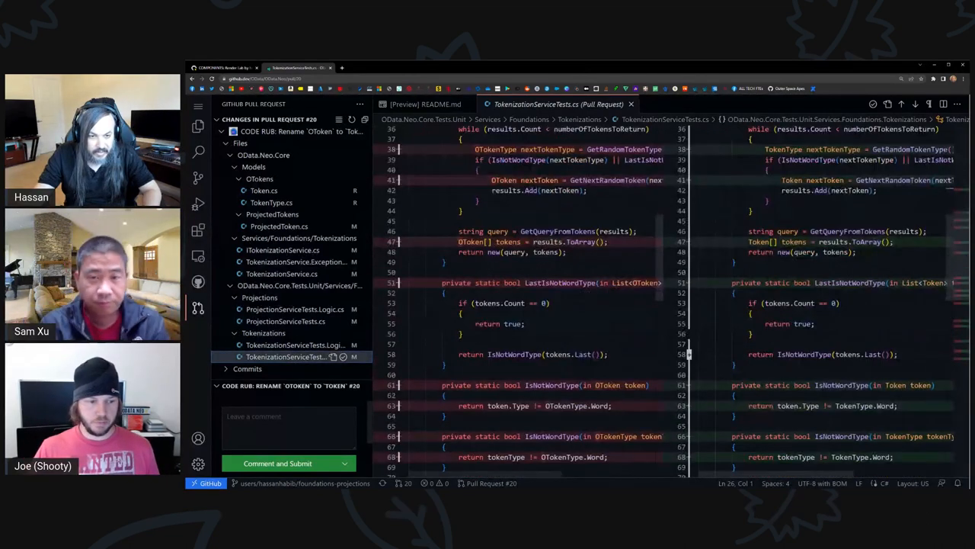
{"action": "scroll", "scroll_direction": "down", "scroll_amount": 3}
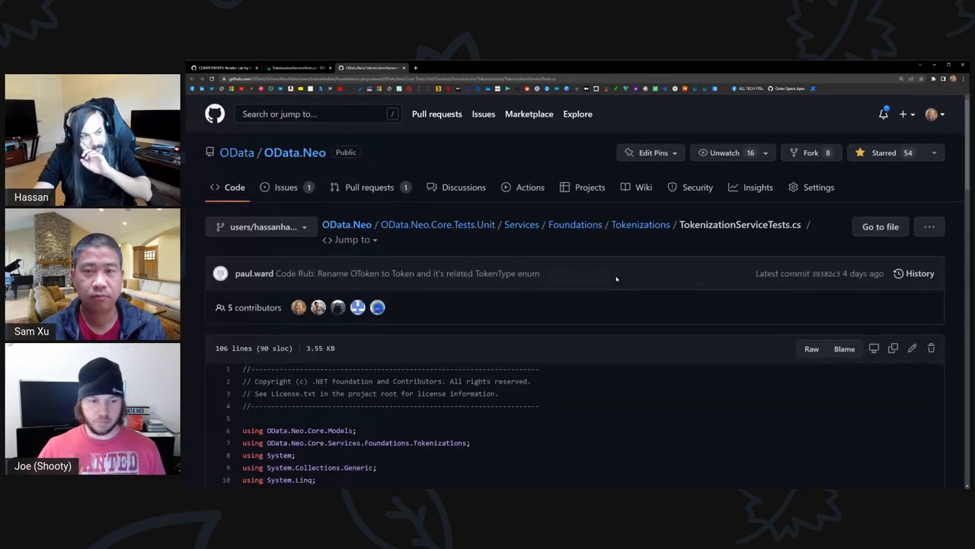
Open the CODE RUB rename pull request and view its passing checks section.
{"action": "left_click", "coordinate": [369, 186]}
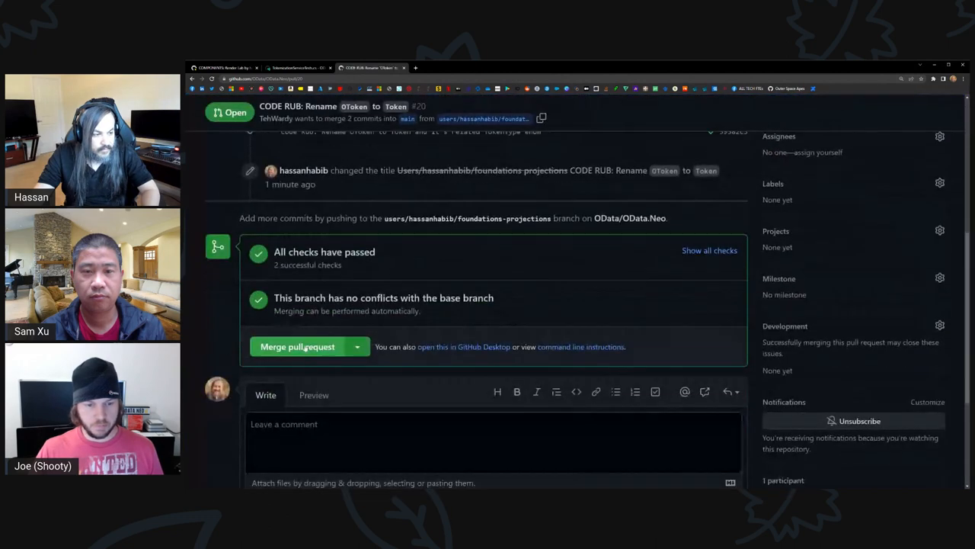
{"action": "scroll", "scroll_direction": "up", "scroll_amount": 3}
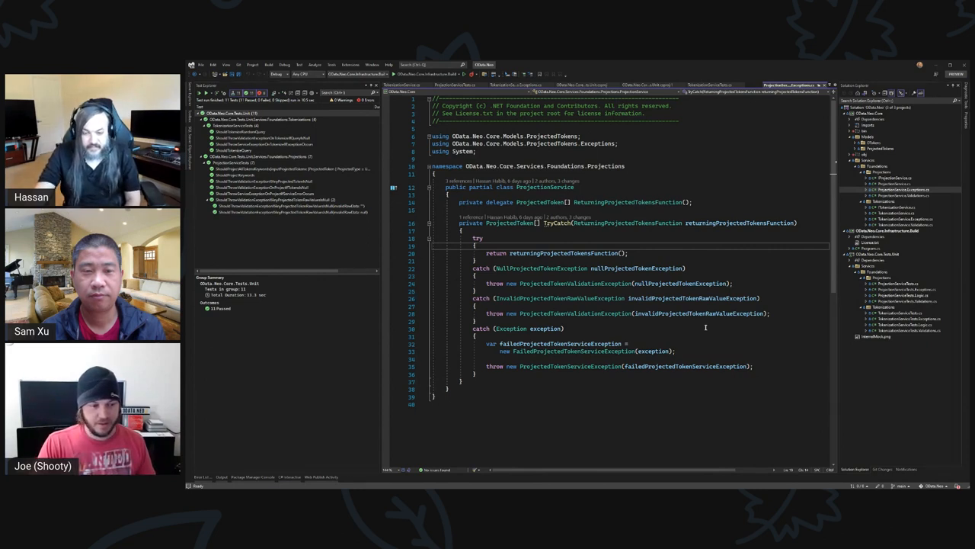
{"action": "mouse_move", "coordinate": [703, 327]}
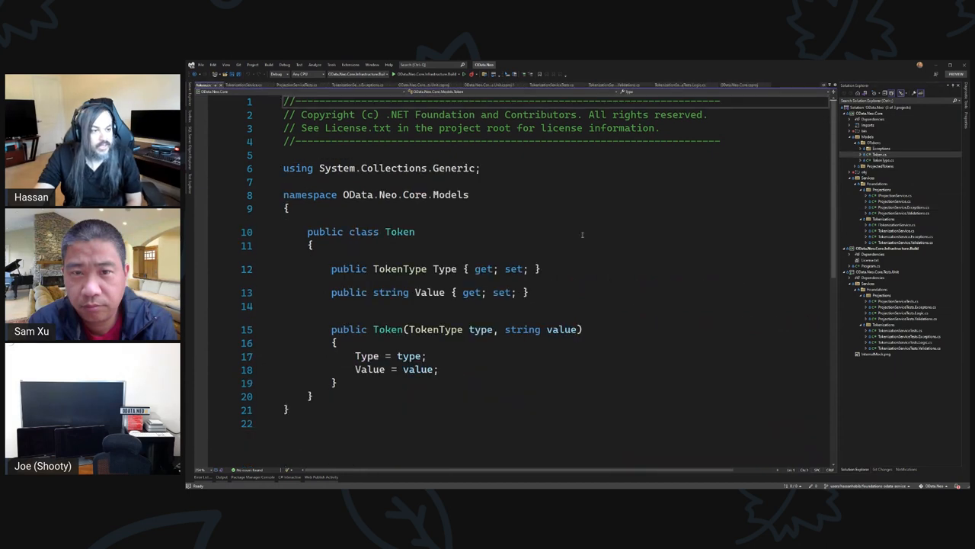
Open Token.cs from Solution Explorer to review its Type and Value properties.
{"action": "double_click", "coordinate": [399, 232]}
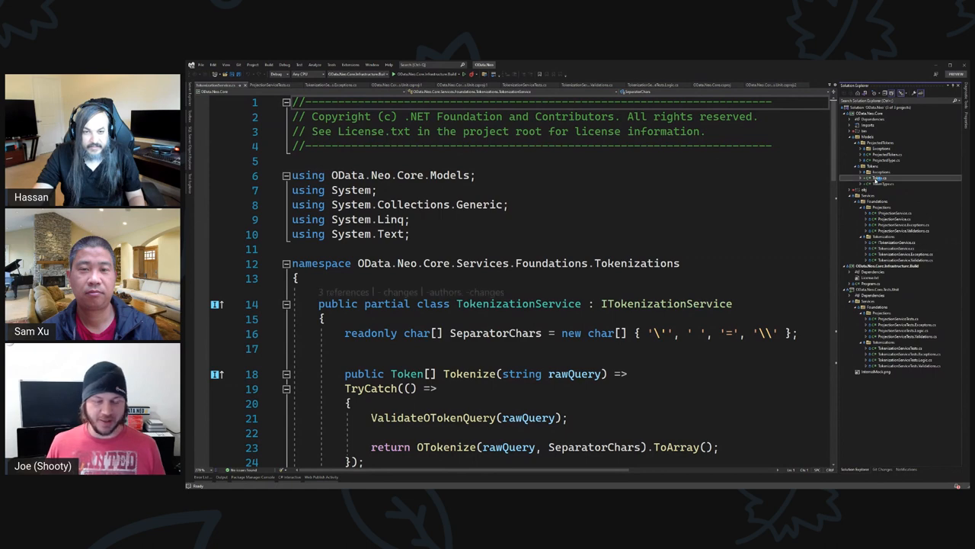
Open TokenType.cs and FailedOTokenServiceException.cs and start replacing OToken with Token.
{"action": "left_click", "coordinate": [880, 183]}
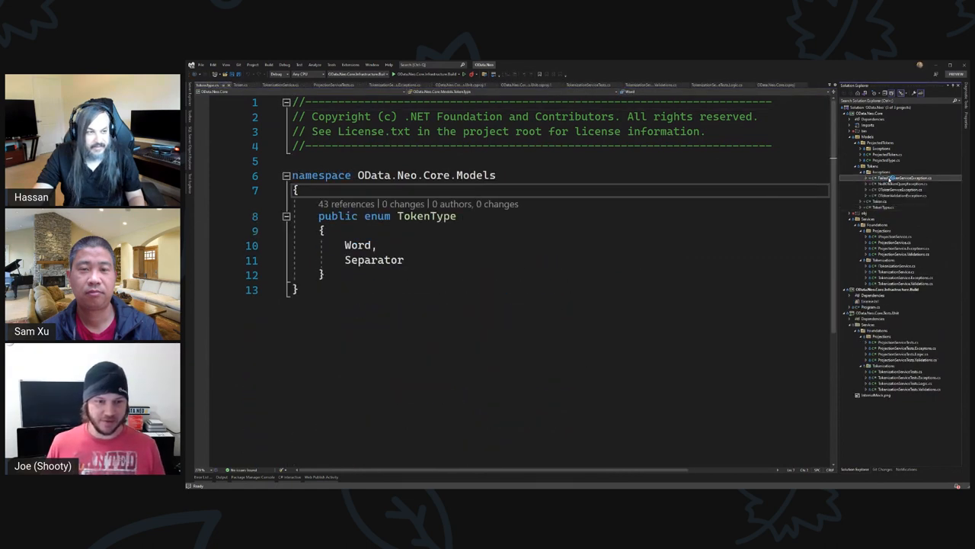
{"action": "left_click", "coordinate": [902, 177]}
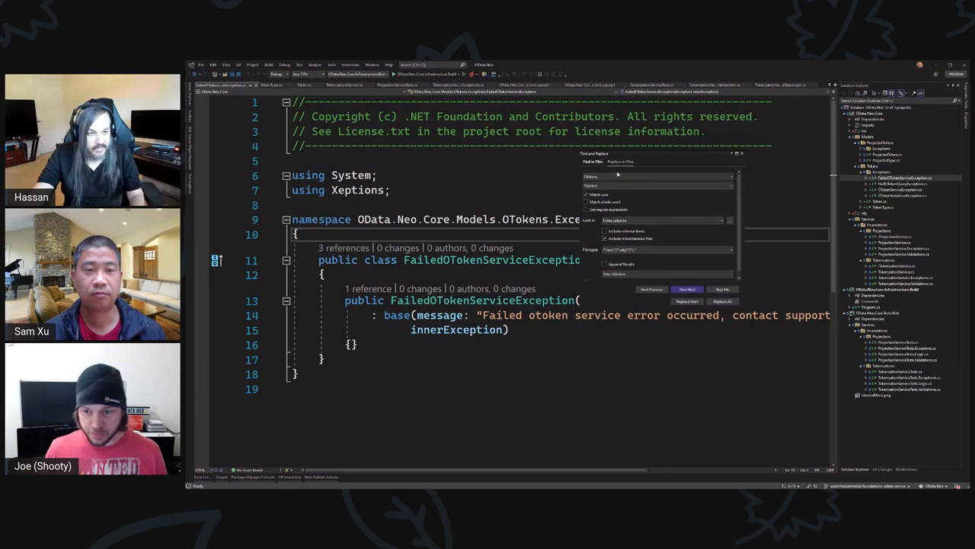
{"action": "type", "text": "toke"}
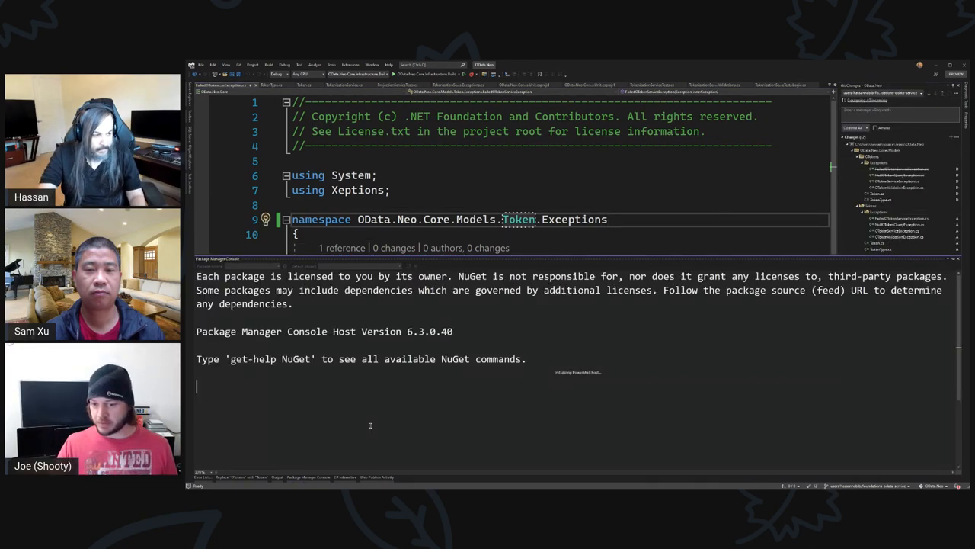
Run git reset --hard in the Package Manager Console to discard uncommitted changes.
{"action": "type", "text": "git"}
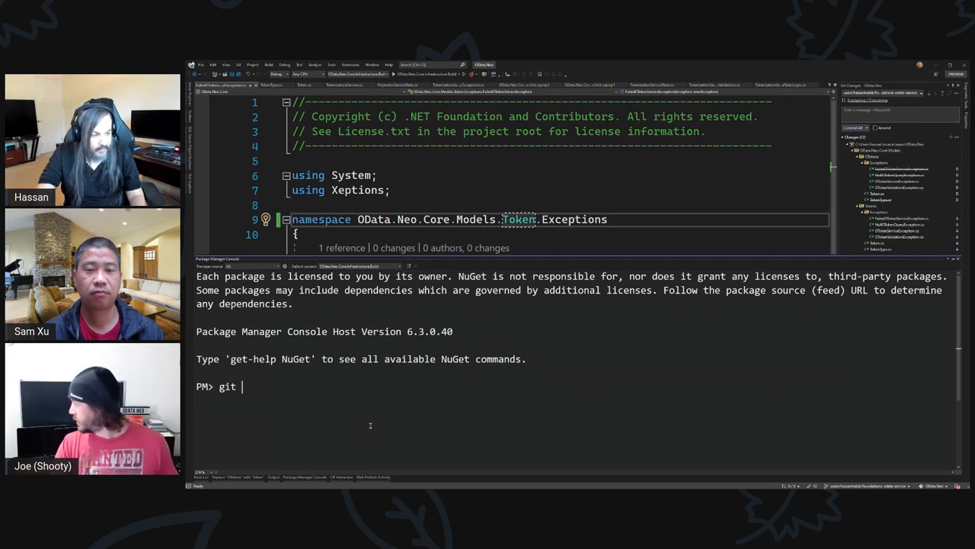
{"action": "type", "text": "reset --ha"}
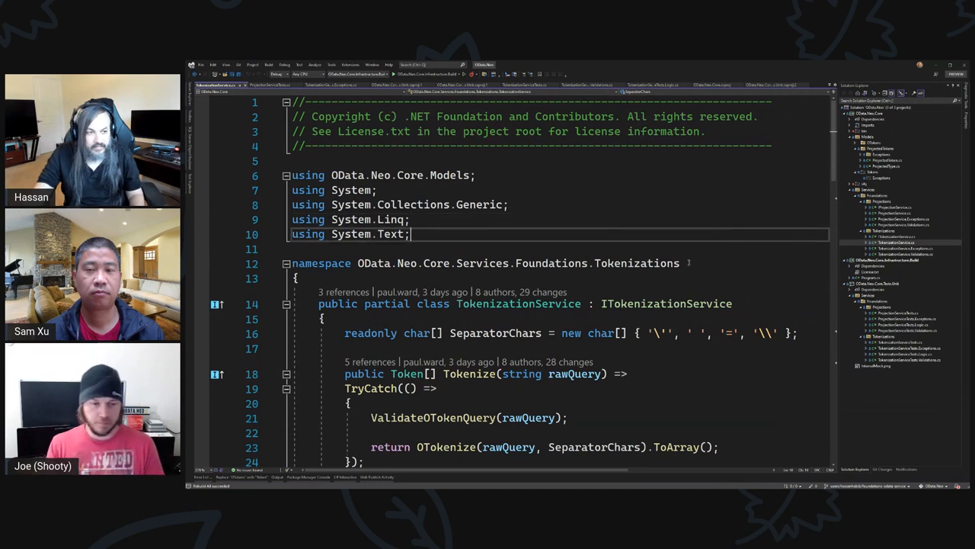
Replace the old OData OToken namespace references in all files via Find and Replace.
{"action": "key", "text": "ctrl+shift+f"}
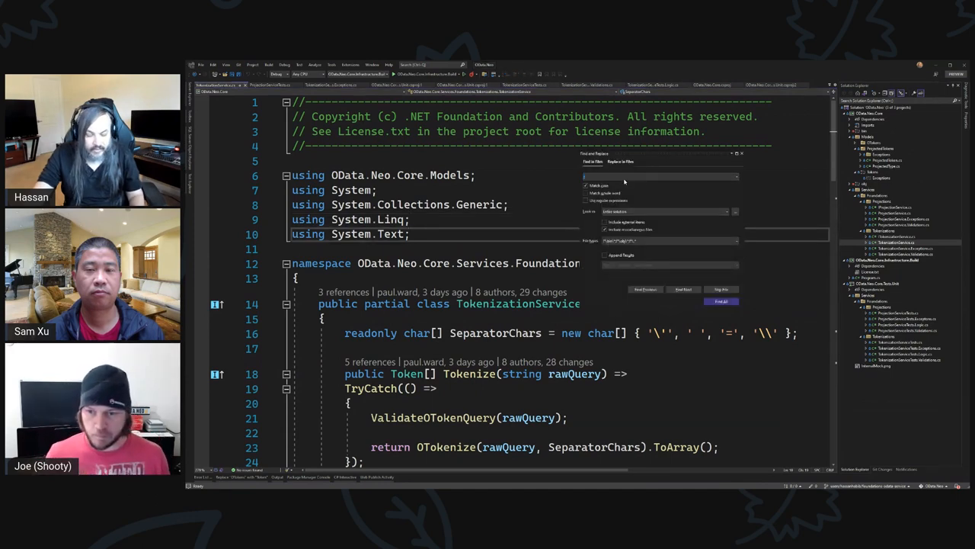
{"action": "type", "text": "OData"}
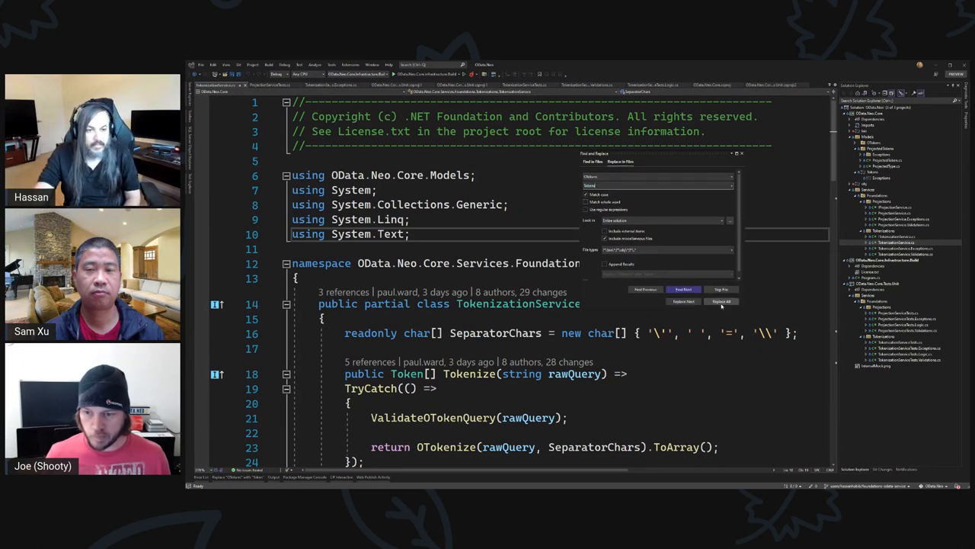
{"action": "left_click", "coordinate": [722, 300]}
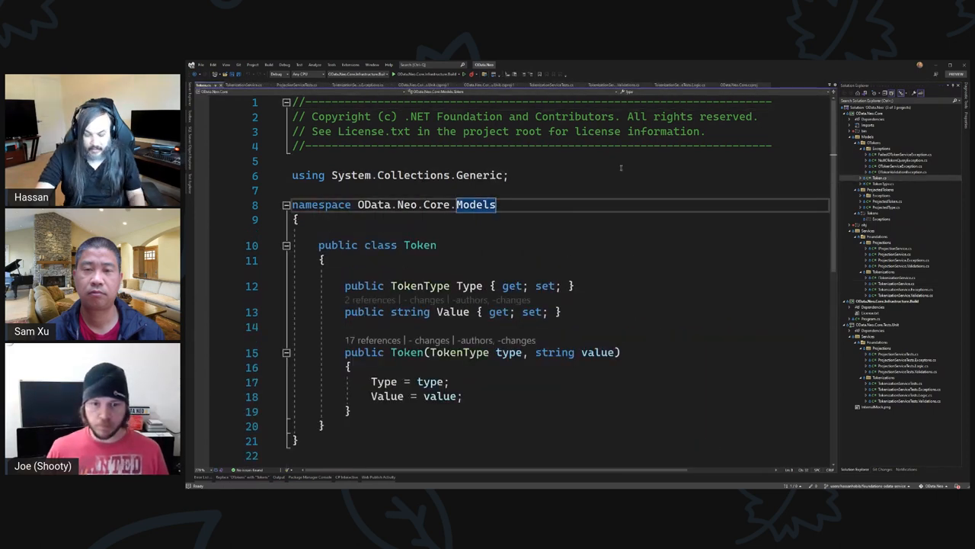
Append .Tokens to Token.cs's namespace, making it OData.Neo.Core.Models.Tokens.
{"action": "type", "text": "."}
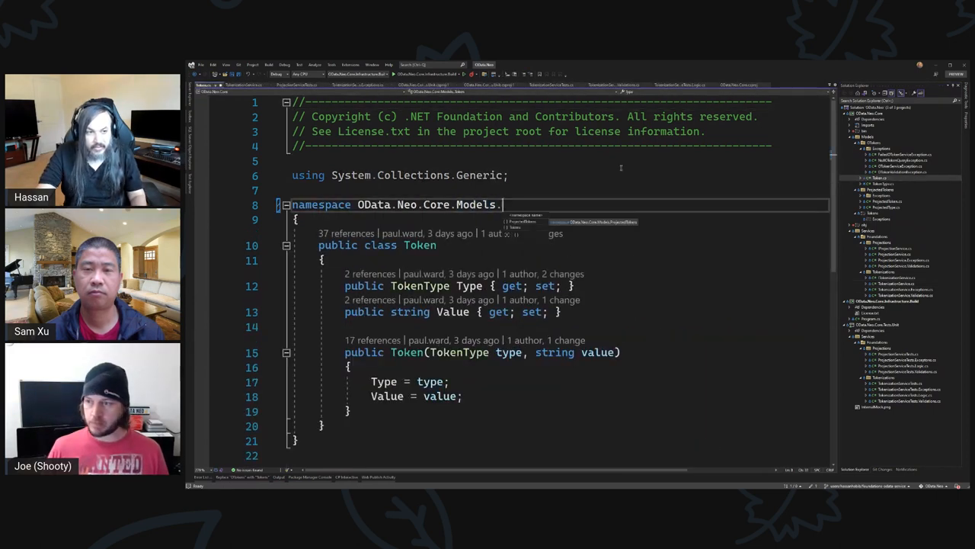
{"action": "type", "text": "Token"}
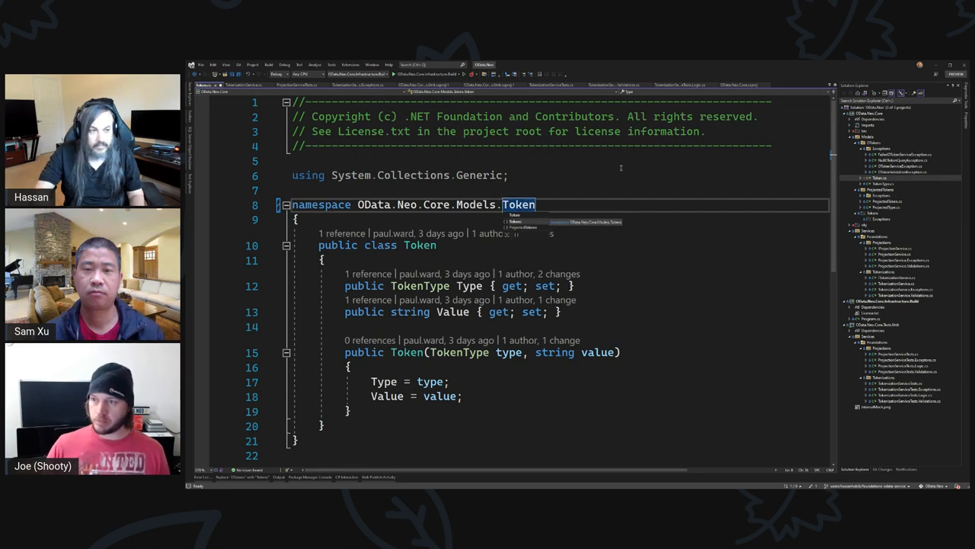
{"action": "type", "text": "s"}
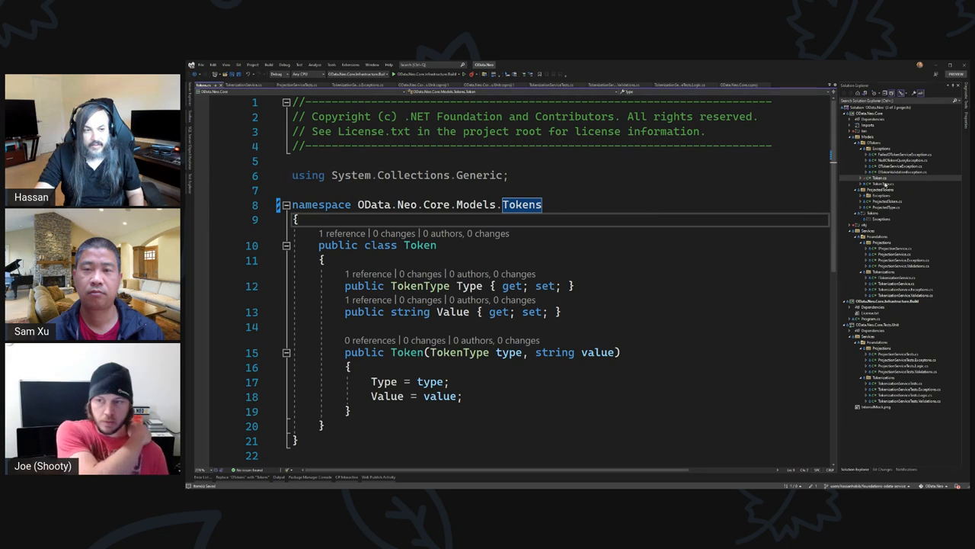
{"action": "left_click", "coordinate": [211, 85]}
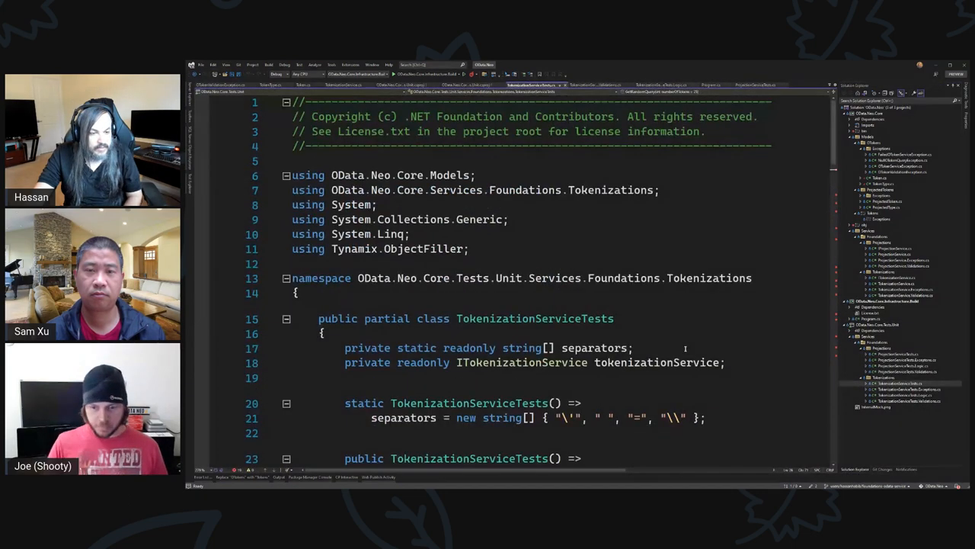
Add a using directive starting OData.Neo.Core.Services.Foundations. in TokenizationServiceTests.
{"action": "scroll", "scroll_direction": "down", "scroll_amount": 3}
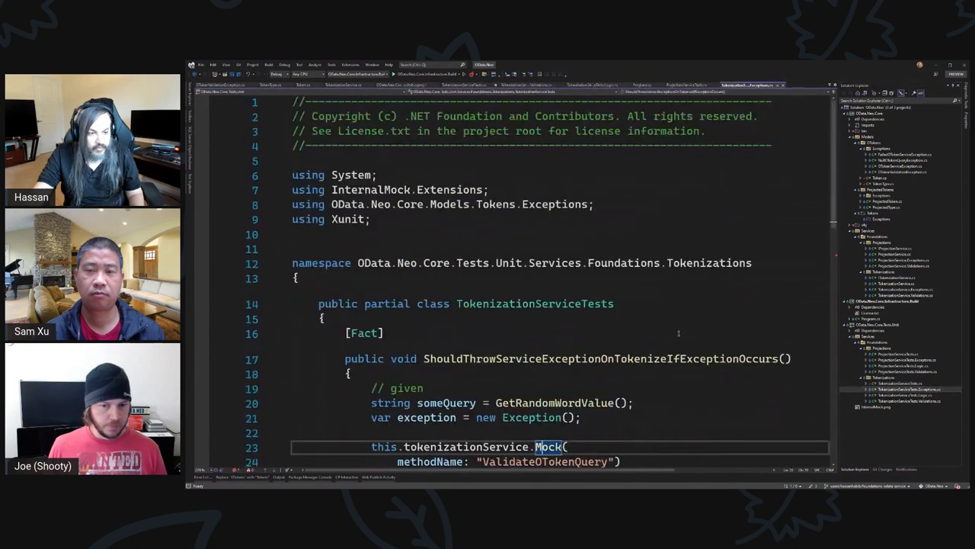
{"action": "scroll", "scroll_direction": "down", "scroll_amount": 3}
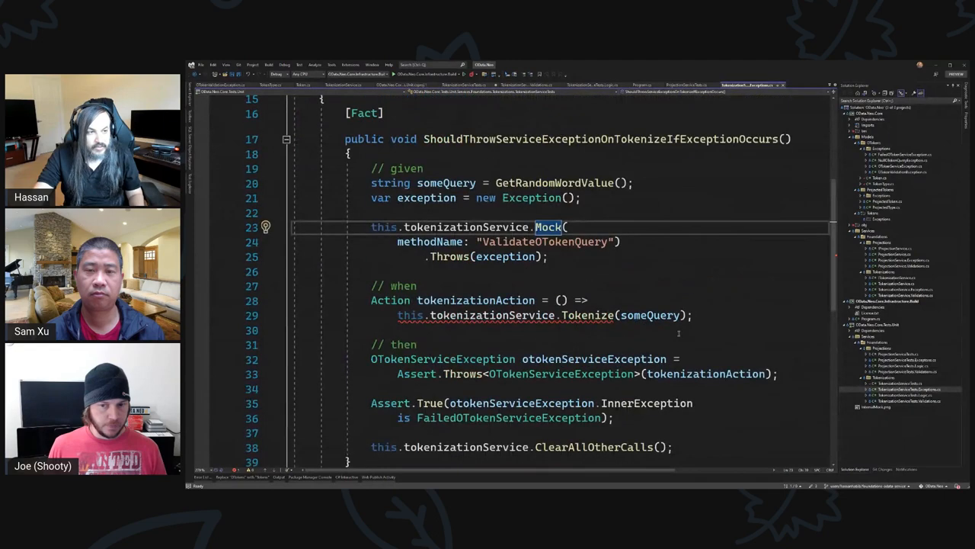
{"action": "scroll", "scroll_direction": "up", "scroll_amount": 3}
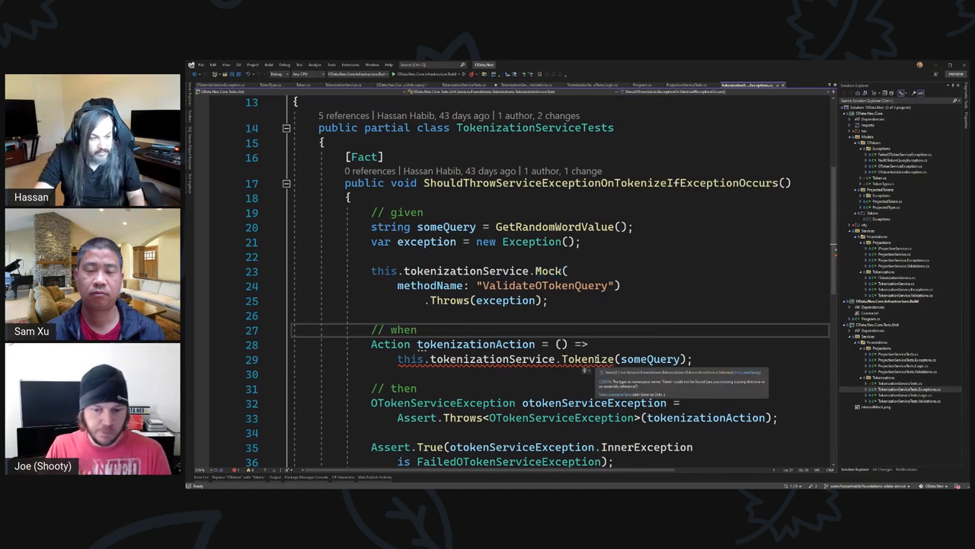
{"action": "scroll", "scroll_direction": "up", "scroll_amount": 3}
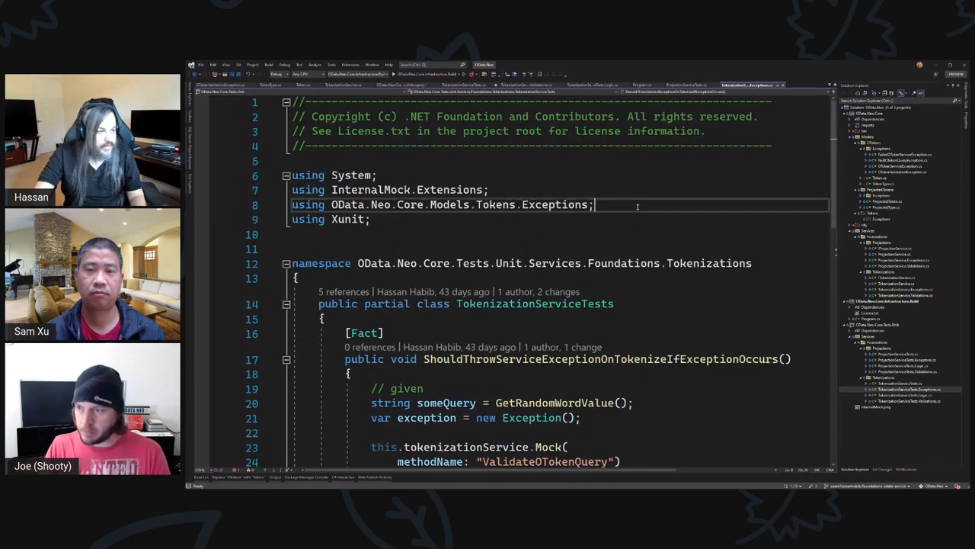
{"action": "type", "text": "using OData."}
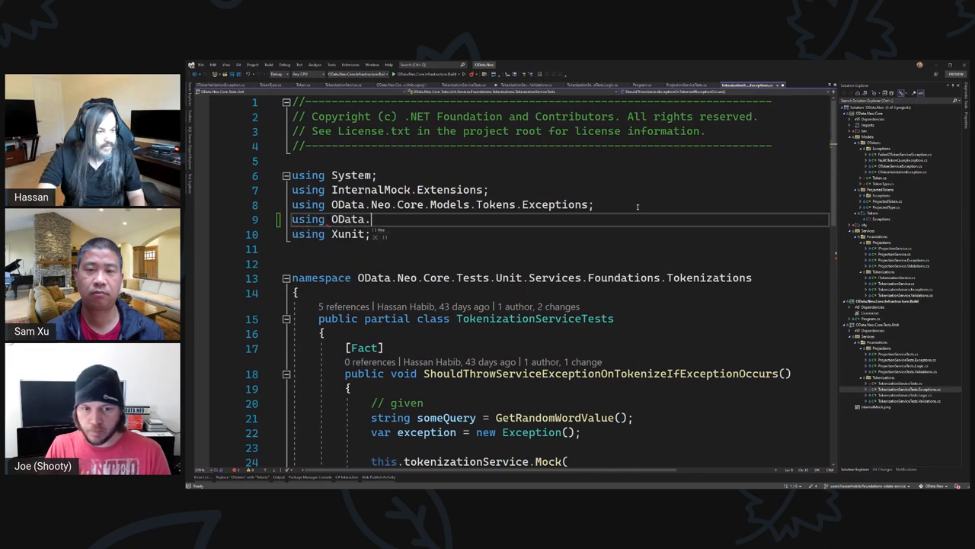
{"action": "type", "text": "Neo.Core."}
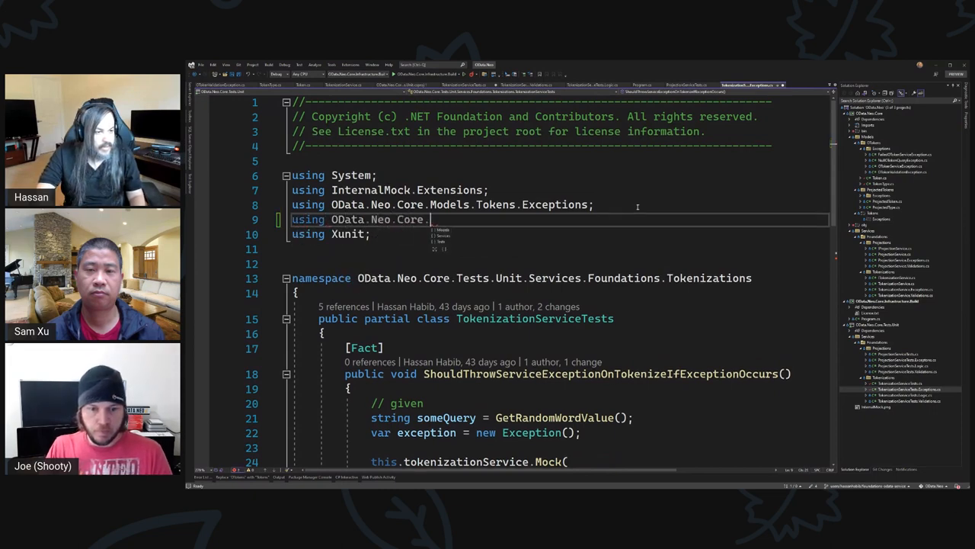
{"action": "type", "text": "Se"}
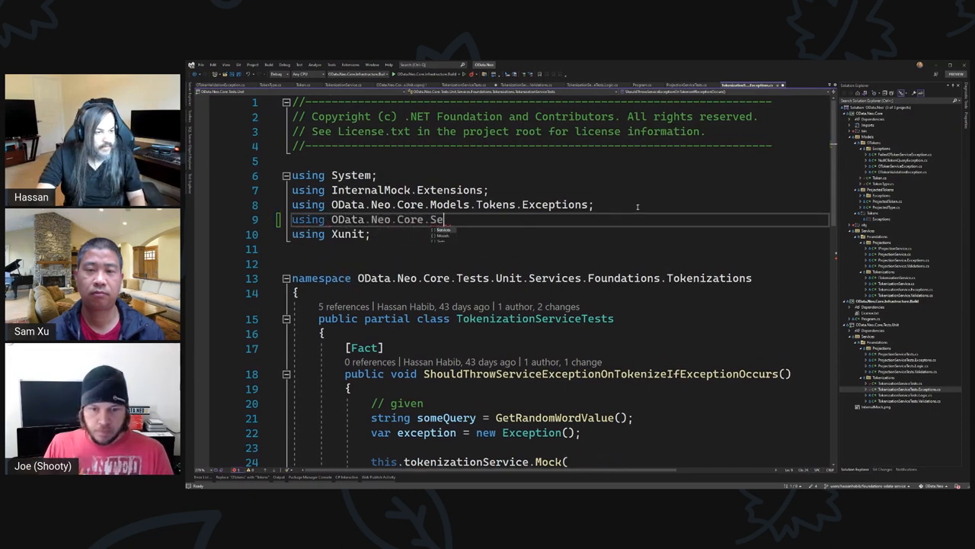
{"action": "type", "text": "rvices.F"}
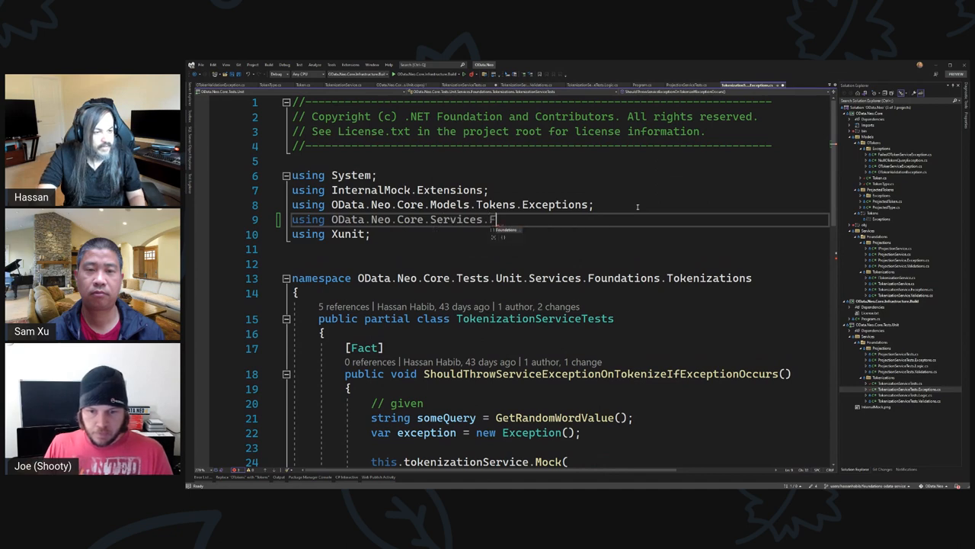
{"action": "type", "text": "oundations.Tokenizations;"}
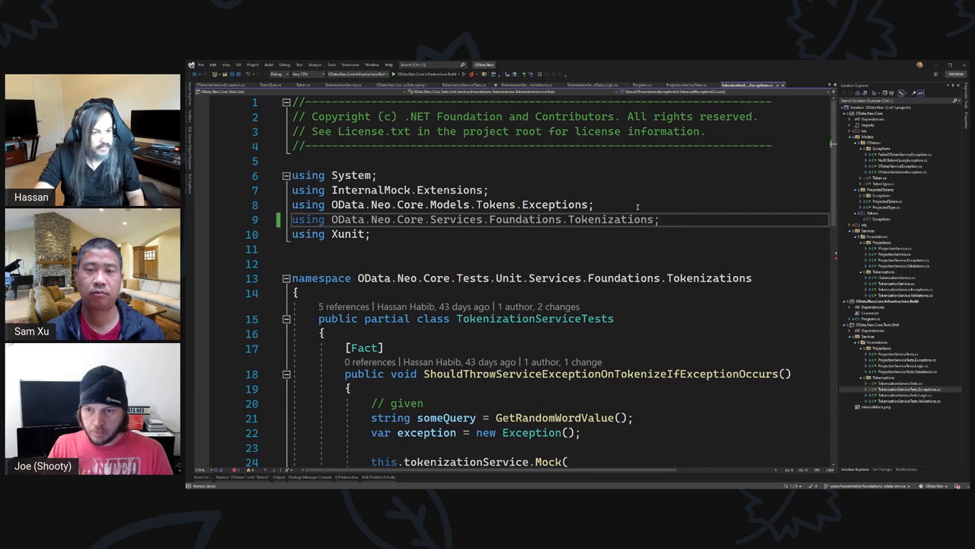
Change the new using directive to import OData.Neo.Core.Models.Tokens instead.
{"action": "scroll", "scroll_direction": "down", "scroll_amount": 3}
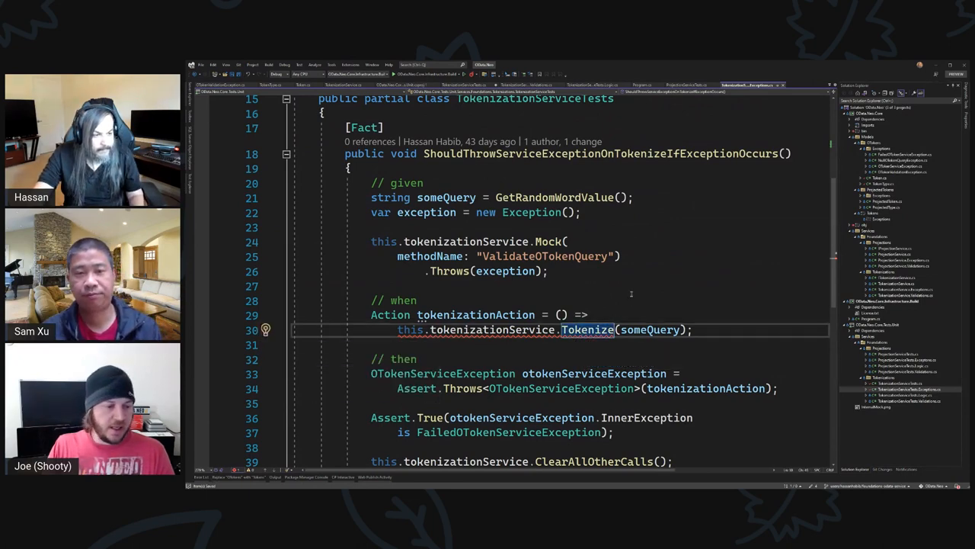
{"action": "scroll", "scroll_direction": "up", "scroll_amount": 3}
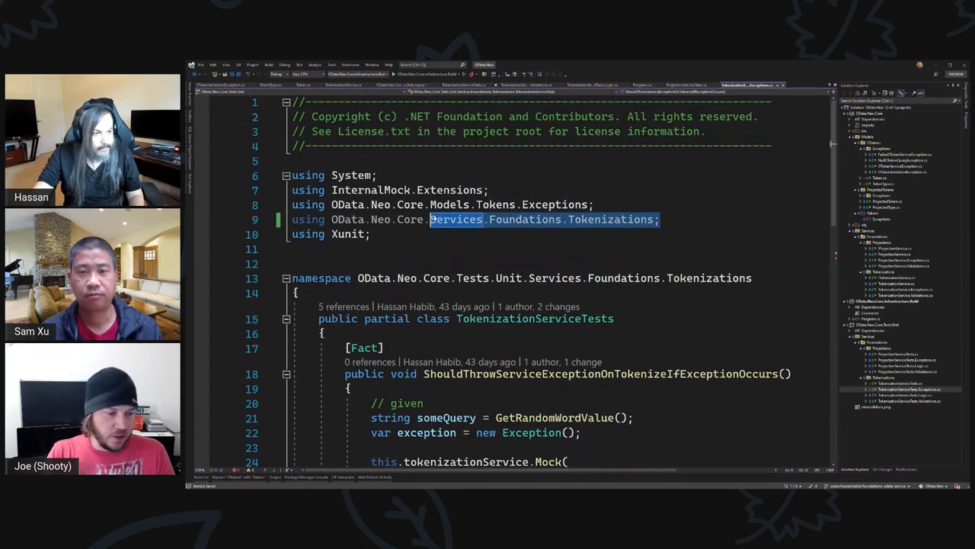
{"action": "type", "text": "Models."}
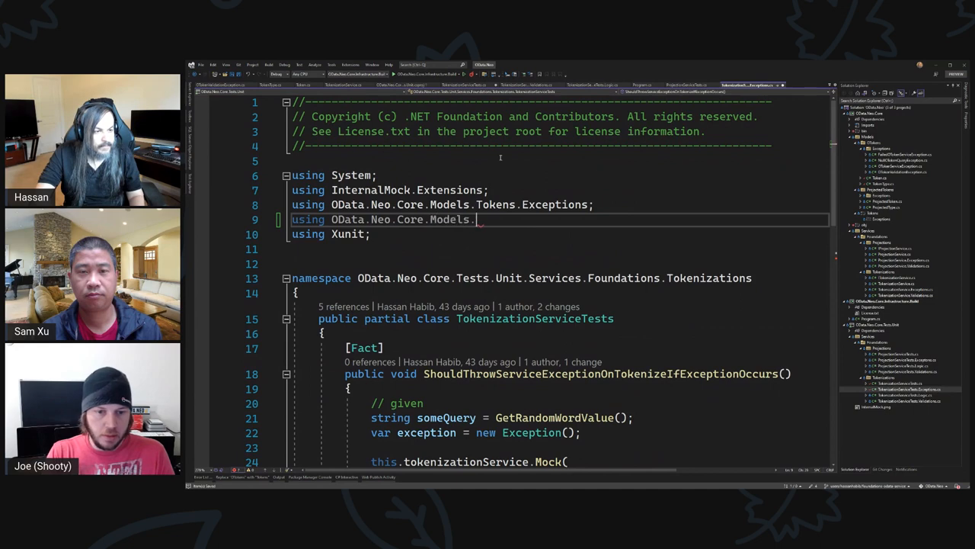
{"action": "type", "text": "Tokens;"}
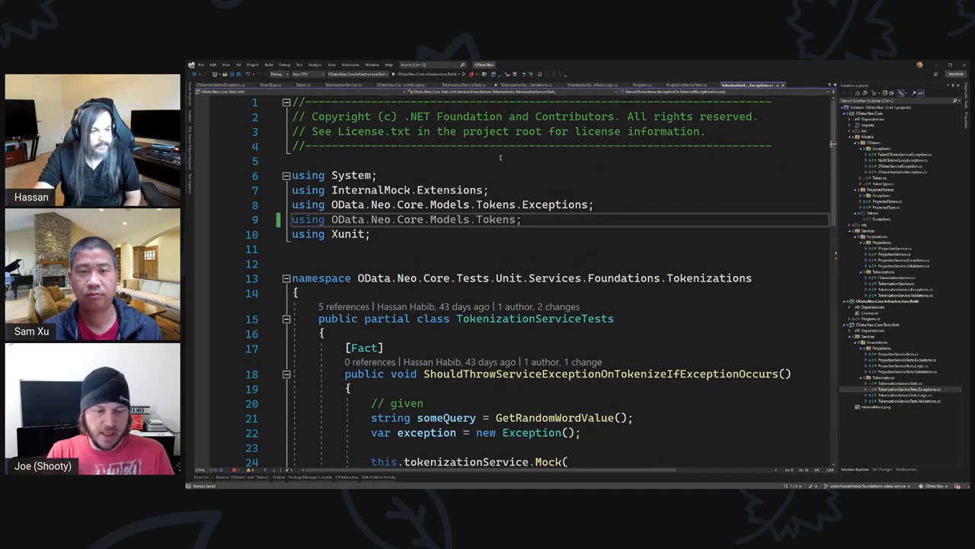
Add 'using OData.Neo.Core.Models.Tokens;' to the top of ITokenizationService.cs.
{"action": "scroll", "scroll_direction": "down", "scroll_amount": 3}
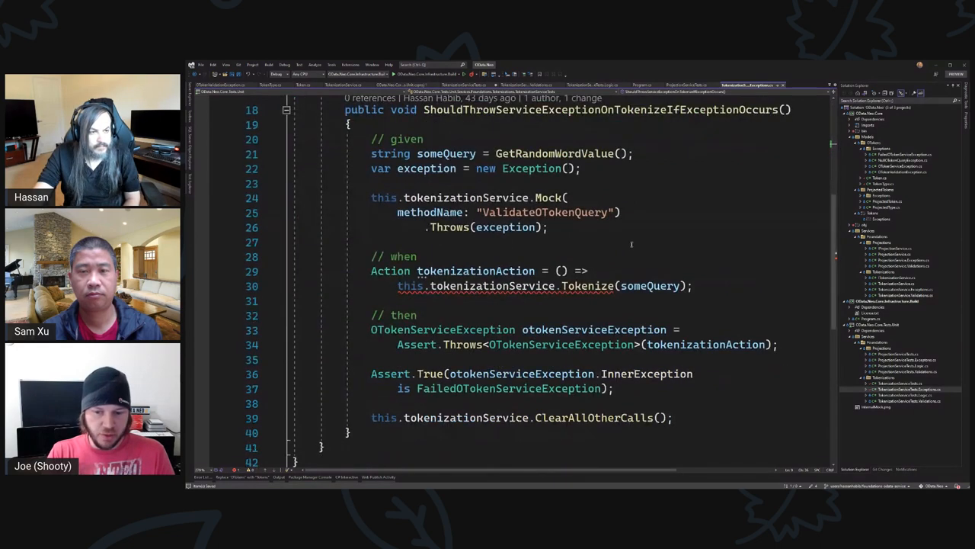
{"action": "scroll", "scroll_direction": "up", "scroll_amount": 3}
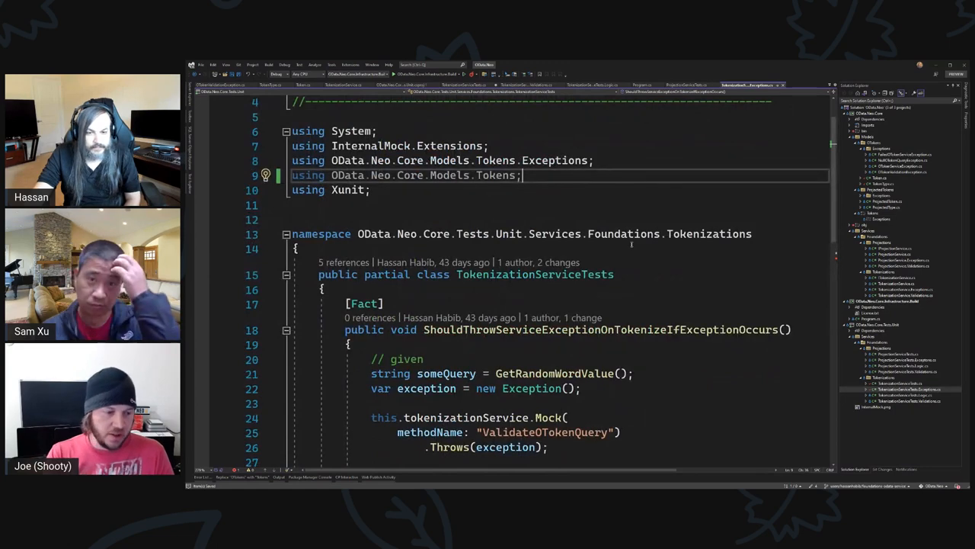
{"action": "scroll", "scroll_direction": "down", "scroll_amount": 3}
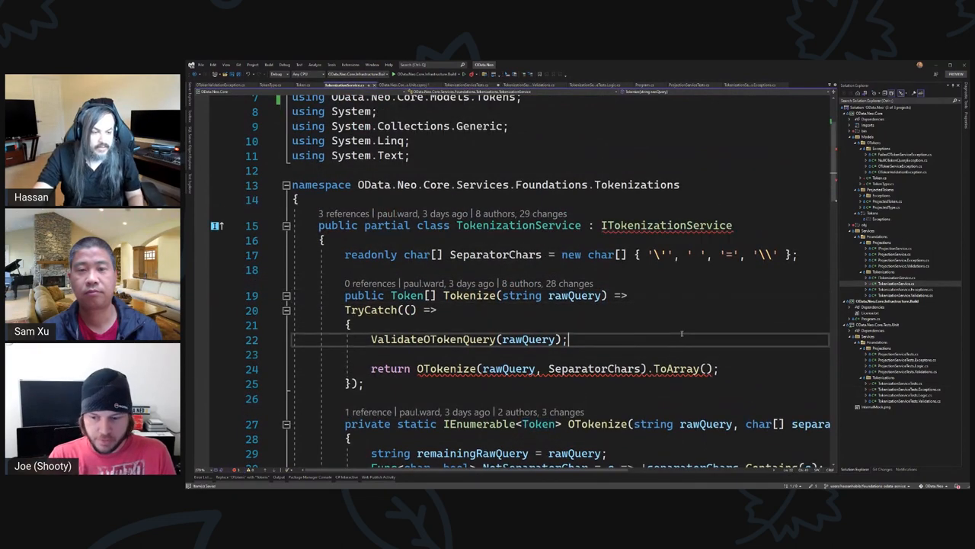
{"action": "scroll", "scroll_direction": "down", "scroll_amount": 3}
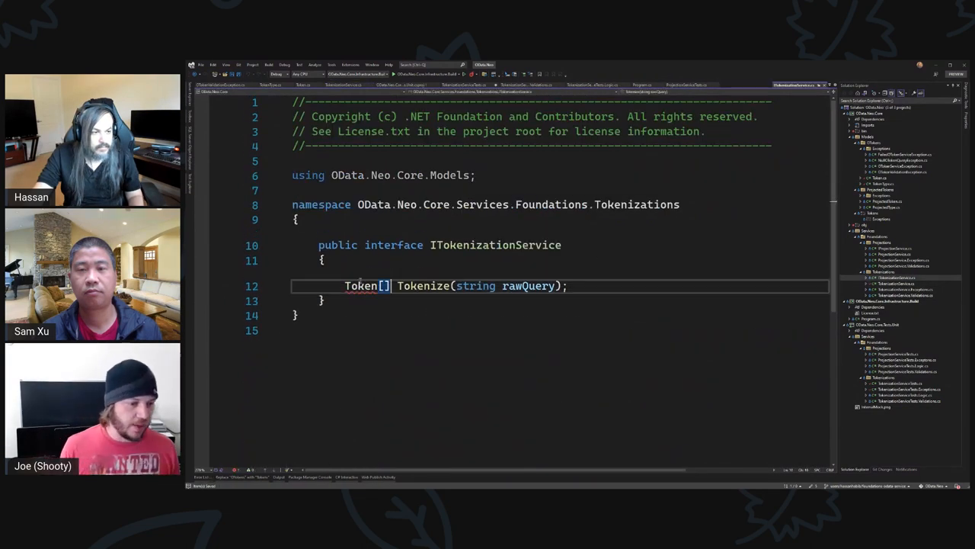
{"action": "type", "text": "using OData.Neo.Core.Models.Tokens;"}
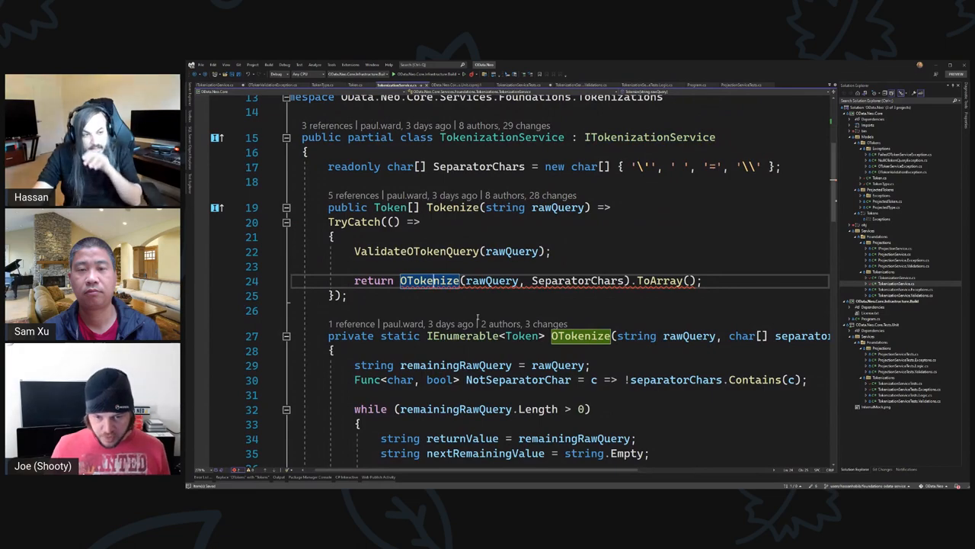
Scroll through TokenizationService.cs to review its tokenizing and exception-handling code.
{"action": "scroll", "scroll_direction": "down", "scroll_amount": 3}
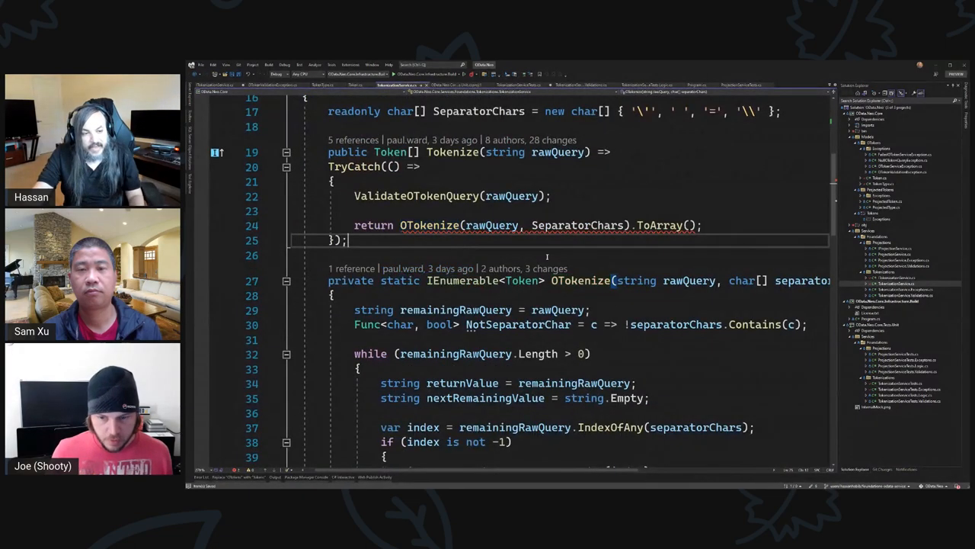
{"action": "scroll", "scroll_direction": "down", "scroll_amount": 3}
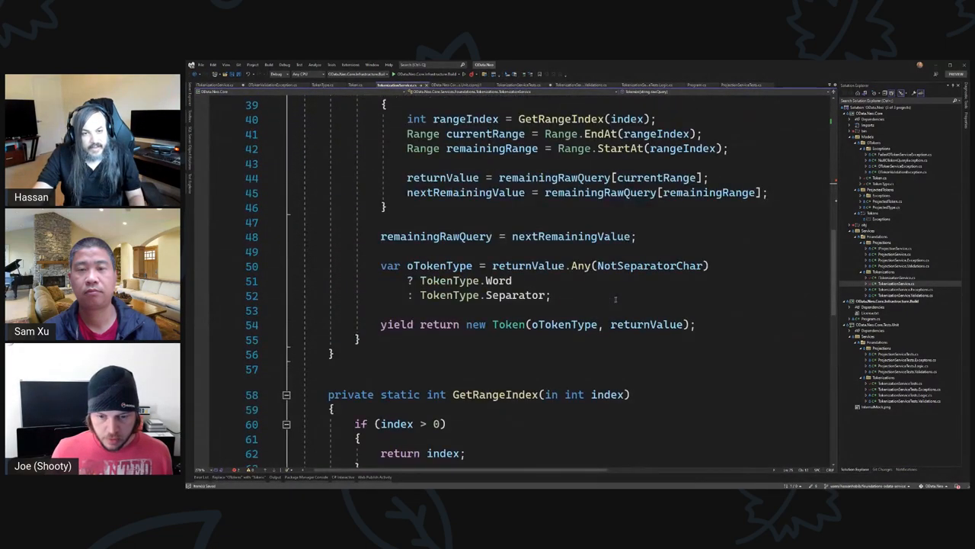
{"action": "scroll", "scroll_direction": "up", "scroll_amount": 3}
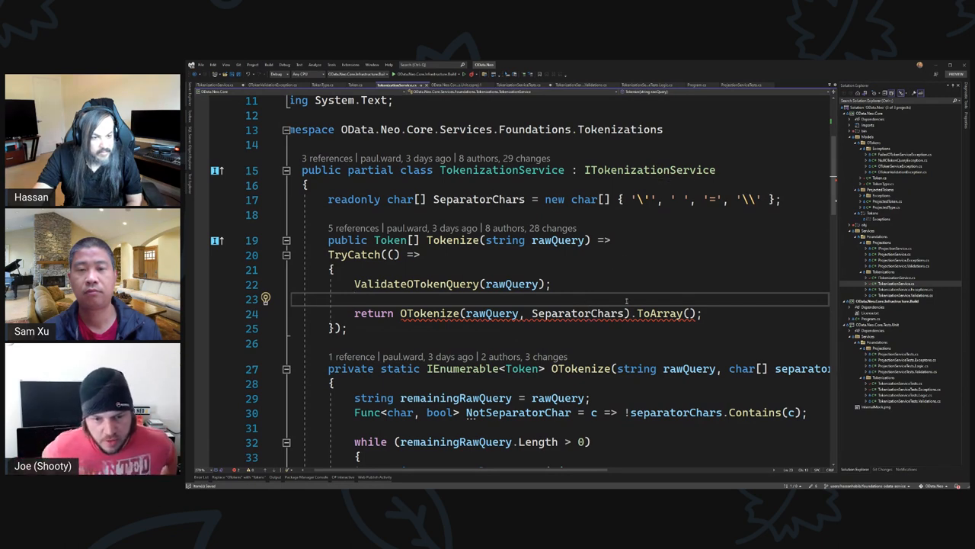
{"action": "scroll", "scroll_direction": "down", "scroll_amount": 3}
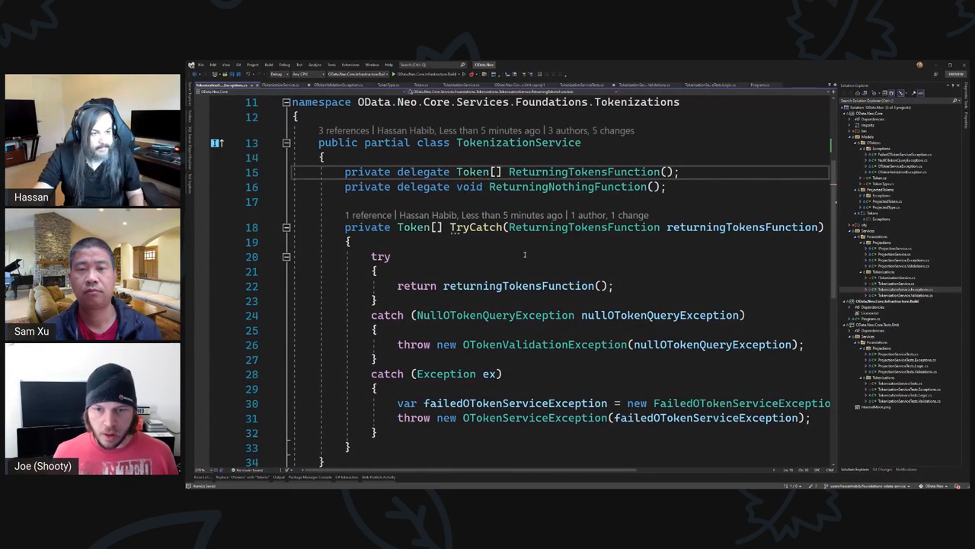
{"action": "scroll", "scroll_direction": "up", "scroll_amount": 3}
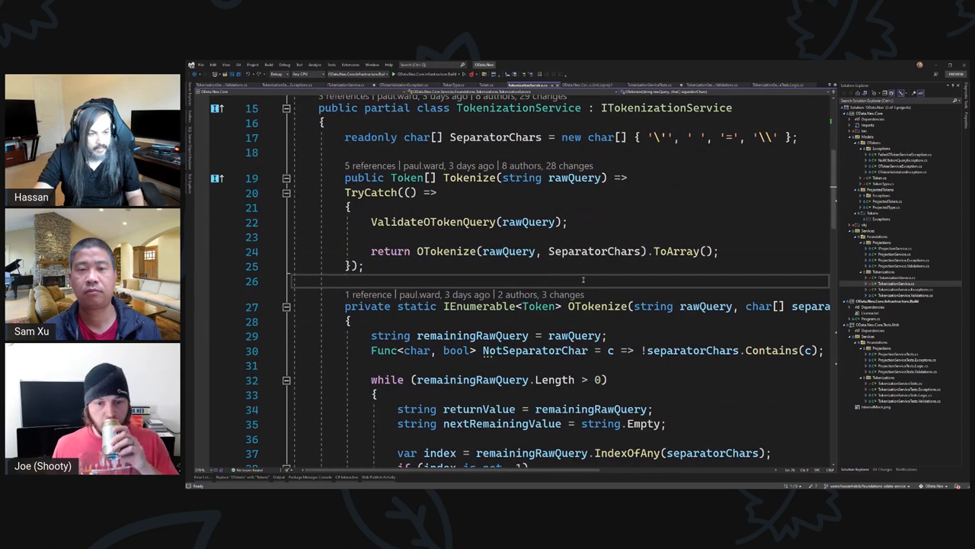
{"action": "scroll", "scroll_direction": "down", "scroll_amount": 3}
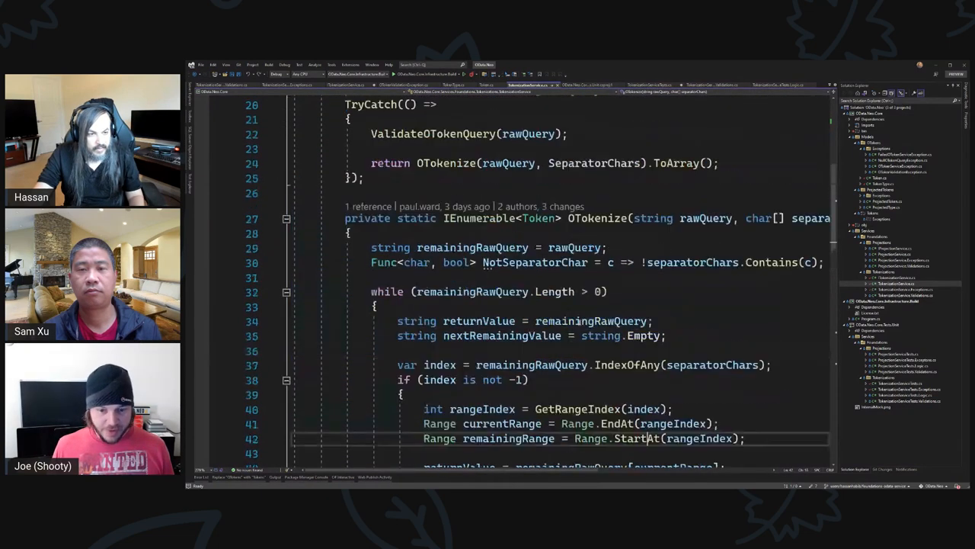
{"action": "scroll", "scroll_direction": "up", "scroll_amount": 3}
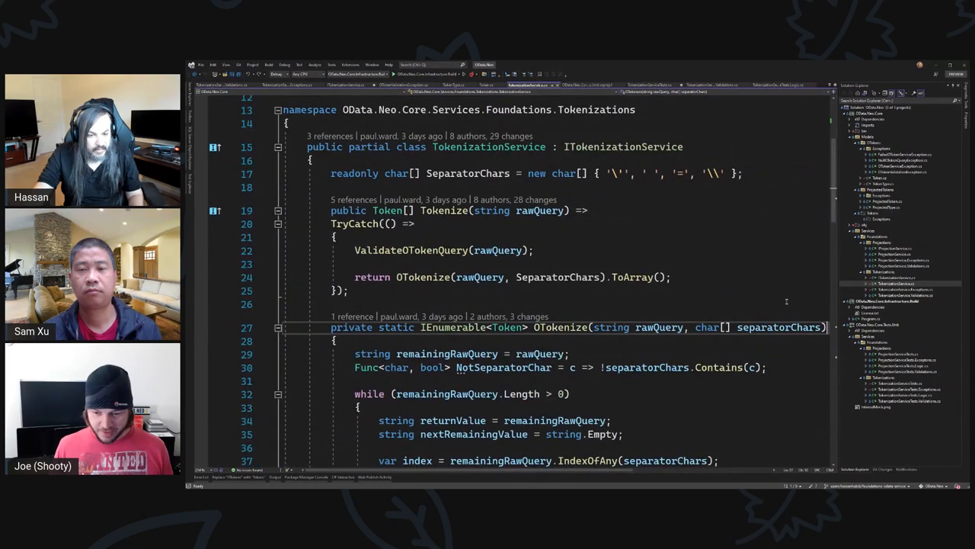
{"action": "scroll", "scroll_direction": "down", "scroll_amount": 3}
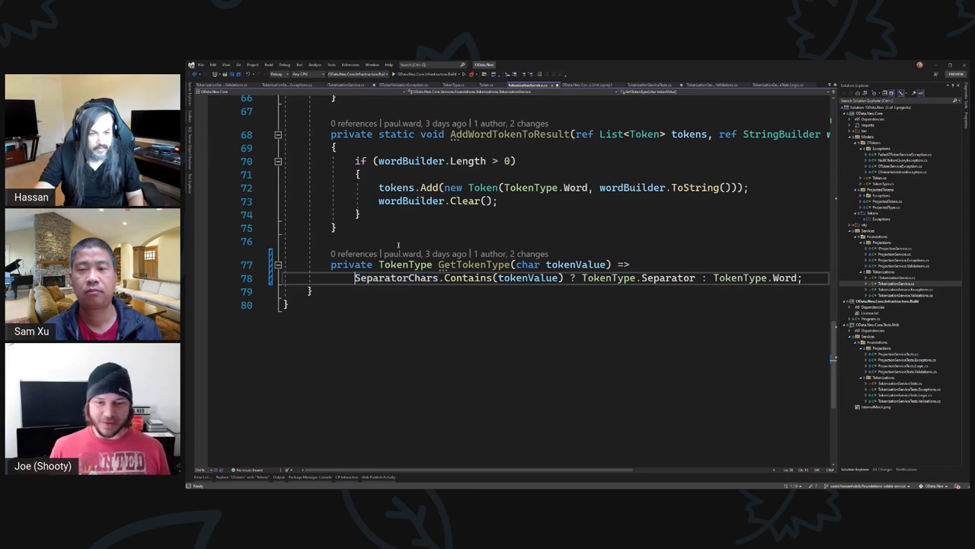
Scroll up through TokenizationService.cs after removing the GetTokenType and AddWordTokenToResult helpers.
{"action": "scroll", "scroll_direction": "up", "scroll_amount": 3}
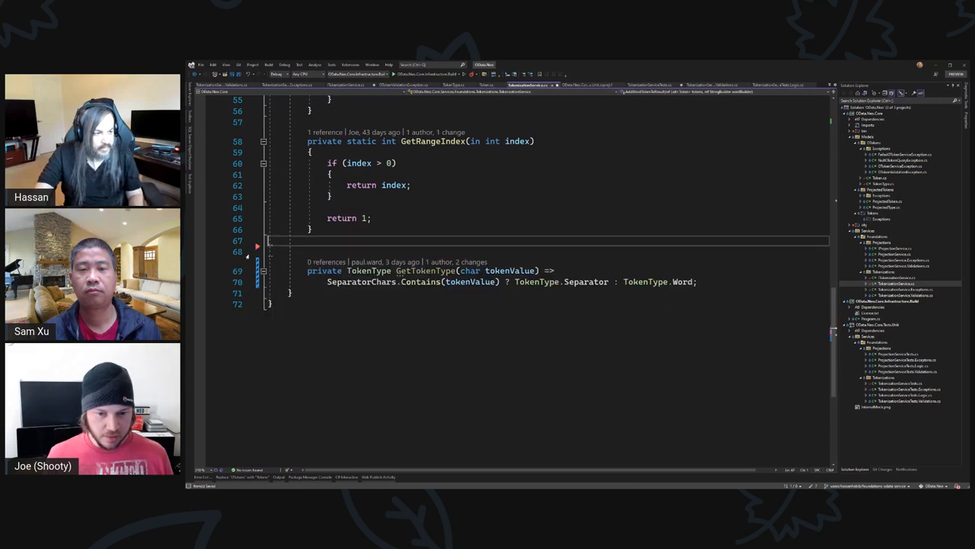
{"action": "scroll", "scroll_direction": "up", "scroll_amount": 3}
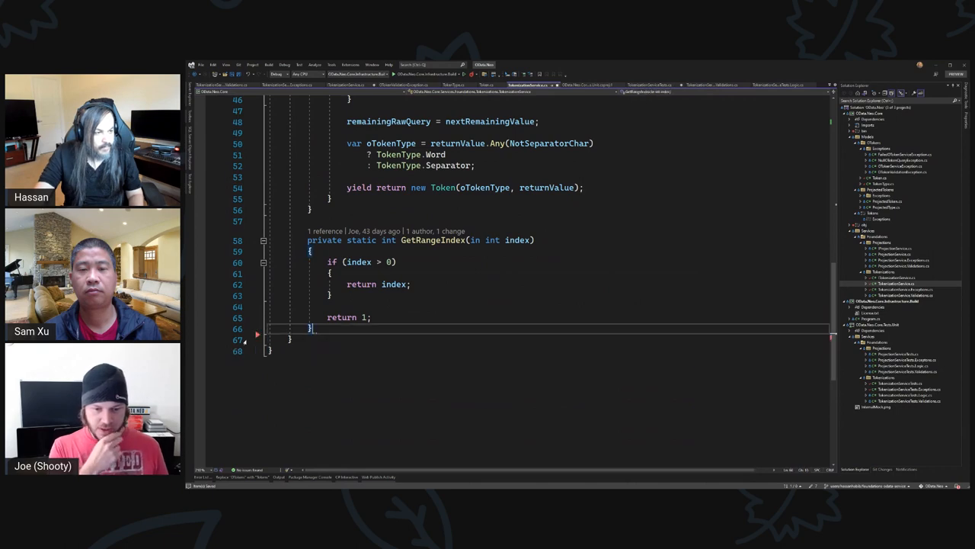
{"action": "scroll", "scroll_direction": "up", "scroll_amount": 3}
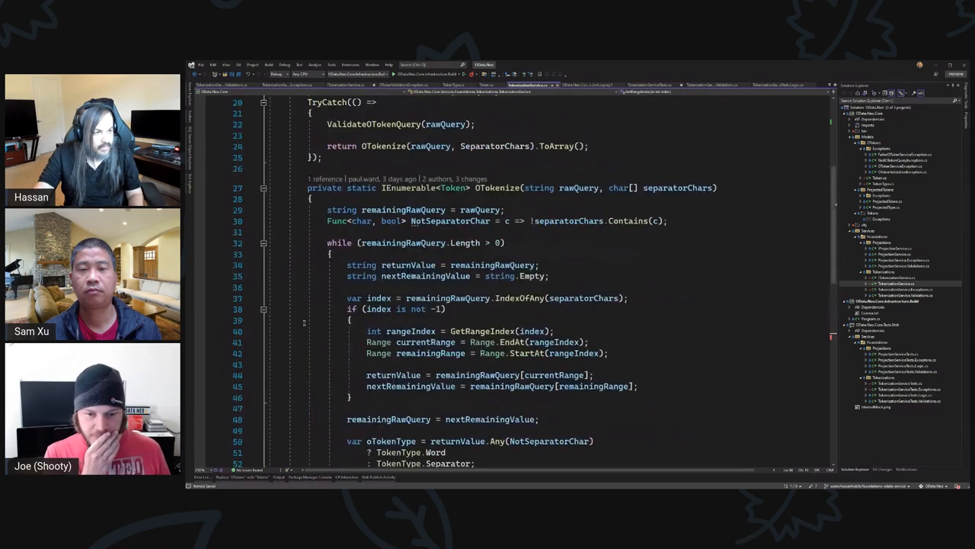
{"action": "scroll", "scroll_direction": "up", "scroll_amount": 3}
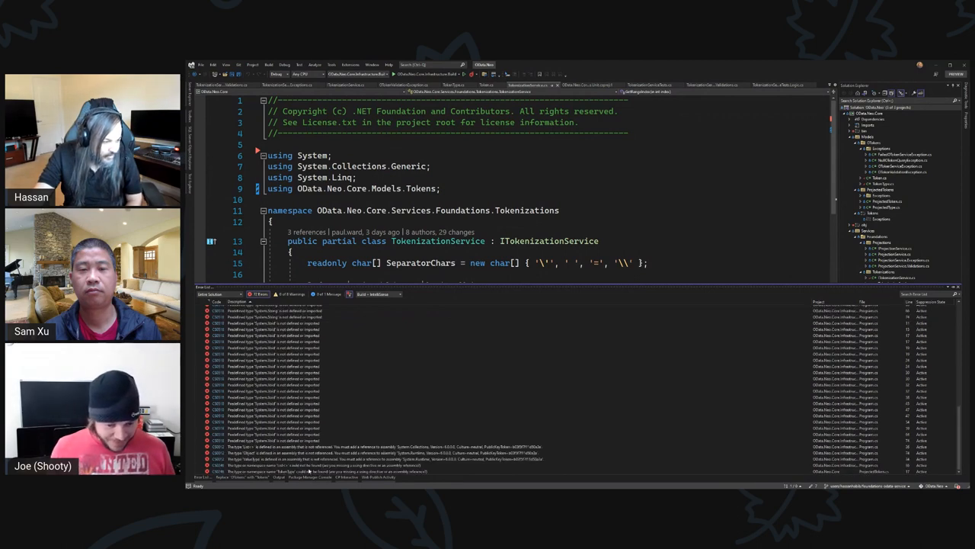
Jump from Error List entries to ProjectionServiceTests and then the pipeline build file.
{"action": "left_click", "coordinate": [777, 85]}
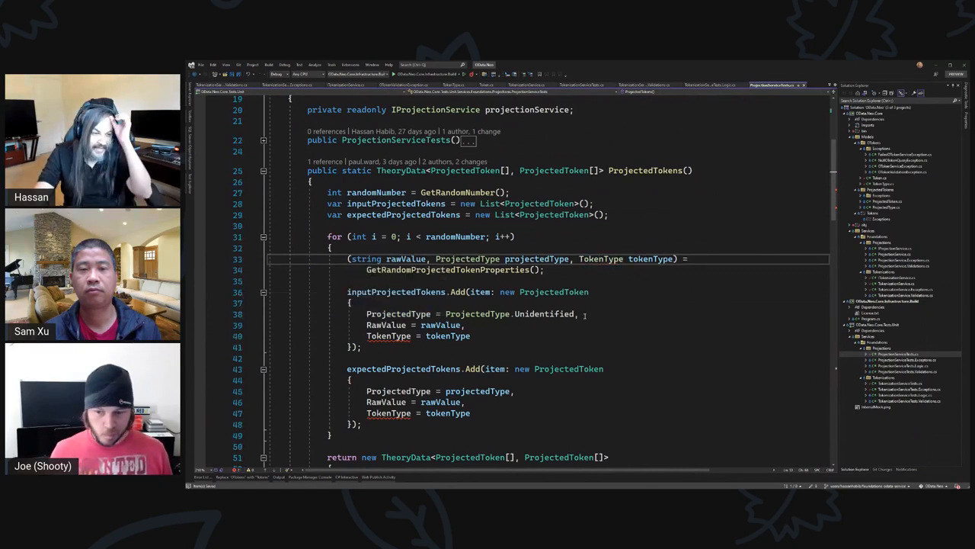
{"action": "double_click", "coordinate": [388, 335]}
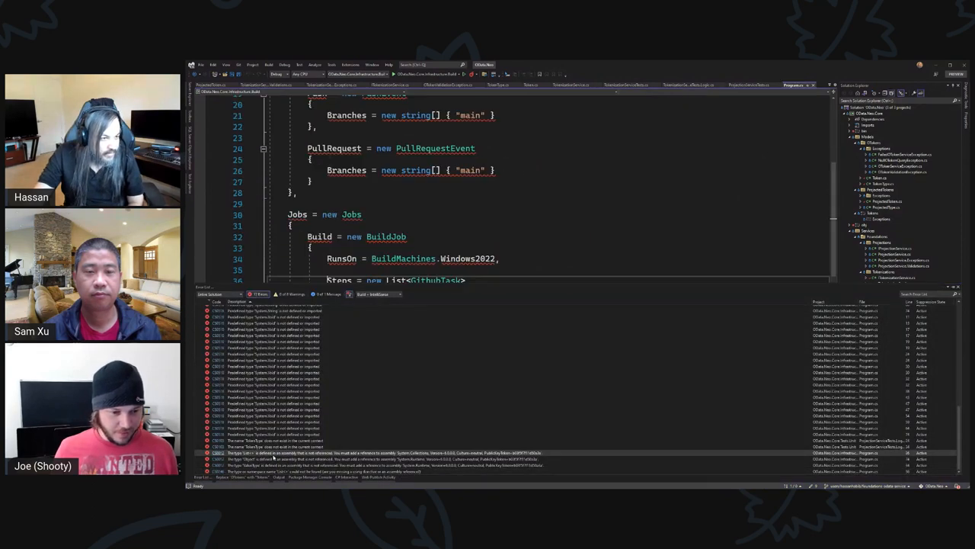
Review the Error List, then switch to the ADotNet build pipeline Program.cs.
{"action": "scroll", "scroll_direction": "down", "scroll_amount": 3}
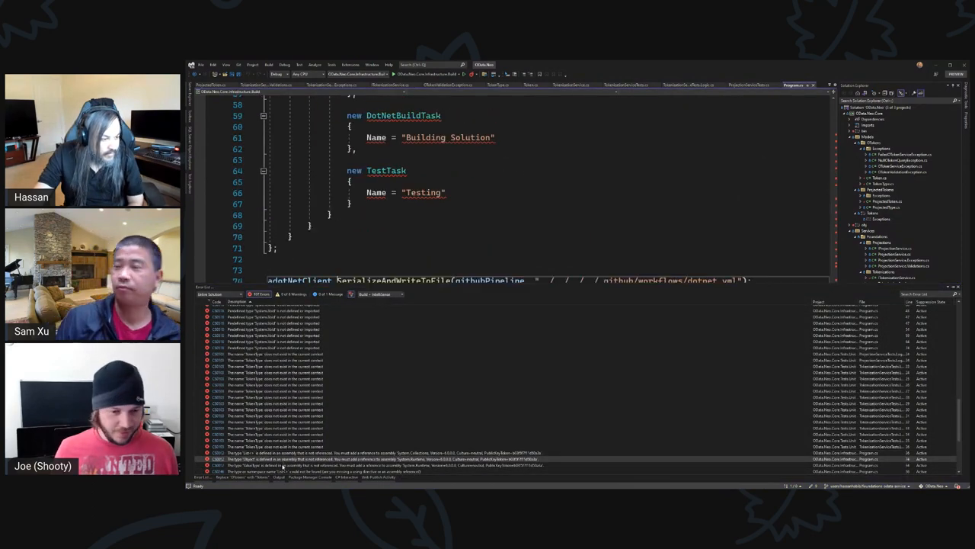
{"action": "scroll", "scroll_direction": "up", "scroll_amount": 3}
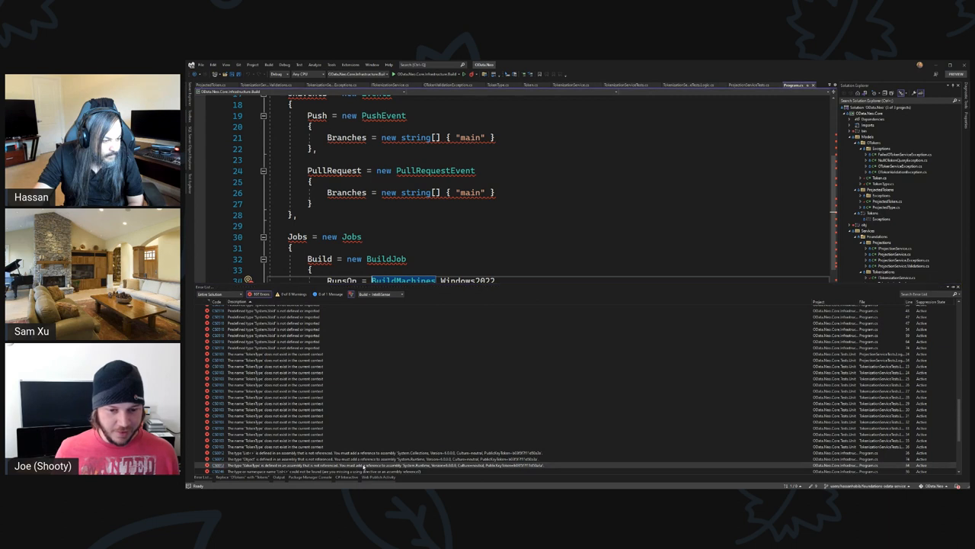
{"action": "scroll", "scroll_direction": "down", "scroll_amount": 3}
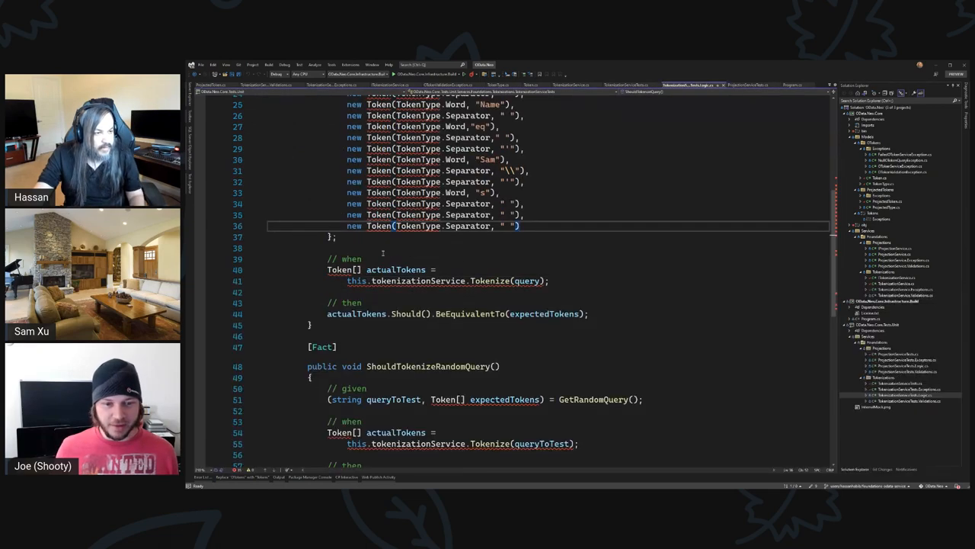
{"action": "scroll", "scroll_direction": "up", "scroll_amount": 3}
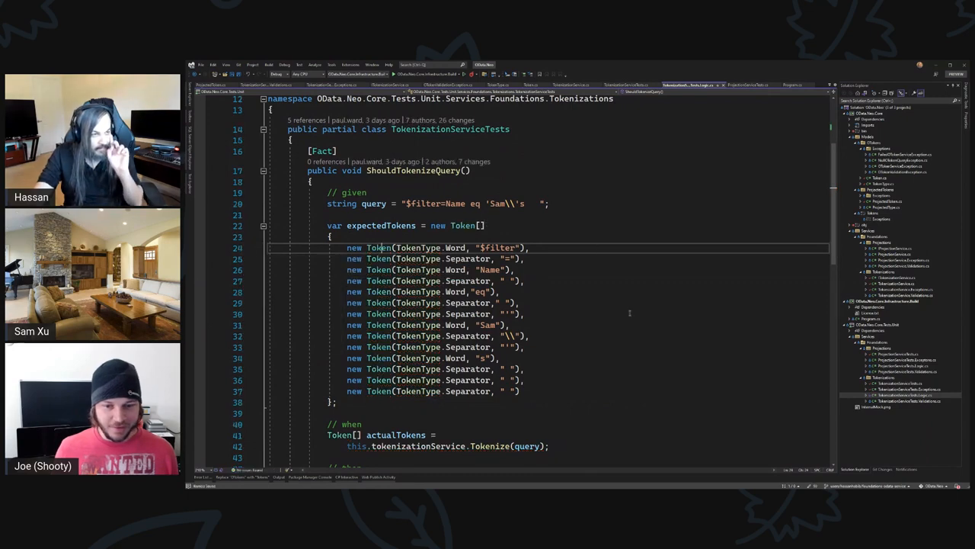
{"action": "scroll", "scroll_direction": "down", "scroll_amount": 3}
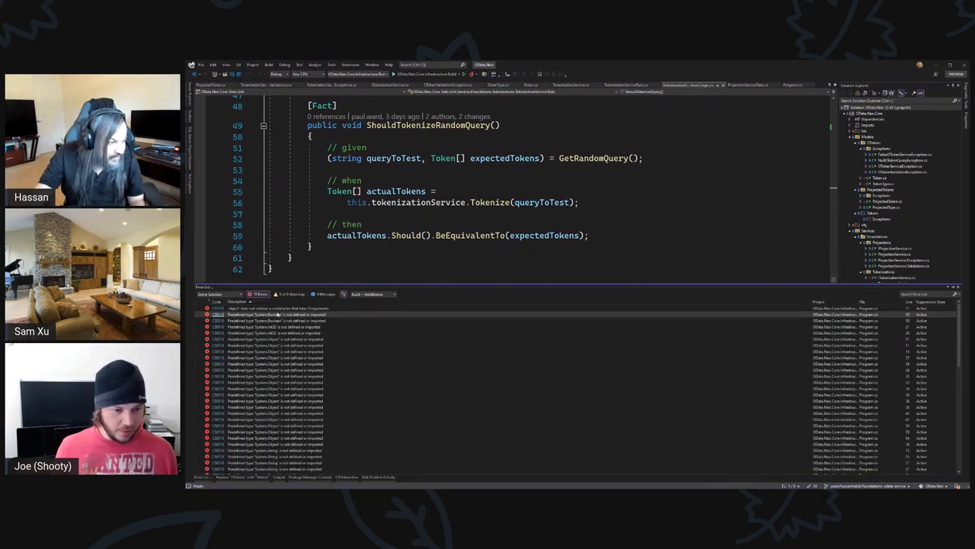
{"action": "left_click", "coordinate": [792, 85]}
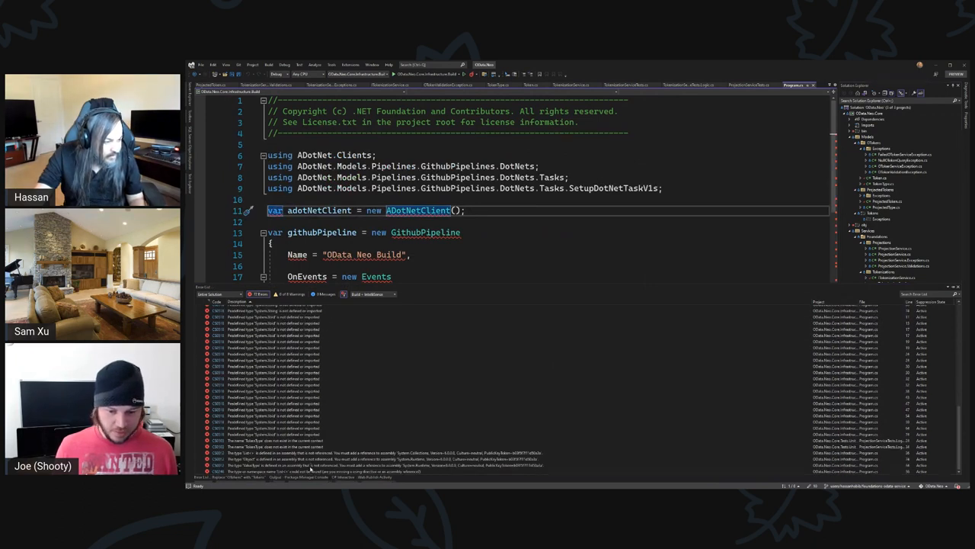
Open ProjectionServiceTests.cs and select its TokenType reference.
{"action": "scroll", "scroll_direction": "down", "scroll_amount": 3}
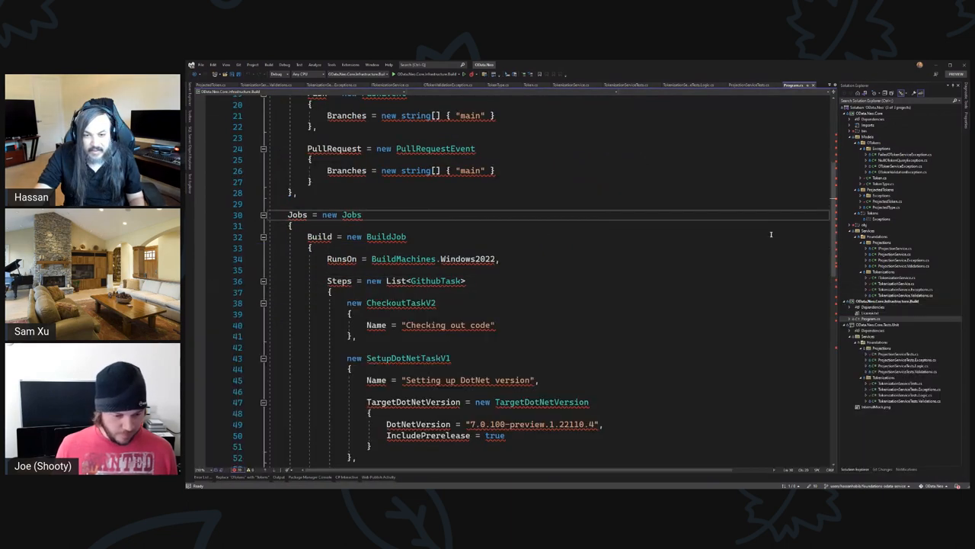
{"action": "double_click", "coordinate": [351, 214]}
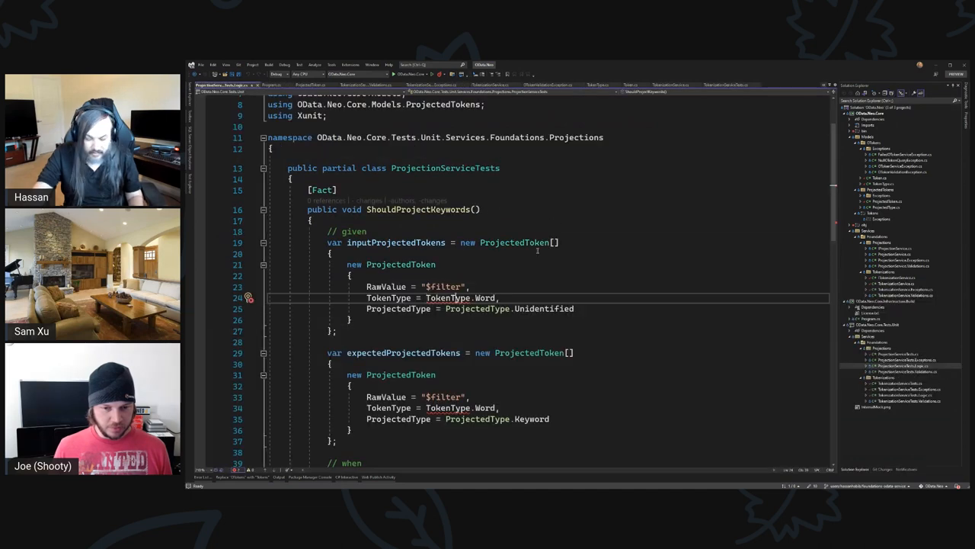
{"action": "scroll", "scroll_direction": "up", "scroll_amount": 3}
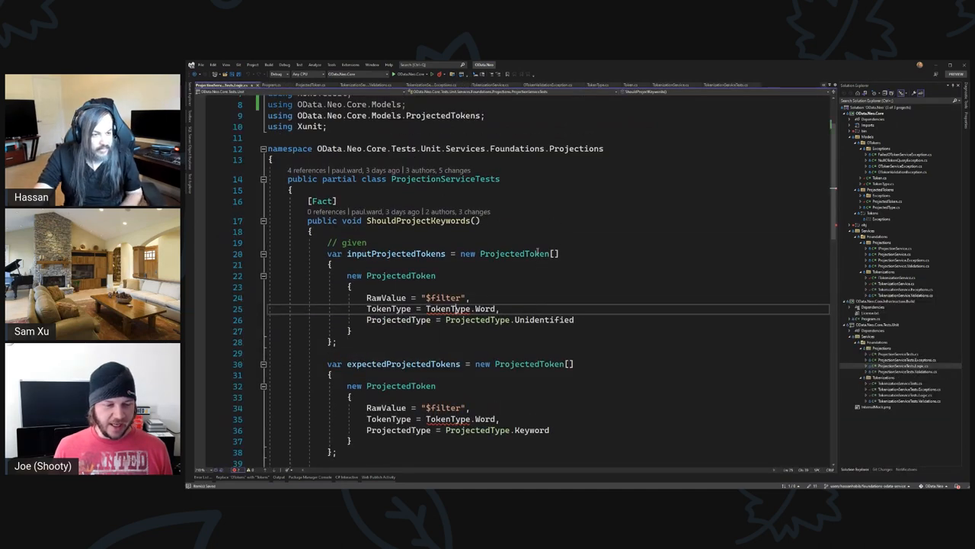
{"action": "double_click", "coordinate": [448, 308]}
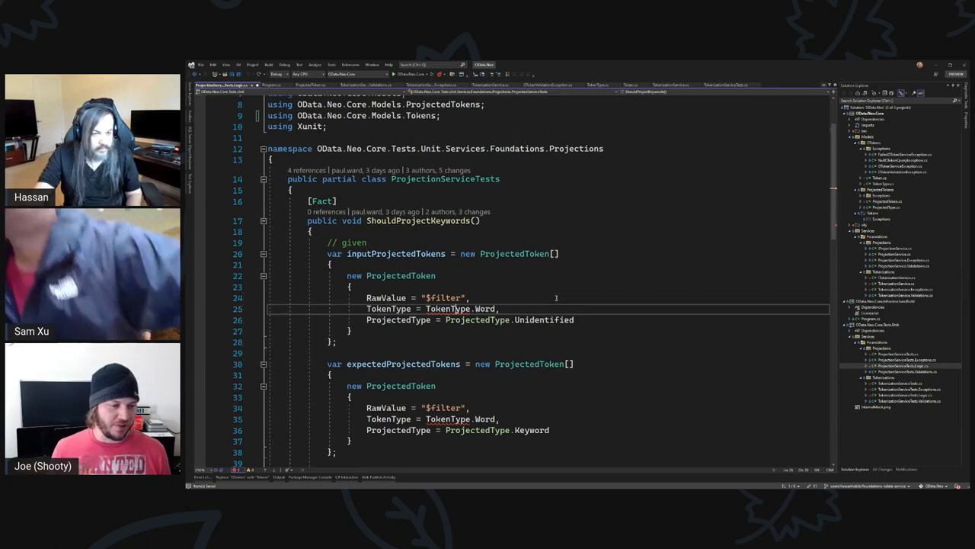
Run 'dotnet test' in the Package Manager Console and scroll through the failing results.
{"action": "double_click", "coordinate": [448, 308]}
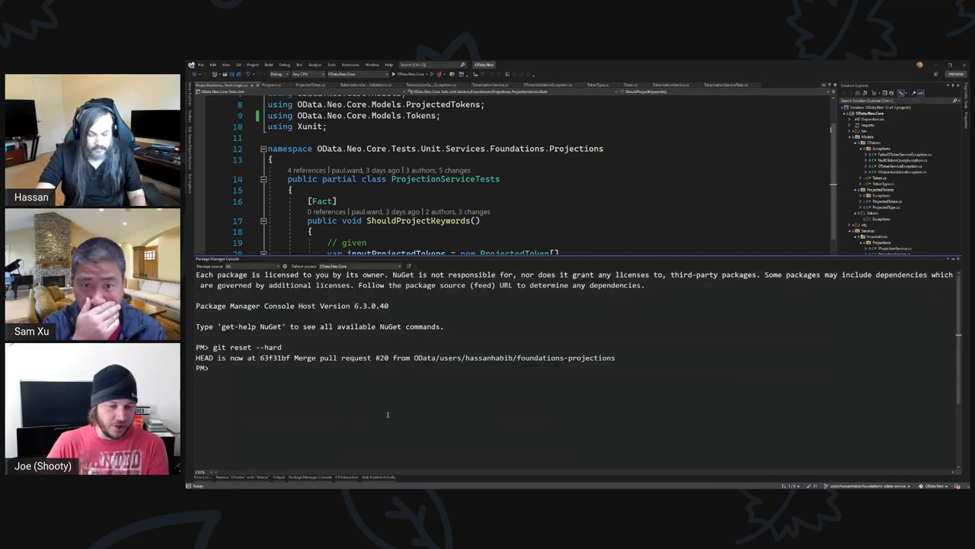
{"action": "type", "text": "dotnet test"}
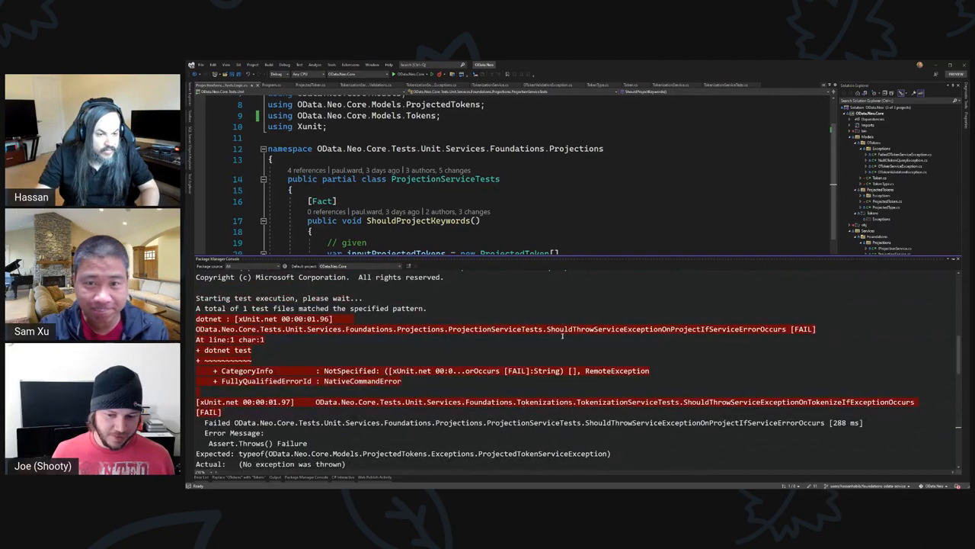
{"action": "scroll", "scroll_direction": "down", "scroll_amount": 3}
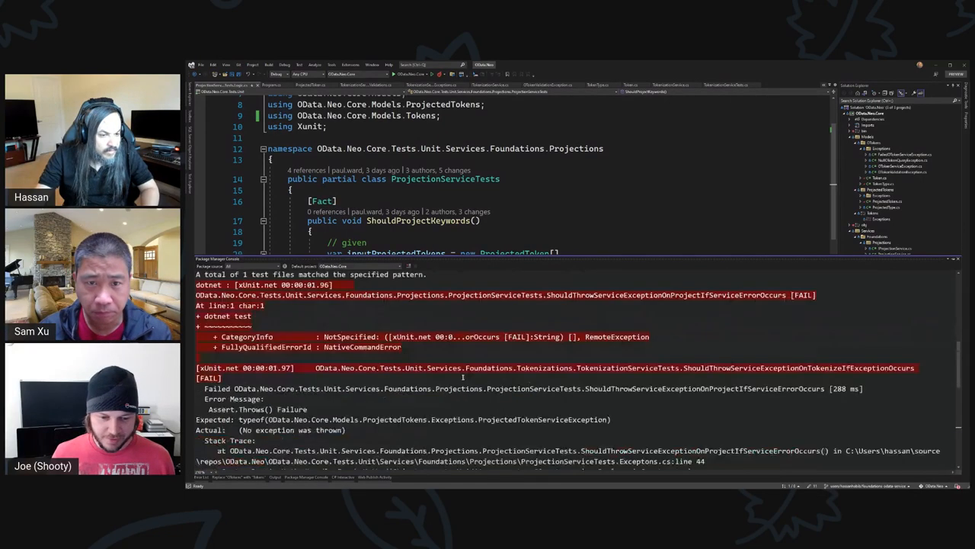
{"action": "scroll", "scroll_direction": "down", "scroll_amount": 3}
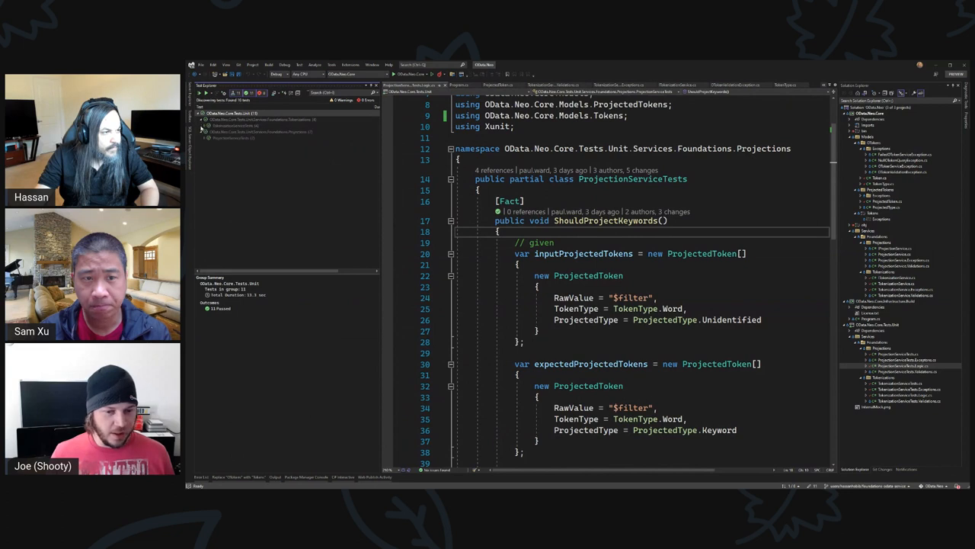
Run all unit tests from Test Explorer and scroll to ProjectionService's TryCatch method.
{"action": "left_click", "coordinate": [205, 119]}
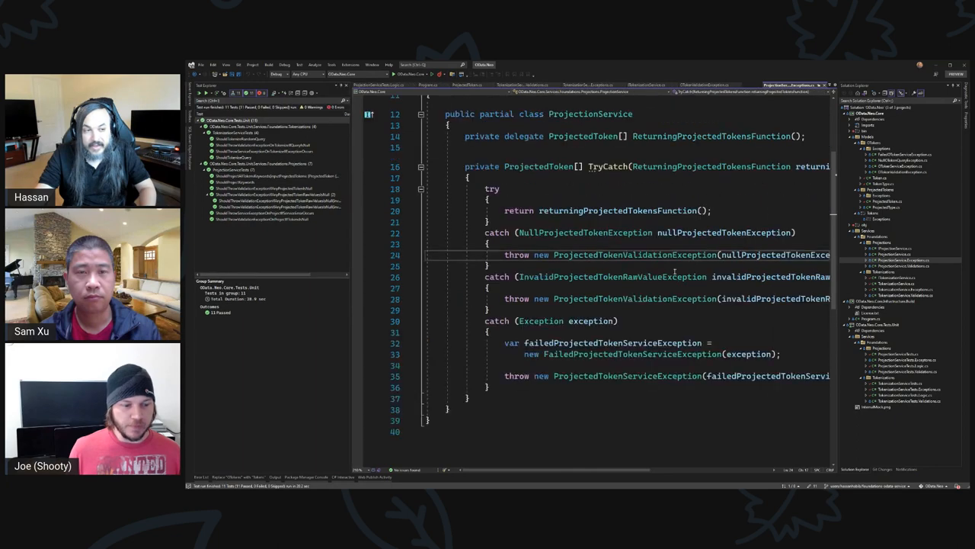
{"action": "scroll", "scroll_direction": "up", "scroll_amount": 3}
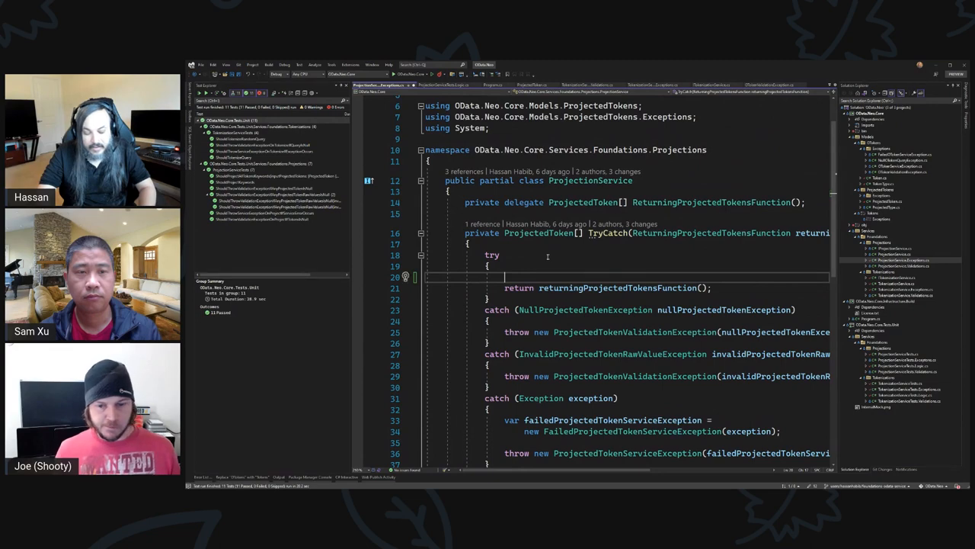
Tentatively add 'string x = new string();' in TryCatch, then undo and move to the tokenization test.
{"action": "type", "text": "string x"}
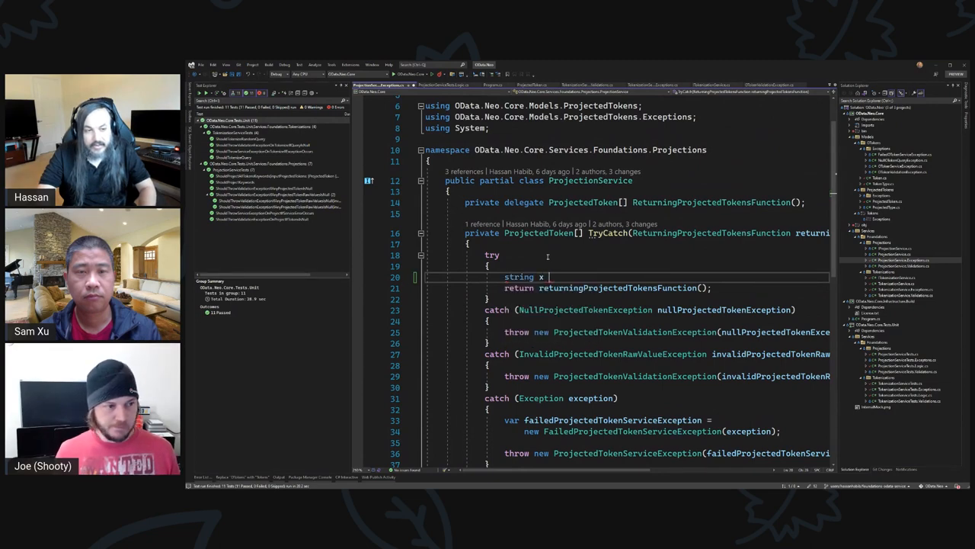
{"action": "type", "text": "= new string()"}
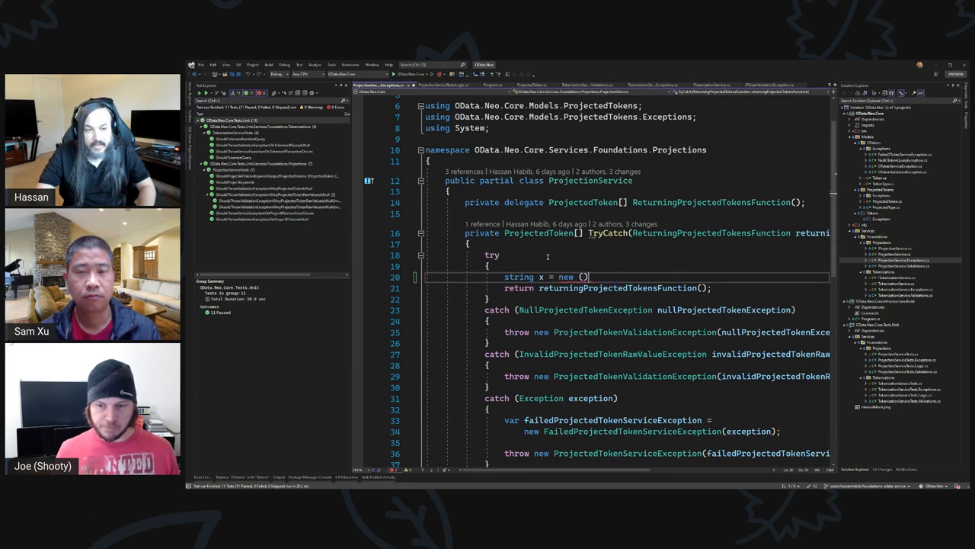
{"action": "type", "text": ");"}
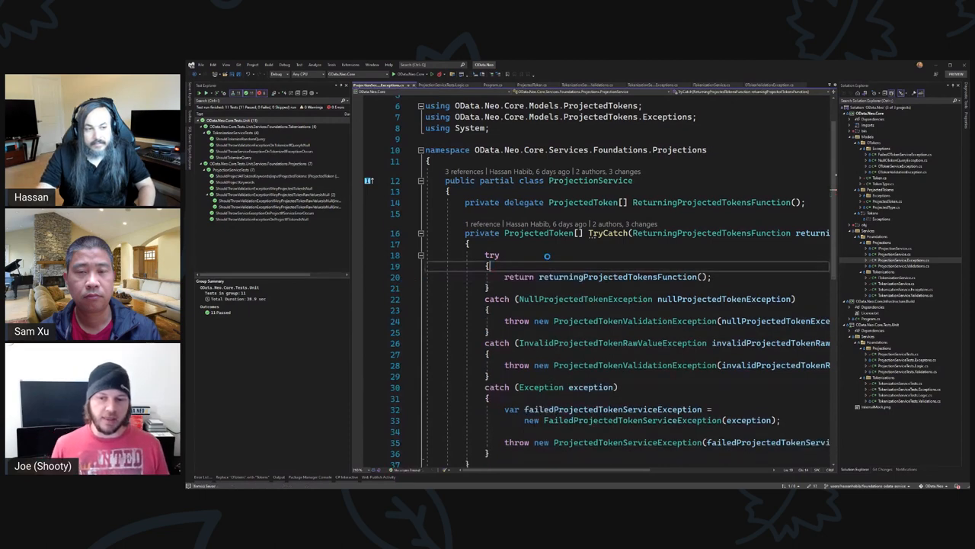
{"action": "scroll", "scroll_direction": "up", "scroll_amount": 3}
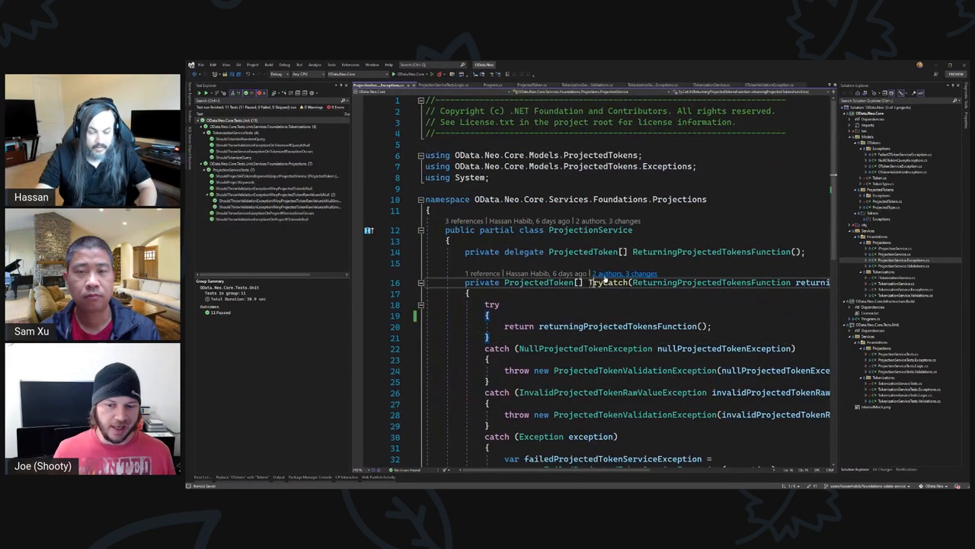
{"action": "double_click", "coordinate": [606, 282]}
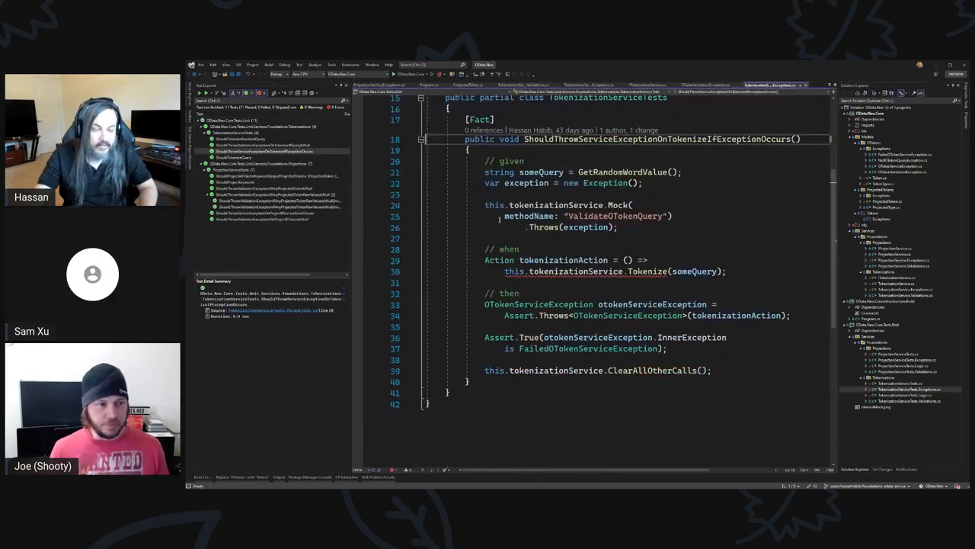
Scroll the ShouldThrowServiceExceptionOnTokenizeIfExceptionOccurs test in TokenizationServiceTests.Exceptions.cs.
{"action": "scroll", "scroll_direction": "up", "scroll_amount": 3}
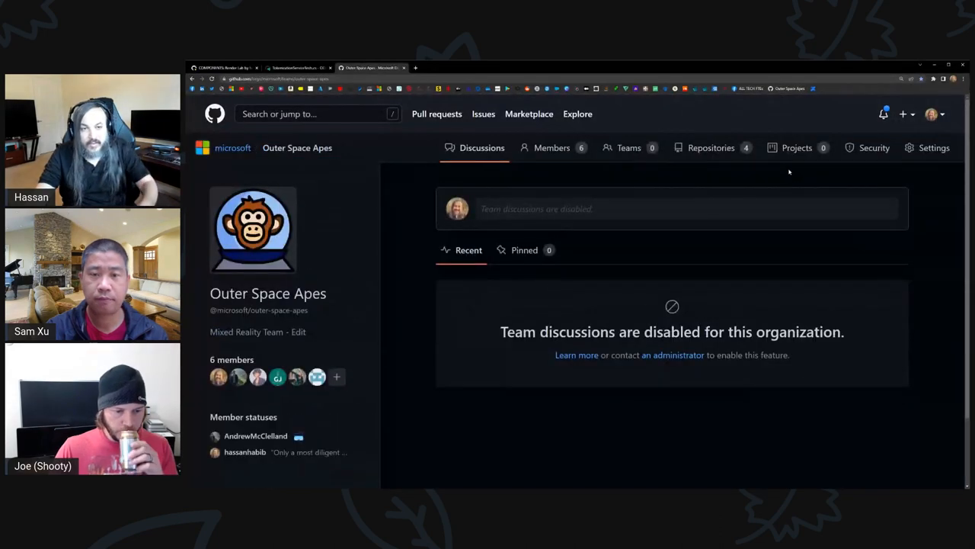
From the team's Repositories, open mixedreality.dmx.portal and browse into DMX.Portal.Web.
{"action": "left_click", "coordinate": [710, 147]}
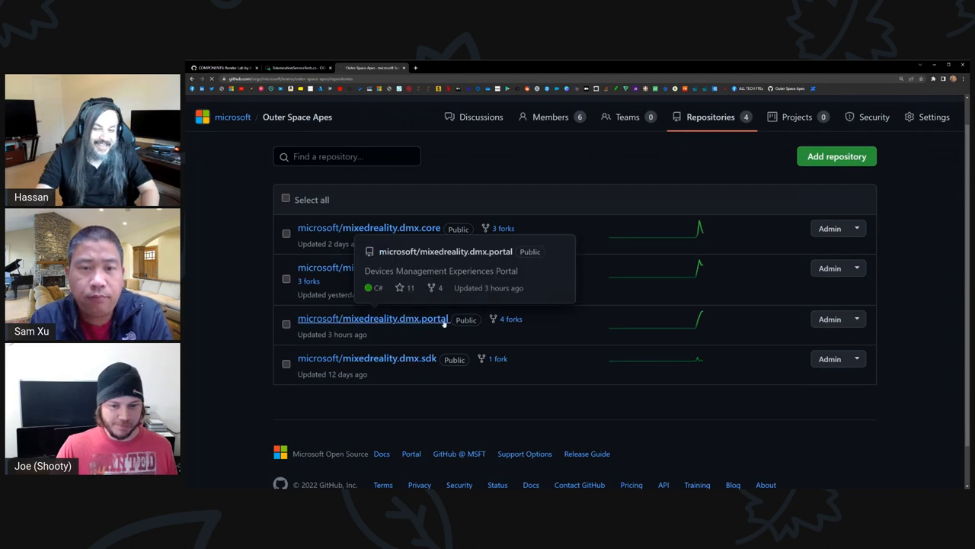
{"action": "left_click", "coordinate": [373, 318]}
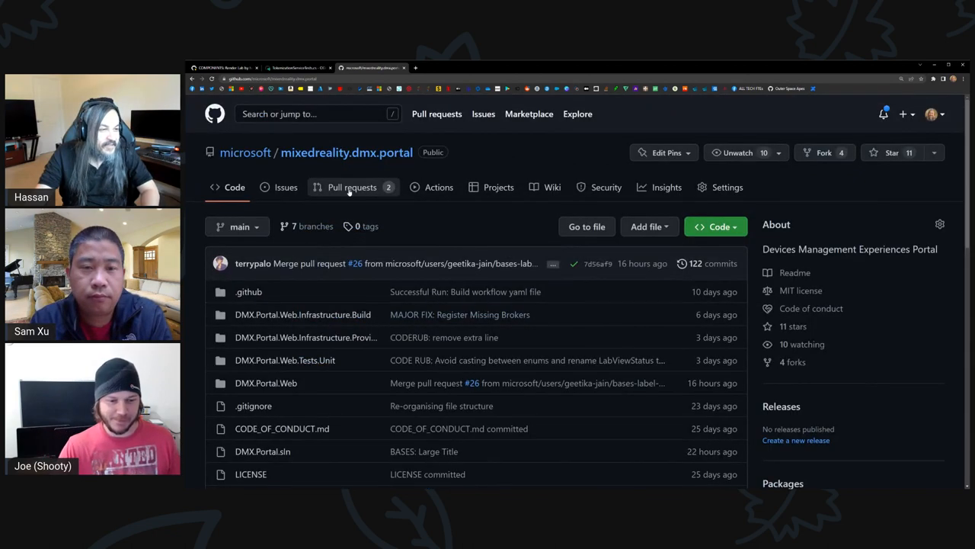
{"action": "left_click", "coordinate": [352, 185]}
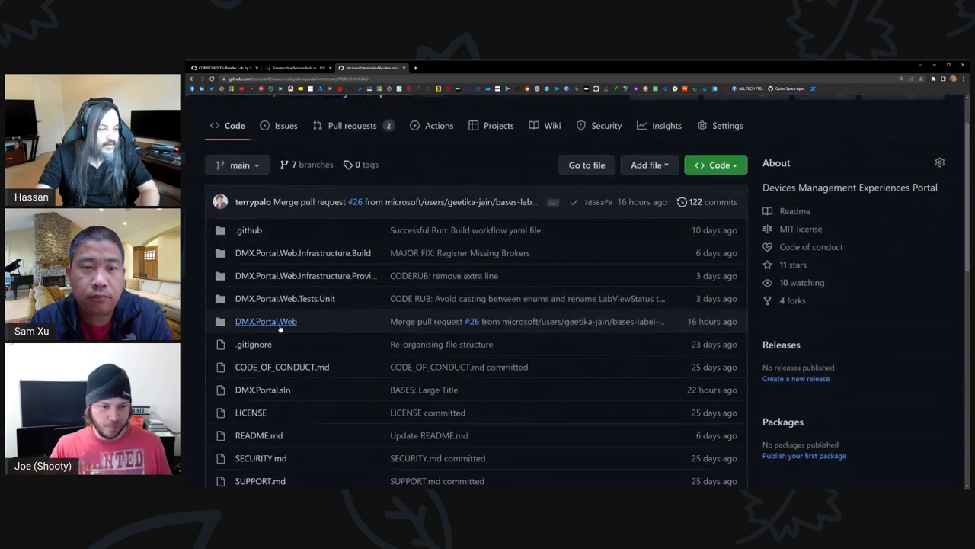
{"action": "left_click", "coordinate": [265, 320]}
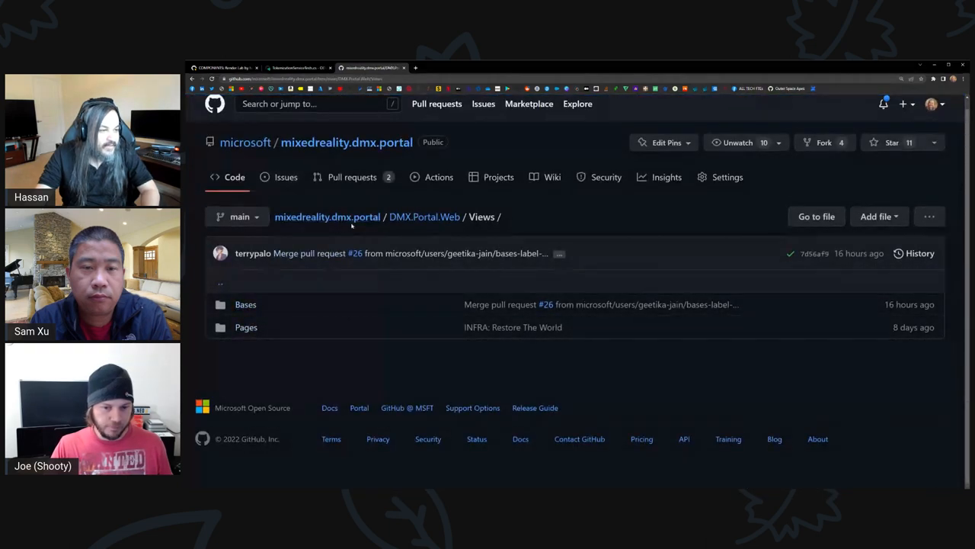
{"action": "left_click", "coordinate": [423, 216]}
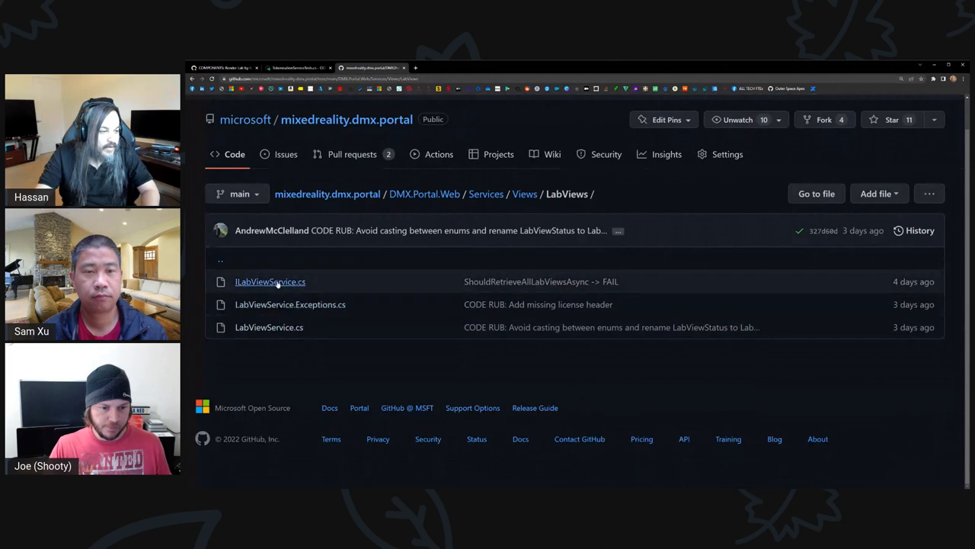
Open LabViewService.cs under Services/Views/LabViews, showing its ConvertIntToPowerLevelView switch.
{"action": "left_click", "coordinate": [268, 326]}
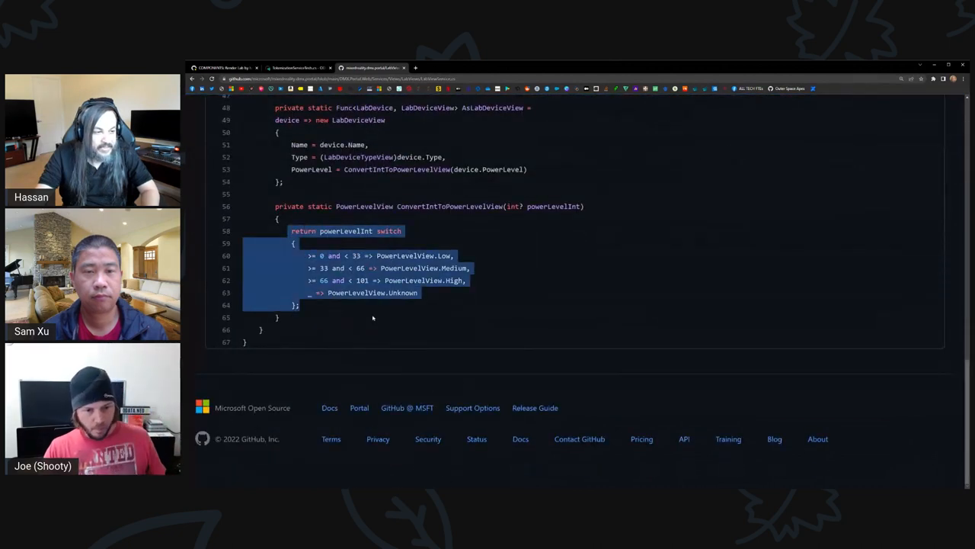
{"action": "left_click", "coordinate": [382, 316]}
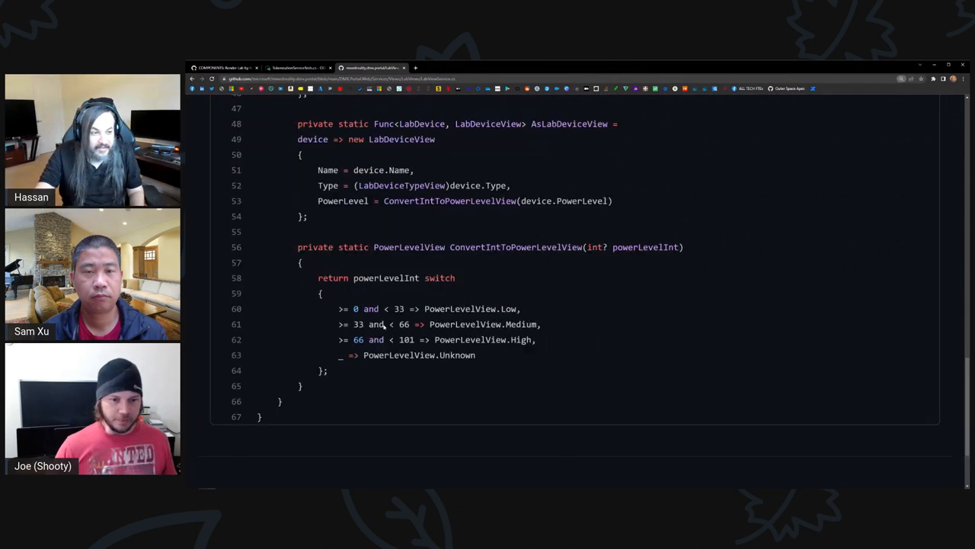
{"action": "double_click", "coordinate": [387, 277]}
{"action": "type", "text": "OData.n"}
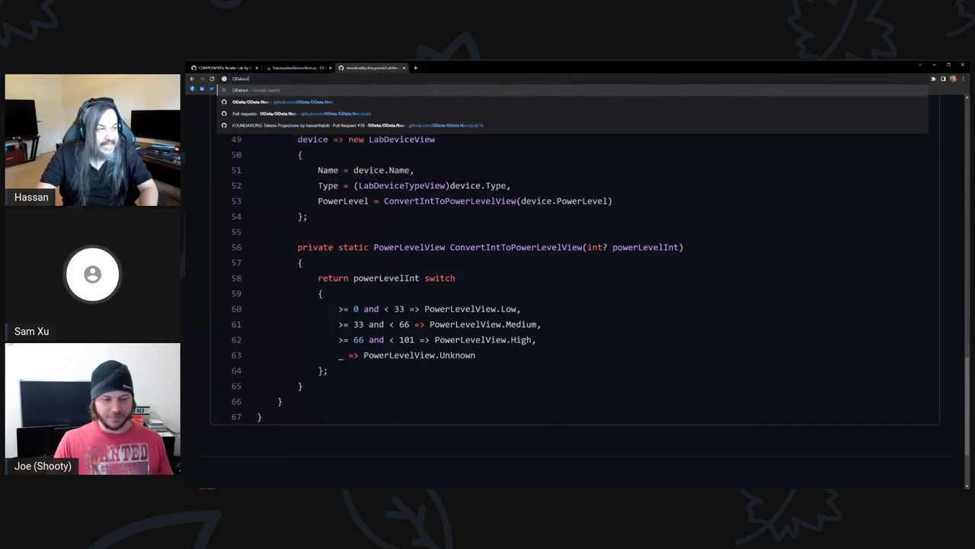
Go to the OData.Neo repository and start a pull request from the recently pushed branch.
{"action": "type", "text": "odata.org"}
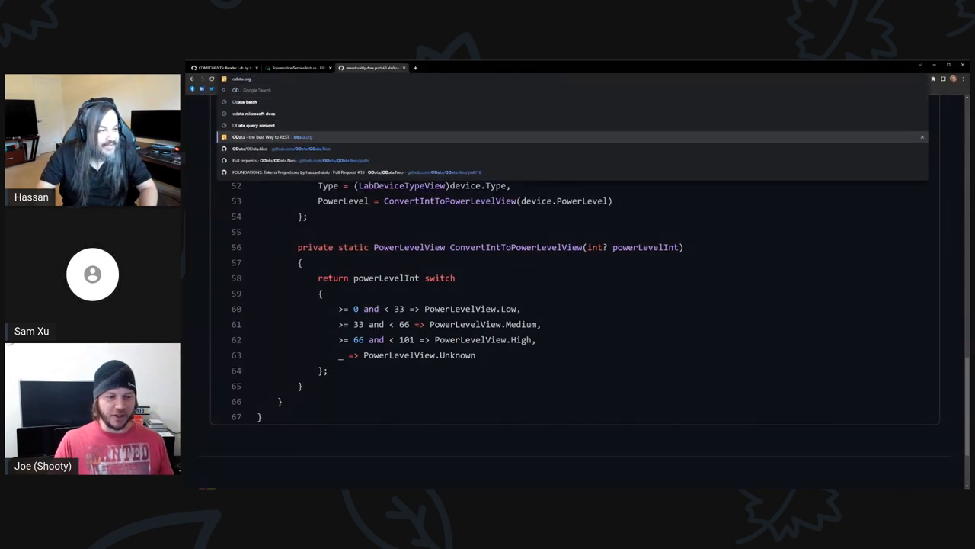
{"action": "left_click", "coordinate": [275, 137]}
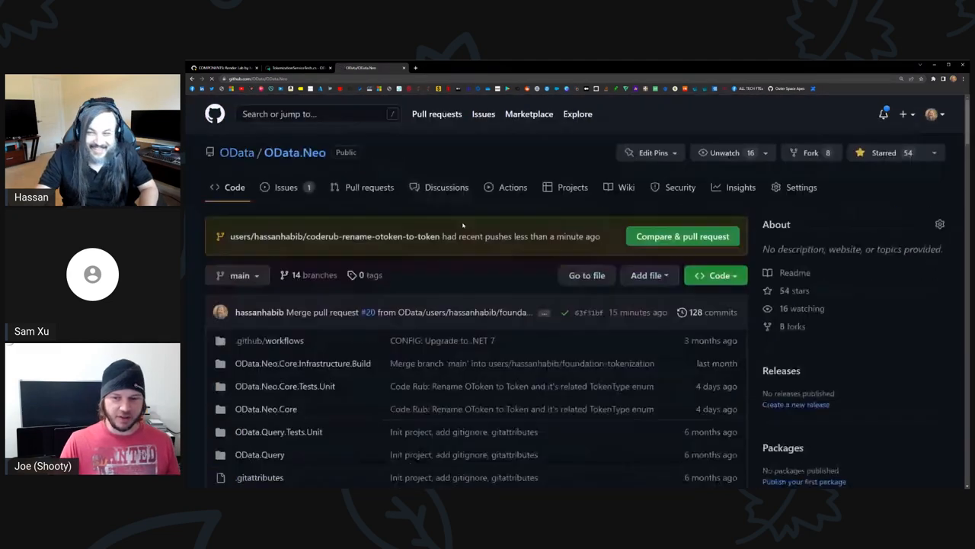
{"action": "left_click", "coordinate": [682, 236]}
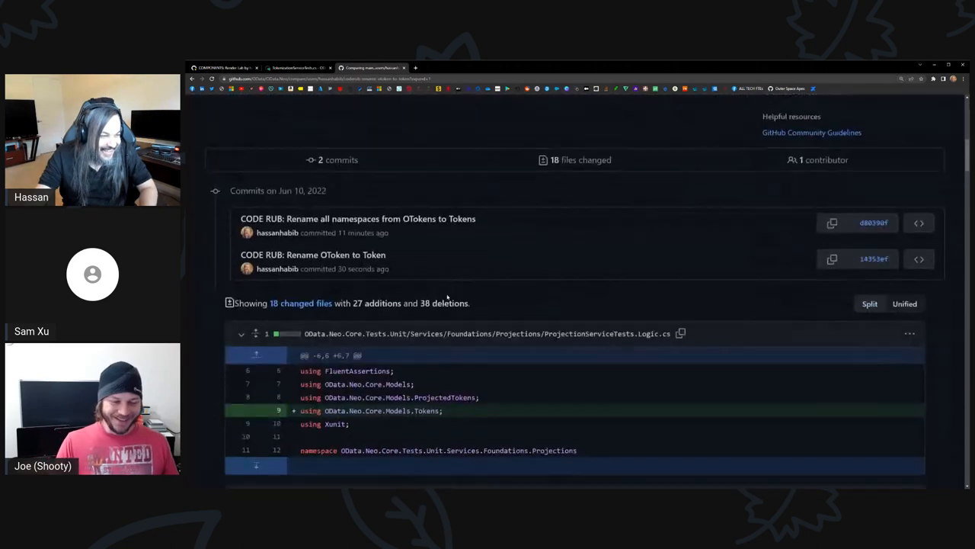
{"action": "scroll", "scroll_direction": "down", "scroll_amount": 3}
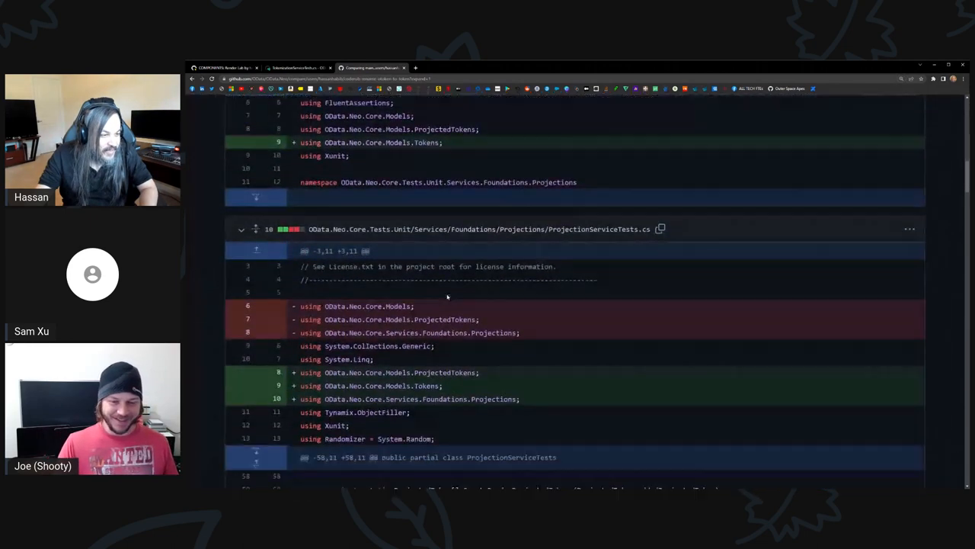
{"action": "scroll", "scroll_direction": "down", "scroll_amount": 3}
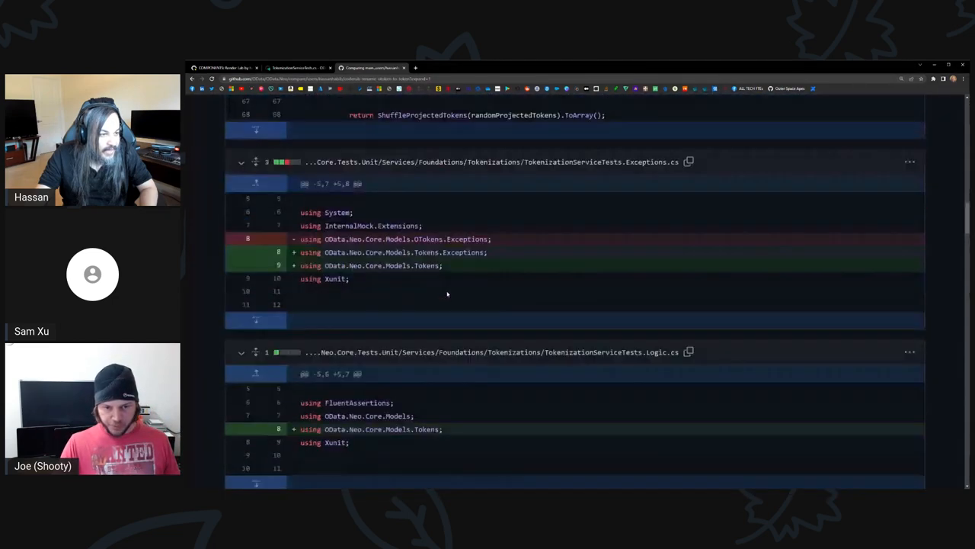
{"action": "scroll", "scroll_direction": "up", "scroll_amount": 3}
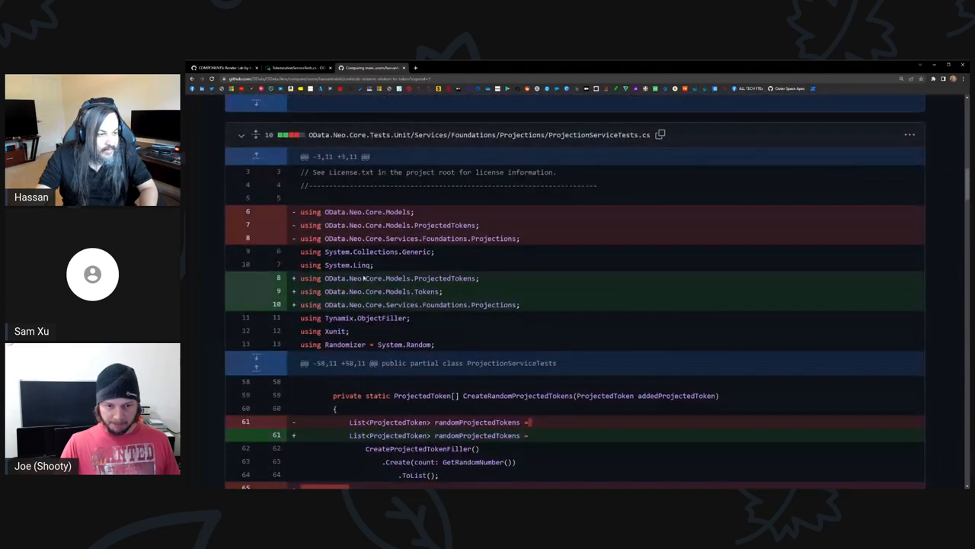
{"action": "scroll", "scroll_direction": "down", "scroll_amount": 3}
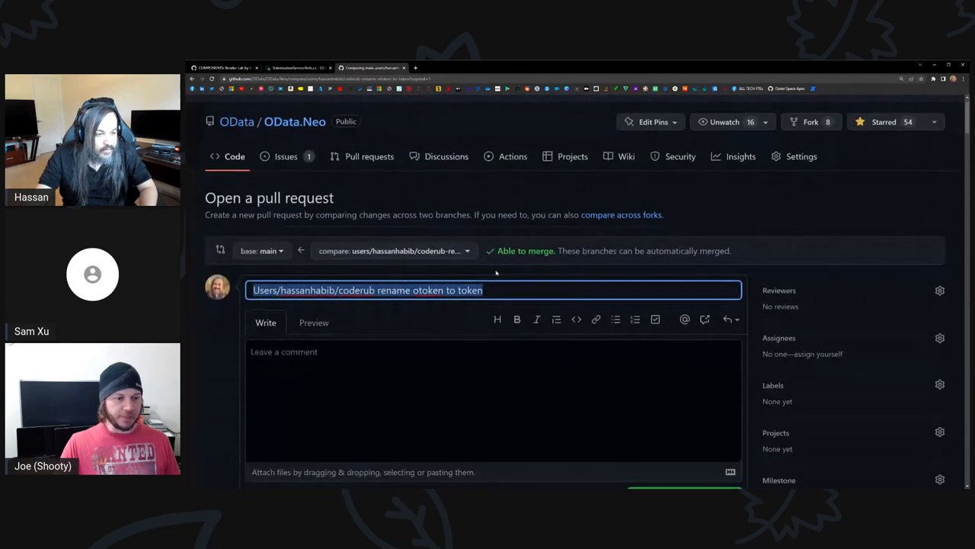
Title the PR 'CODE RUB: Rename OTokens to Tokens' and create it as draft #21.
{"action": "type", "text": "OD"}
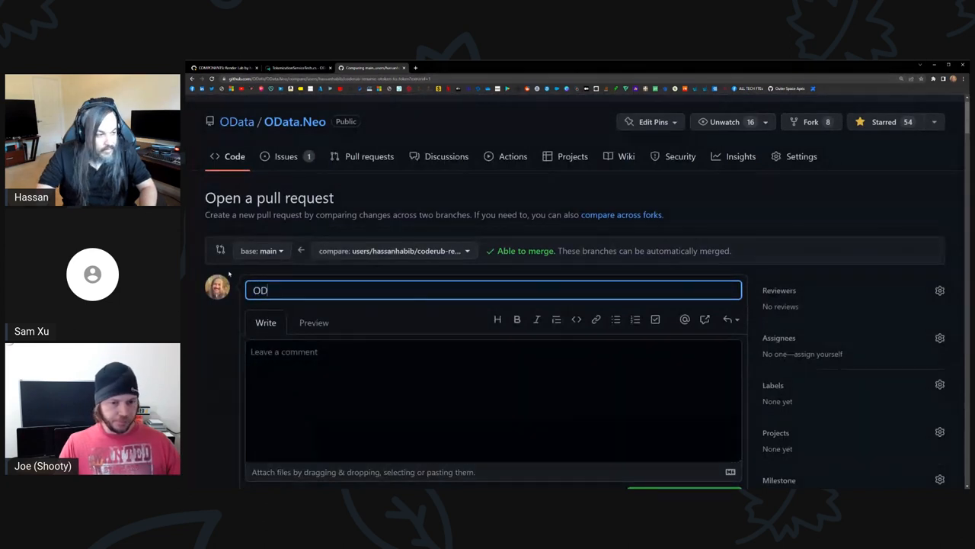
{"action": "type", "text": "CODE R"}
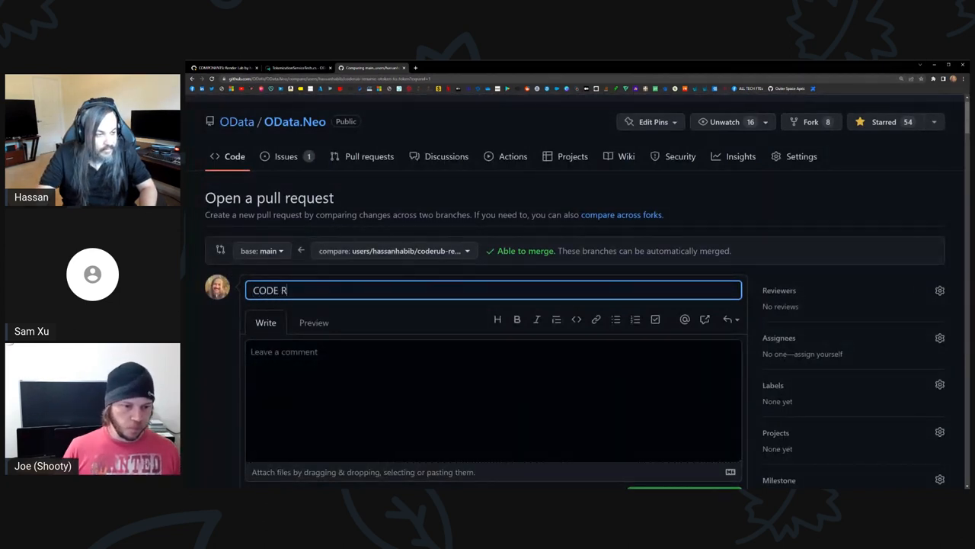
{"action": "type", "text": "UB: Rename `O"}
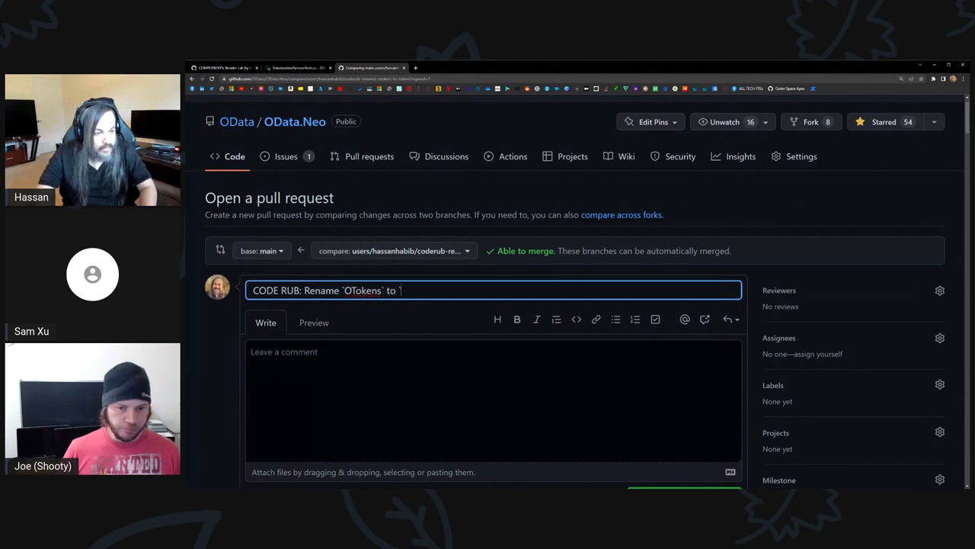
{"action": "type", "text": "Tokens`"}
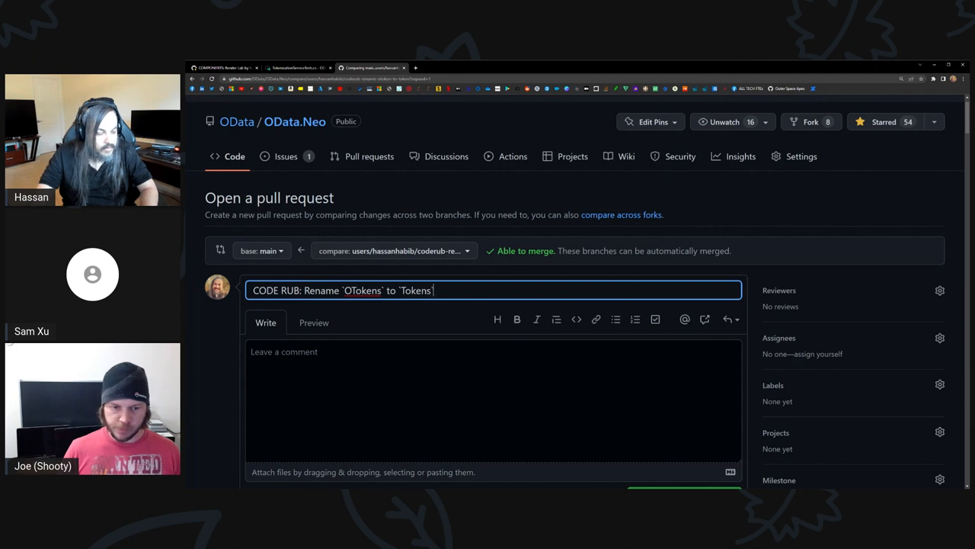
{"action": "scroll", "scroll_direction": "down", "scroll_amount": 3}
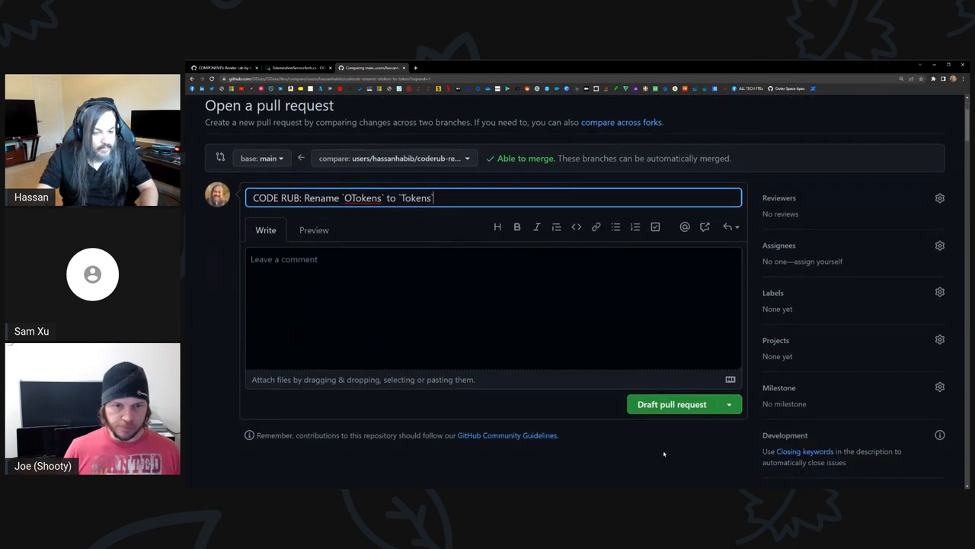
{"action": "left_click", "coordinate": [672, 404]}
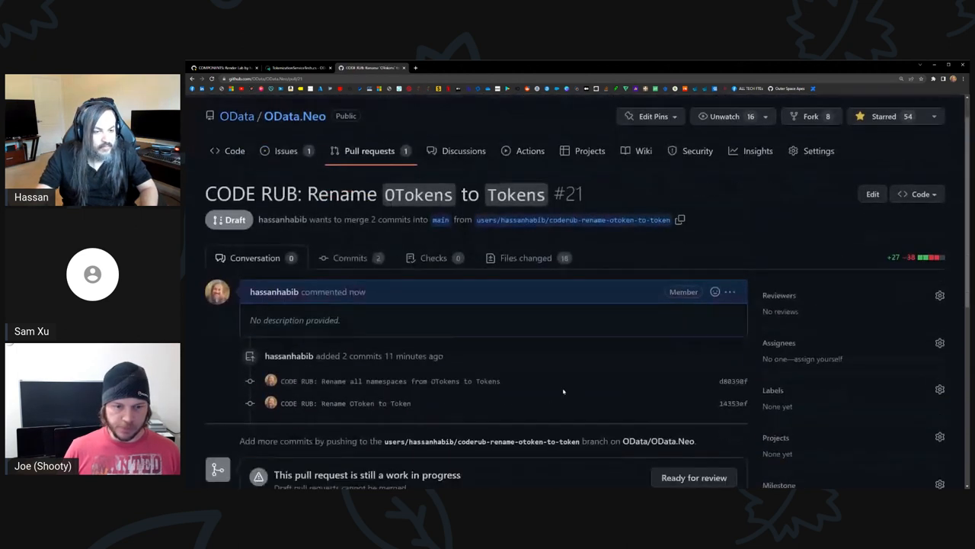
Mark draft pull request #21 ready for review.
{"action": "scroll", "scroll_direction": "down", "scroll_amount": 3}
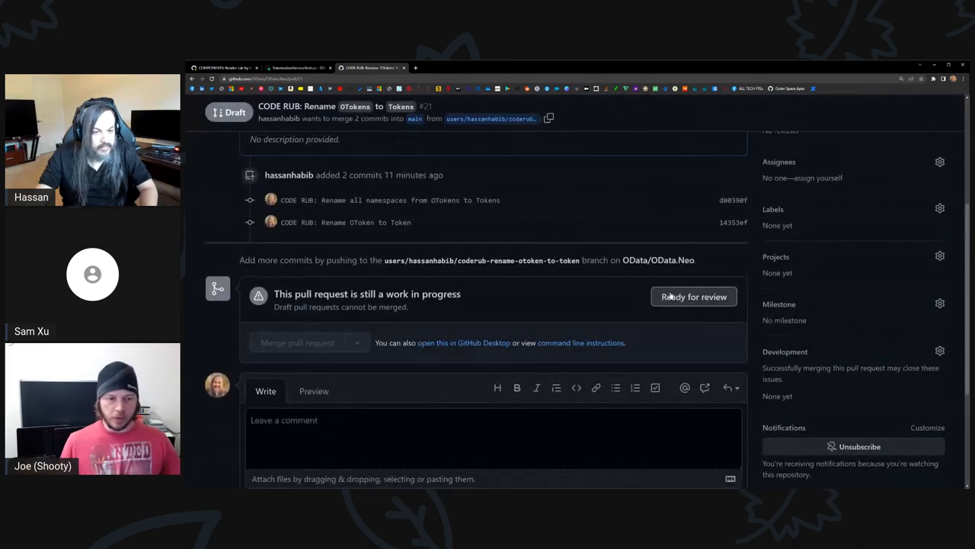
{"action": "left_click", "coordinate": [693, 296]}
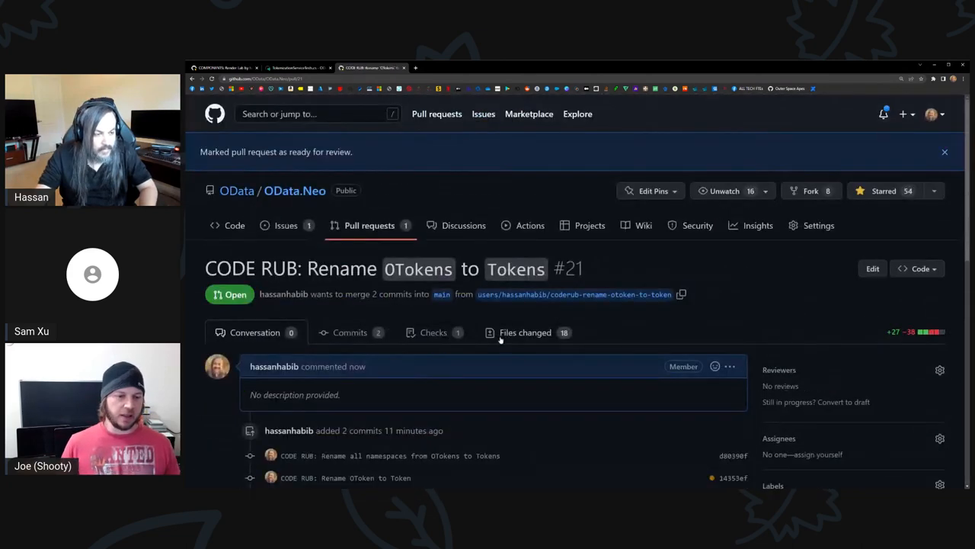
{"action": "scroll", "scroll_direction": "down", "scroll_amount": 3}
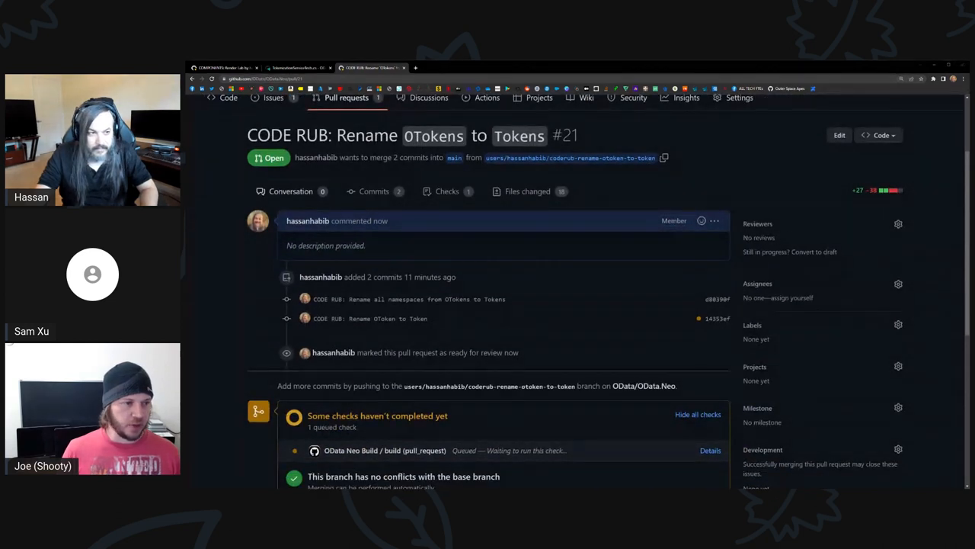
{"action": "mouse_move", "coordinate": [558, 348]}
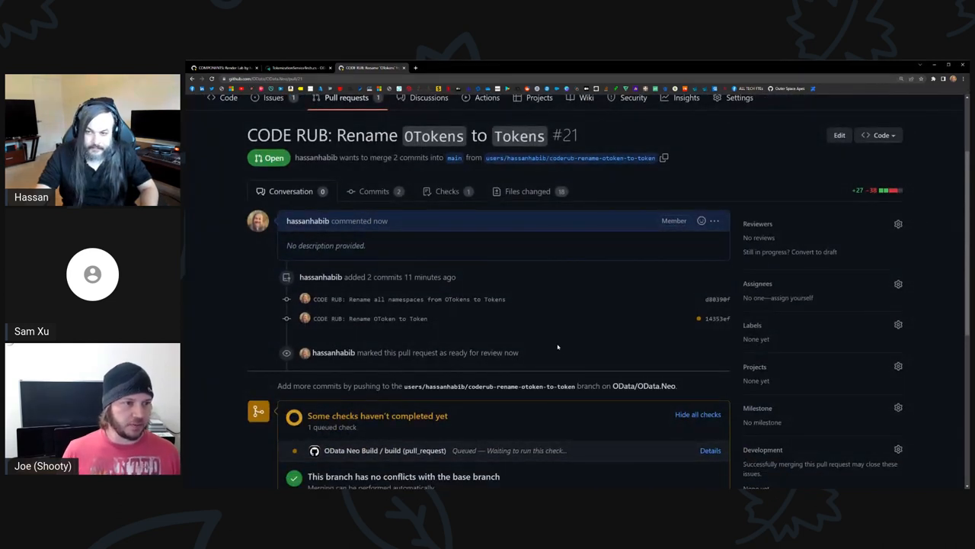
{"action": "mouse_move", "coordinate": [541, 306]}
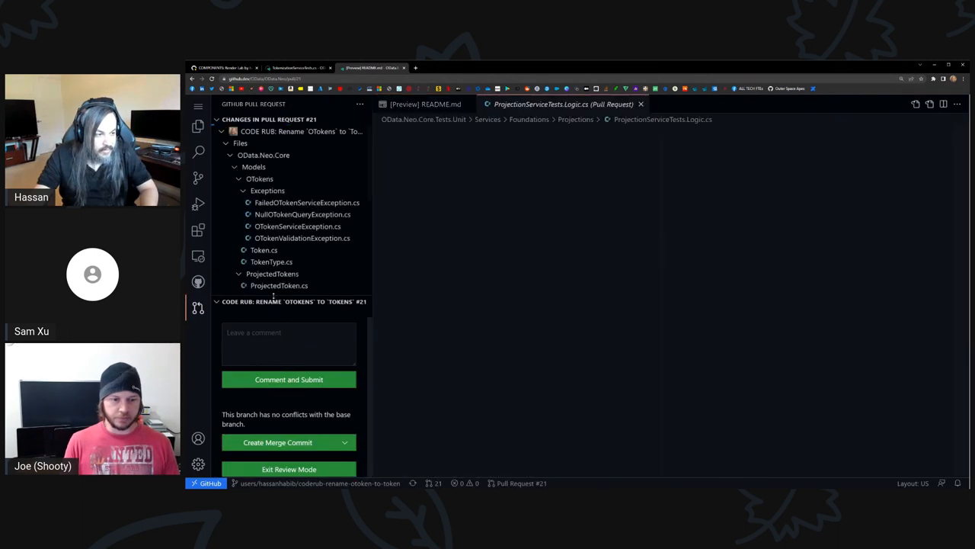
View diffs for NullOTokenQueryException, OTokenServiceException, OTokenValidationException, TokenType and ProjectedToken.
{"action": "left_click", "coordinate": [279, 285]}
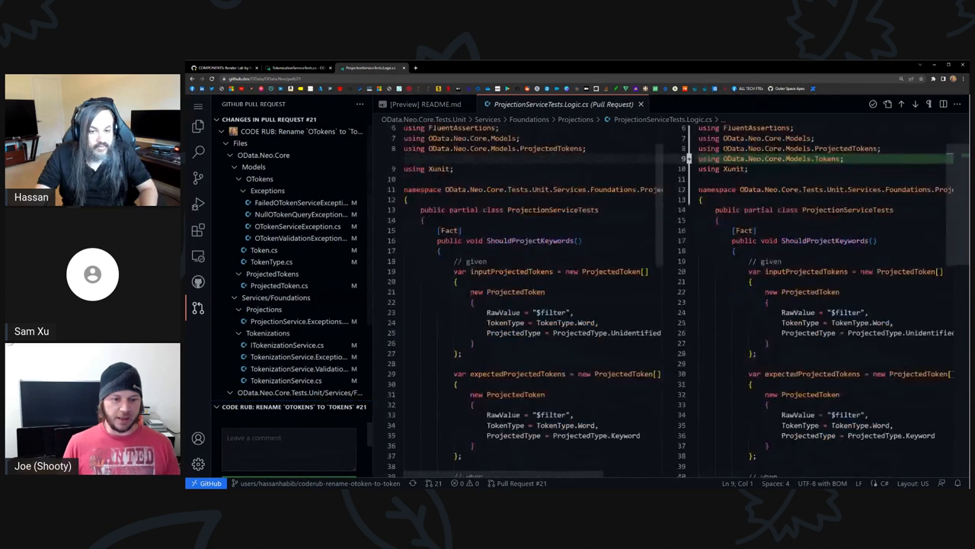
{"action": "scroll", "scroll_direction": "down", "scroll_amount": 3}
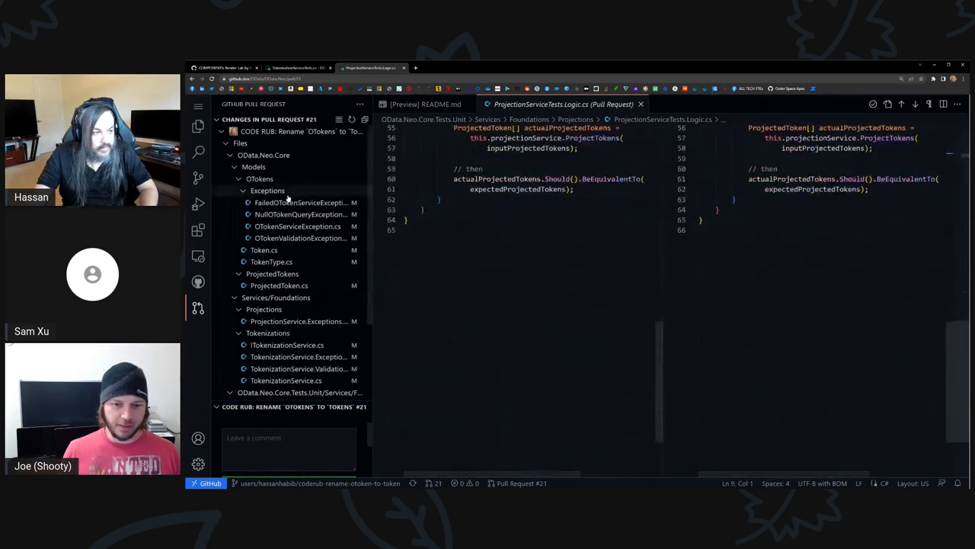
{"action": "left_click", "coordinate": [301, 213]}
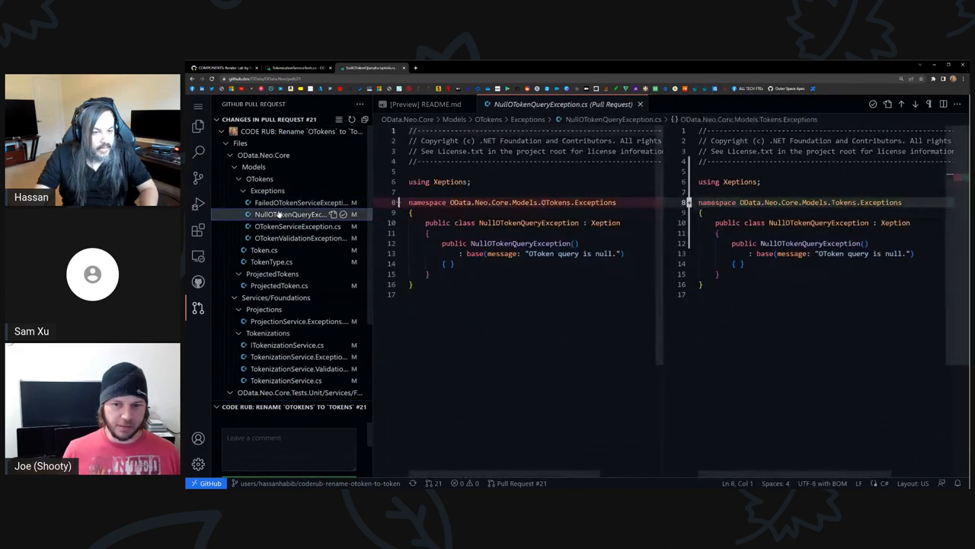
{"action": "left_click", "coordinate": [289, 225]}
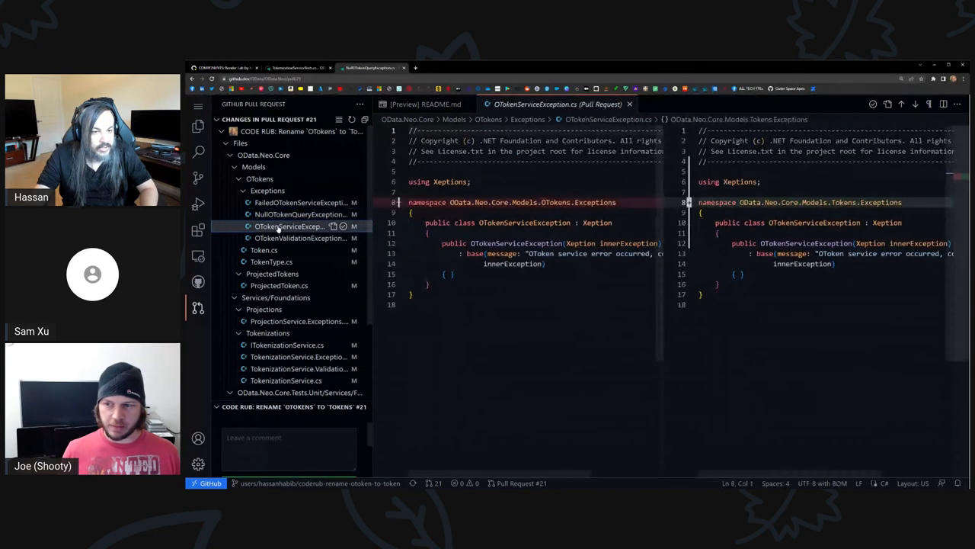
{"action": "left_click", "coordinate": [297, 238]}
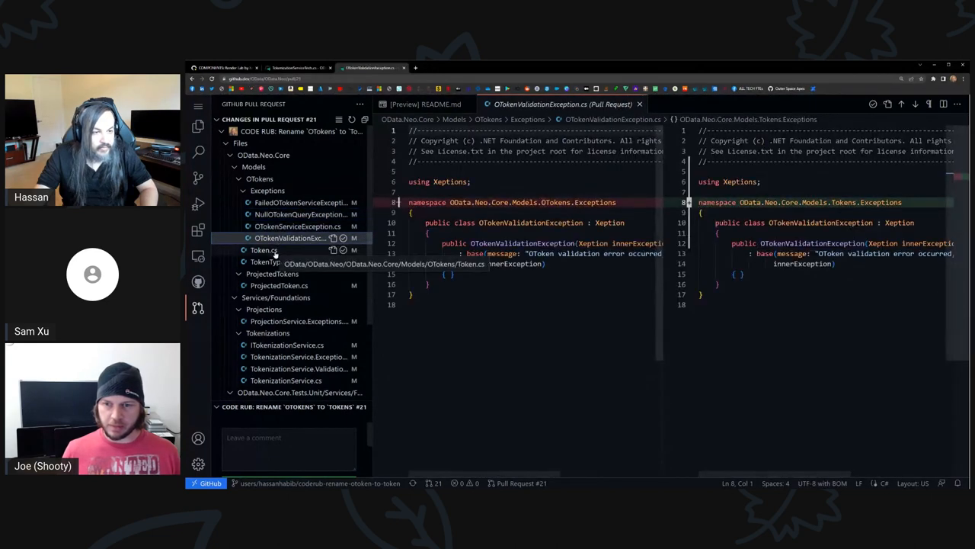
{"action": "left_click", "coordinate": [272, 262]}
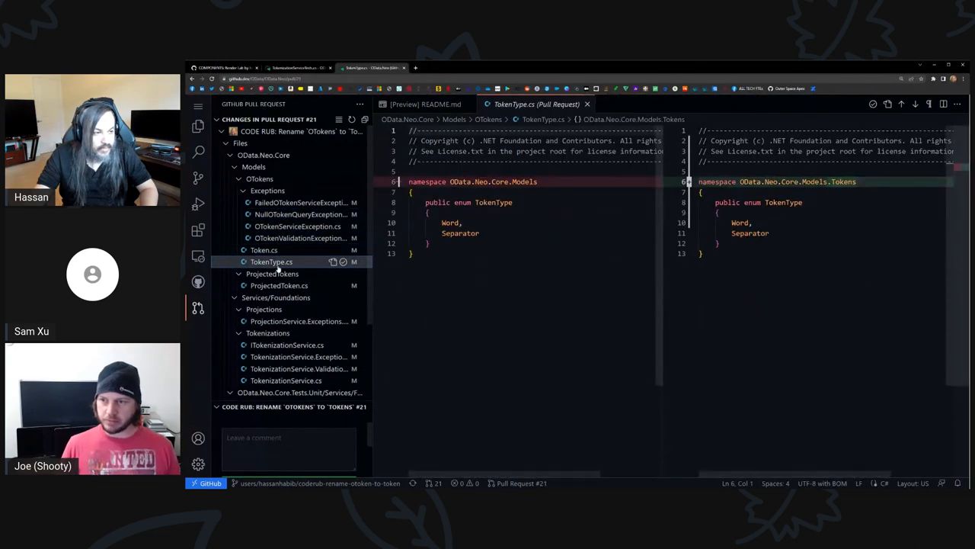
{"action": "left_click", "coordinate": [279, 285]}
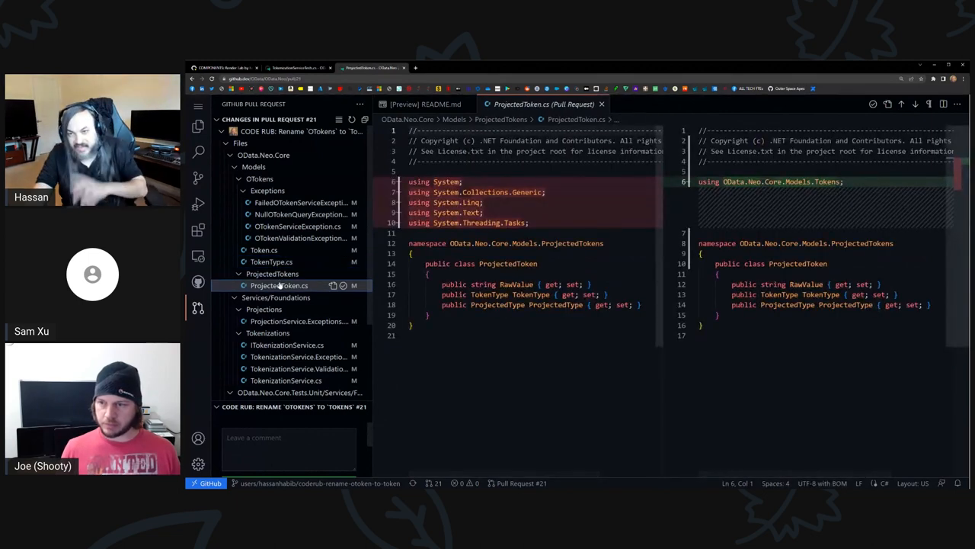
{"action": "scroll", "scroll_direction": "down", "scroll_amount": 3}
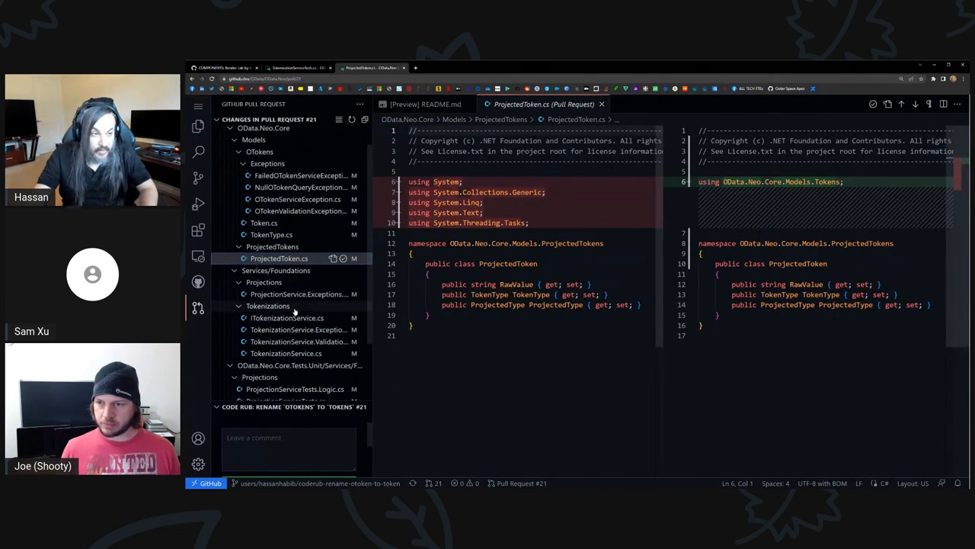
Review the projection service logic tests diff, then the tokenization service exception tests diffs.
{"action": "left_click", "coordinate": [297, 293]}
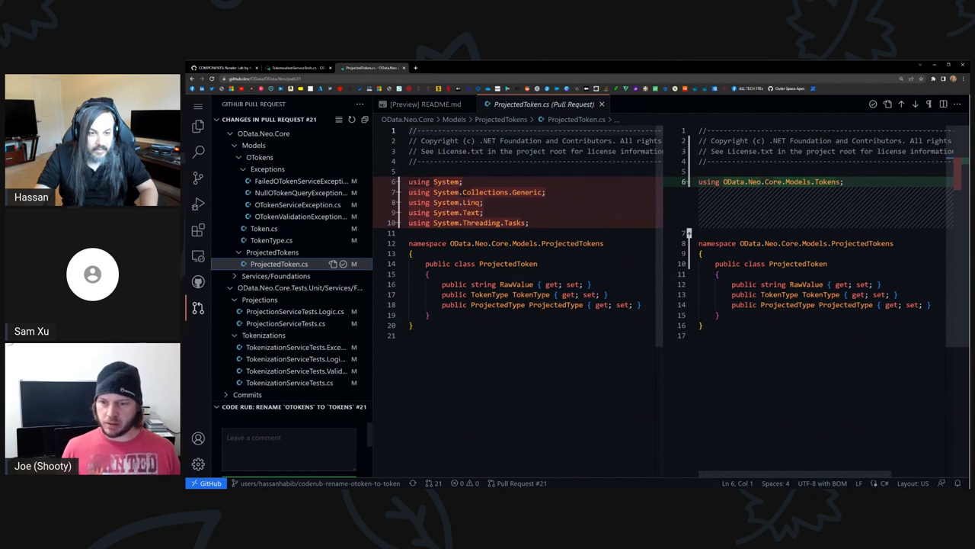
{"action": "double_click", "coordinate": [774, 285]}
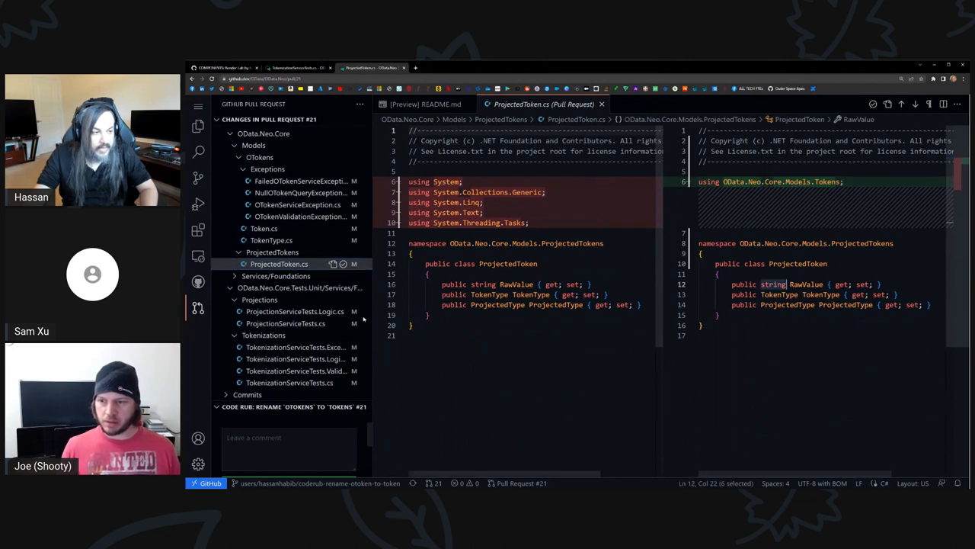
{"action": "left_click", "coordinate": [285, 310]}
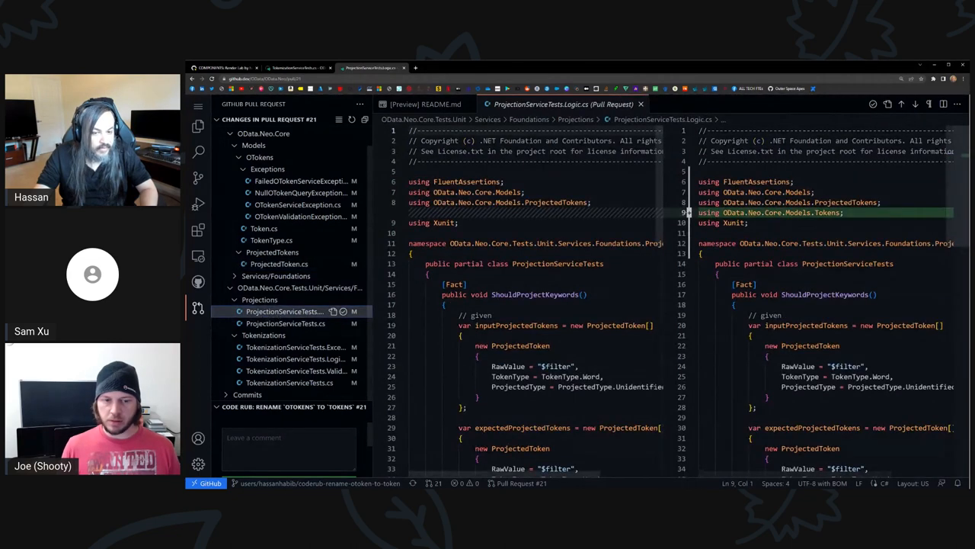
{"action": "scroll", "scroll_direction": "down", "scroll_amount": 3}
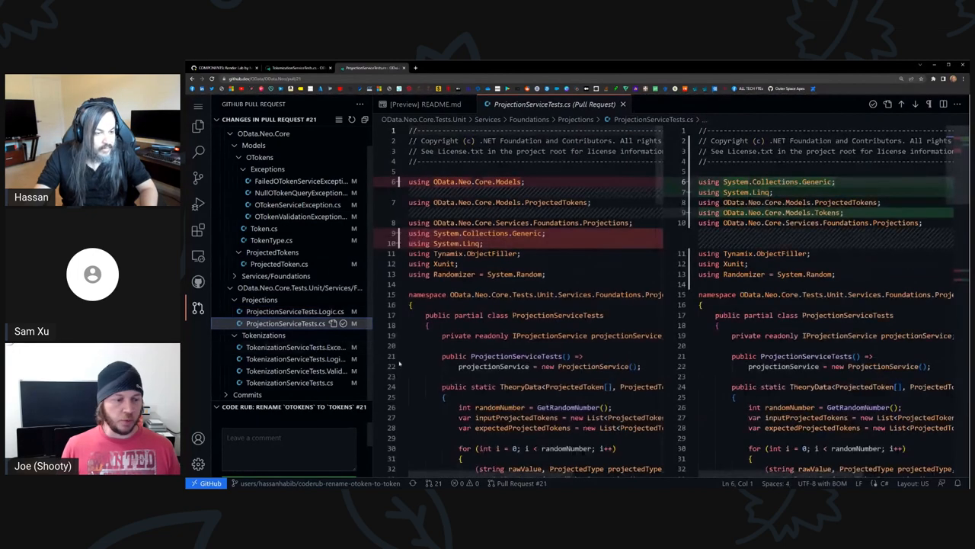
{"action": "scroll", "scroll_direction": "down", "scroll_amount": 3}
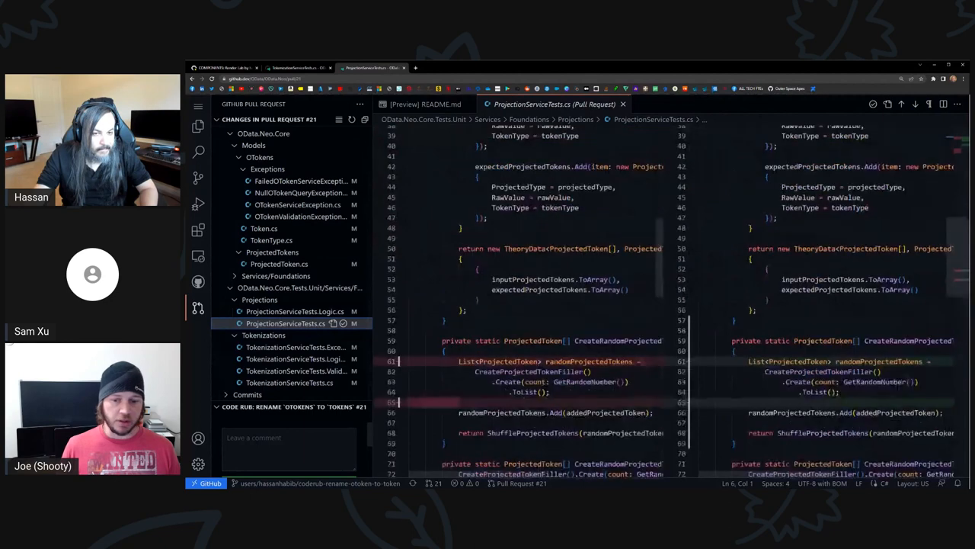
{"action": "scroll", "scroll_direction": "down", "scroll_amount": 3}
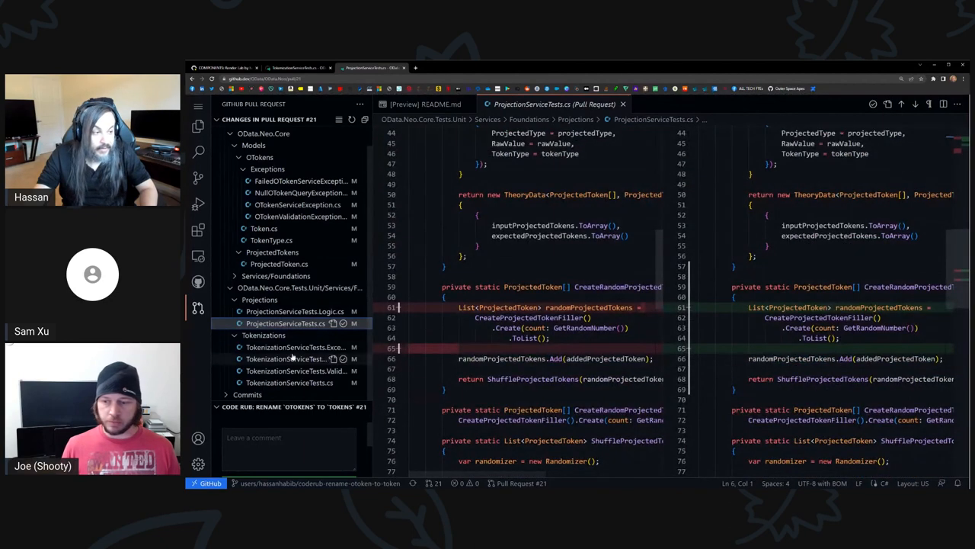
{"action": "left_click", "coordinate": [286, 347]}
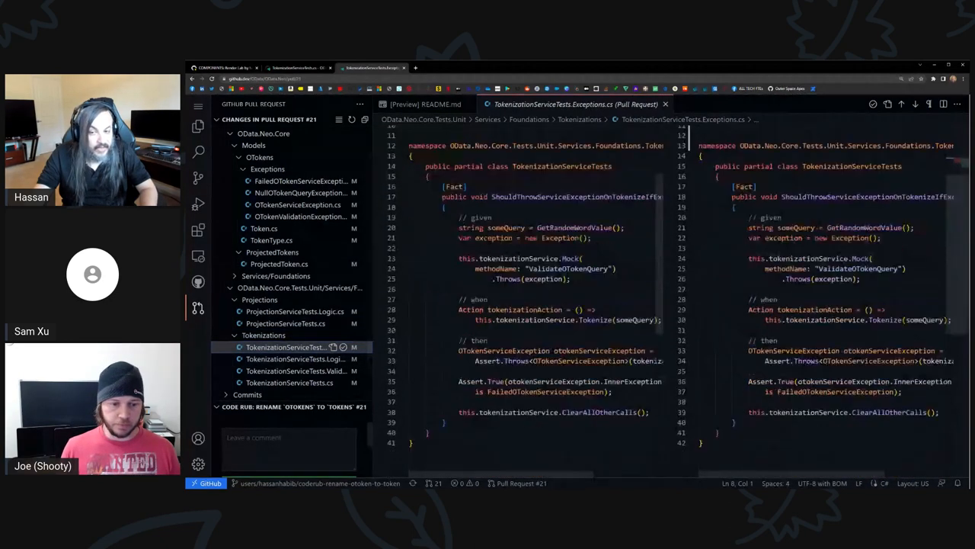
{"action": "left_click", "coordinate": [292, 358]}
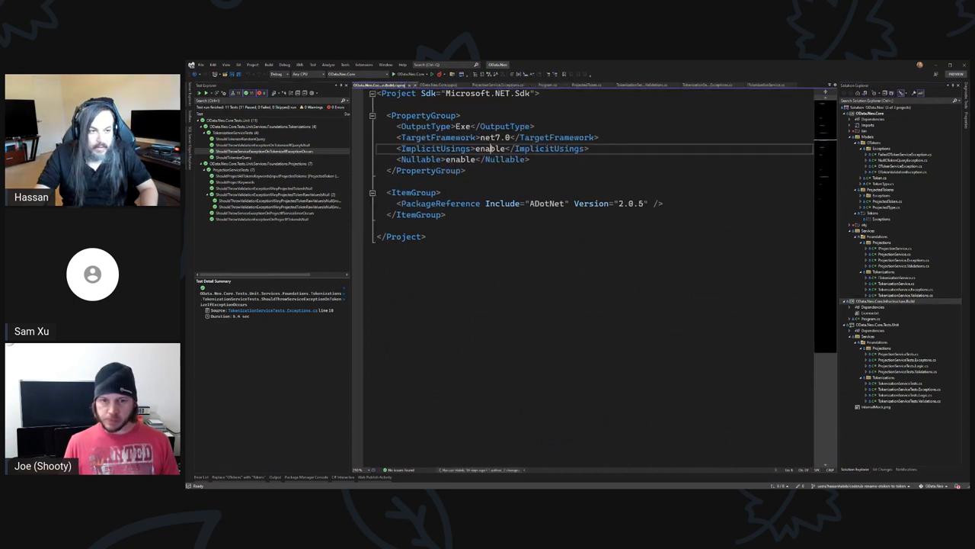
Change ImplicitUsings and Nullable from enable to disable in the .csproj and save.
{"action": "type", "text": "disable"}
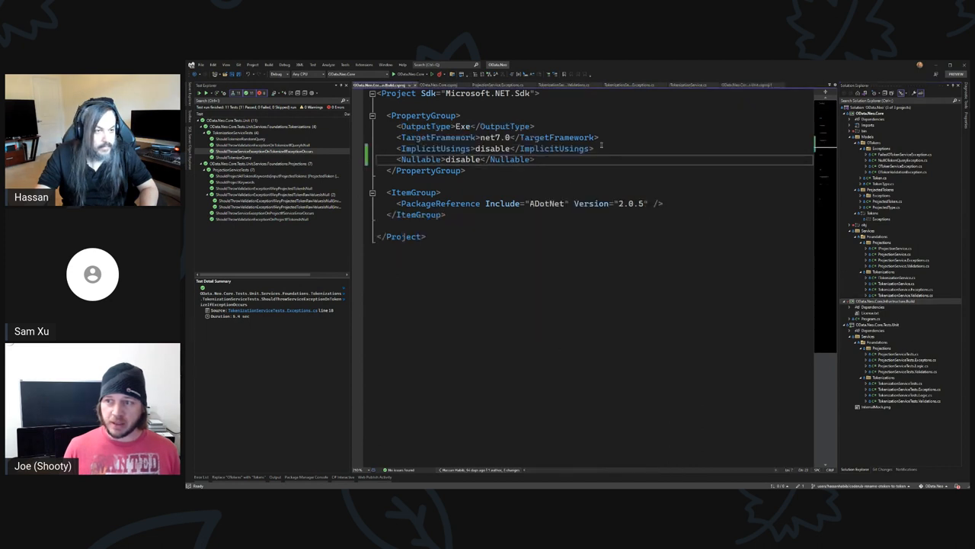
{"action": "left_click", "coordinate": [495, 150]}
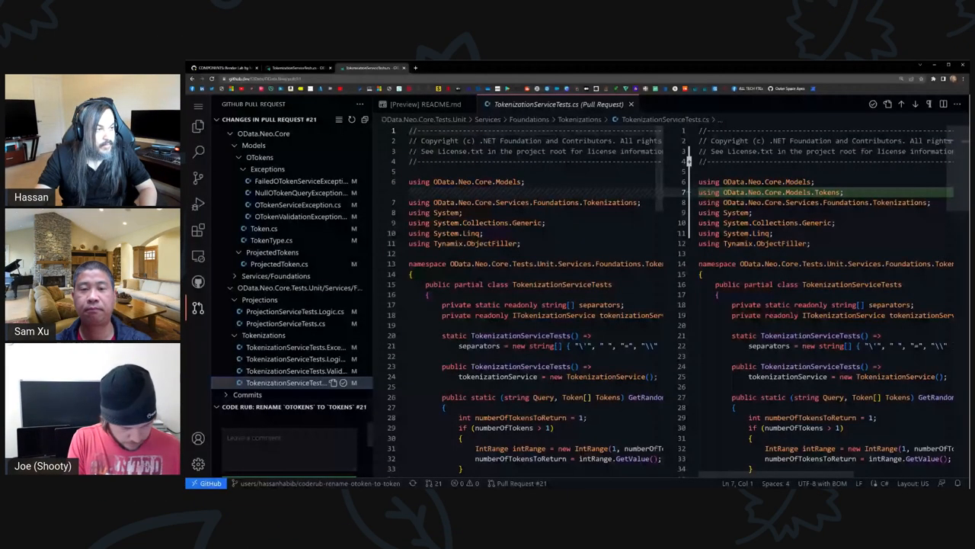
Review the PR conversation, then the validation tests, projection tests and Program.cs diffs.
{"action": "left_click", "coordinate": [490, 67]}
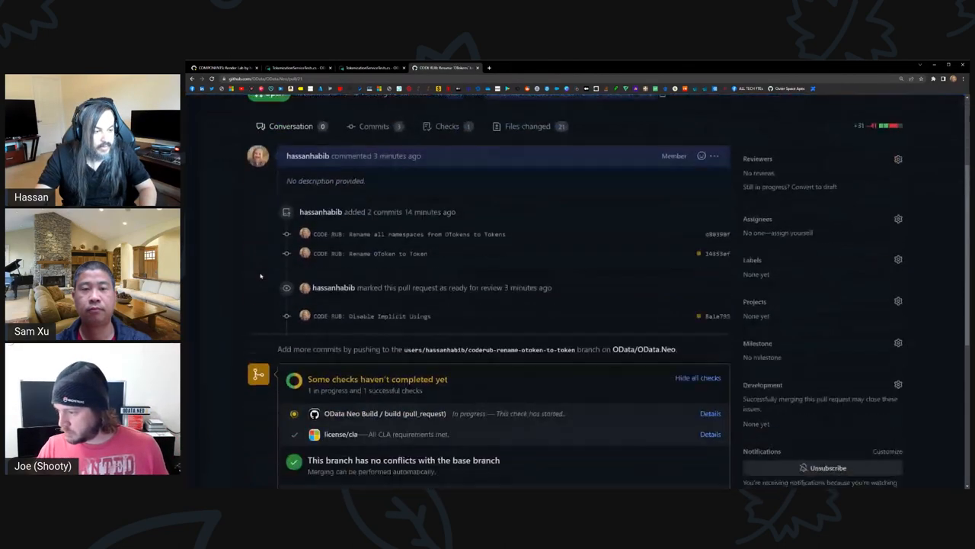
{"action": "scroll", "scroll_direction": "up", "scroll_amount": 3}
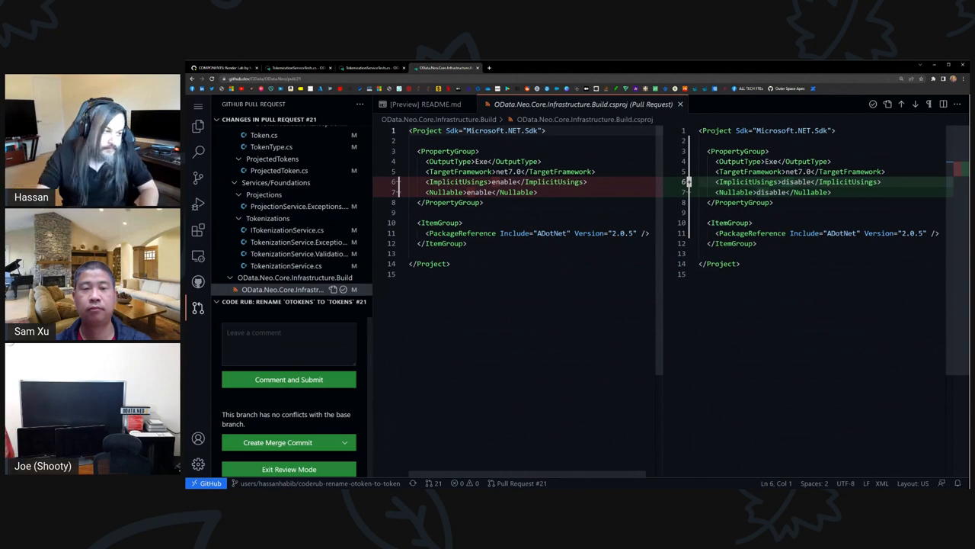
{"action": "scroll", "scroll_direction": "down", "scroll_amount": 3}
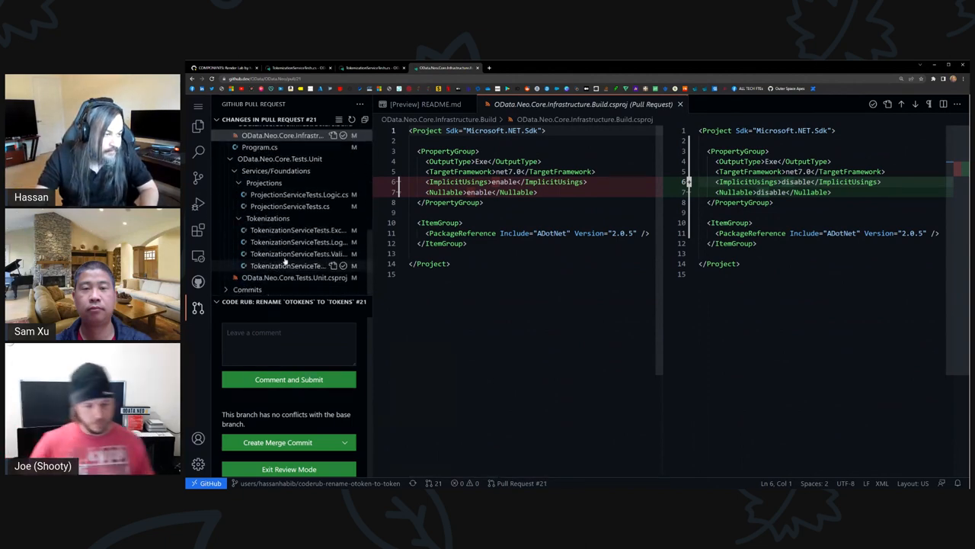
{"action": "left_click", "coordinate": [287, 265]}
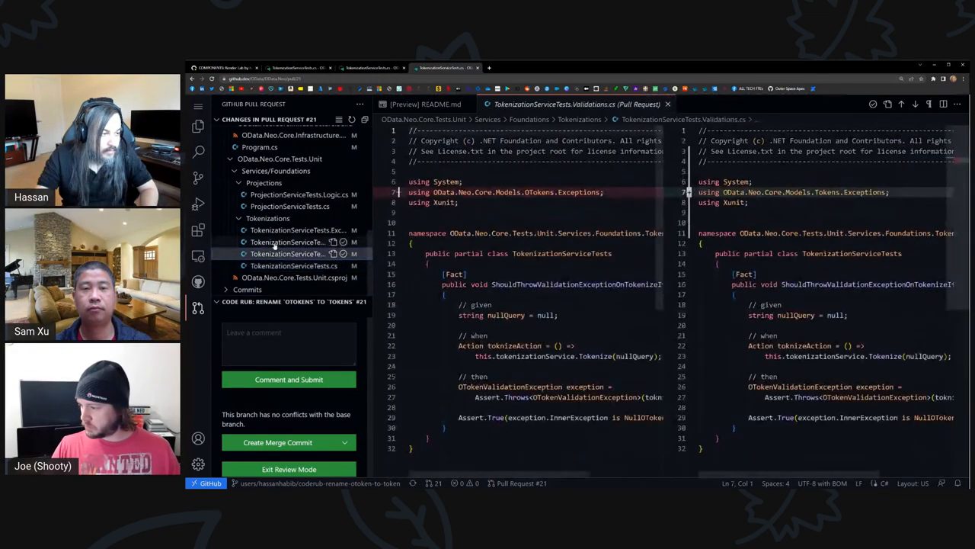
{"action": "left_click", "coordinate": [288, 195]}
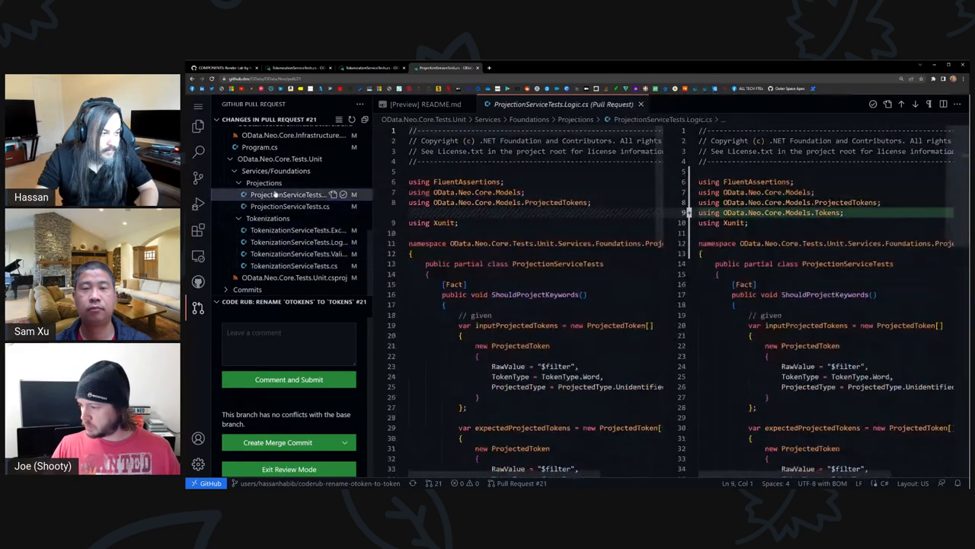
{"action": "left_click", "coordinate": [259, 254]}
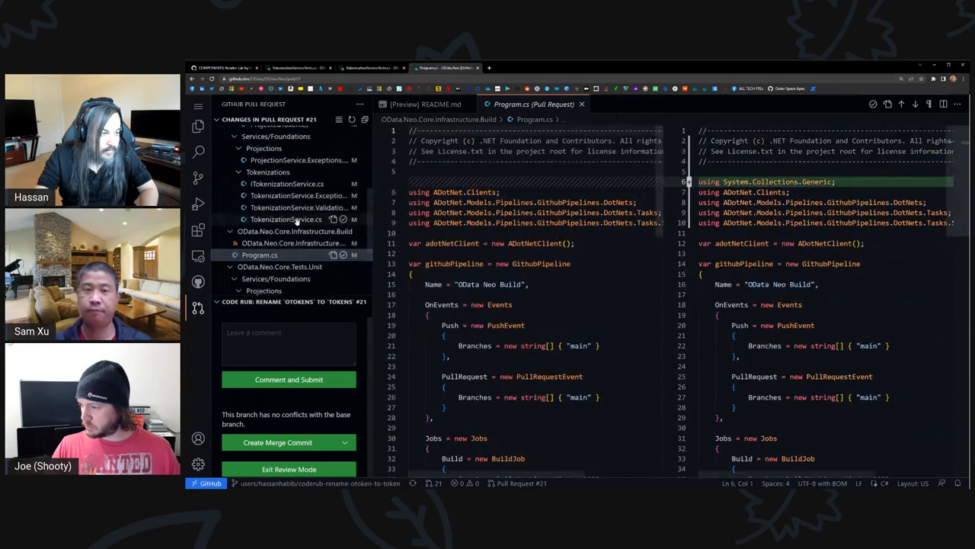
Review the tokenization service, interface and exception diffs, then go to the repository on GitHub.
{"action": "left_click", "coordinate": [287, 219]}
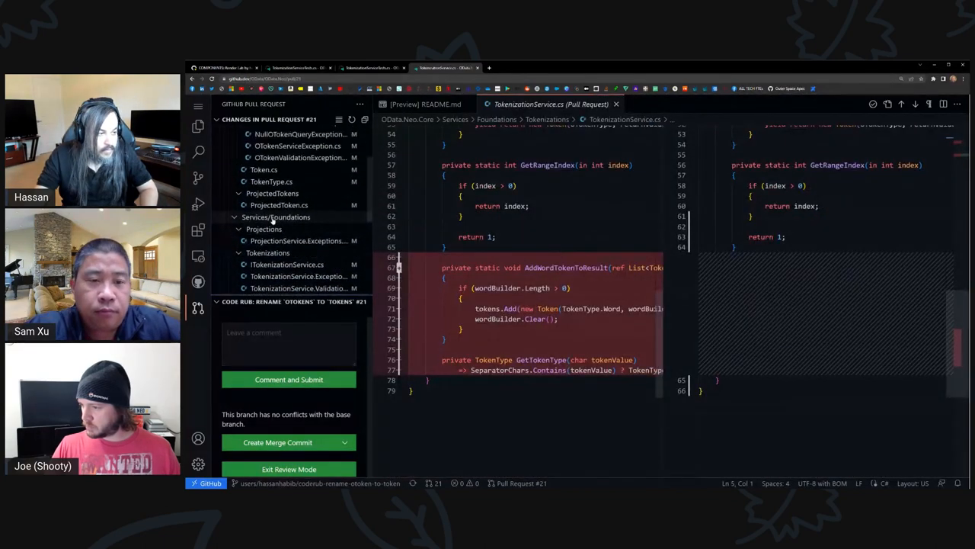
{"action": "left_click", "coordinate": [287, 237]}
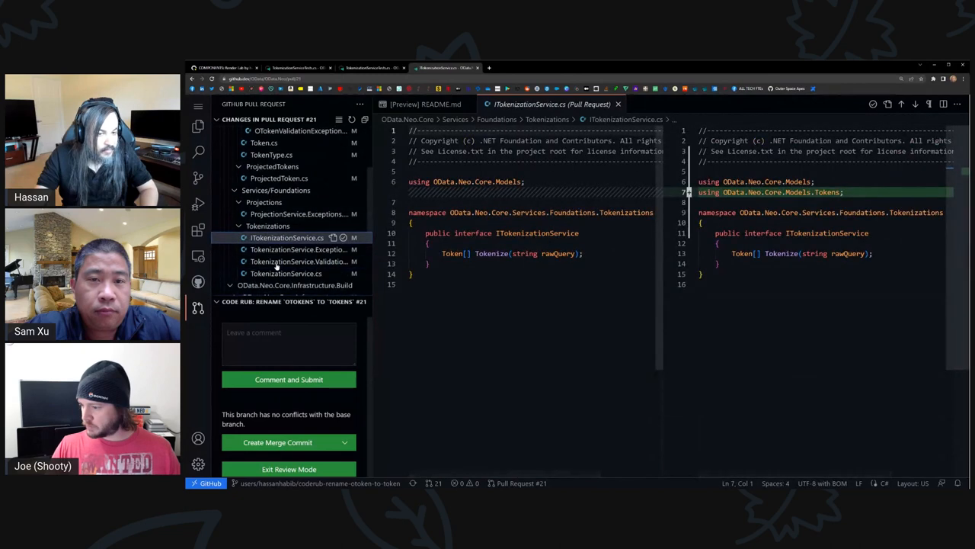
{"action": "left_click", "coordinate": [286, 235]}
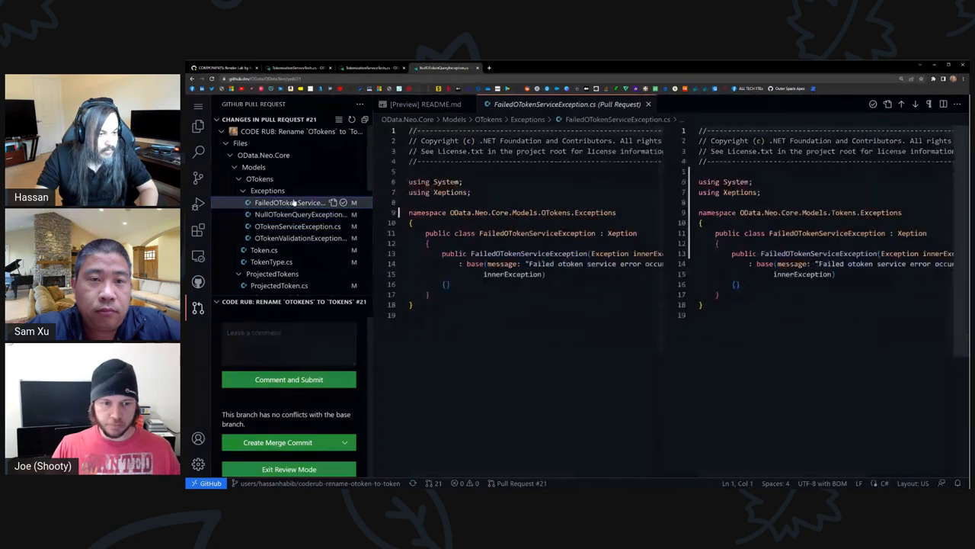
{"action": "left_click", "coordinate": [198, 107]}
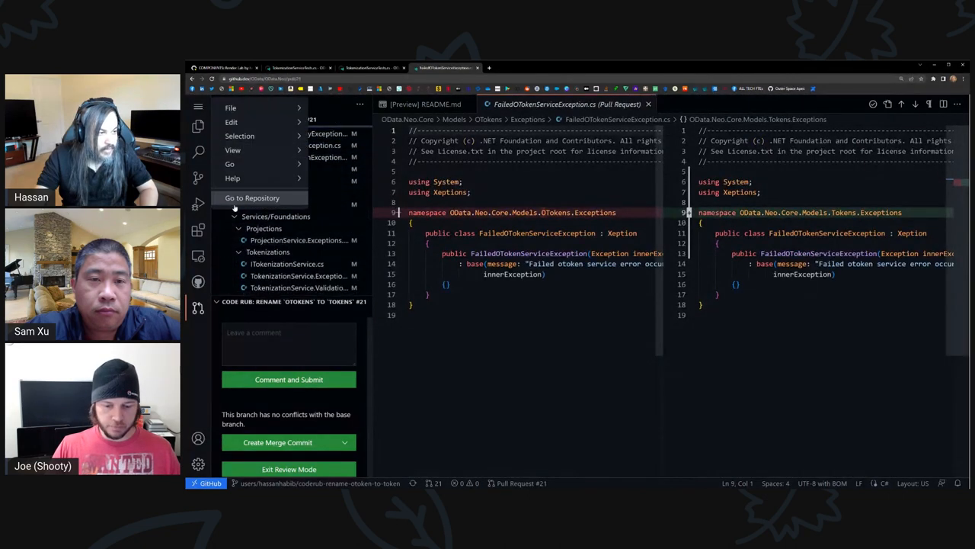
{"action": "left_click", "coordinate": [252, 199]}
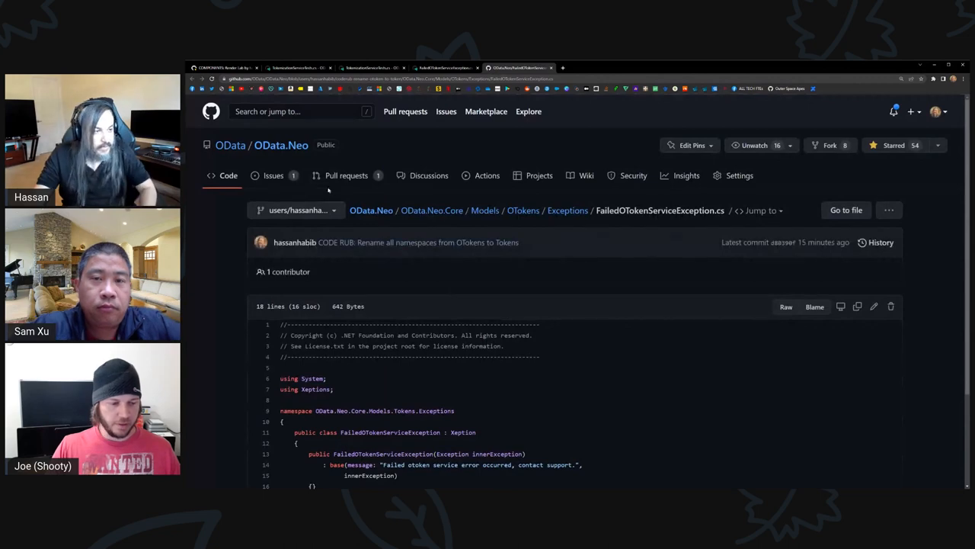
Browse the repository on GitHub before returning to Visual Studio's Program.cs.
{"action": "left_click", "coordinate": [346, 176]}
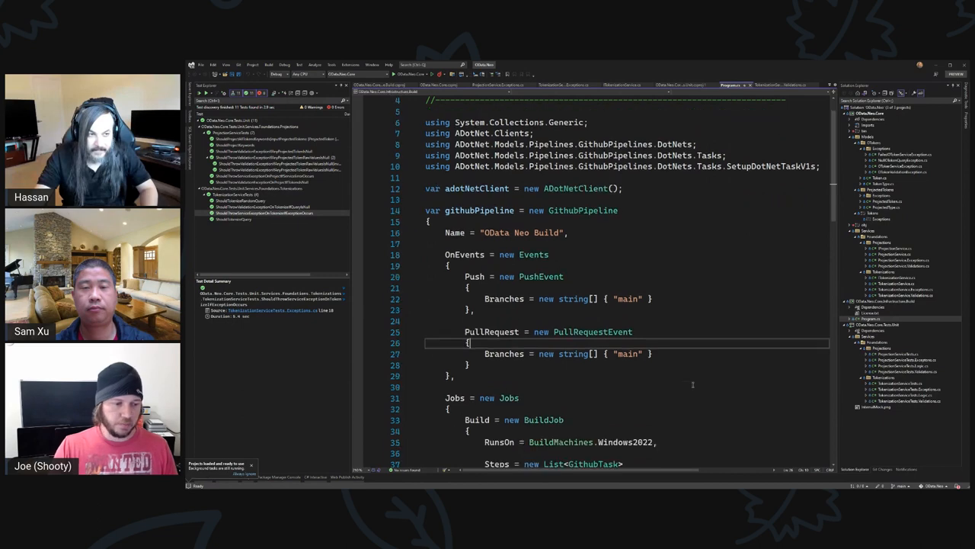
Open TokenizationService.Validations.cs from Solution Explorer.
{"action": "scroll", "scroll_direction": "up", "scroll_amount": 3}
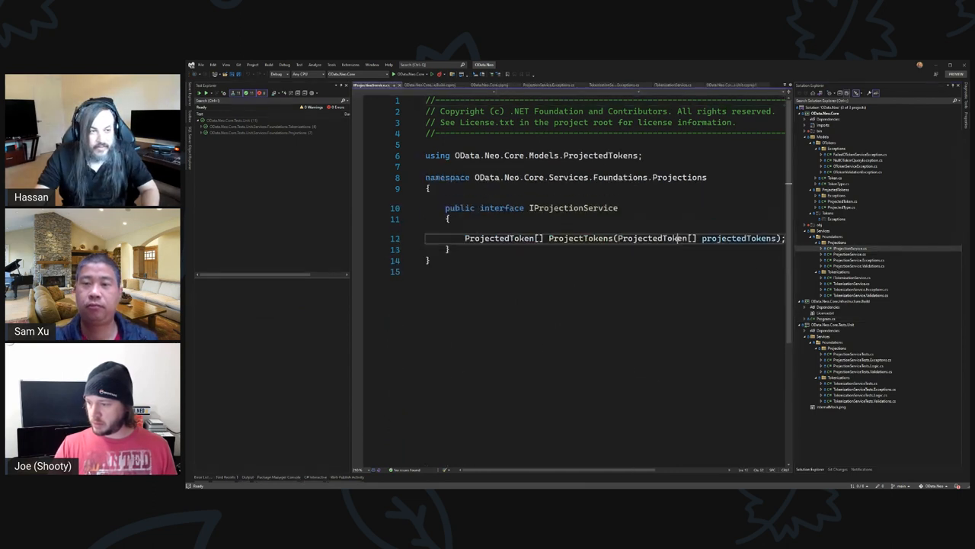
{"action": "double_click", "coordinate": [498, 238]}
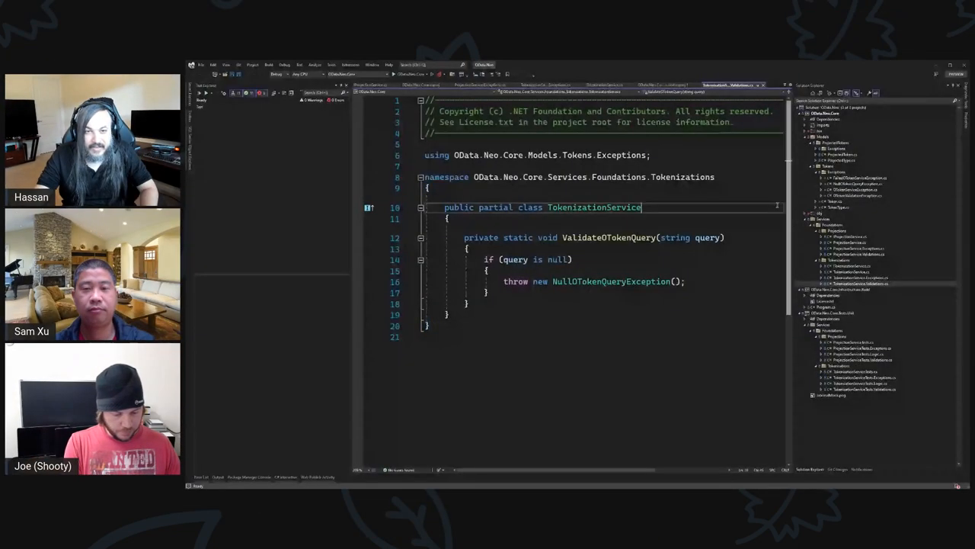
Open FailedOTokenServiceException.cs and commit and push the Tokens folder rename.
{"action": "double_click", "coordinate": [594, 207]}
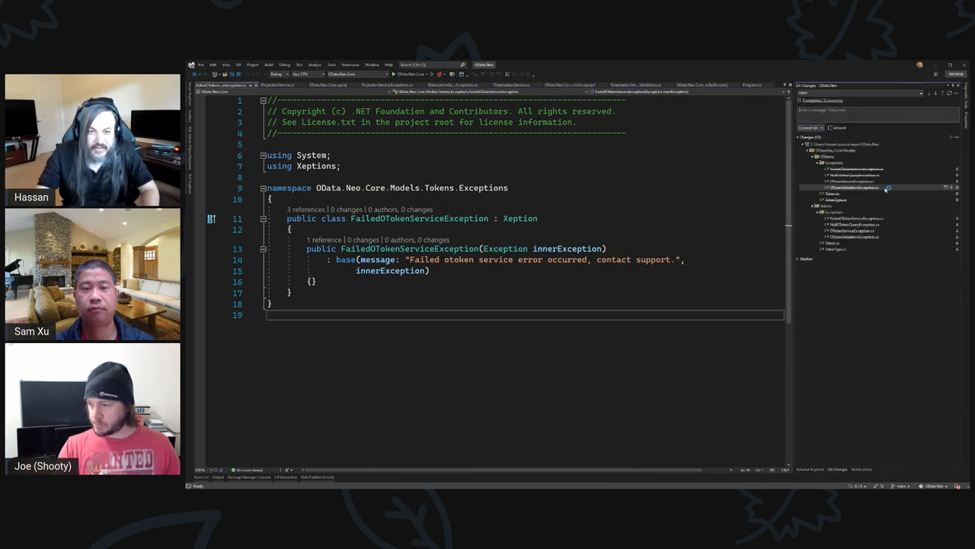
{"action": "left_click", "coordinate": [838, 199]}
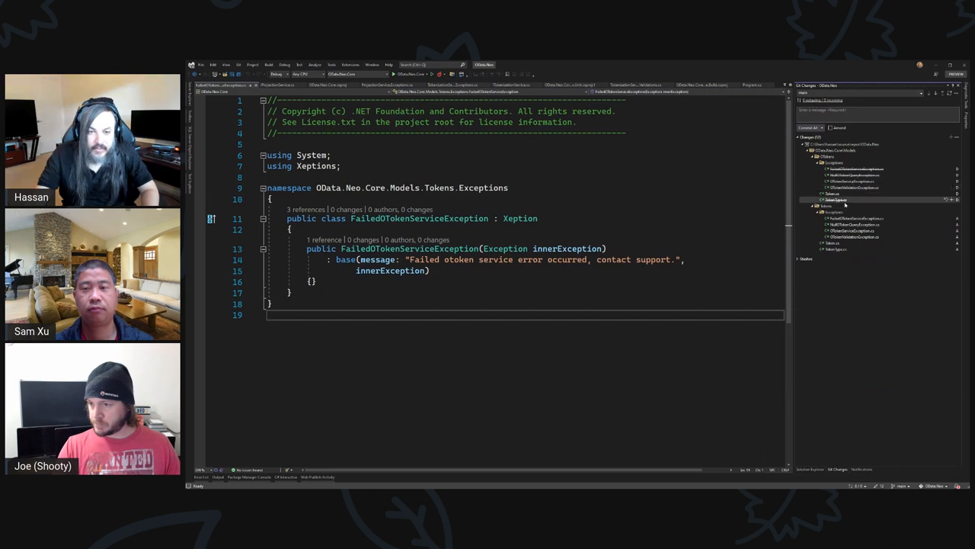
{"action": "left_click", "coordinate": [854, 238]}
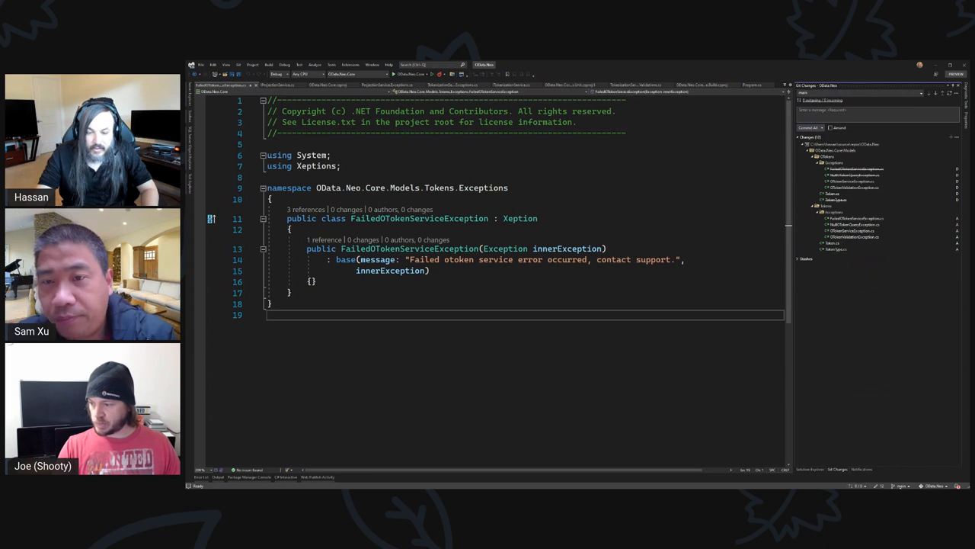
{"action": "mouse_move", "coordinate": [920, 378]}
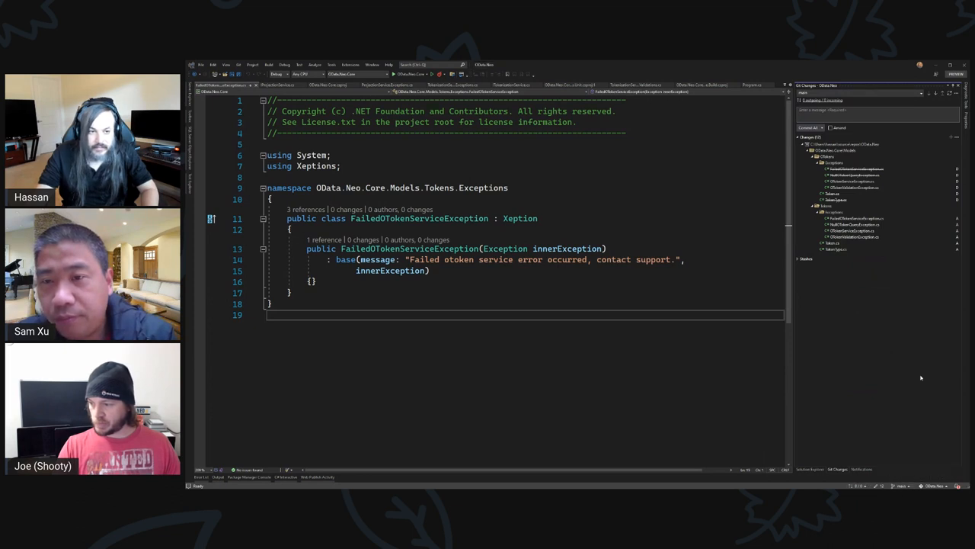
{"action": "mouse_move", "coordinate": [756, 408]}
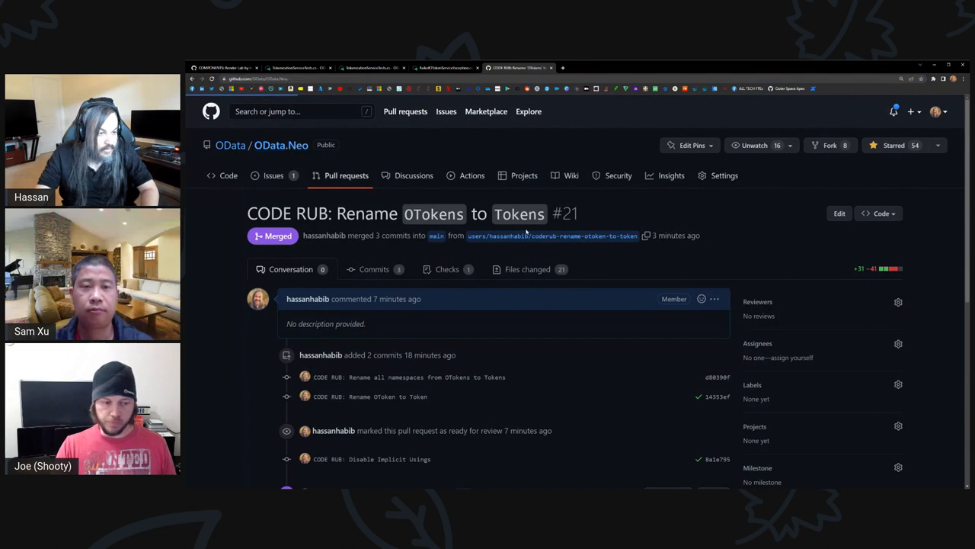
Open PR #22 'Rename Folder to Tokens', merge it and confirm the merge.
{"action": "left_click", "coordinate": [229, 175]}
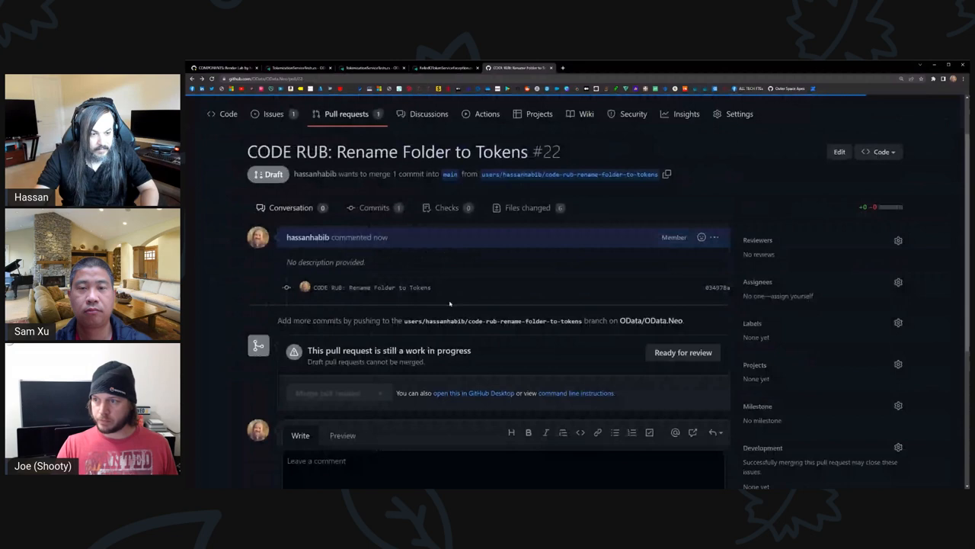
{"action": "scroll", "scroll_direction": "down", "scroll_amount": 3}
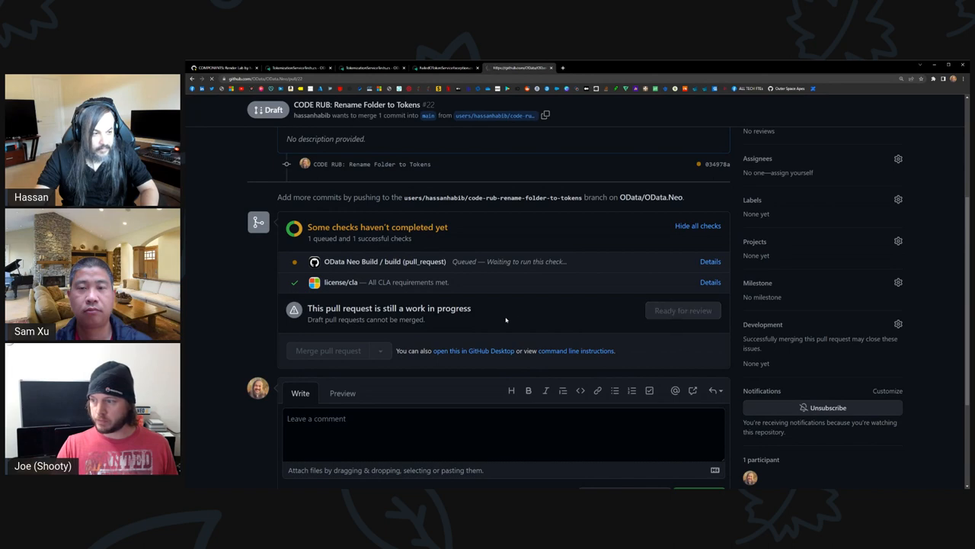
{"action": "left_click", "coordinate": [682, 311]}
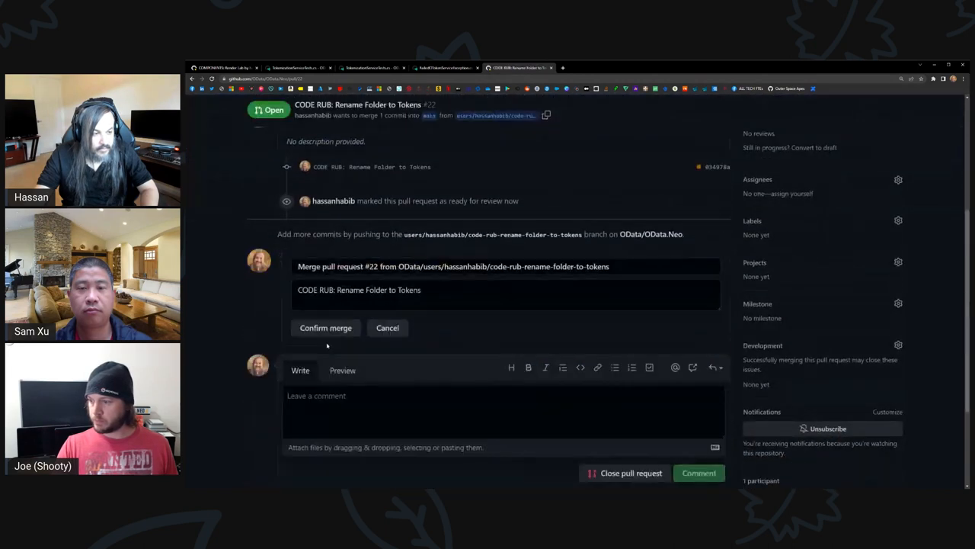
{"action": "left_click", "coordinate": [326, 328]}
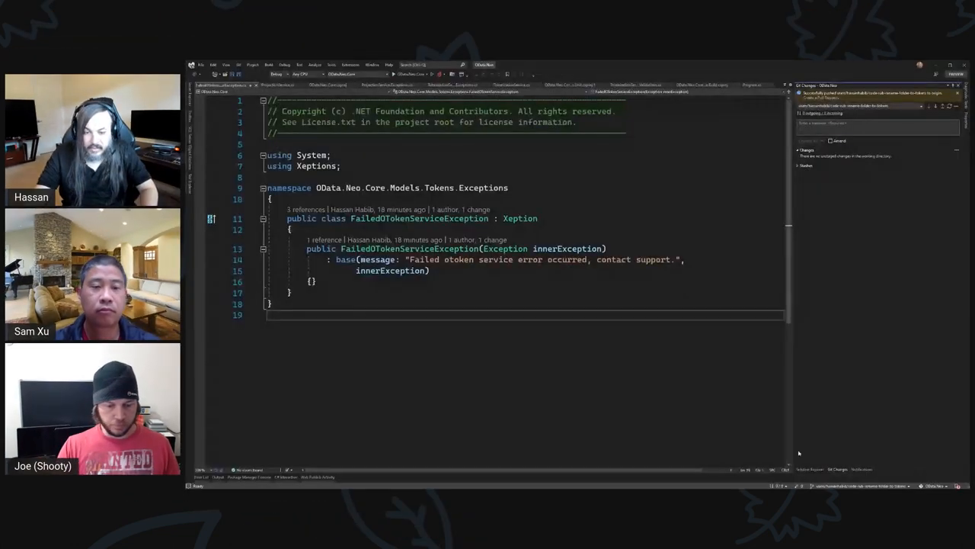
Open the Package Manager Console and enter 'dotnet test' ready to run.
{"action": "left_click", "coordinate": [811, 470]}
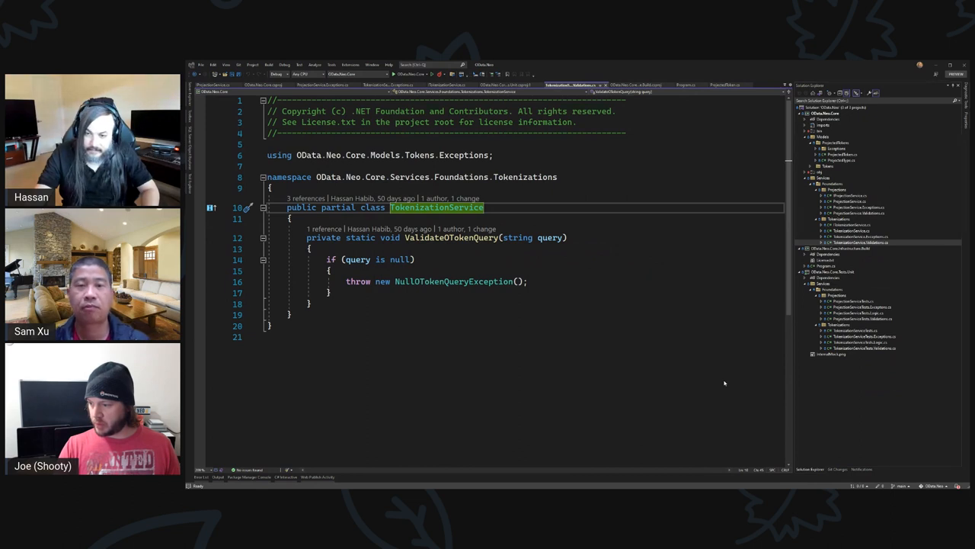
{"action": "left_click", "coordinate": [646, 326]}
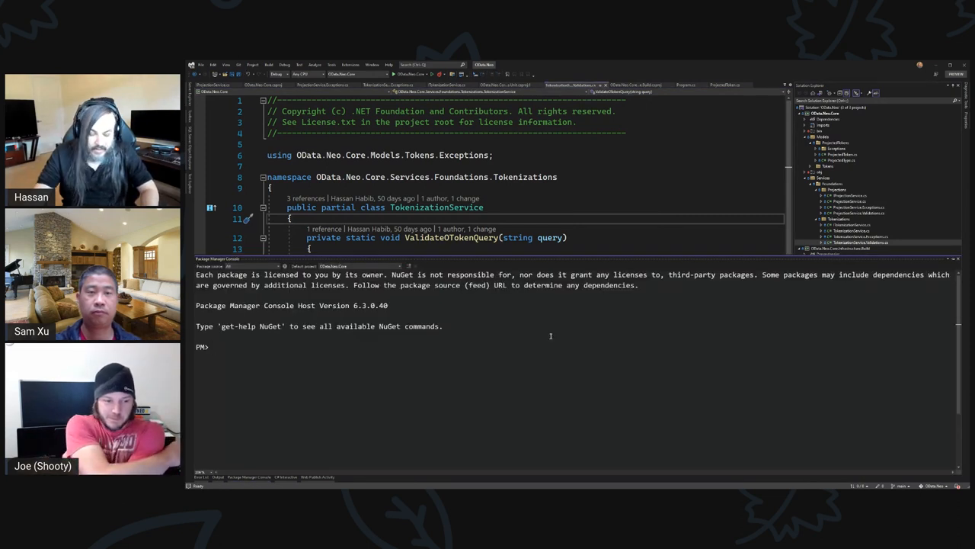
{"action": "type", "text": "do"}
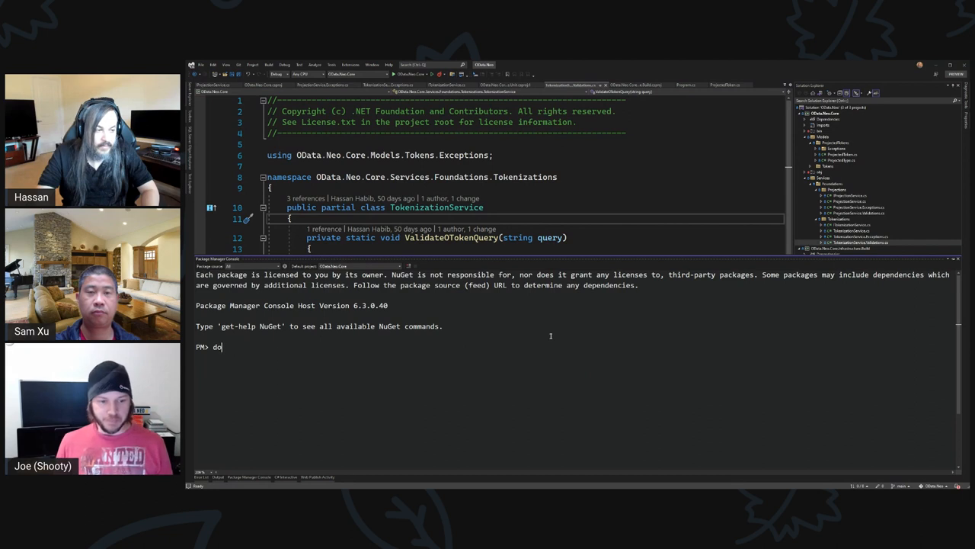
{"action": "type", "text": "tnet"}
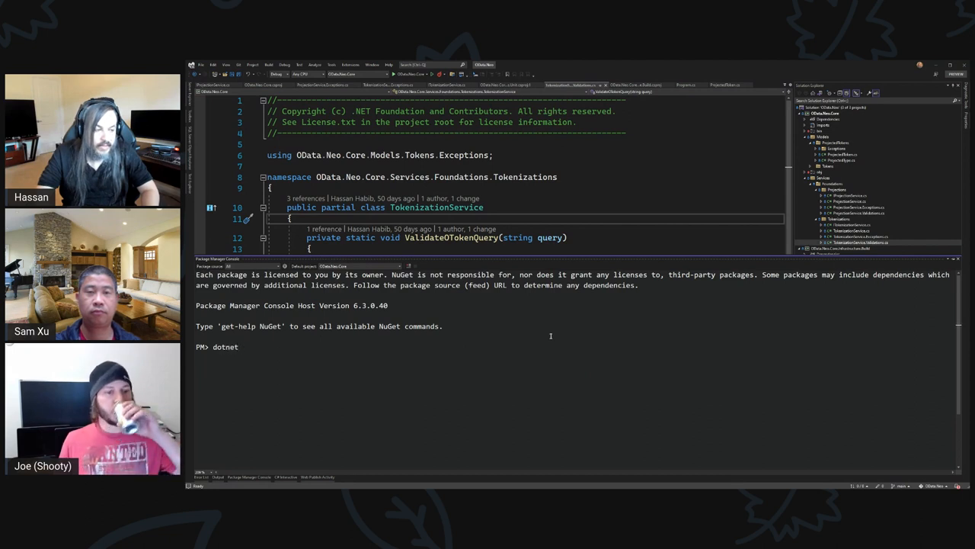
{"action": "type", "text": "test"}
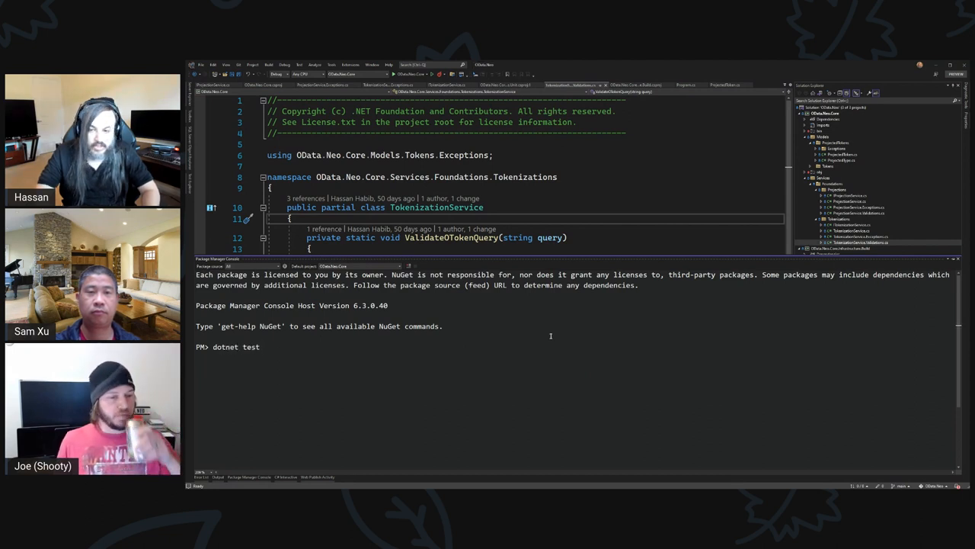
Run dotnet test from the Package Manager Console.
{"action": "key", "text": "Return"}
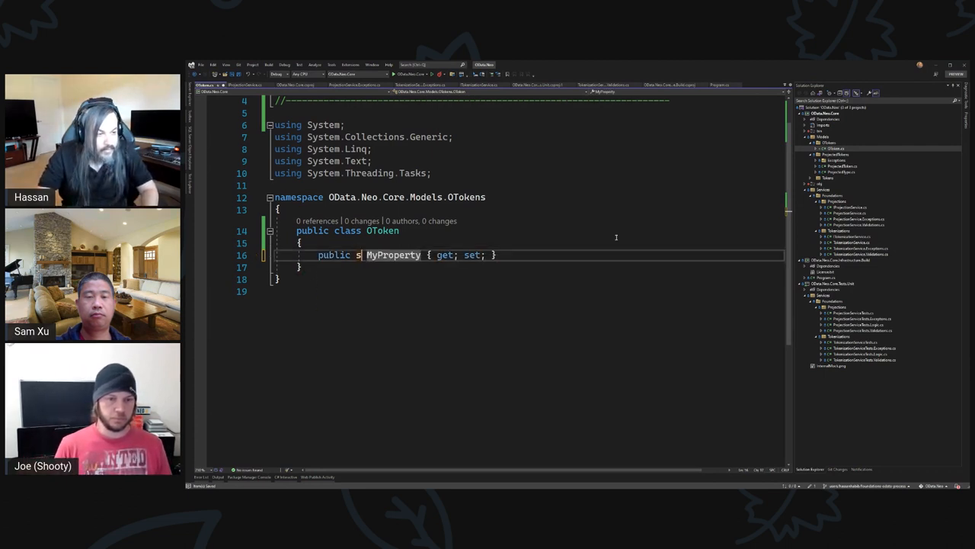
Add string RawData, OTokenType and List<OToken> Children properties to OToken.
{"action": "type", "text": "string RawData"}
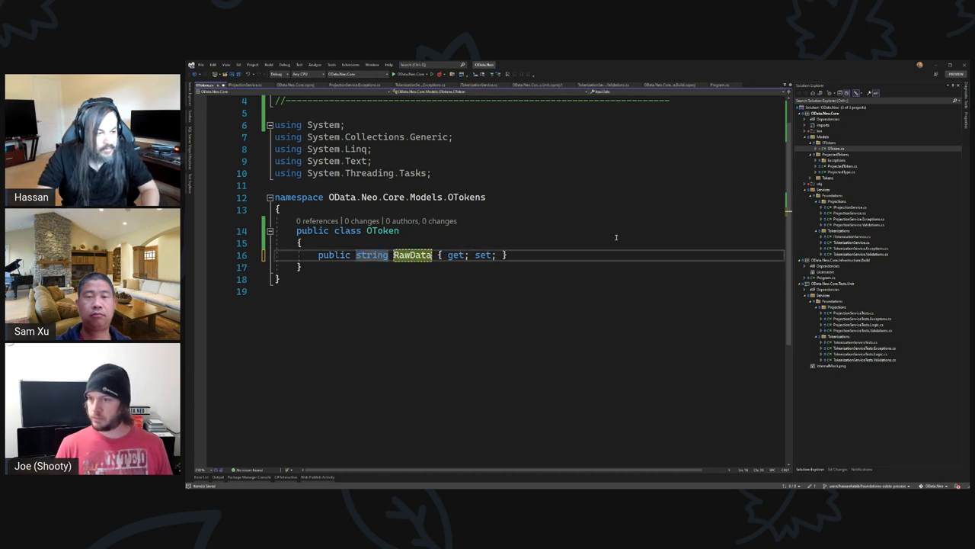
{"action": "type", "text": "public int MyProperty { get; set; }"}
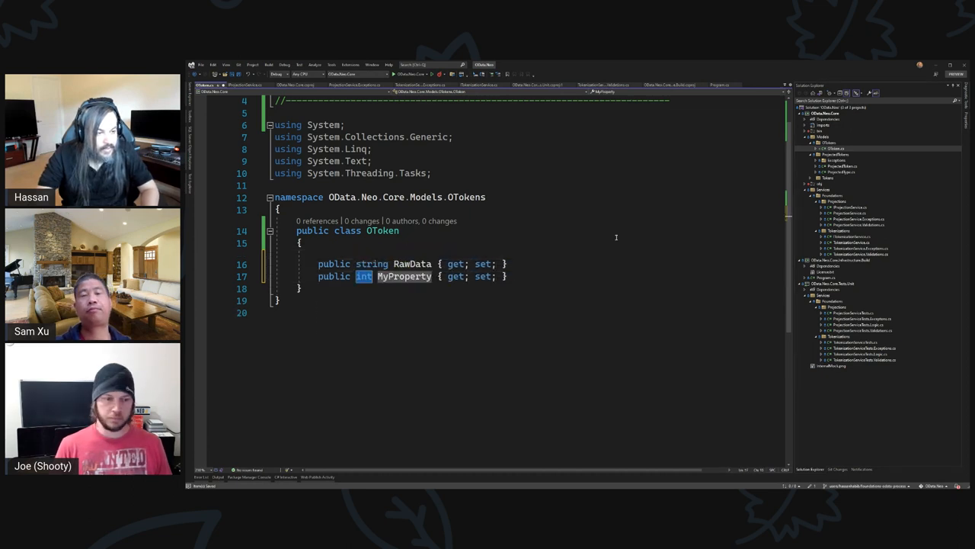
{"action": "type", "text": "OTokenType"}
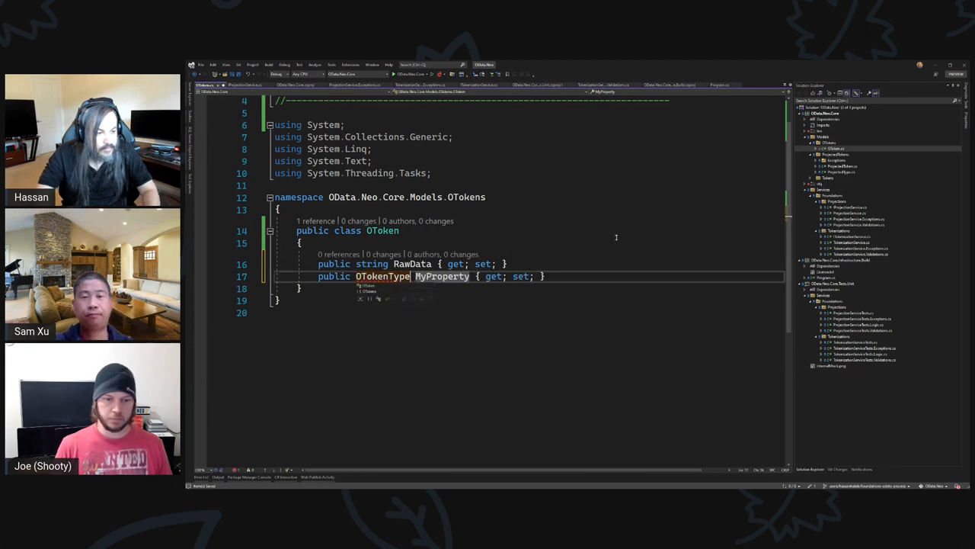
{"action": "key", "text": "enter"}
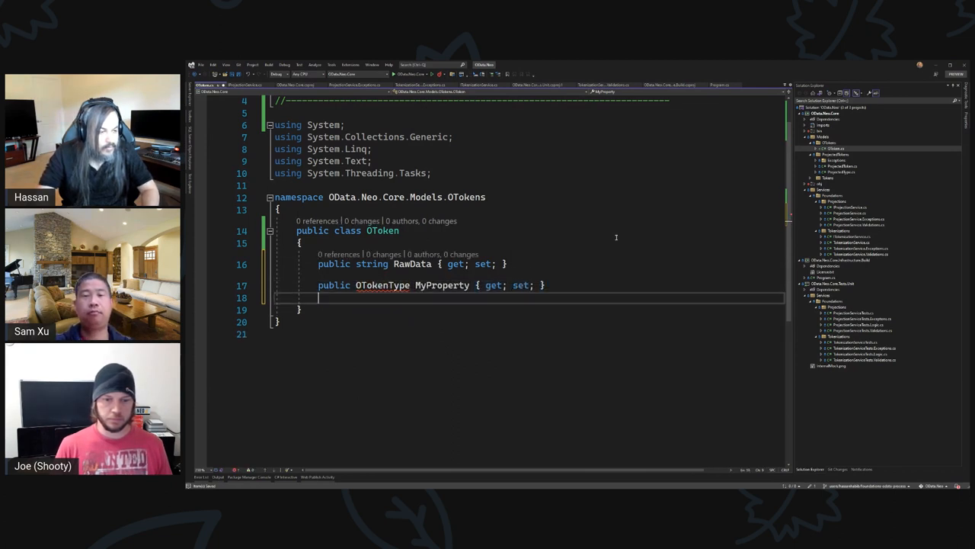
{"action": "type", "text": "public int MyProperty { get; set; }"}
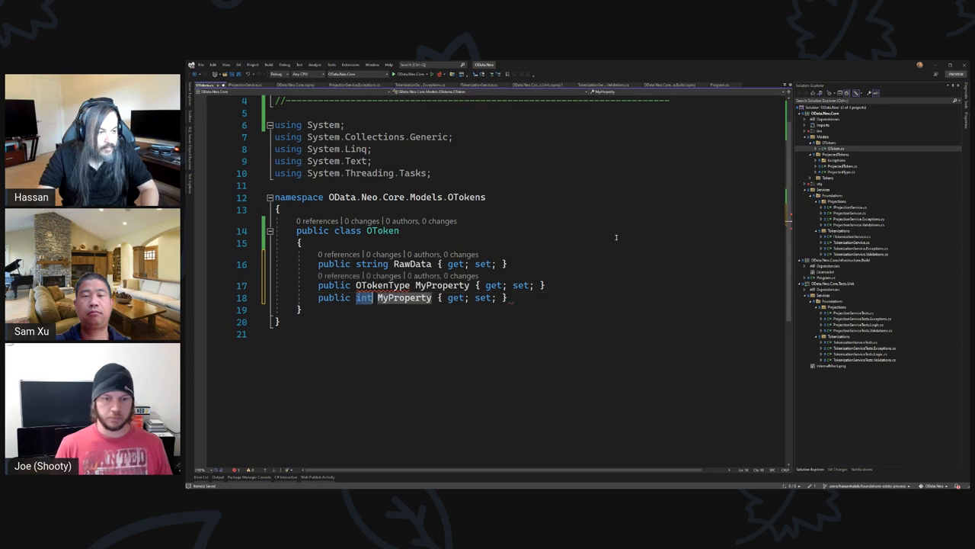
{"action": "type", "text": "List<OToken>"}
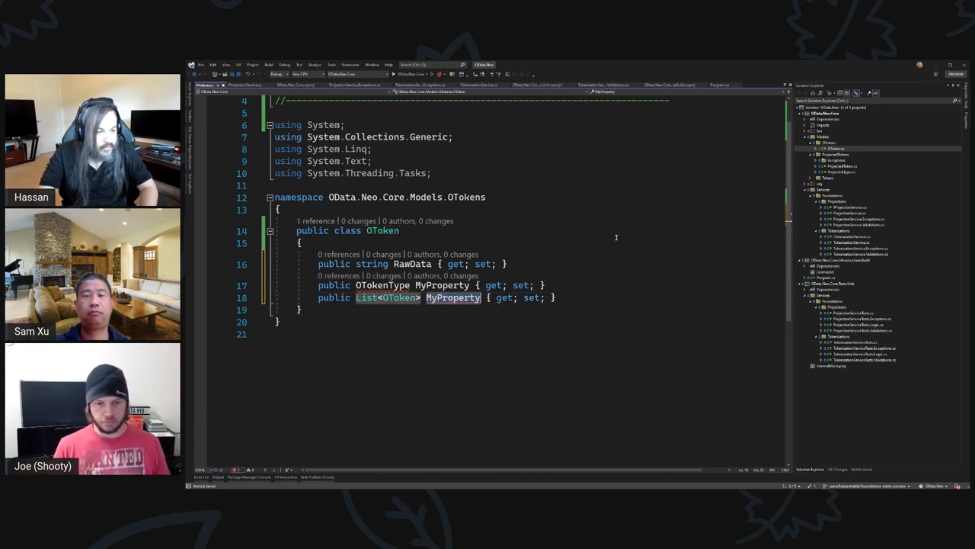
{"action": "type", "text": "Children"}
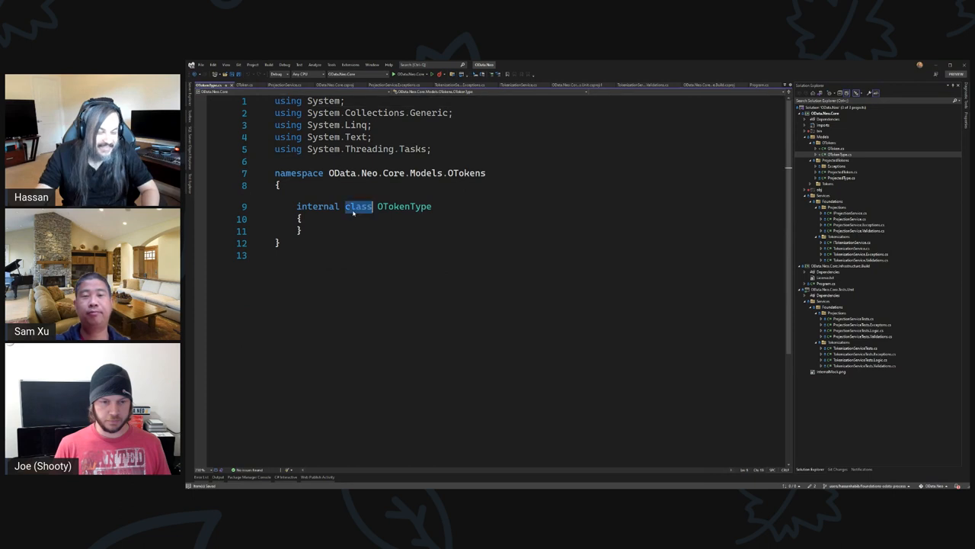
Make OTokenType a public enum with Root, Select, Property and Equals, plus a '// $sel' comment.
{"action": "type", "text": "enum"}
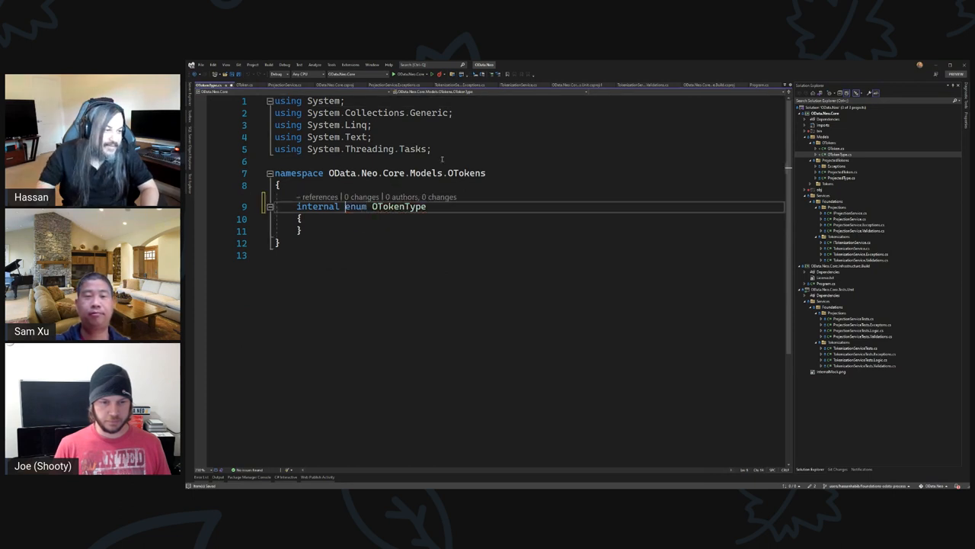
{"action": "type", "text": "public"}
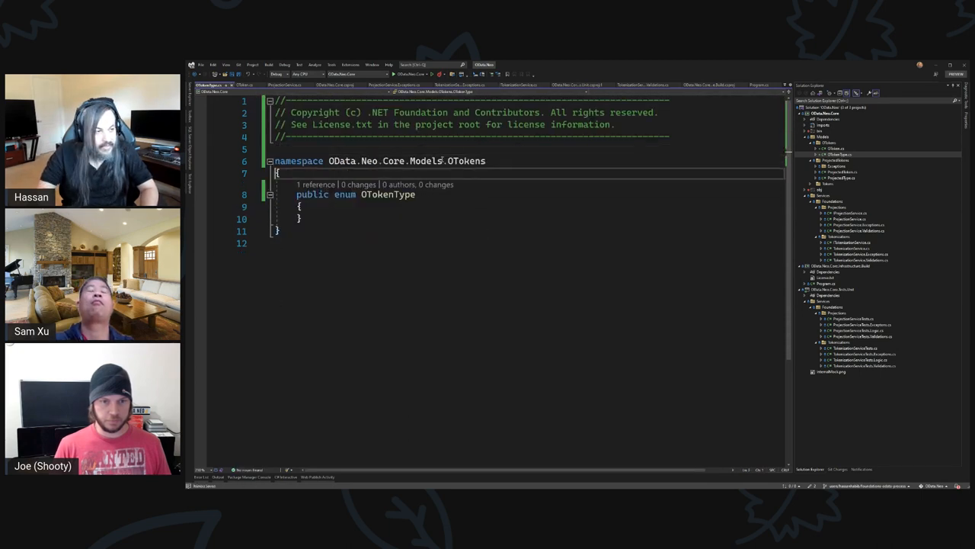
{"action": "type", "text": "Roo"}
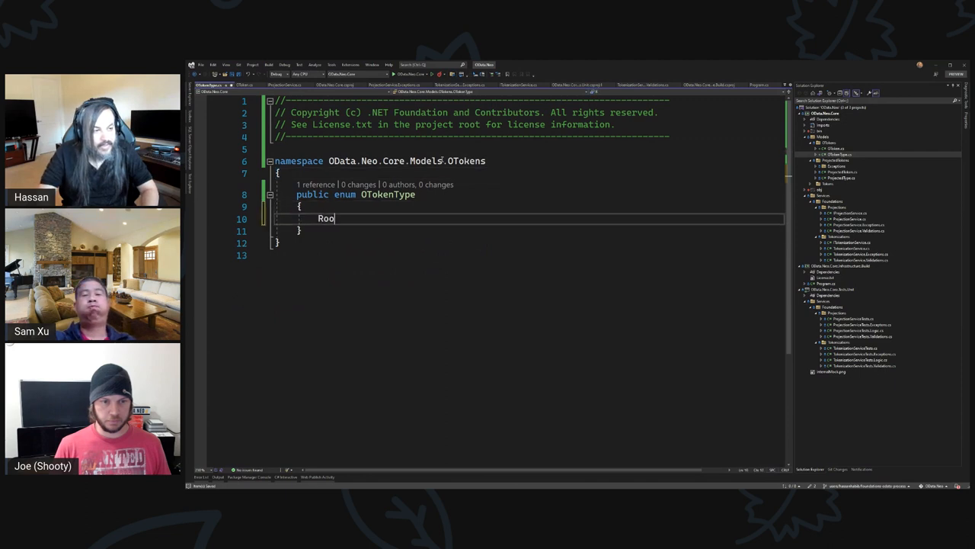
{"action": "type", "text": "Root,"}
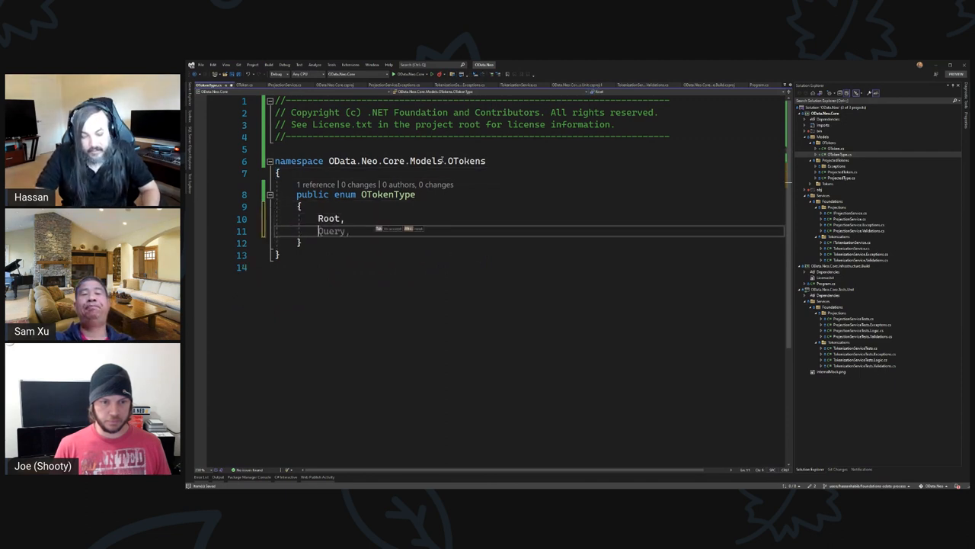
{"action": "type", "text": "Select,"}
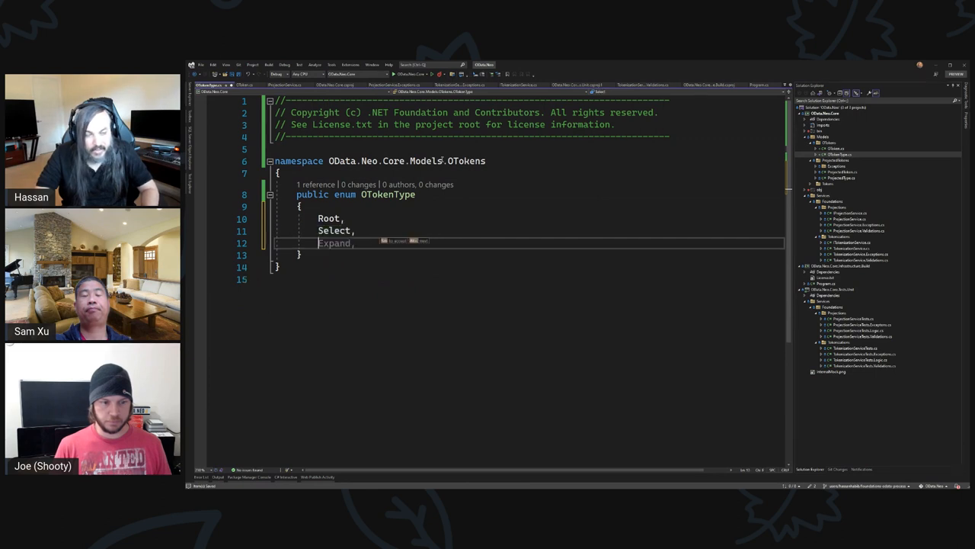
{"action": "type", "text": "Property,"}
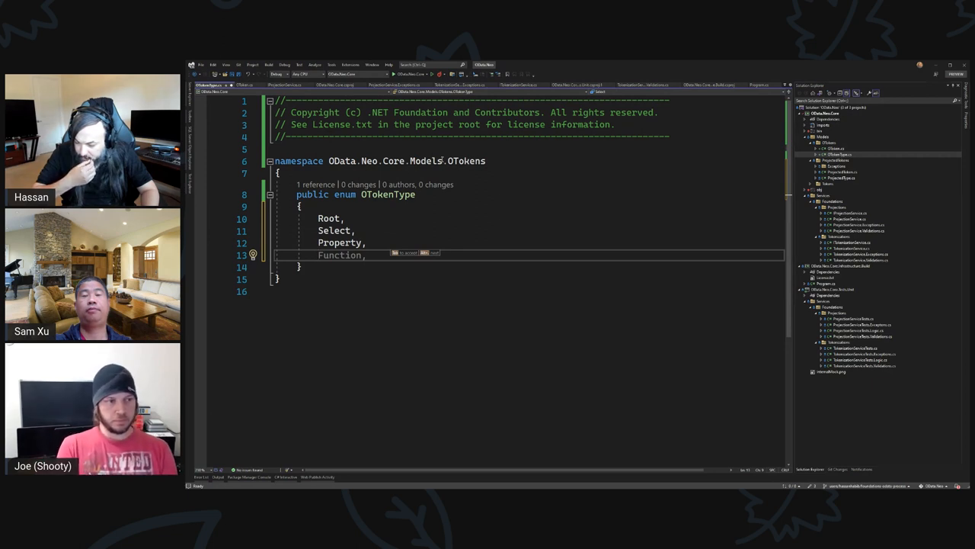
{"action": "type", "text": "Eq"}
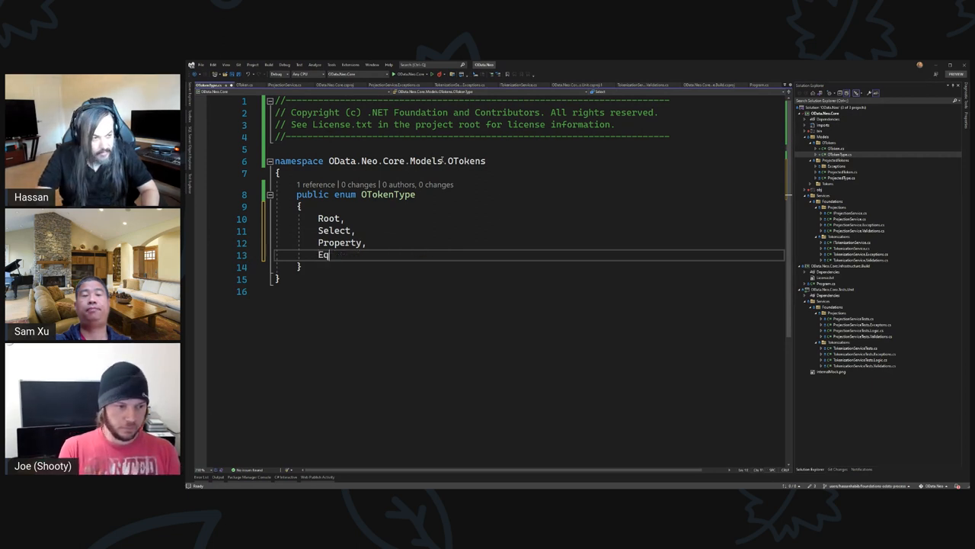
{"action": "type", "text": "uals"}
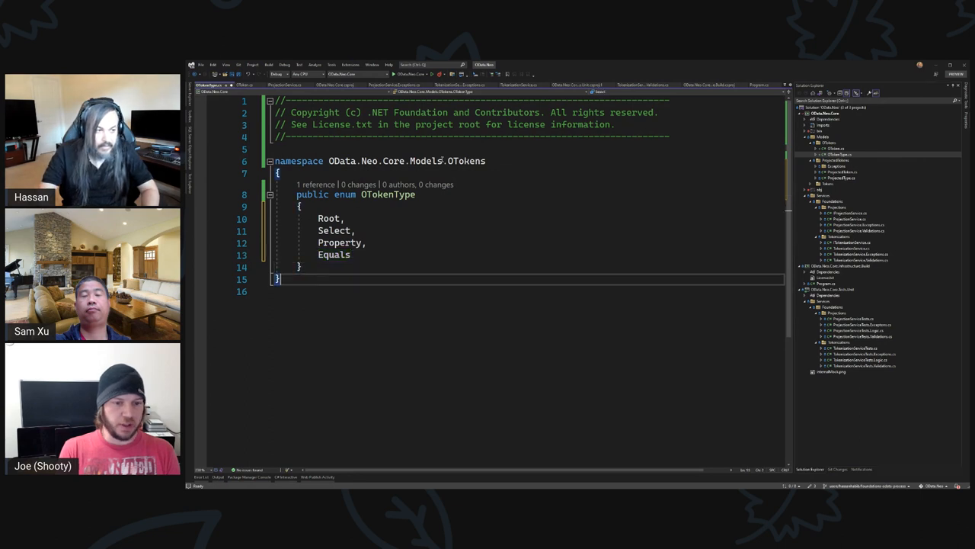
{"action": "type", "text": "// $sel"}
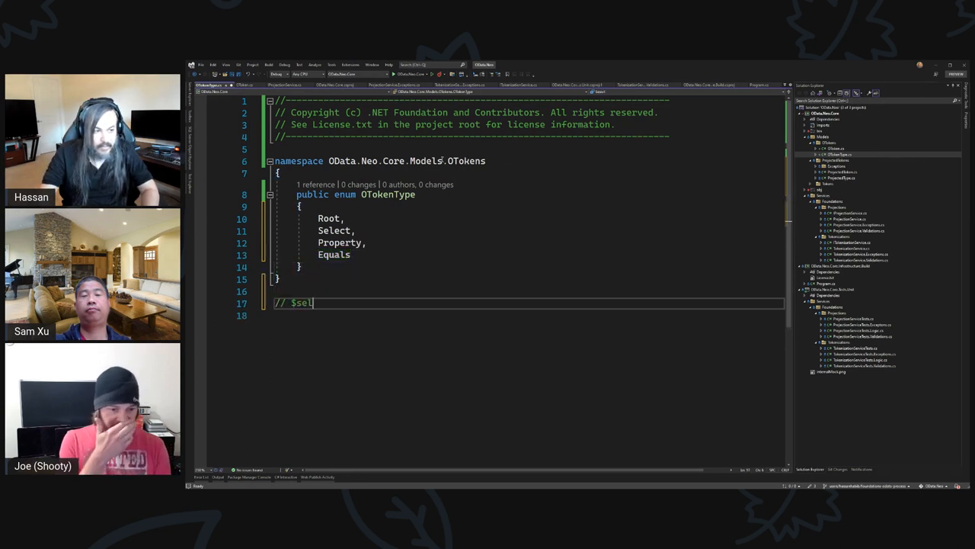
Add the // $select=Name, Age example comment and a Comma member after Equals in OTokenType.
{"action": "type", "text": "ect=Name"}
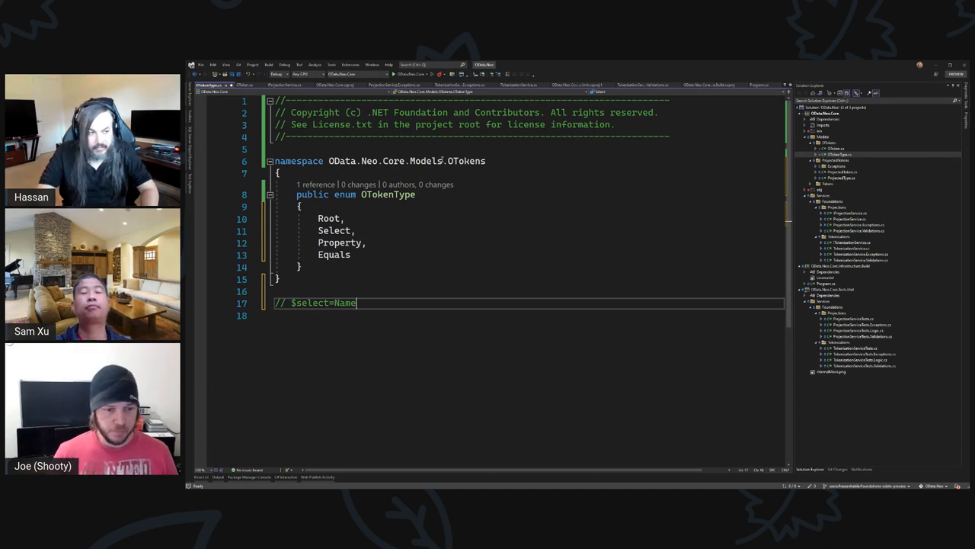
{"action": "type", "text": ", Age"}
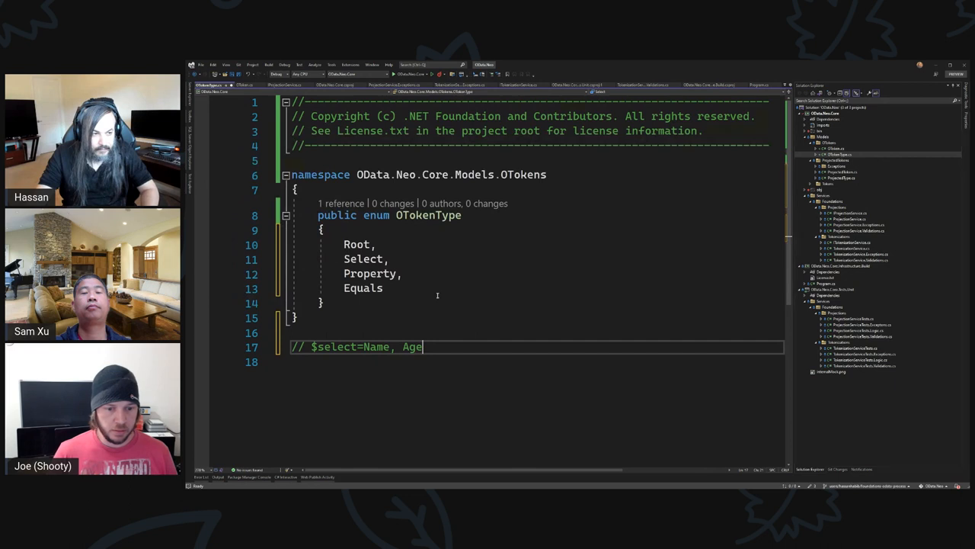
{"action": "type", "text": ","}
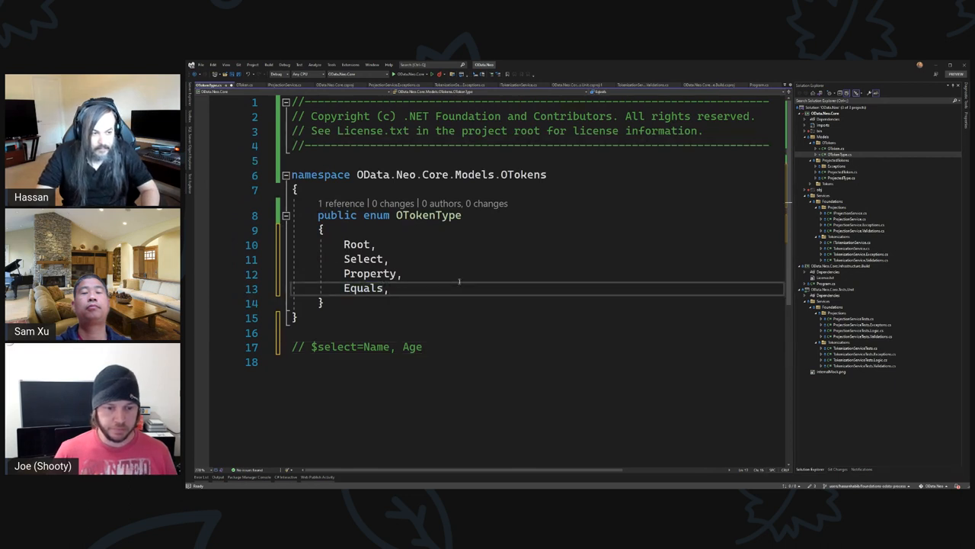
{"action": "type", "text": "Sepa"}
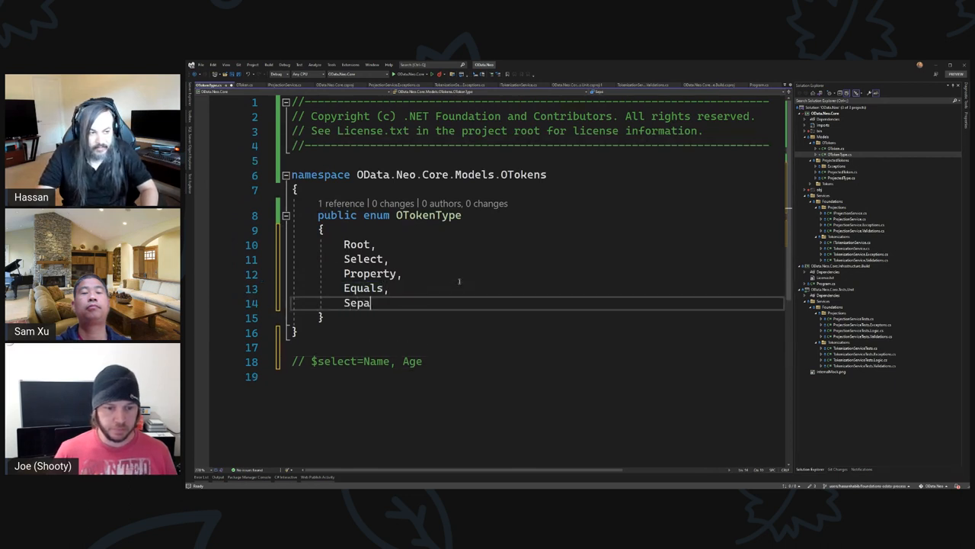
{"action": "type", "text": "rator"}
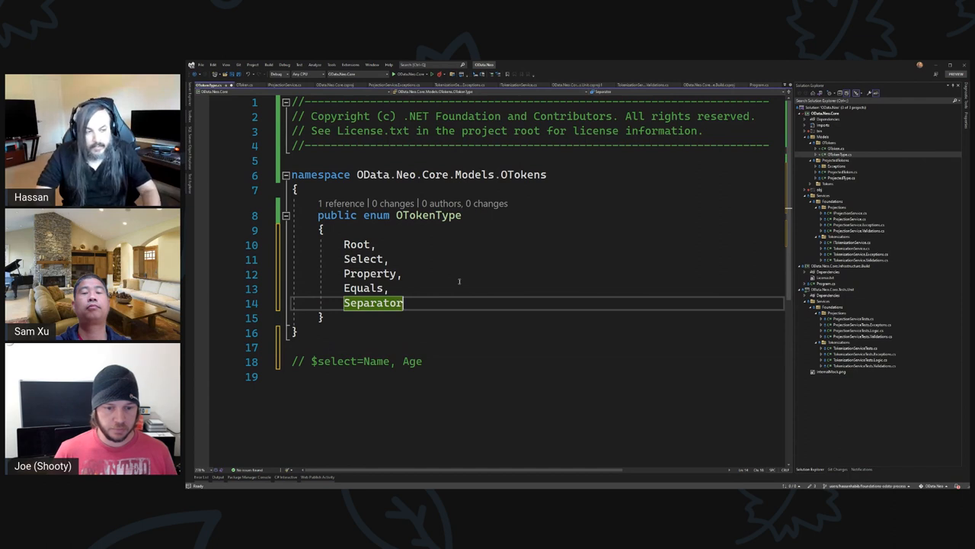
{"action": "type", "text": "Comma,"}
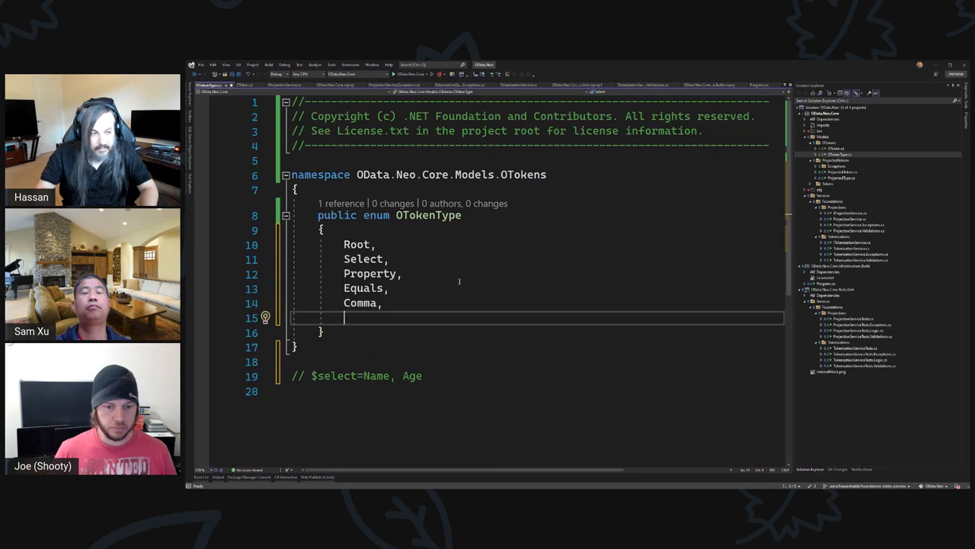
{"action": "key", "text": "Backspace"}
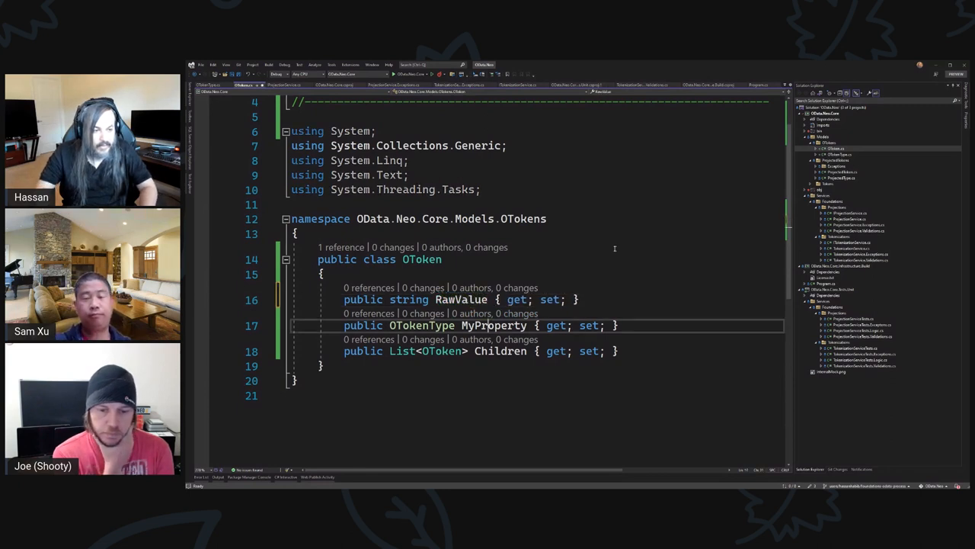
Rename OToken's misspelled MyProperty property to Type.
{"action": "left_click", "coordinate": [201, 64]}
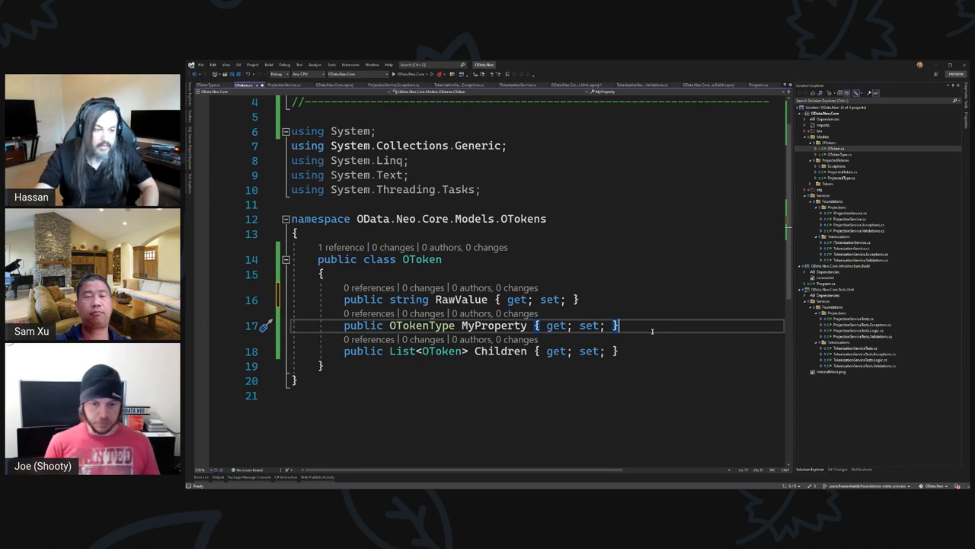
{"action": "double_click", "coordinate": [494, 326]}
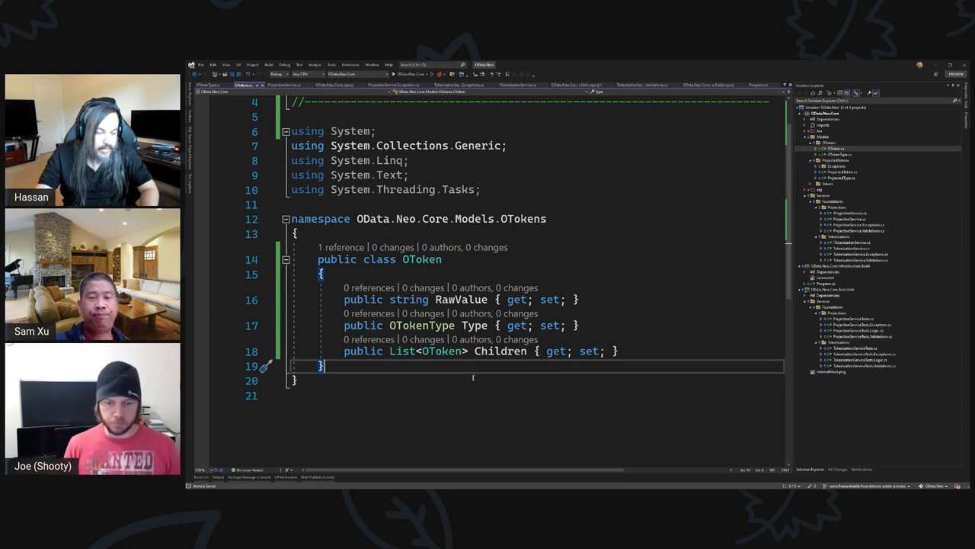
{"action": "double_click", "coordinate": [420, 326]}
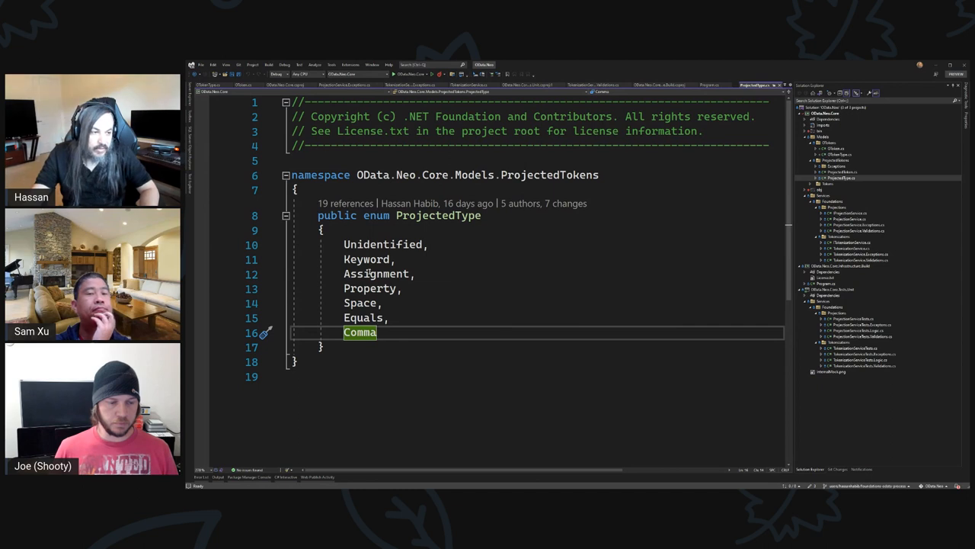
{"action": "double_click", "coordinate": [365, 259]}
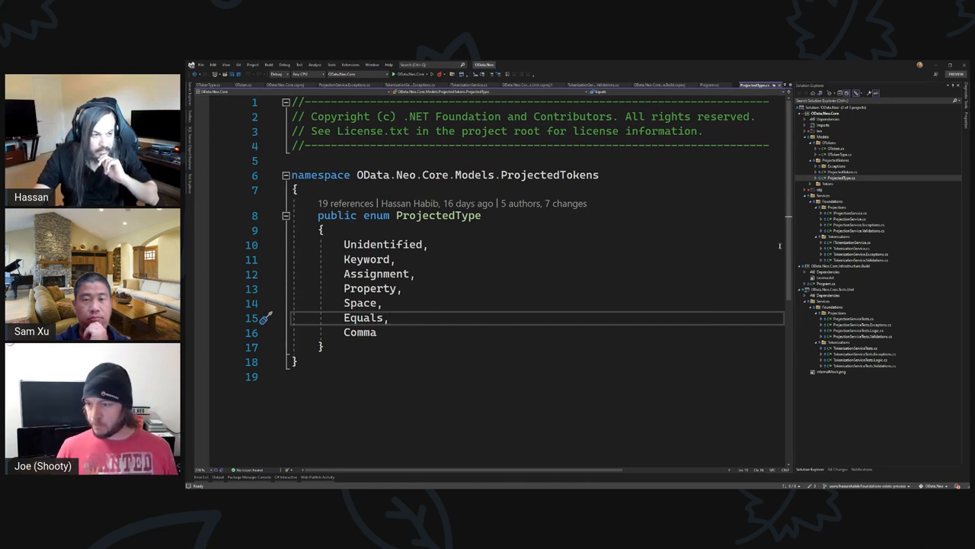
Paste ProjectedType's members over OTokenType's, adding Root and using Select in place of Keyword.
{"action": "left_click_drag", "start_coordinate": [344, 244], "coordinate": [376, 332]}
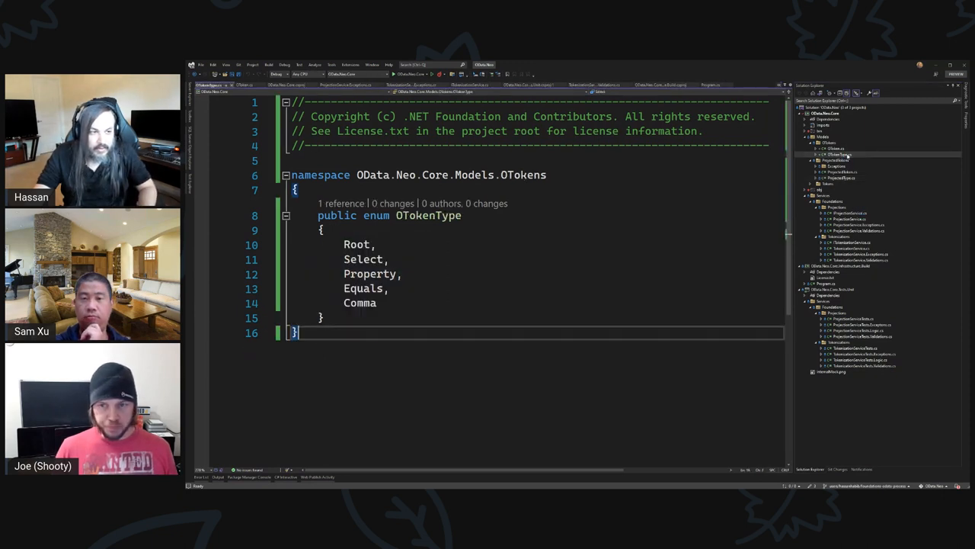
{"action": "left_click_drag", "start_coordinate": [345, 244], "coordinate": [377, 301]}
{"action": "type", "text": "T"}
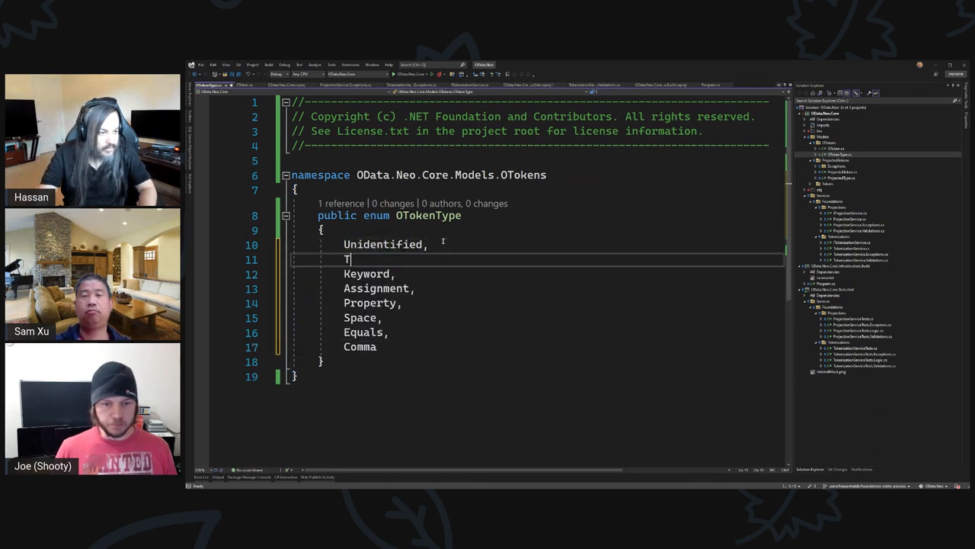
{"action": "type", "text": "oot,"}
{"action": "left_click", "coordinate": [538, 273]}
{"action": "type", "text": "Se,"}
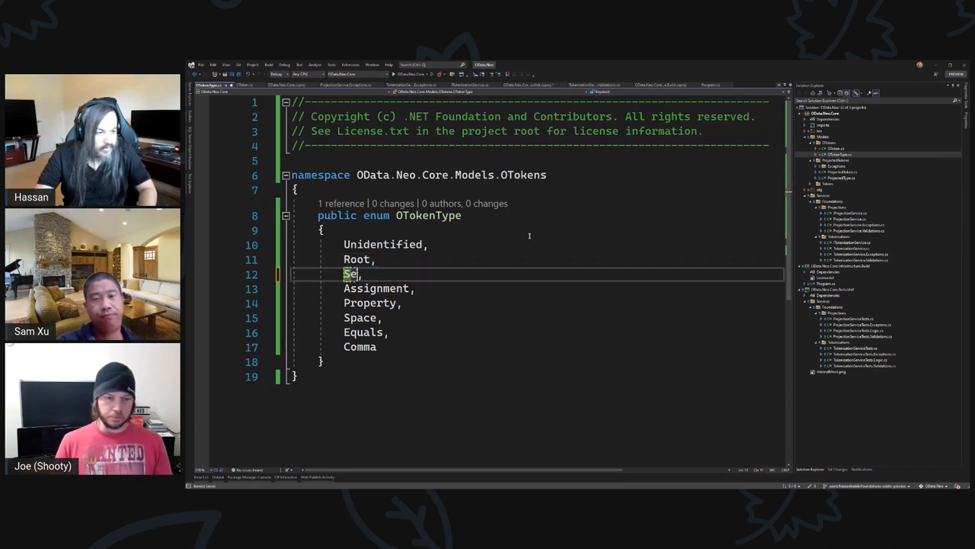
{"action": "type", "text": "lect,"}
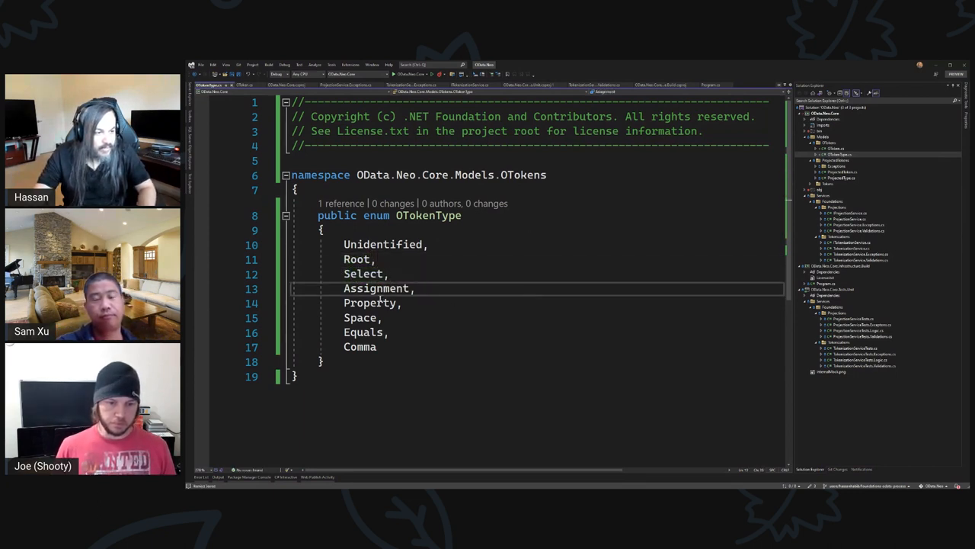
{"action": "double_click", "coordinate": [376, 288]}
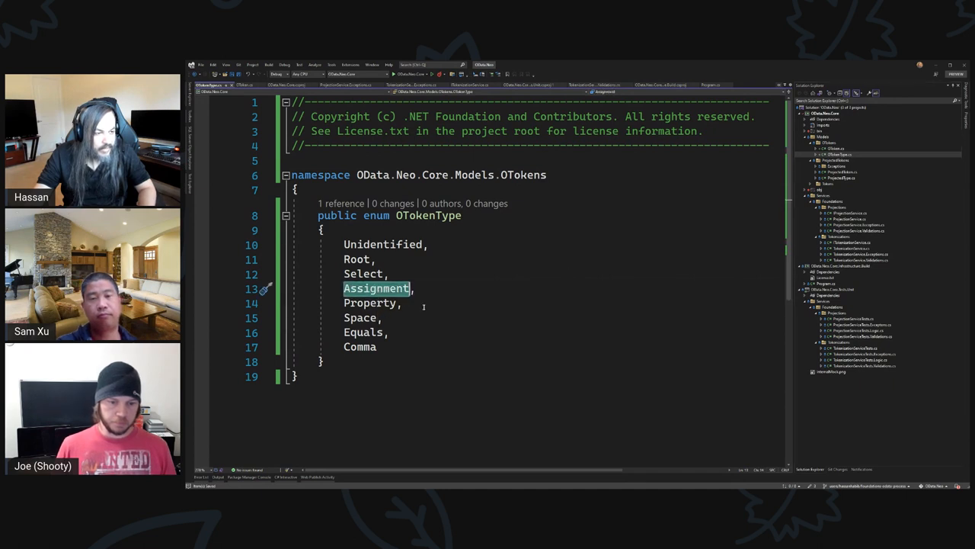
{"action": "mouse_move", "coordinate": [440, 313]}
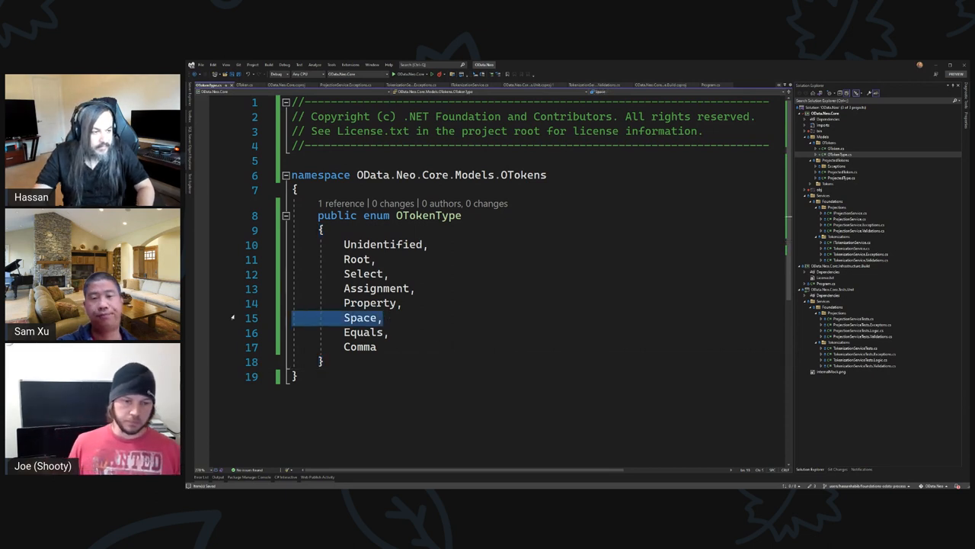
Remove the Space and Comma members from OTokenType and note a // $select=Name, Age example.
{"action": "key", "text": "Delete"}
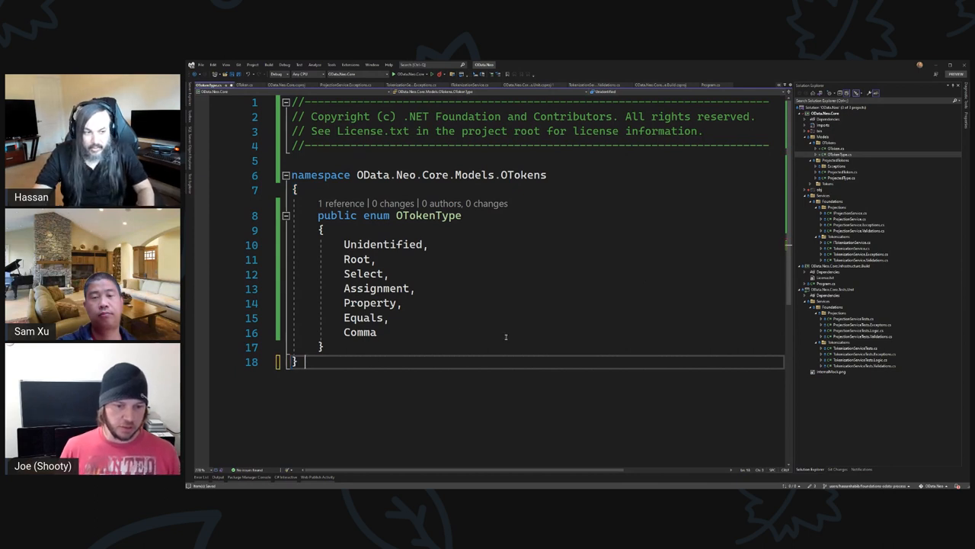
{"action": "type", "text": "// $select="}
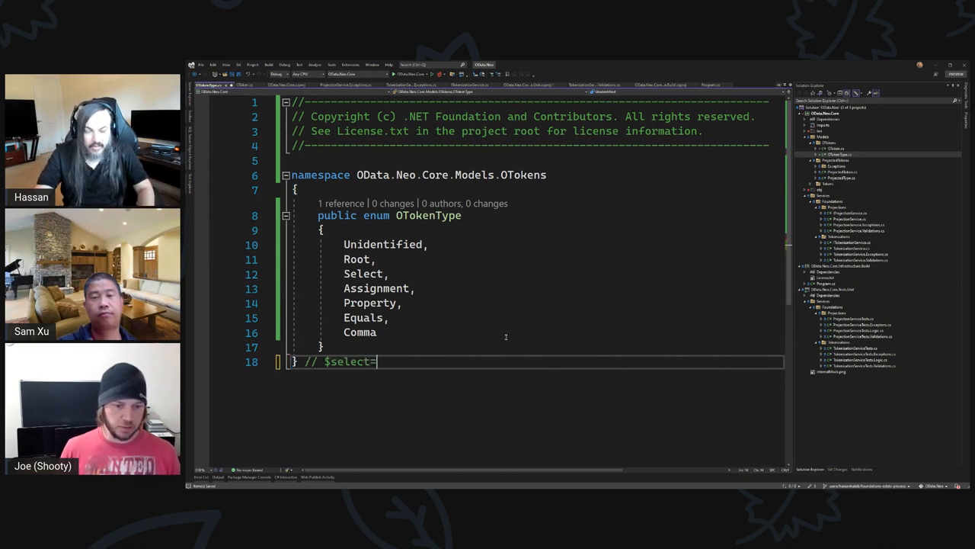
{"action": "type", "text": "Name, Age"}
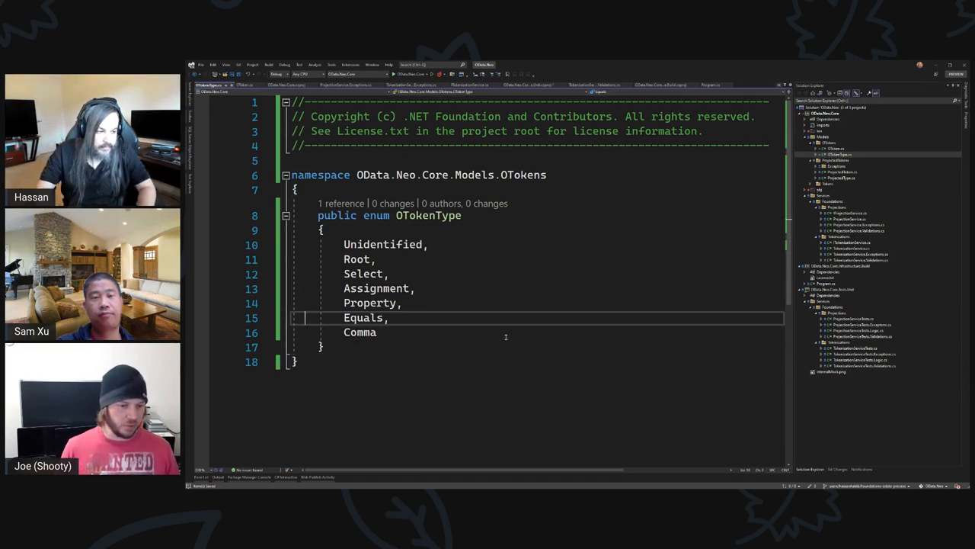
{"action": "double_click", "coordinate": [360, 332]}
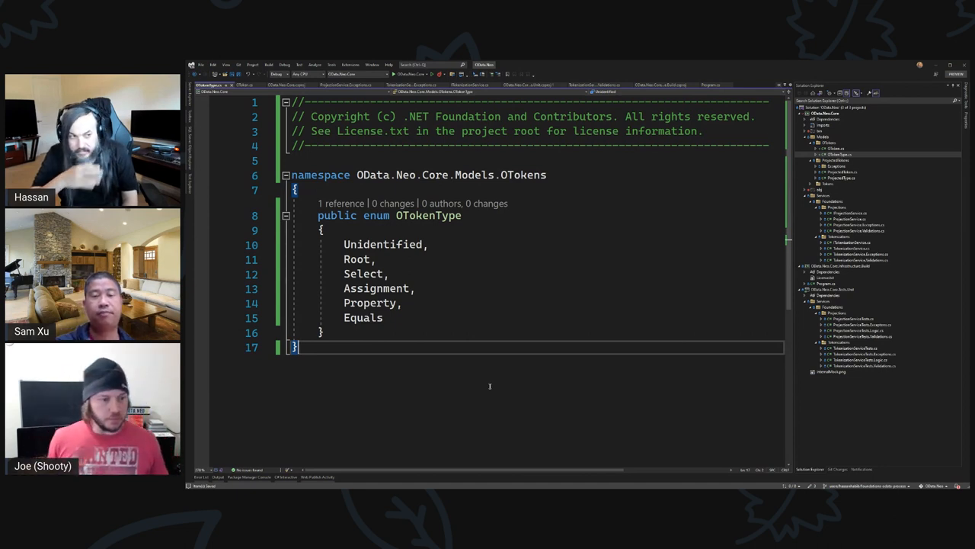
{"action": "double_click", "coordinate": [375, 288]}
{"action": "type", "text": " /"}
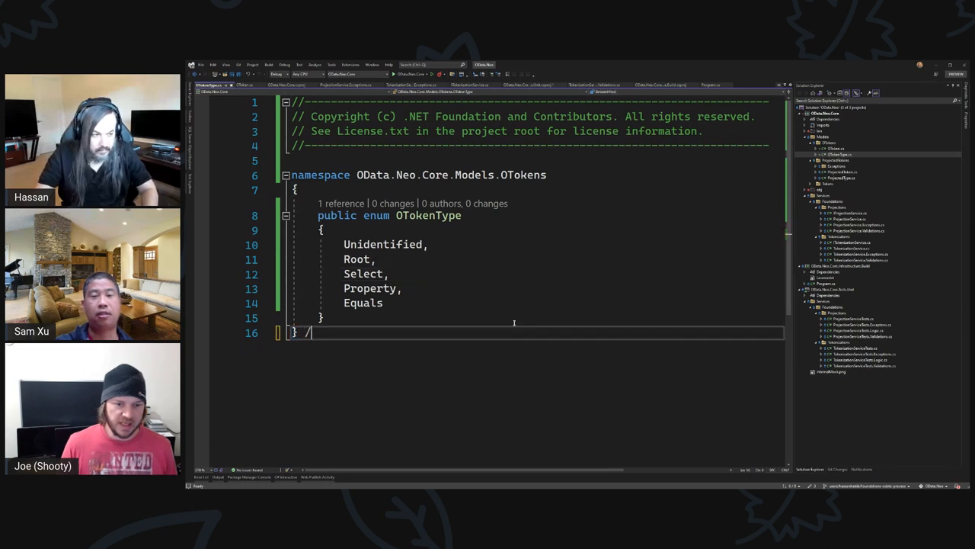
Write the $select=Name, Age comment and delete the Equals member so OTokenType ends at Property.
{"action": "type", "text": "$select"}
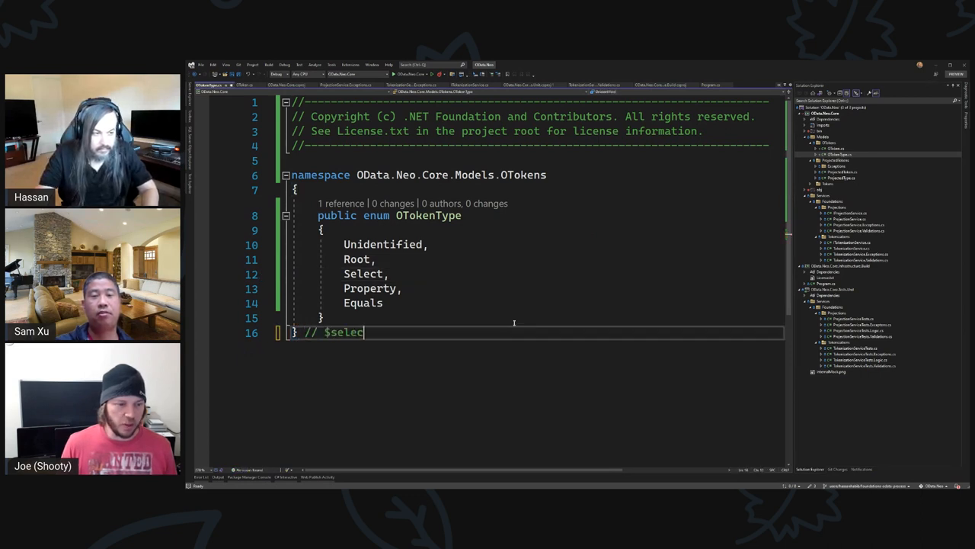
{"action": "type", "text": "=Name ,"}
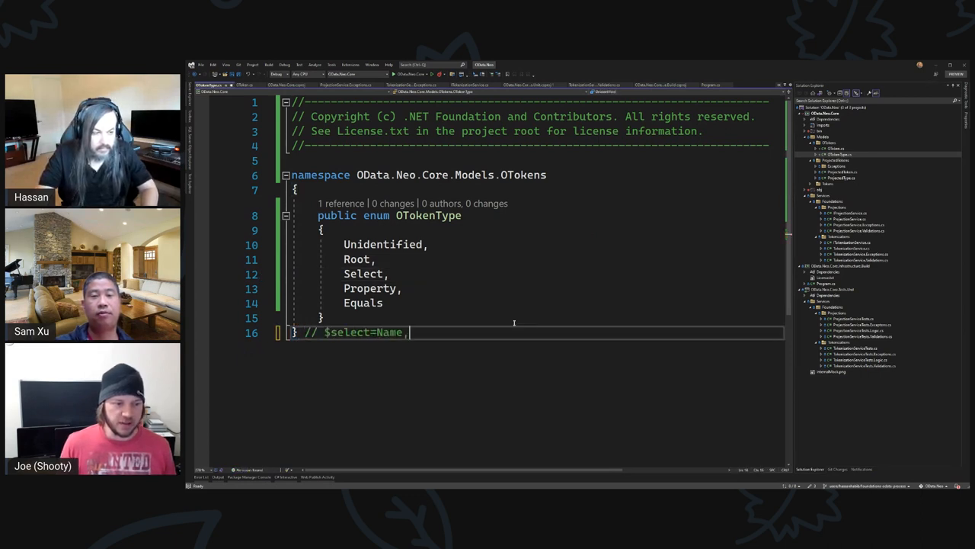
{"action": "type", "text": "Age"}
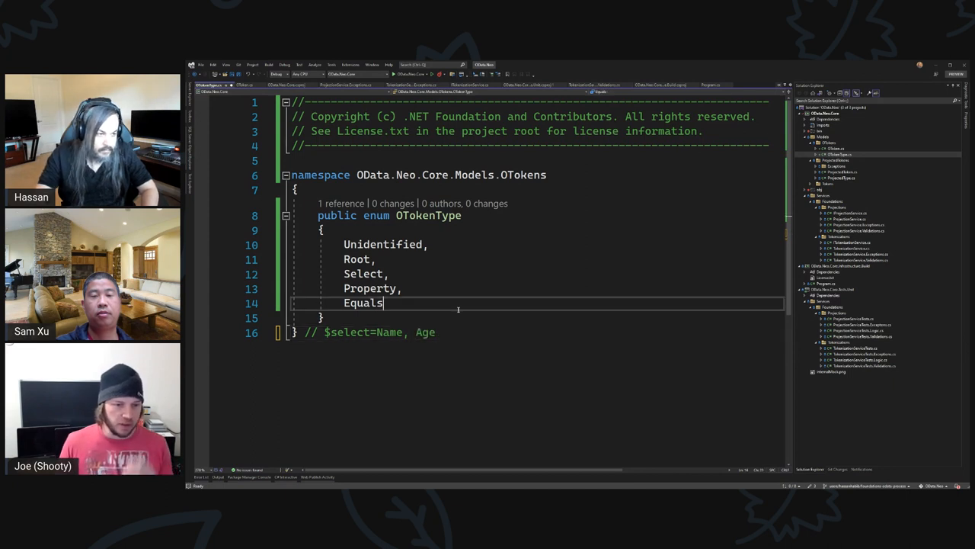
{"action": "double_click", "coordinate": [363, 301]}
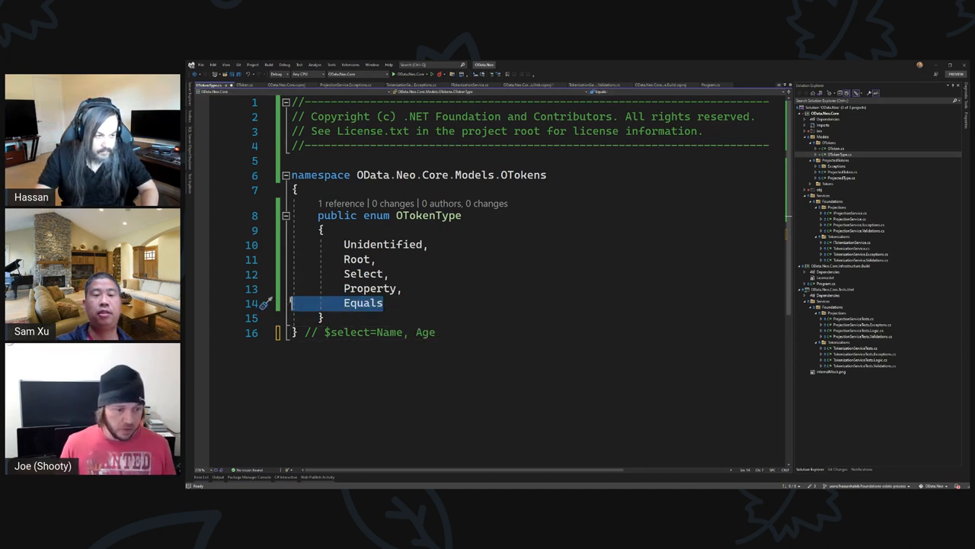
{"action": "key", "text": "Delete"}
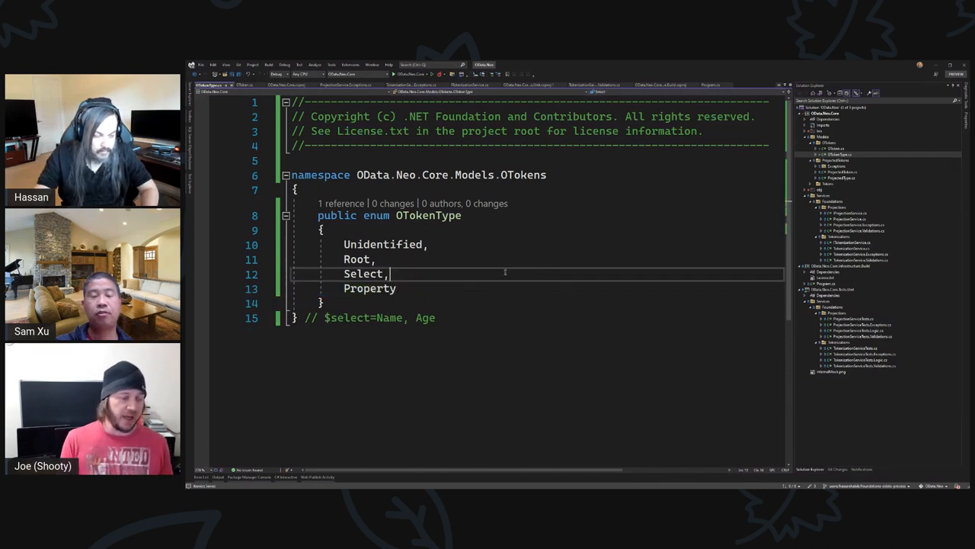
{"action": "mouse_move", "coordinate": [558, 266]}
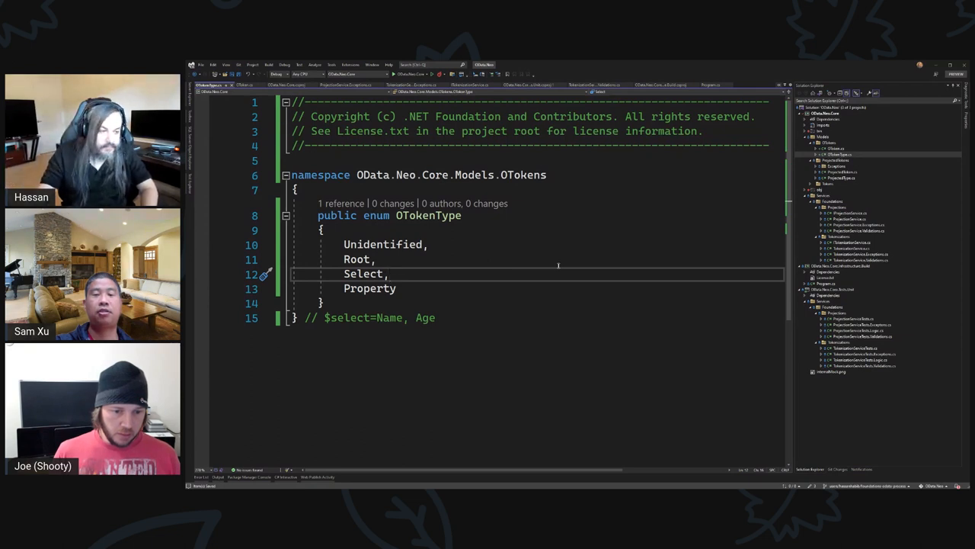
{"action": "double_click", "coordinate": [343, 318]}
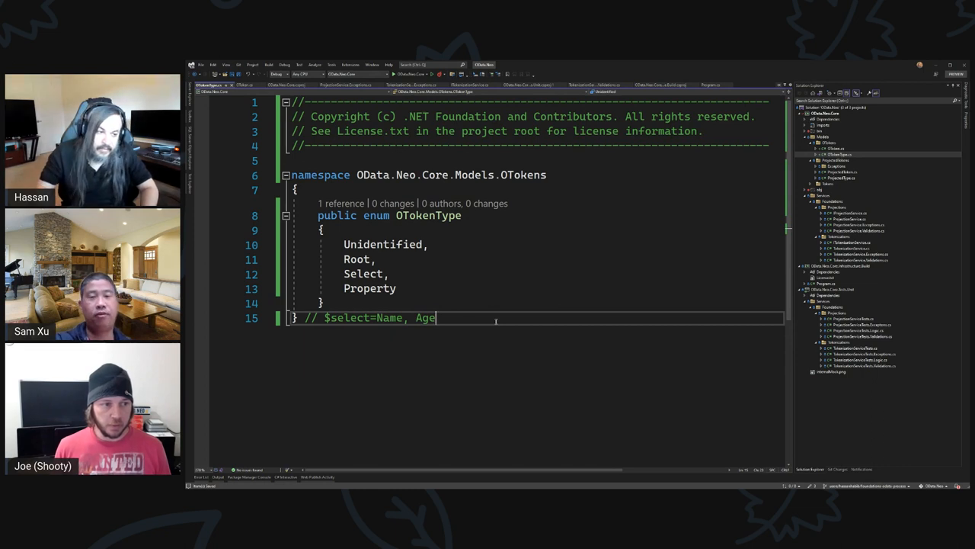
{"action": "key", "text": "ctrl+z"}
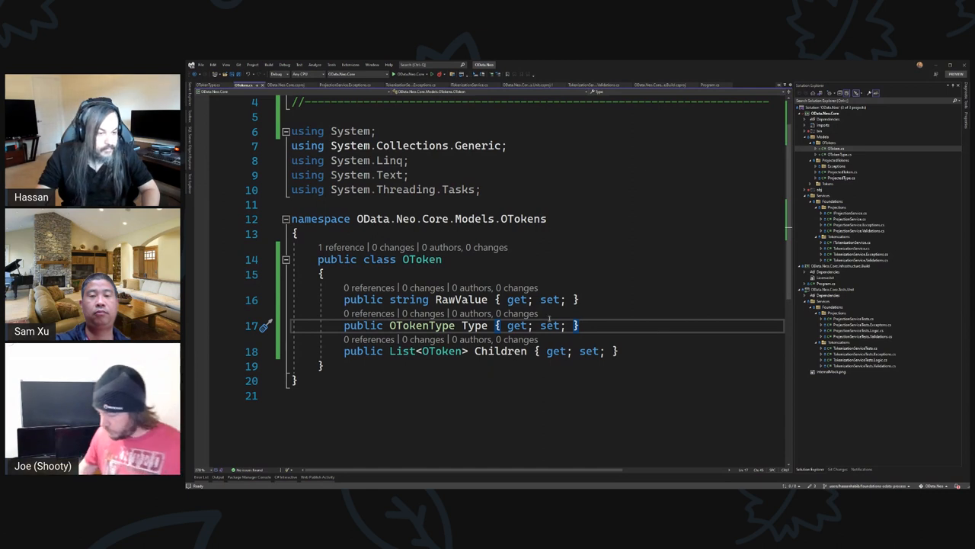
Add a public ProjectedTokenType ProjectedType property to OToken, importing the ProjectedTokens namespace.
{"action": "type", "text": "pro"}
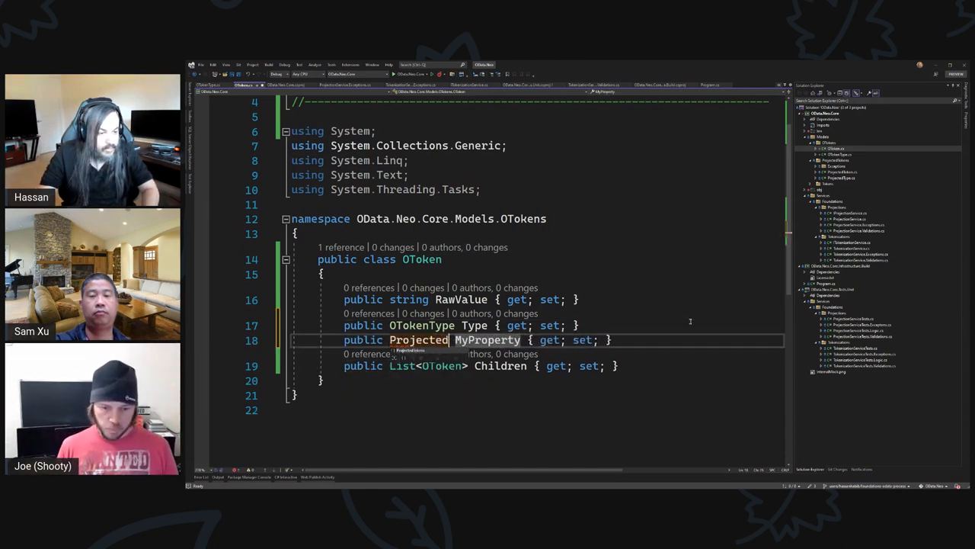
{"action": "type", "text": "TokenT"}
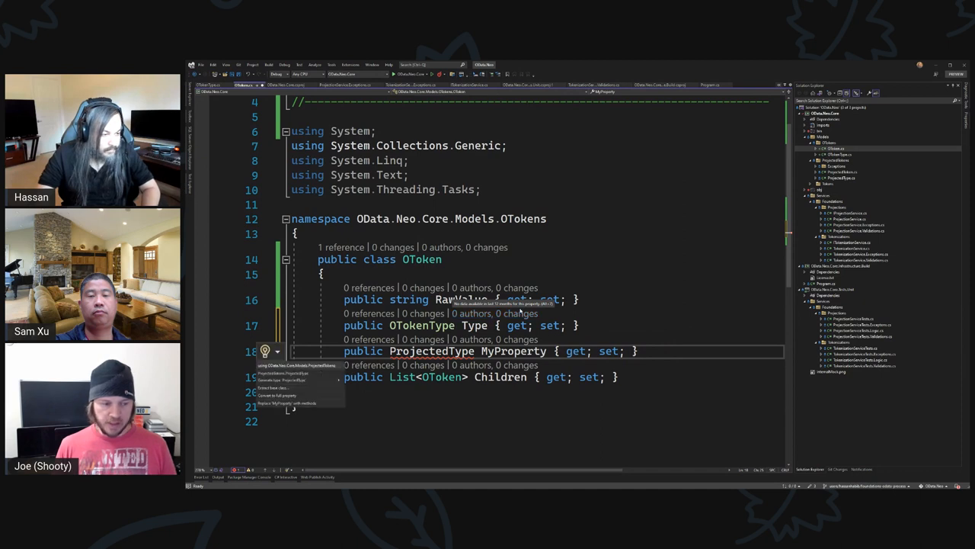
{"action": "left_click", "coordinate": [282, 381]}
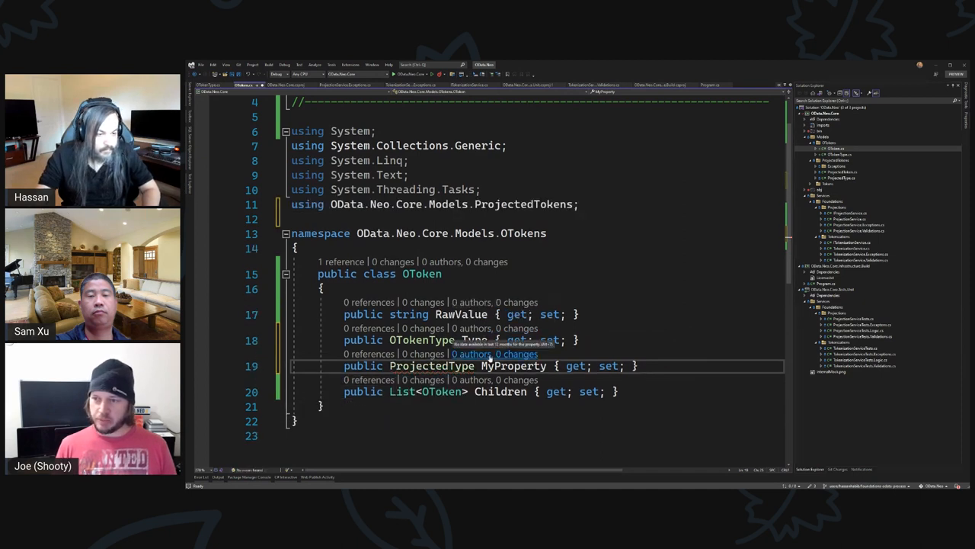
{"action": "type", "text": "ProjectedTy"}
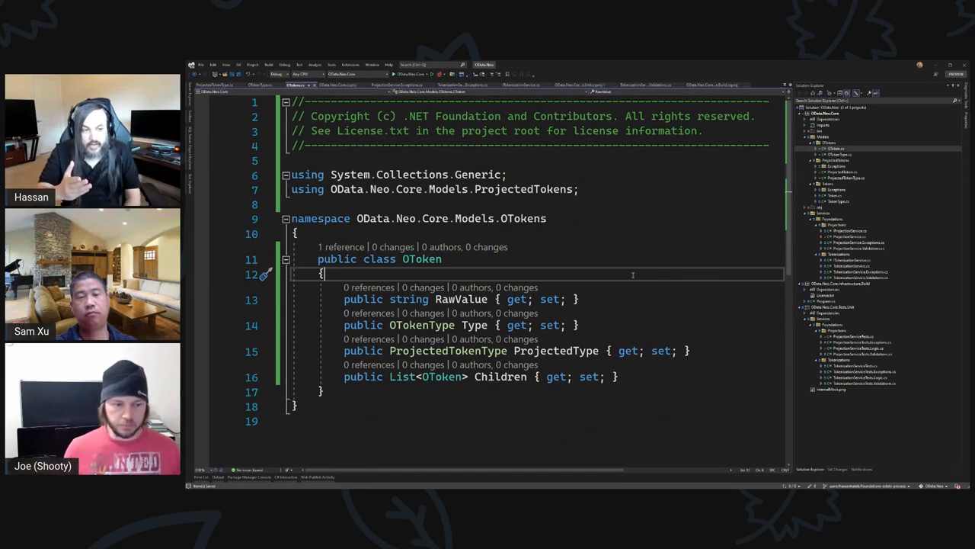
{"action": "double_click", "coordinate": [500, 376]}
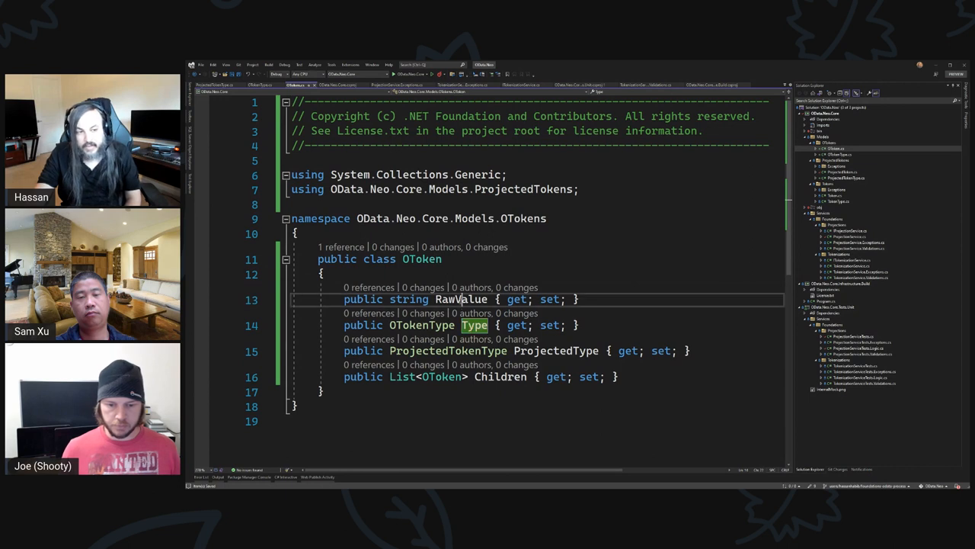
{"action": "double_click", "coordinate": [460, 299]}
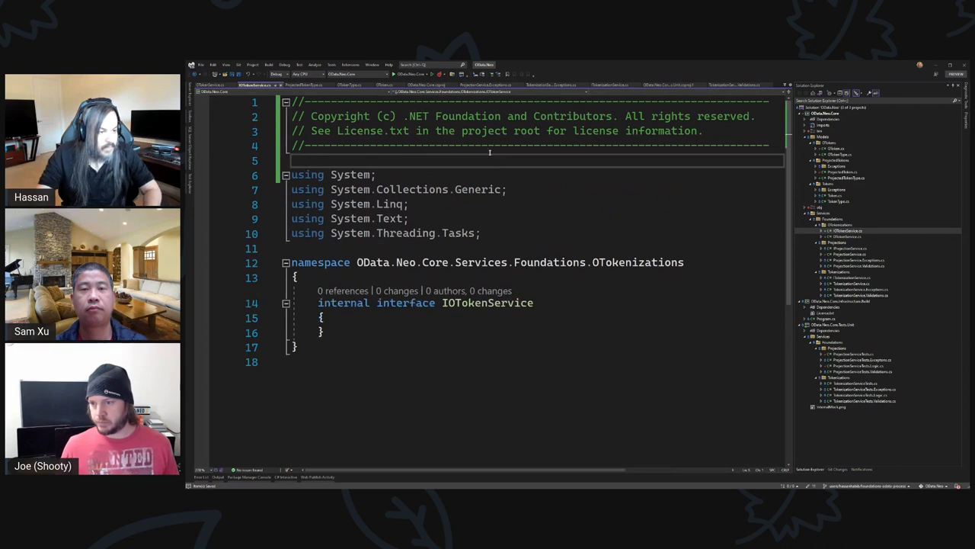
Make IOTokenService public and start an OToken[] member, importing the Models.OTokens namespace.
{"action": "double_click", "coordinate": [343, 302]}
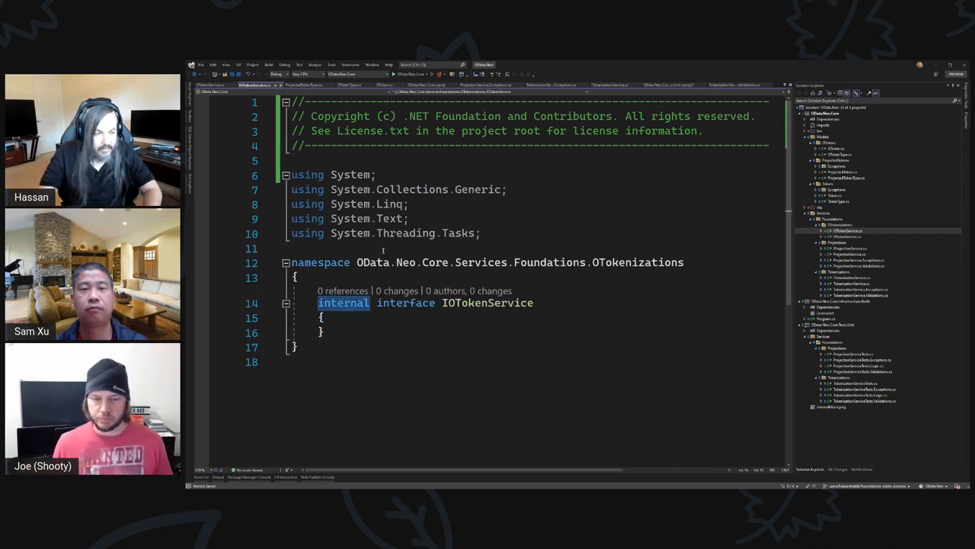
{"action": "type", "text": "public"}
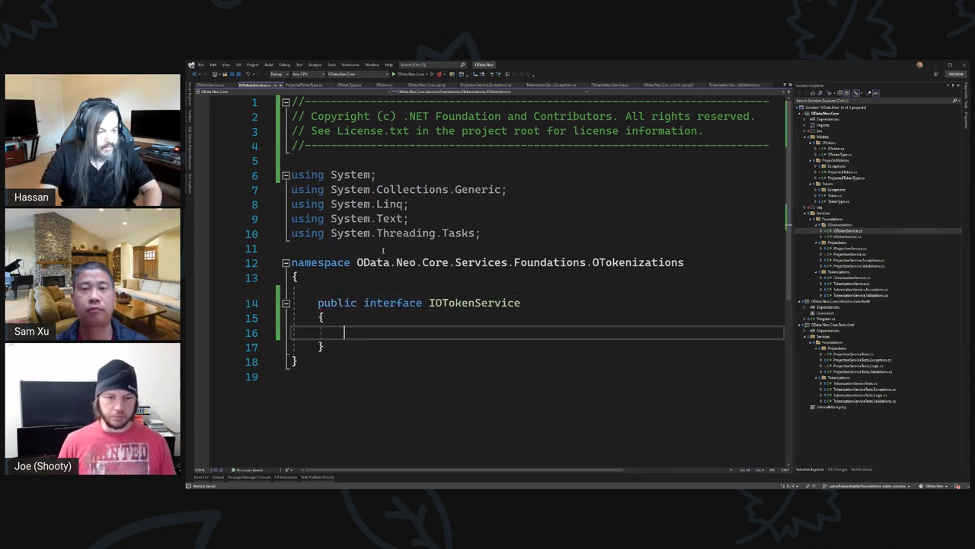
{"action": "type", "text": "Task<IEnumerable<OToken>> TokenizeAsync(string query);"}
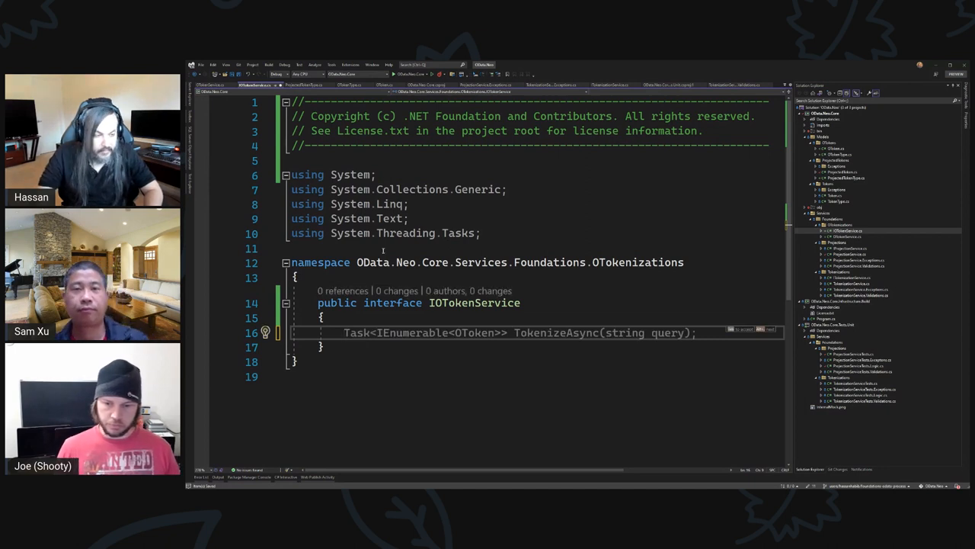
{"action": "type", "text": "OToken[prop]"}
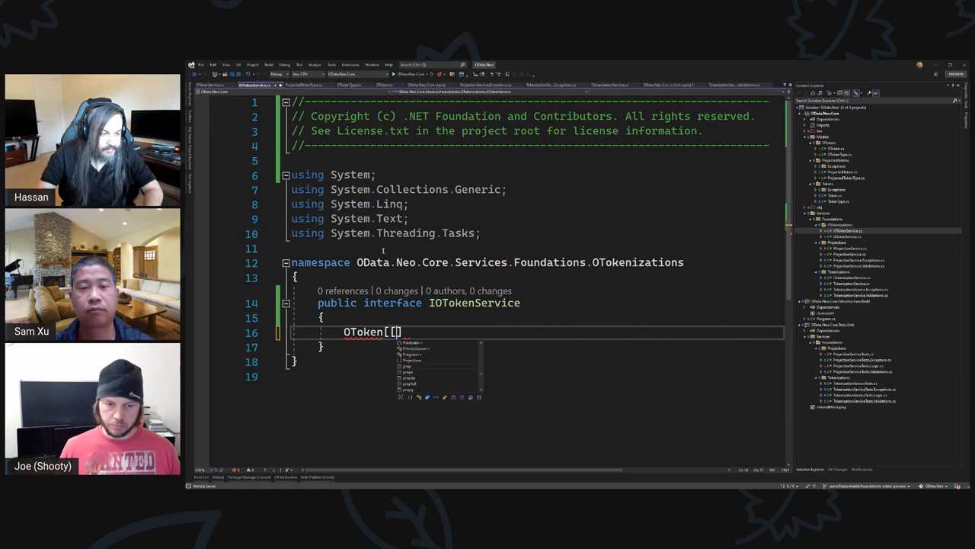
{"action": "key", "text": "Escape"}
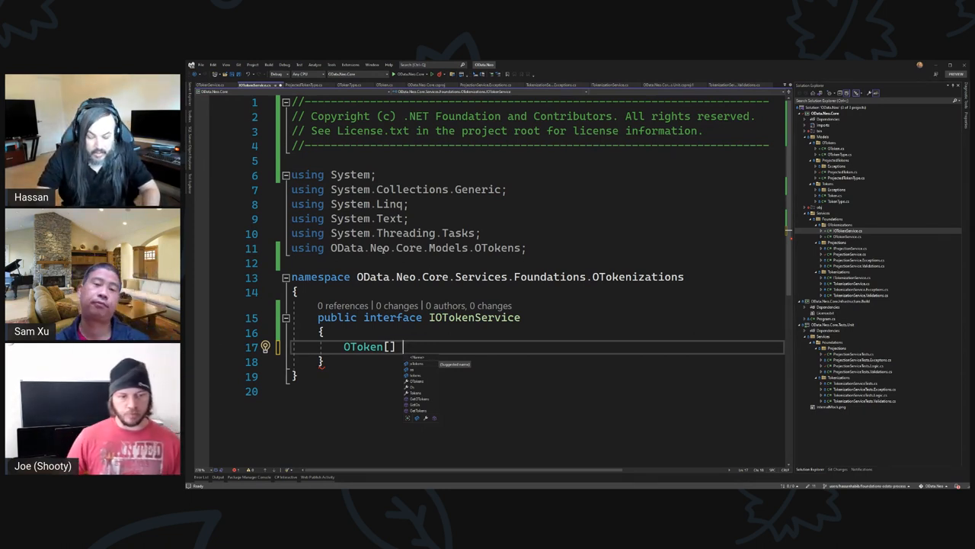
Declare OToken[] OTokenize(OToken[] oTokens); in IOTokenService.
{"action": "type", "text": "OTokenize();"}
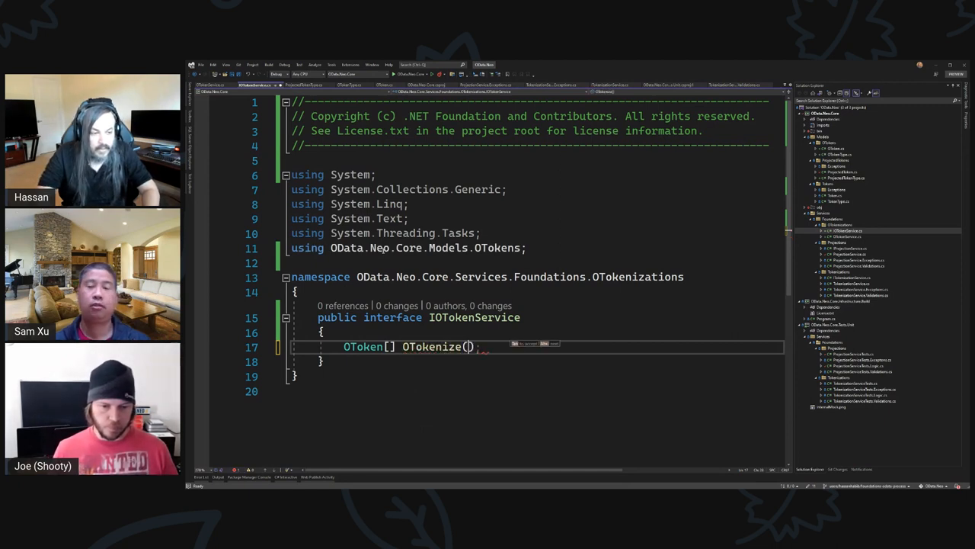
{"action": "type", "text": "O"}
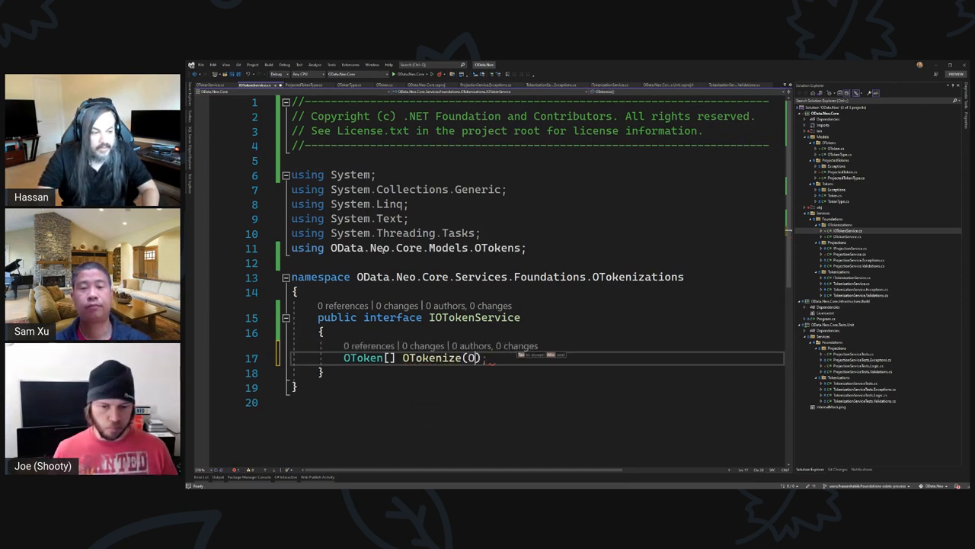
{"action": "type", "text": "OToken"}
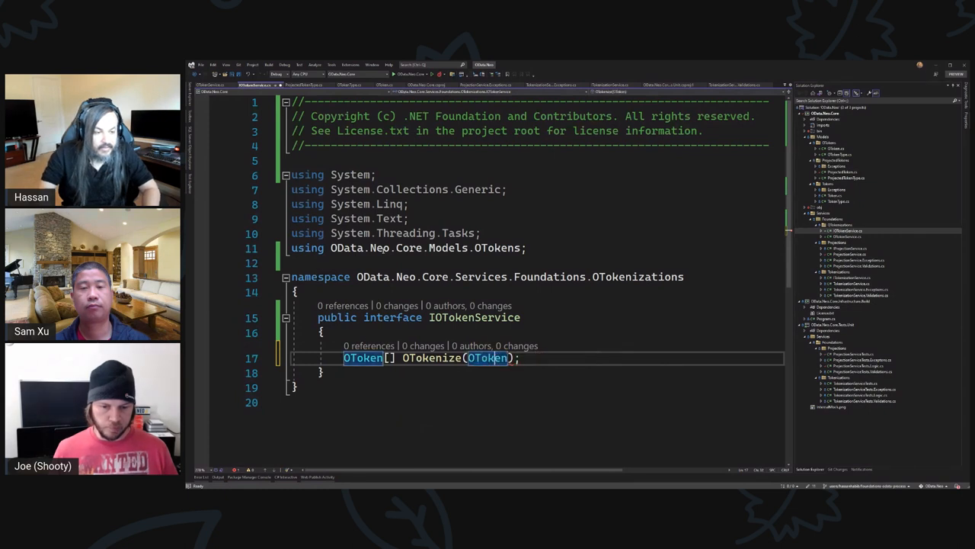
{"action": "type", "text": "[]"}
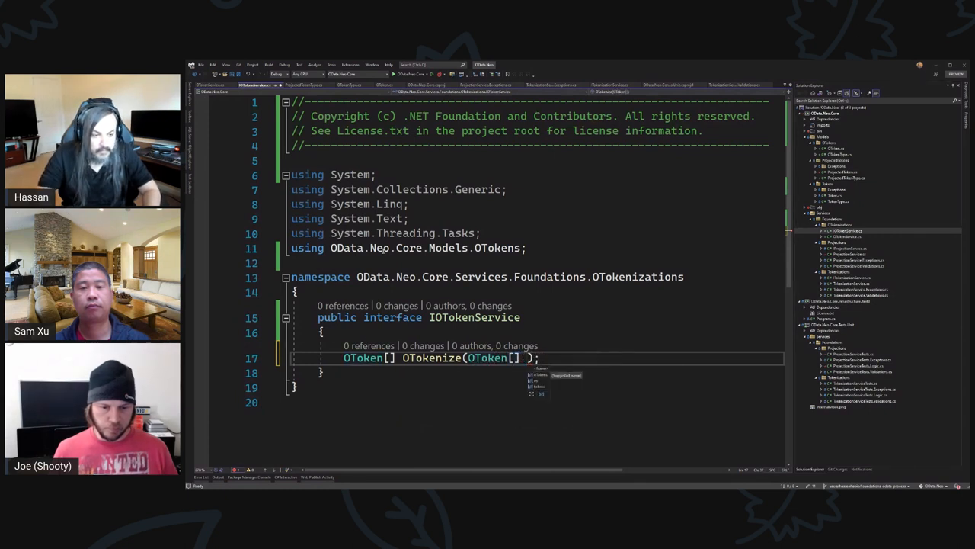
{"action": "type", "text": "o"}
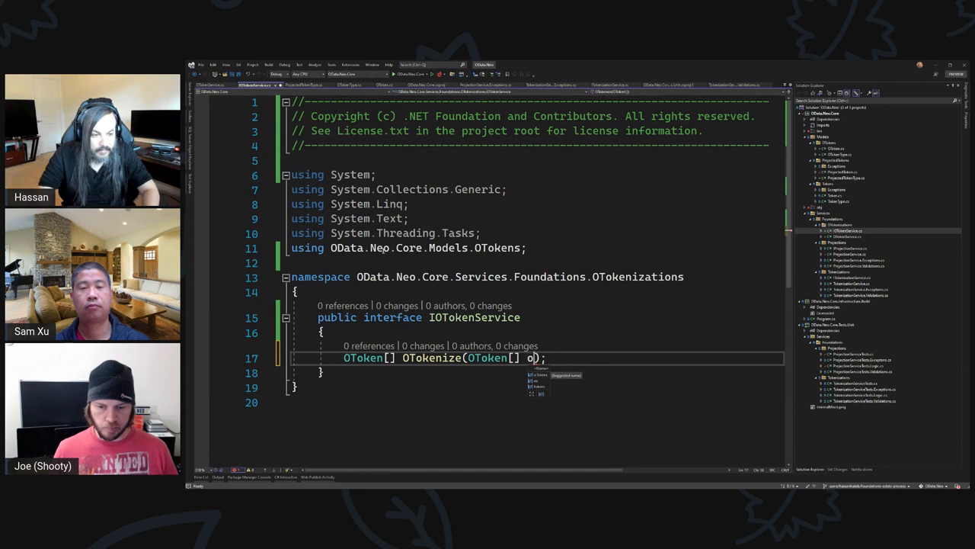
{"action": "type", "text": "Tokens"}
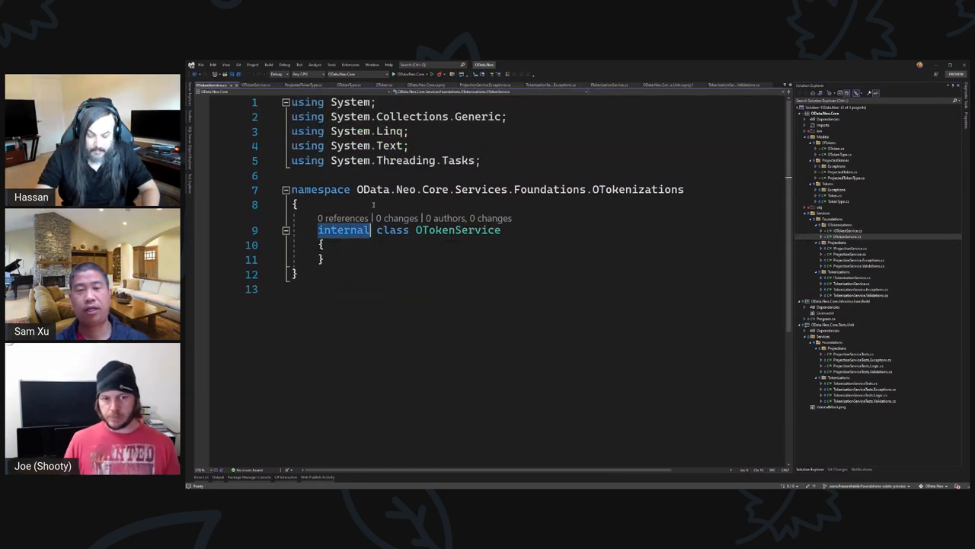
{"action": "type", "text": "public"}
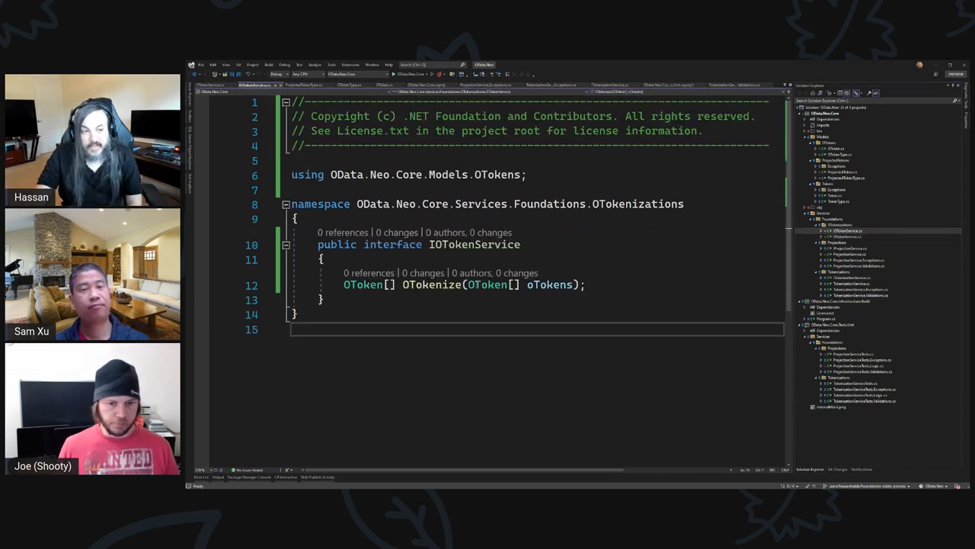
{"action": "double_click", "coordinate": [488, 285]}
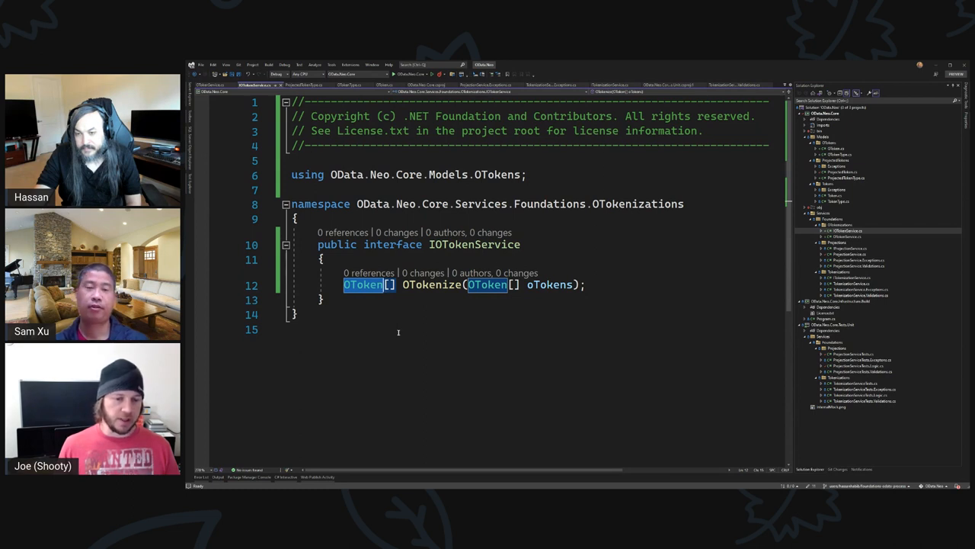
{"action": "left_click", "coordinate": [409, 329]}
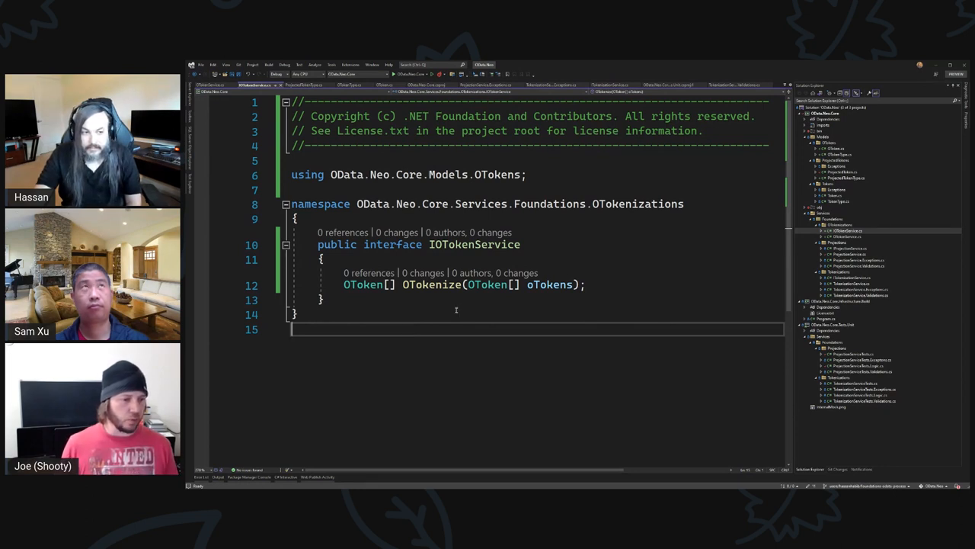
{"action": "double_click", "coordinate": [363, 285]}
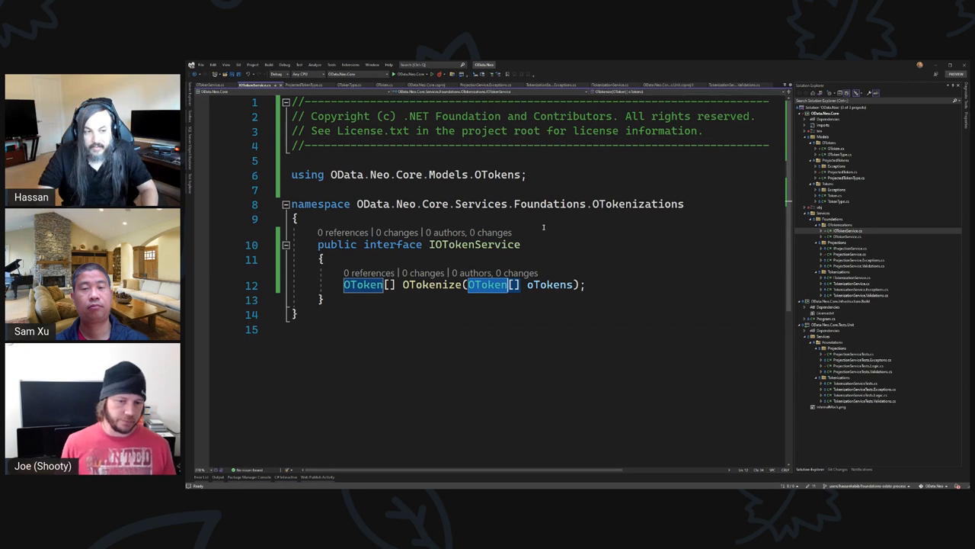
{"action": "type", "text": "ProjectedToke"}
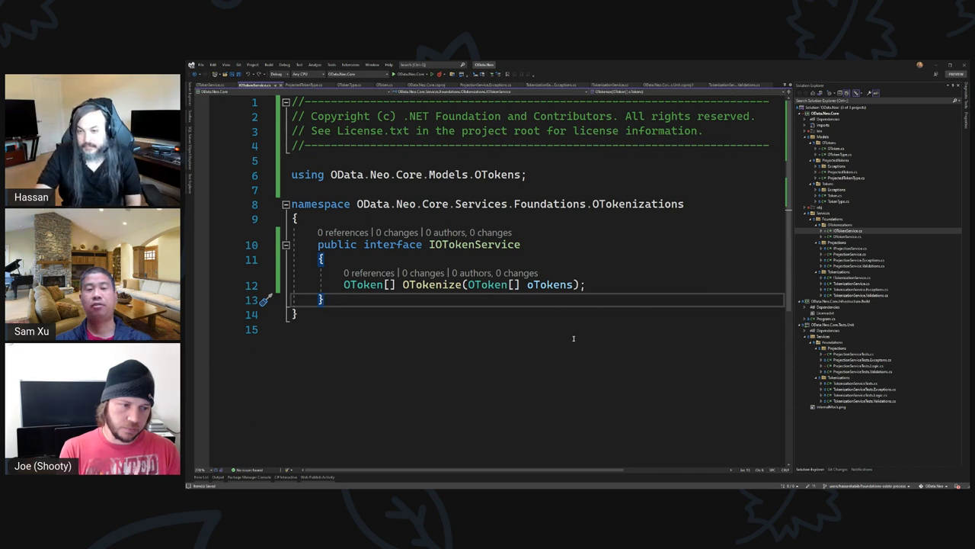
Change OTokenize's return type from OToken[] to a single OToken.
{"action": "double_click", "coordinate": [363, 285]}
{"action": "type", "text": "//"}
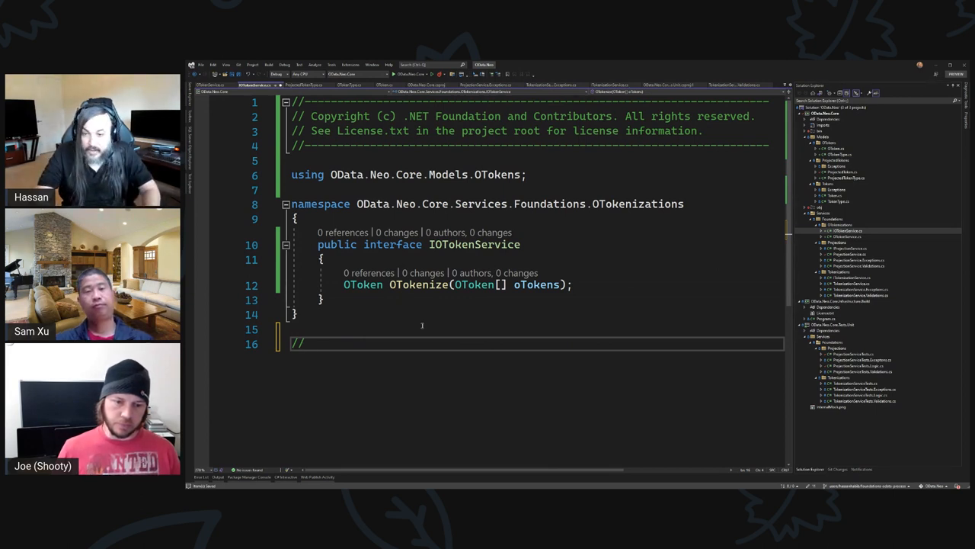
Add '// pie -> Oven' and '// Oven -> pie' analogy comments below the interface.
{"action": "type", "text": "pie ->"}
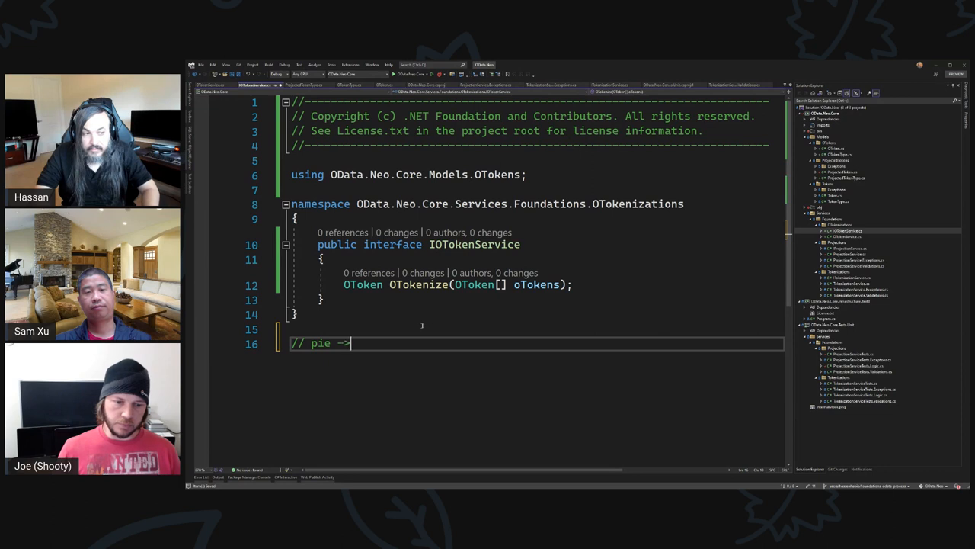
{"action": "type", "text": "Oven"}
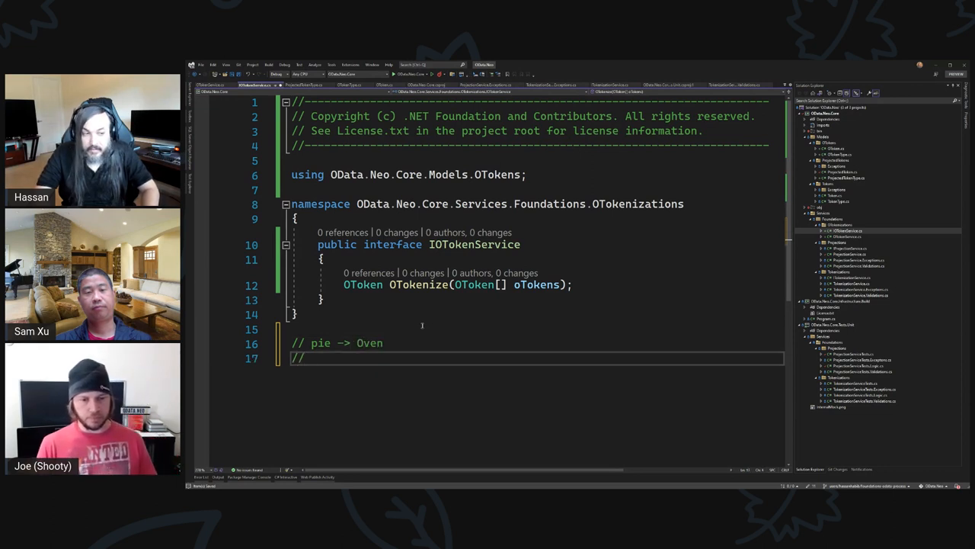
{"action": "type", "text": "// Oven ->"}
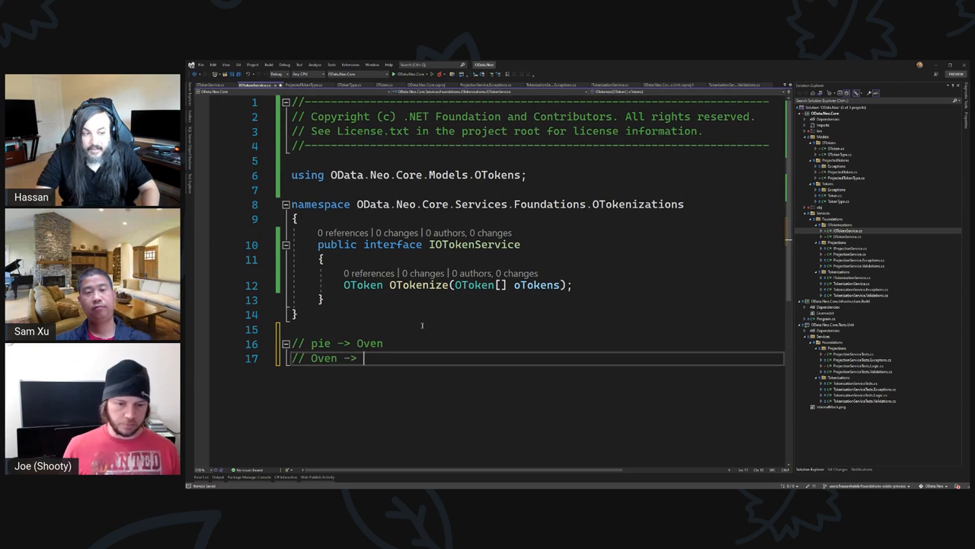
{"action": "type", "text": "pie"}
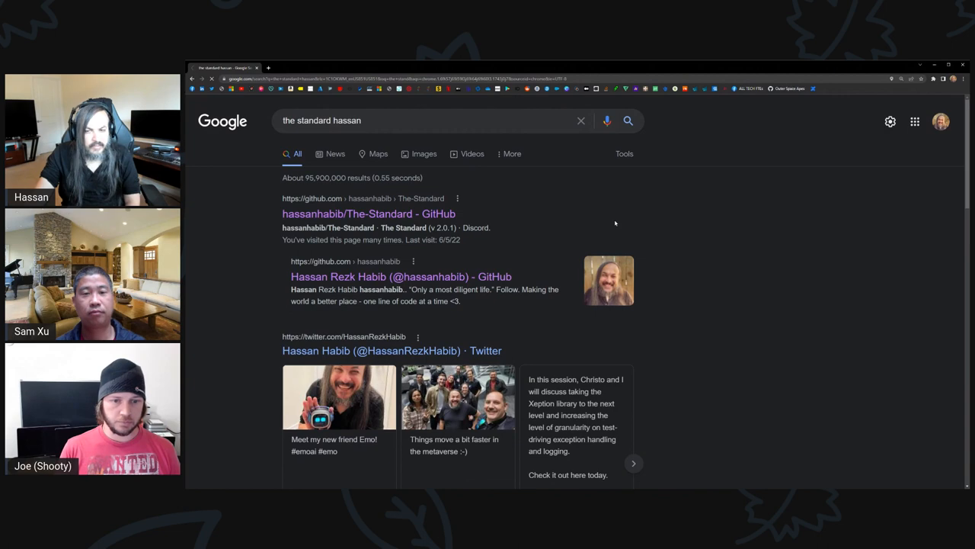
Browse the README table of contents through Principles, Brokers and Exposers in the hassanhabib/The-Standard repo.
{"action": "left_click", "coordinate": [369, 213]}
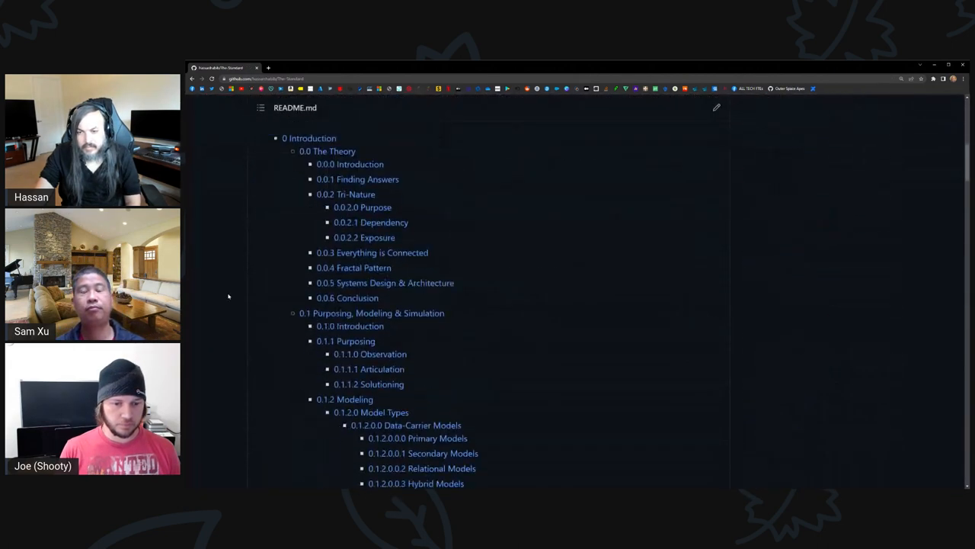
{"action": "scroll", "scroll_direction": "down", "scroll_amount": 3}
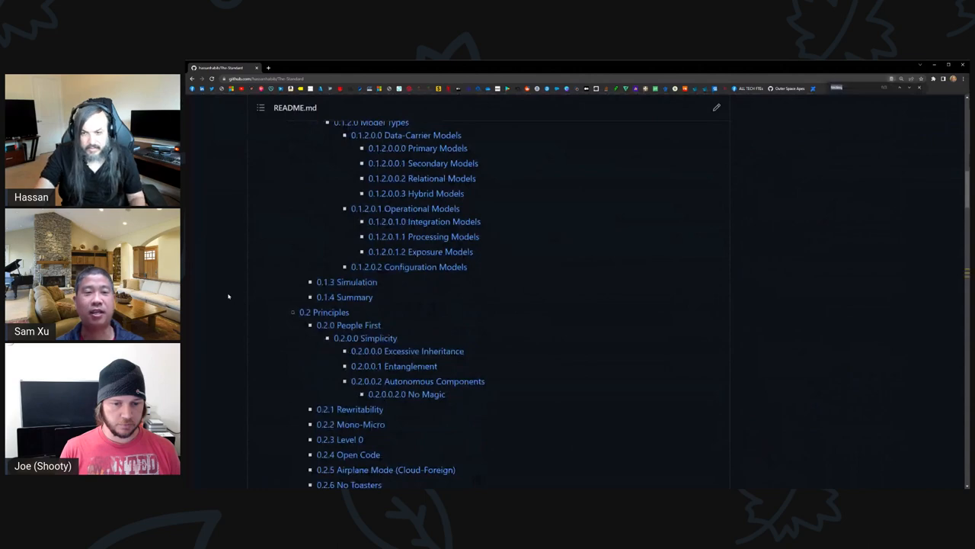
{"action": "scroll", "scroll_direction": "down", "scroll_amount": 3}
{"action": "type", "text": "contract"}
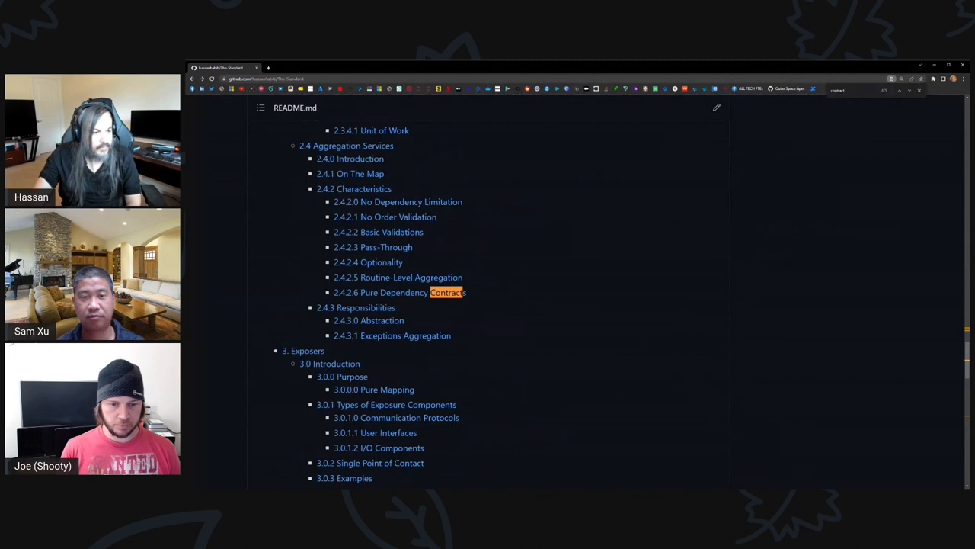
{"action": "scroll", "scroll_direction": "down", "scroll_amount": 3}
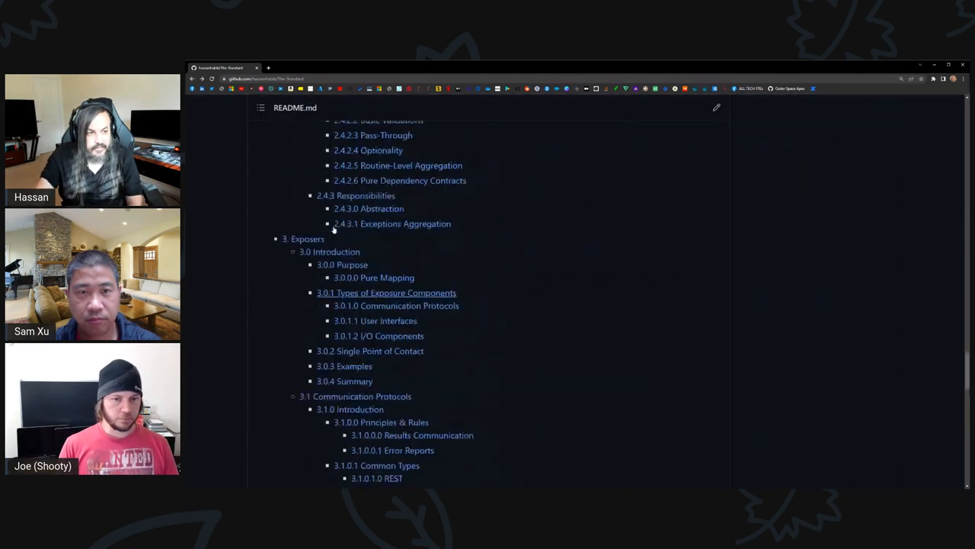
{"action": "scroll", "scroll_direction": "up", "scroll_amount": 3}
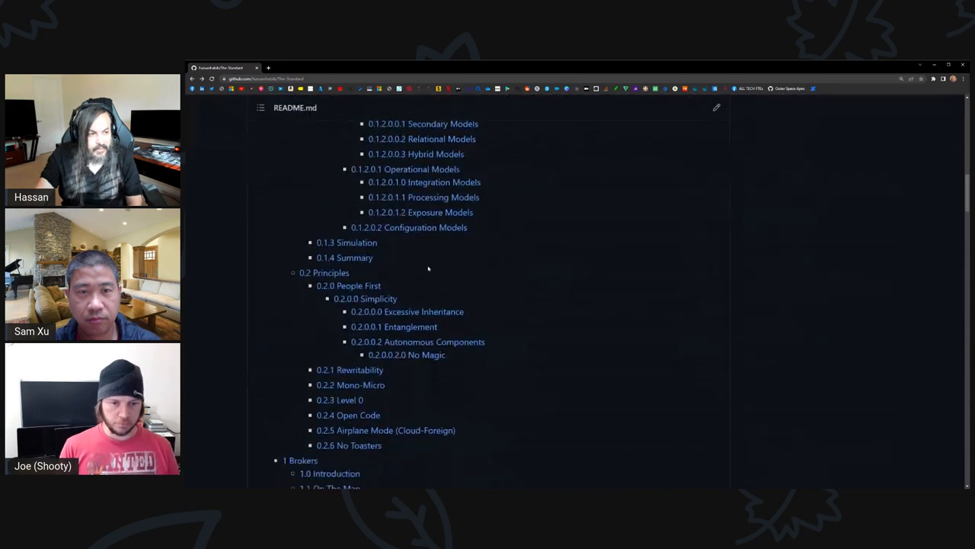
{"action": "scroll", "scroll_direction": "down", "scroll_amount": 3}
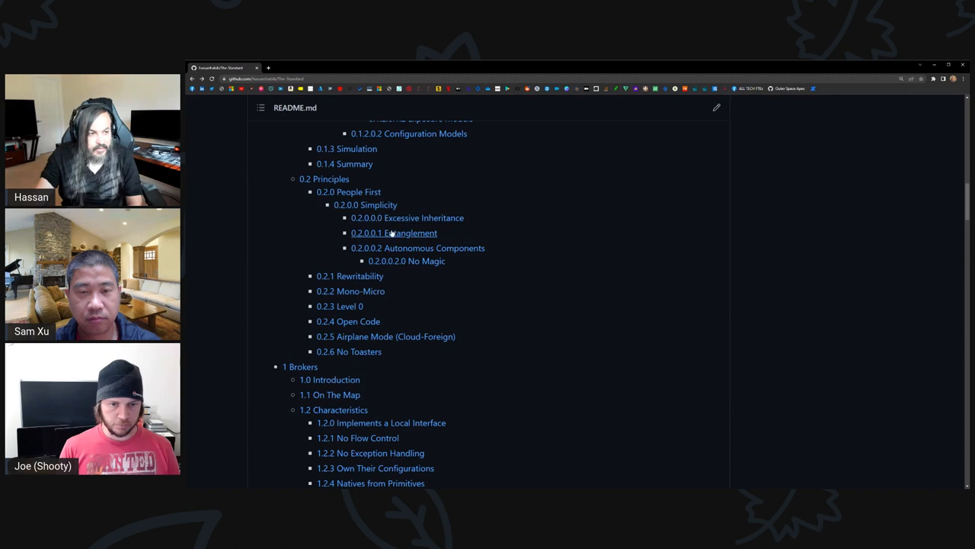
Locate Primitive among the Services and Foundation Services entries in the README contents.
{"action": "left_click", "coordinate": [393, 231]}
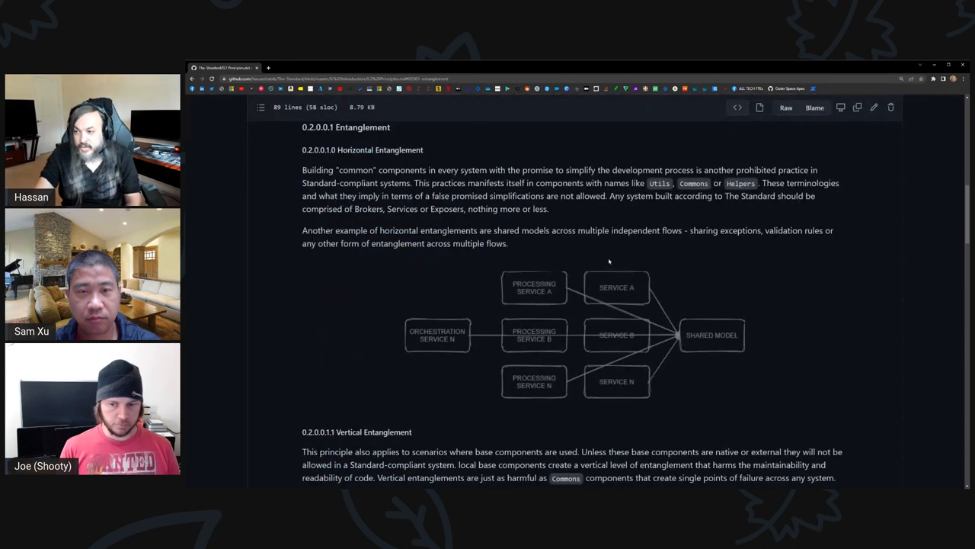
{"action": "mouse_move", "coordinate": [686, 347]}
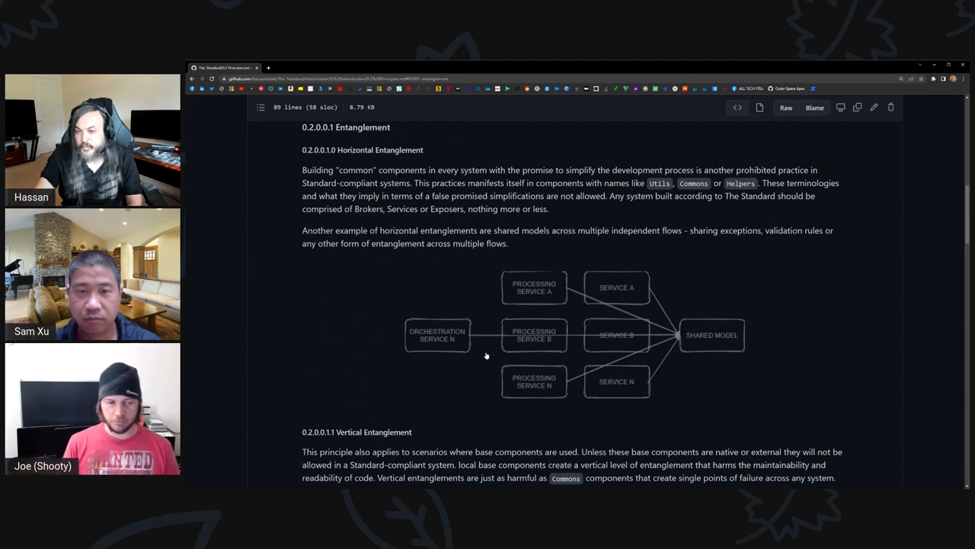
{"action": "mouse_move", "coordinate": [647, 338]}
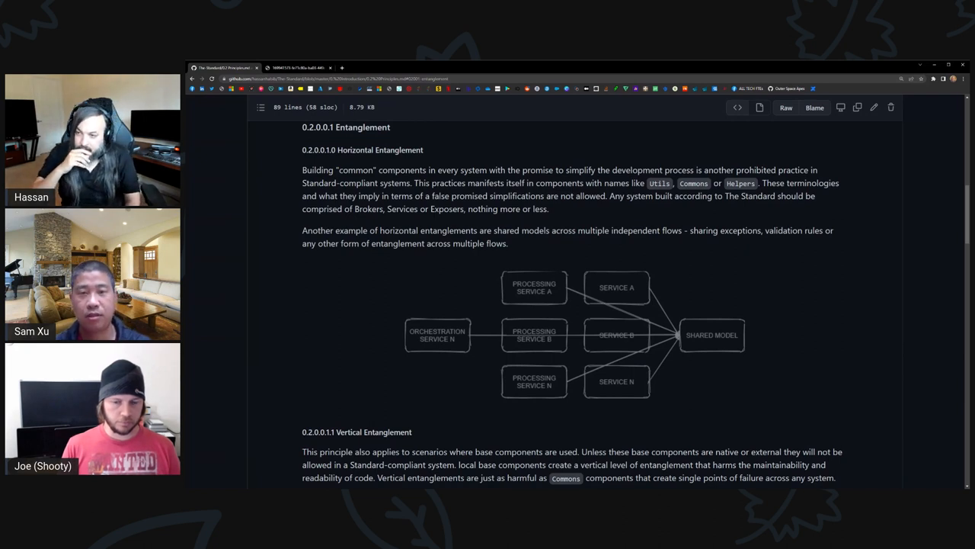
{"action": "scroll", "scroll_direction": "down", "scroll_amount": 3}
{"action": "type", "text": "Primitive"}
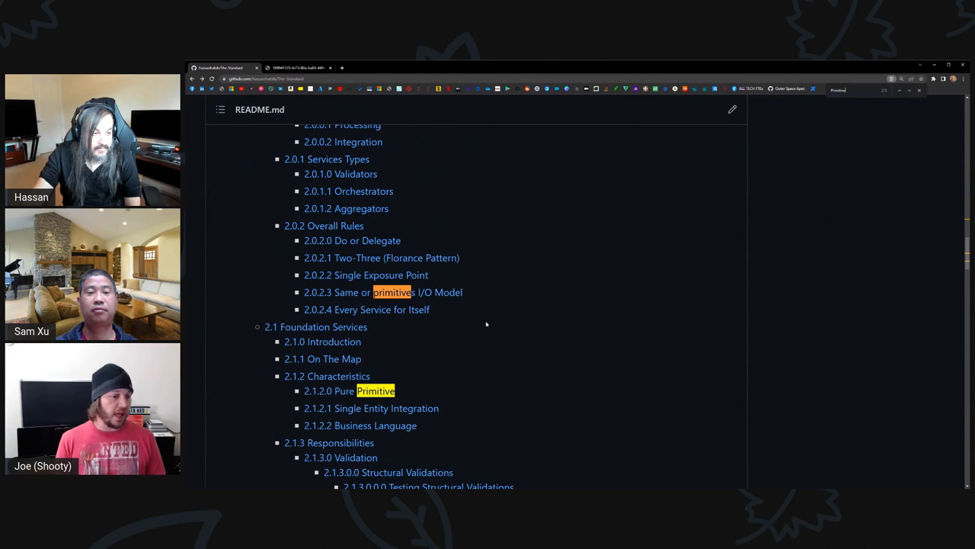
Read the 2.0.2.3 Same or Primitives I/O Model rule on single-contract service inputs and outputs.
{"action": "left_click", "coordinate": [393, 292]}
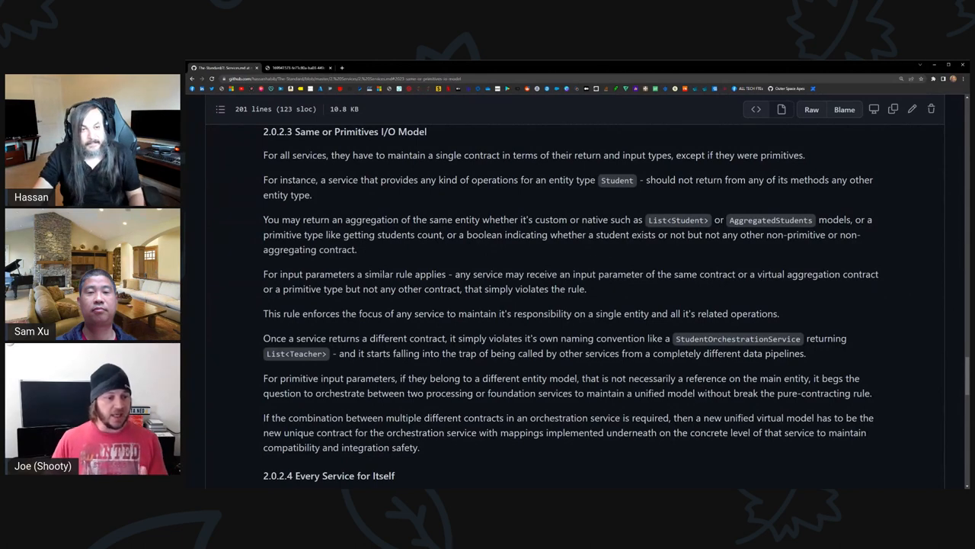
{"action": "scroll", "scroll_direction": "up", "scroll_amount": 3}
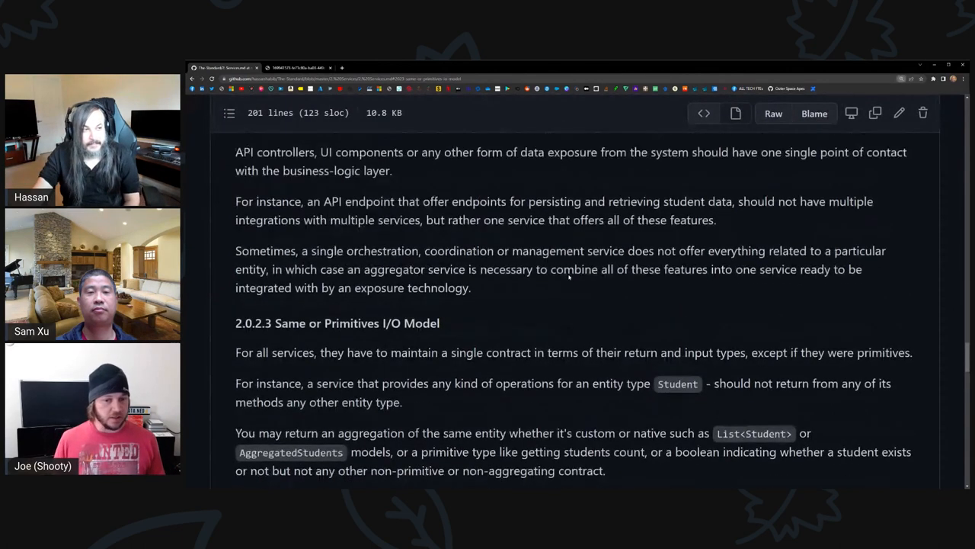
{"action": "scroll", "scroll_direction": "up", "scroll_amount": 3}
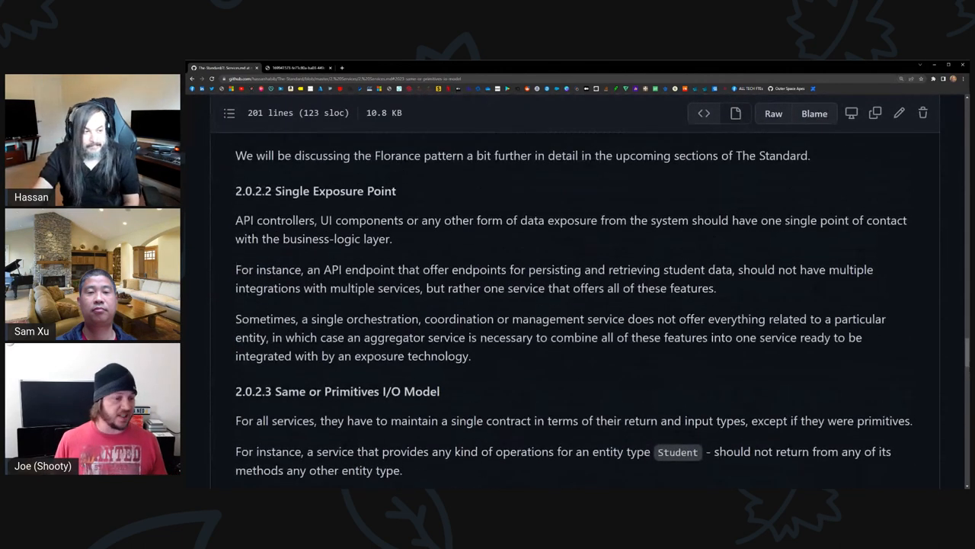
{"action": "scroll", "scroll_direction": "down", "scroll_amount": 3}
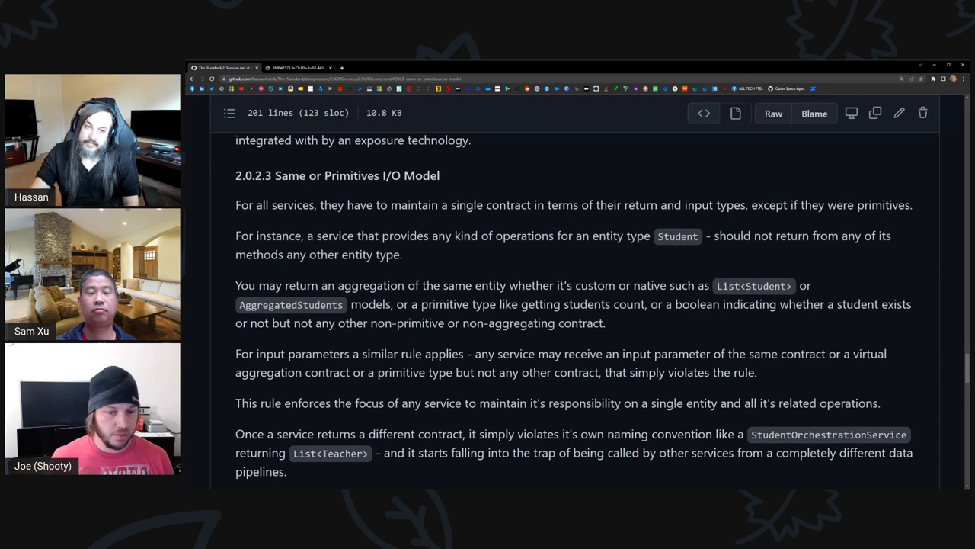
{"action": "mouse_move", "coordinate": [235, 176]}
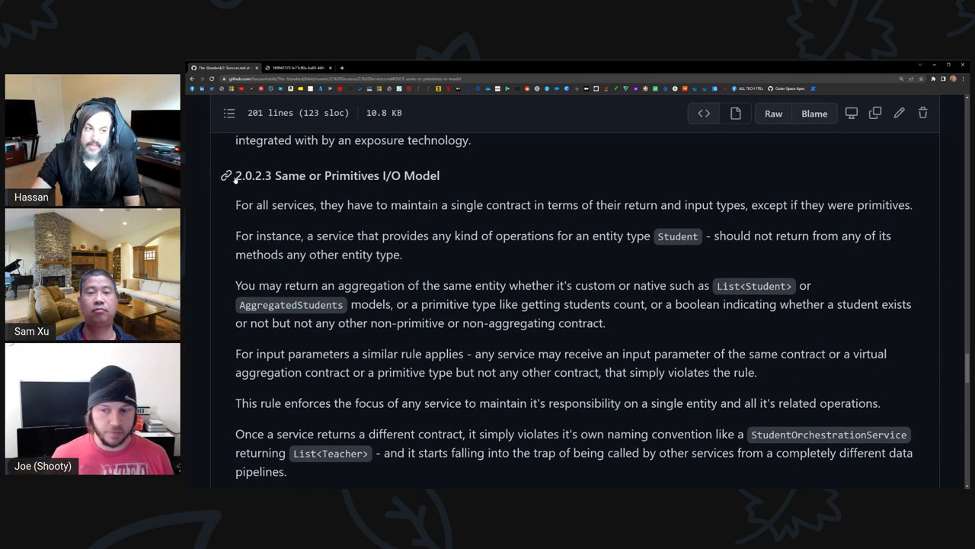
{"action": "mouse_move", "coordinate": [445, 178]}
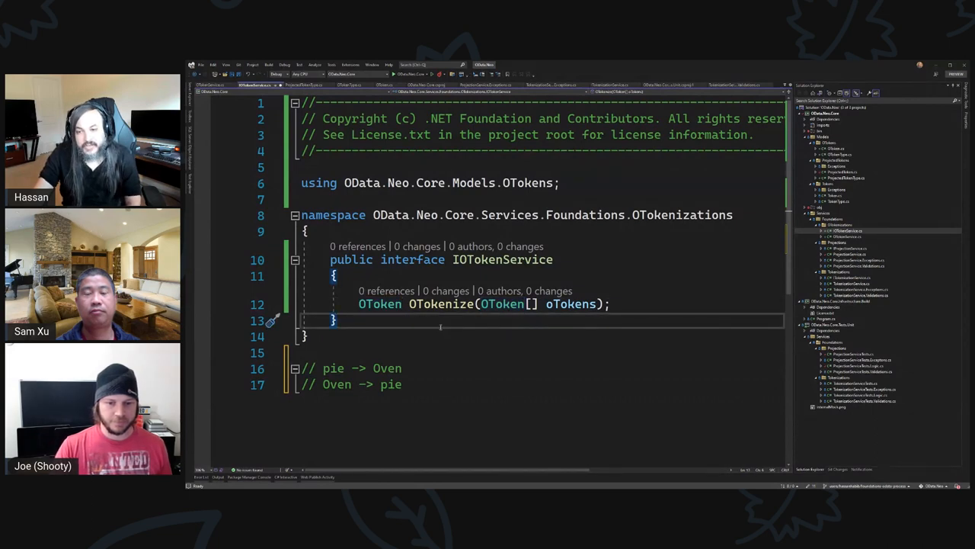
Add Sub and Root entries to the OTokenType enum before searching for Batch OData.
{"action": "double_click", "coordinate": [379, 305]}
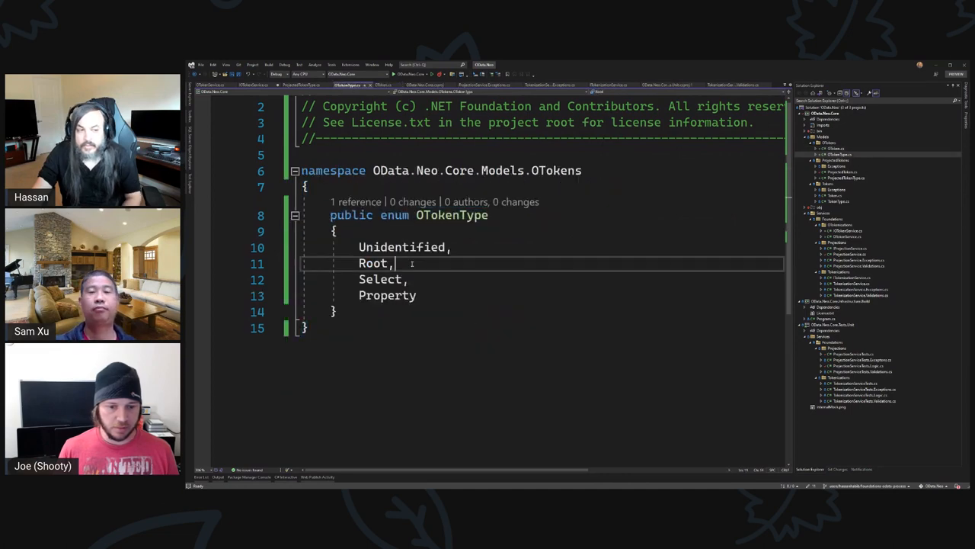
{"action": "type", "text": "Sub"}
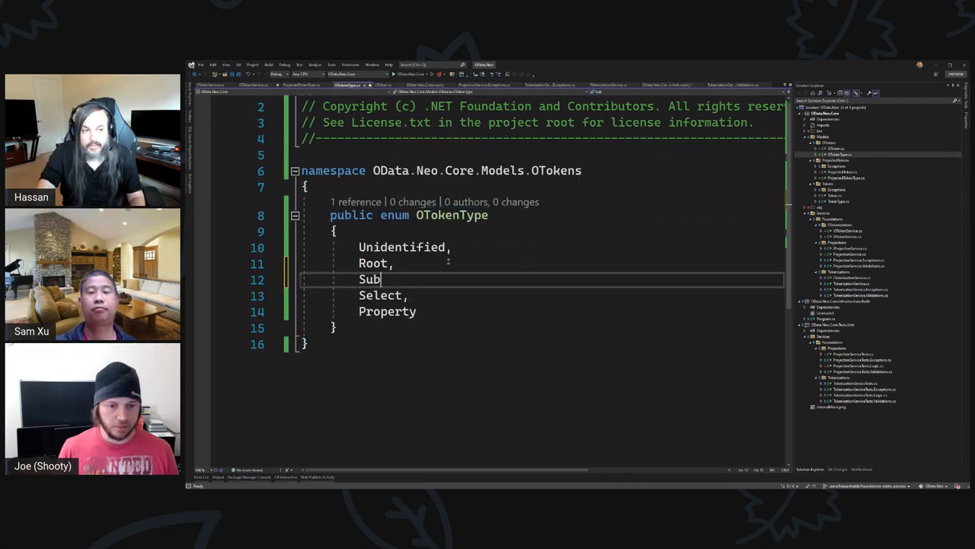
{"action": "type", "text": "Root,"}
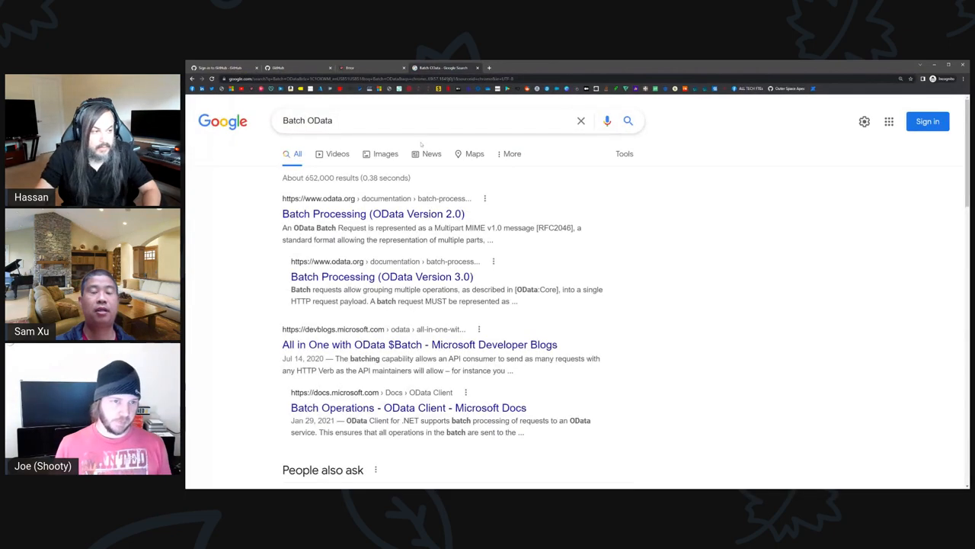
Choose the 'All in One with OData $Batch' article from the Batch OData results.
{"action": "scroll", "scroll_direction": "down", "scroll_amount": 3}
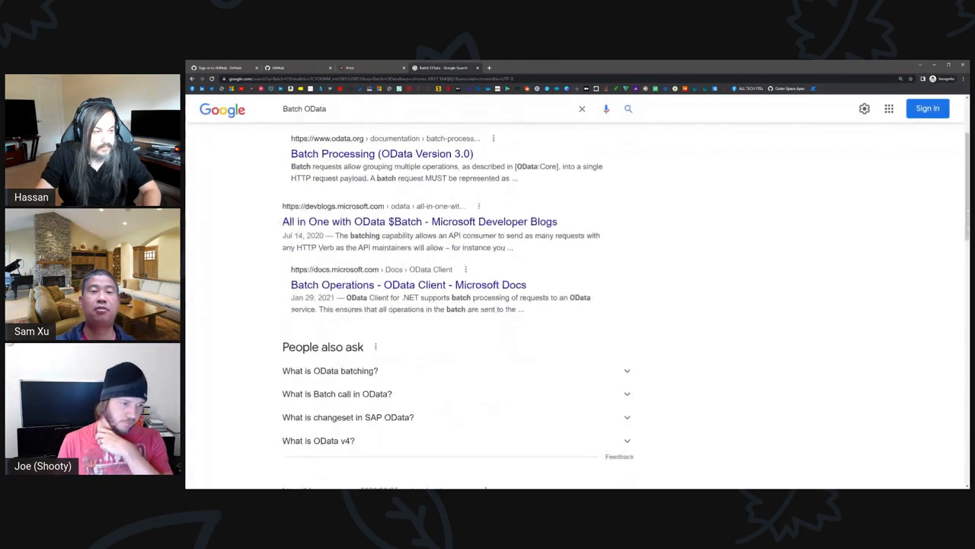
{"action": "scroll", "scroll_direction": "up", "scroll_amount": 3}
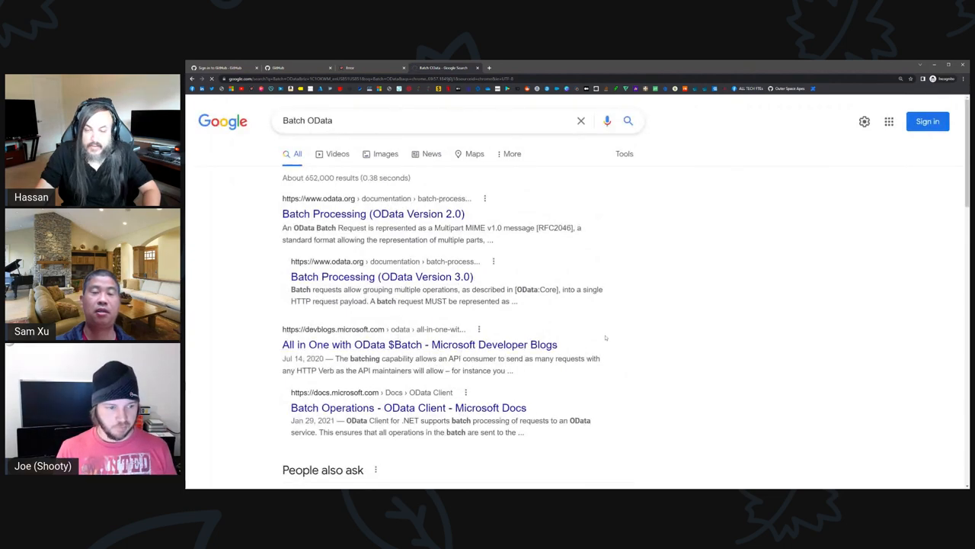
{"action": "left_click", "coordinate": [419, 344]}
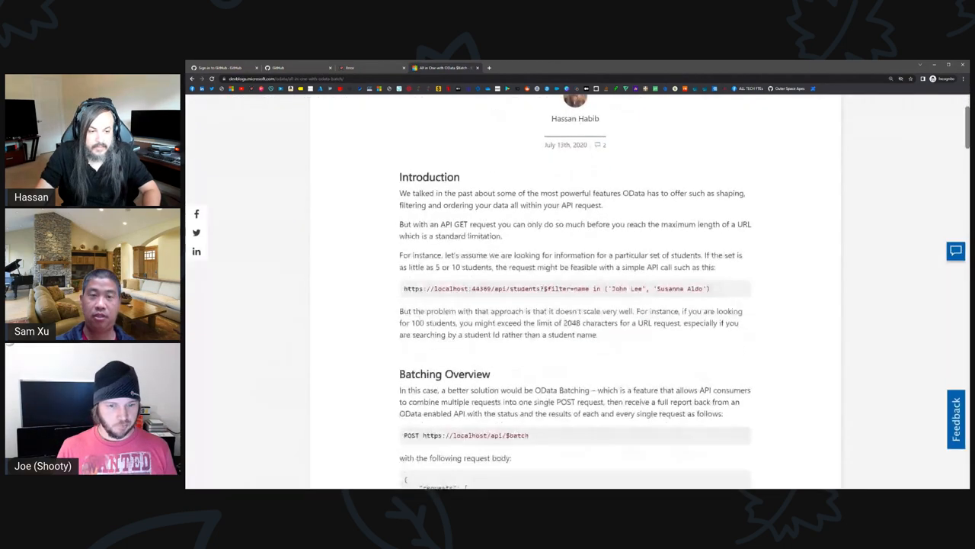
{"action": "scroll", "scroll_direction": "down", "scroll_amount": 3}
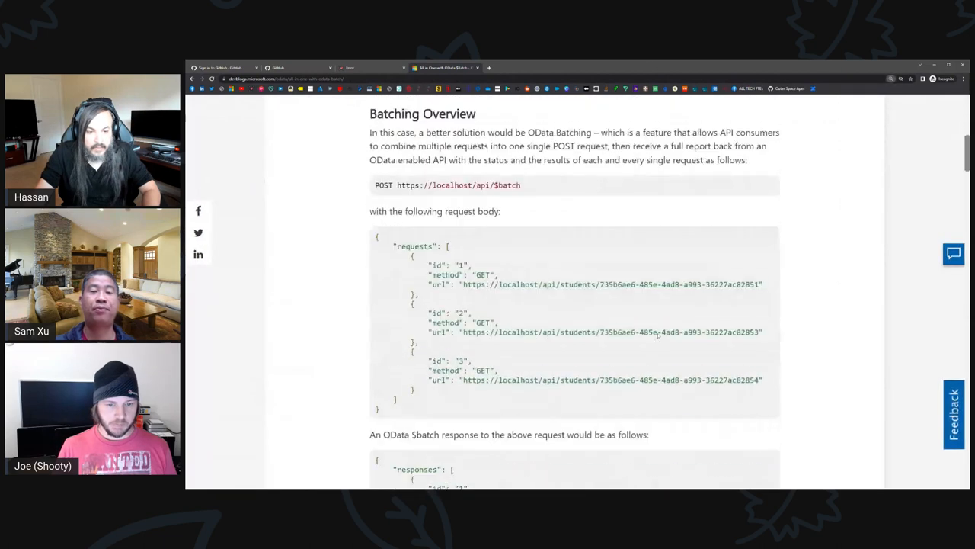
{"action": "double_click", "coordinate": [484, 315]}
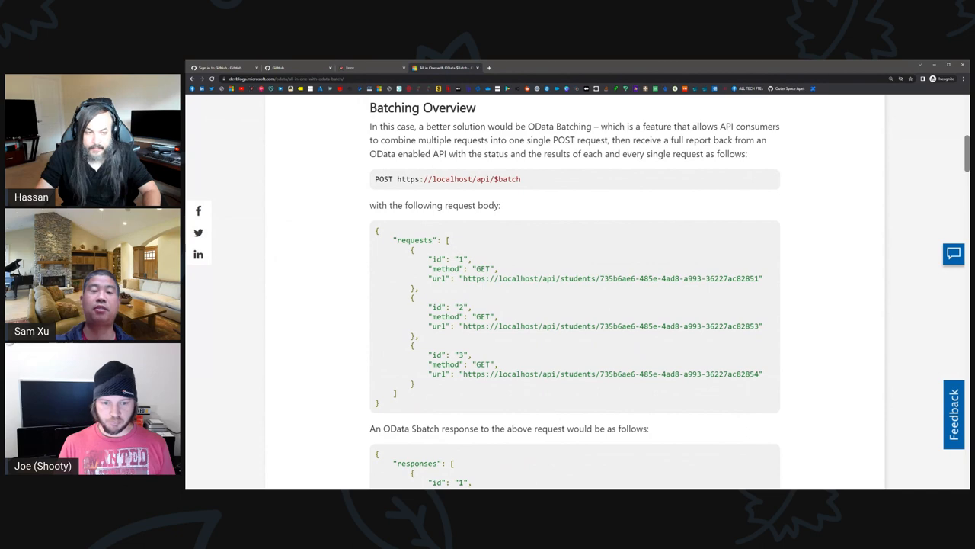
Review the Batching Overview JSON batch request and response samples in the article.
{"action": "scroll", "scroll_direction": "down", "scroll_amount": 3}
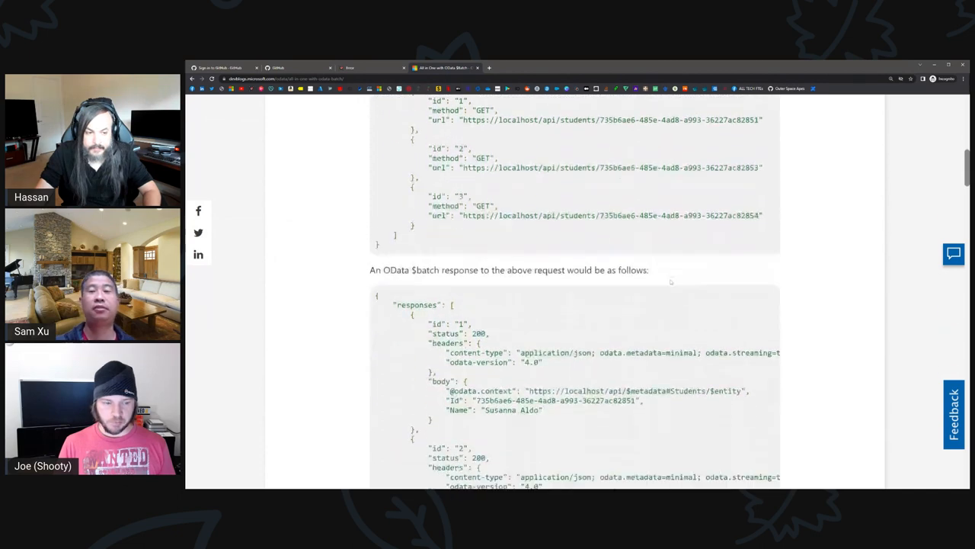
{"action": "scroll", "scroll_direction": "down", "scroll_amount": 3}
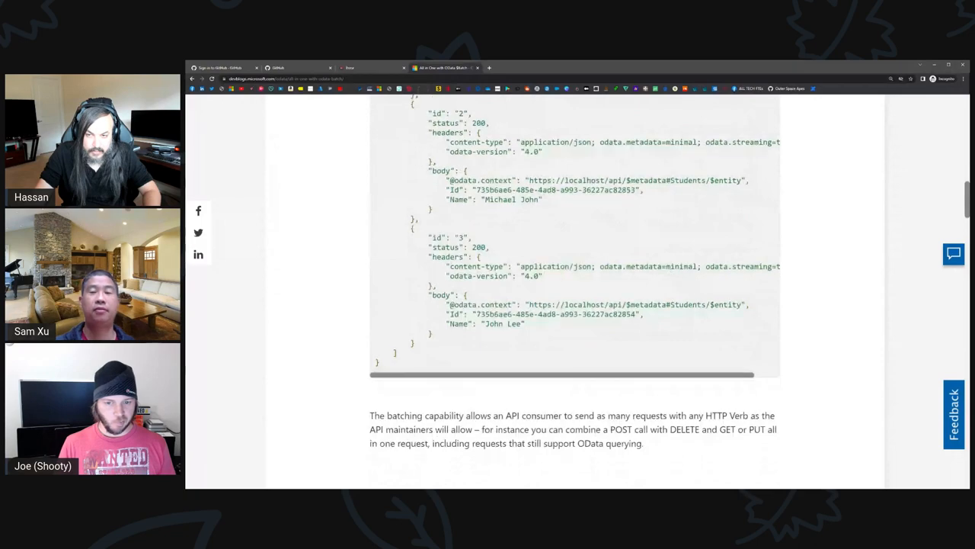
{"action": "scroll", "scroll_direction": "down", "scroll_amount": 3}
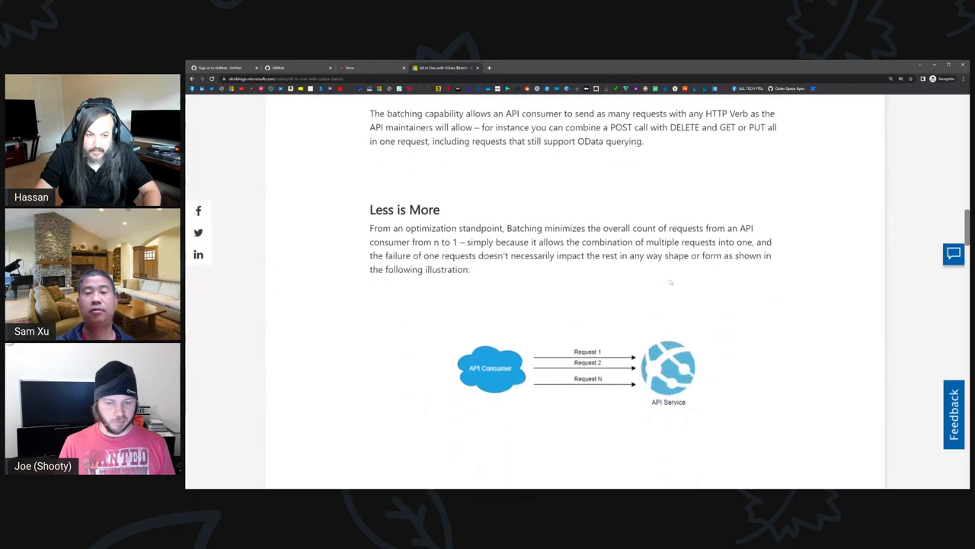
{"action": "scroll", "scroll_direction": "down", "scroll_amount": 3}
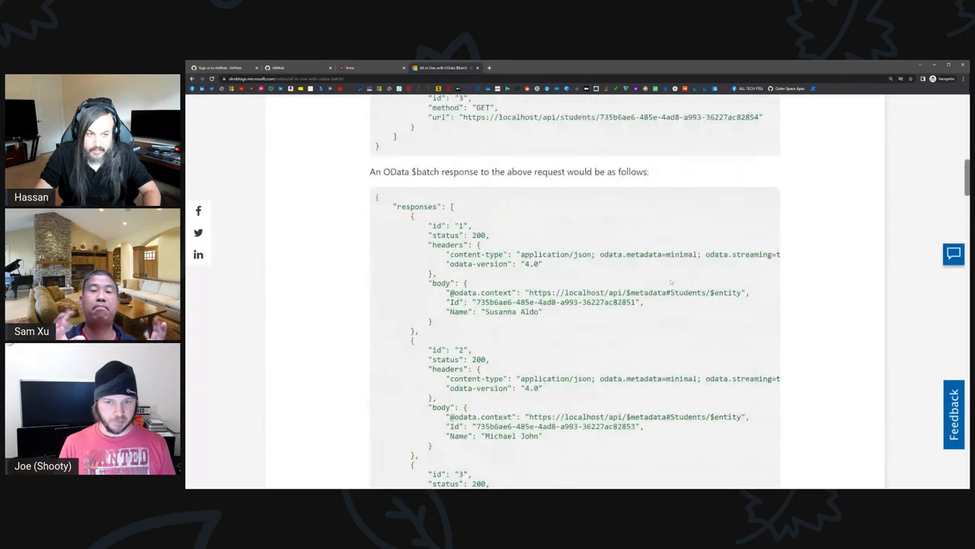
{"action": "scroll", "scroll_direction": "up", "scroll_amount": 3}
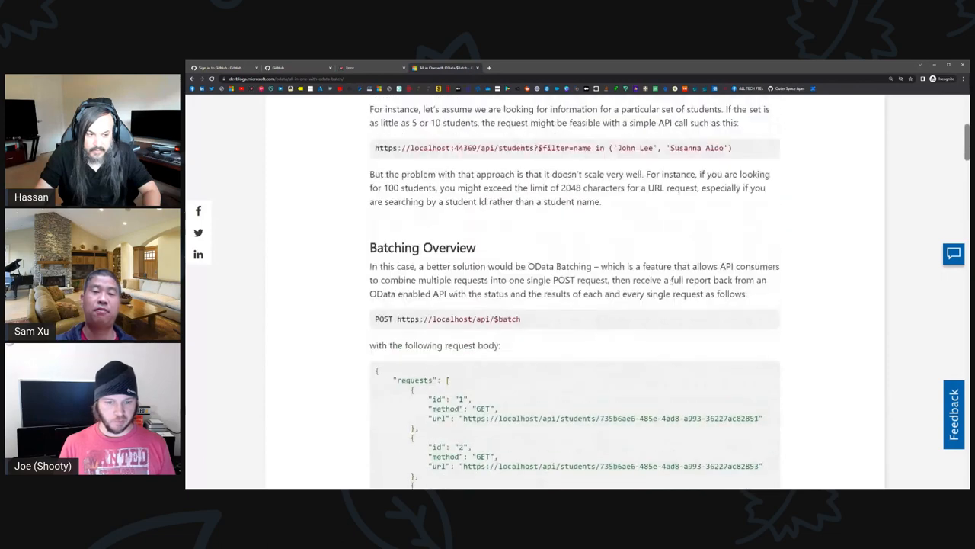
{"action": "scroll", "scroll_direction": "down", "scroll_amount": 3}
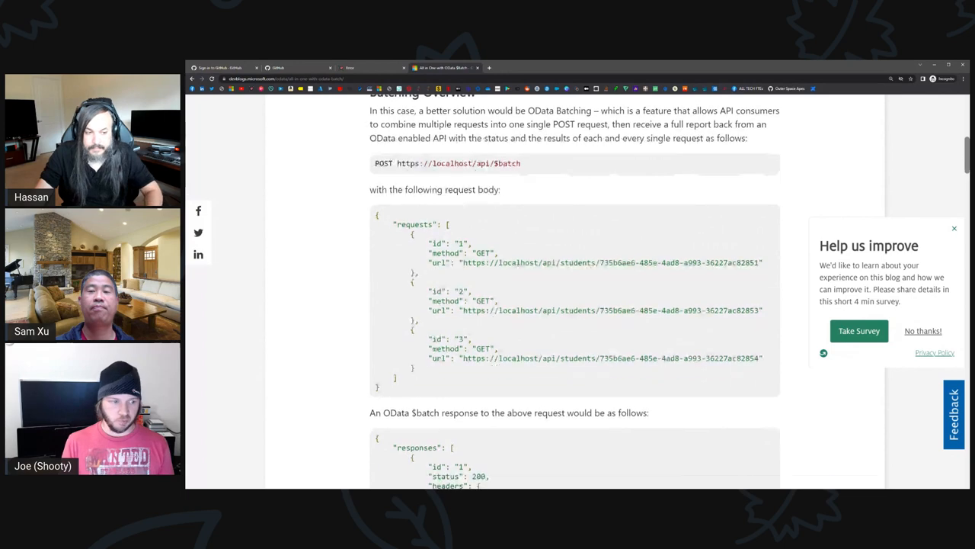
{"action": "scroll", "scroll_direction": "down", "scroll_amount": 3}
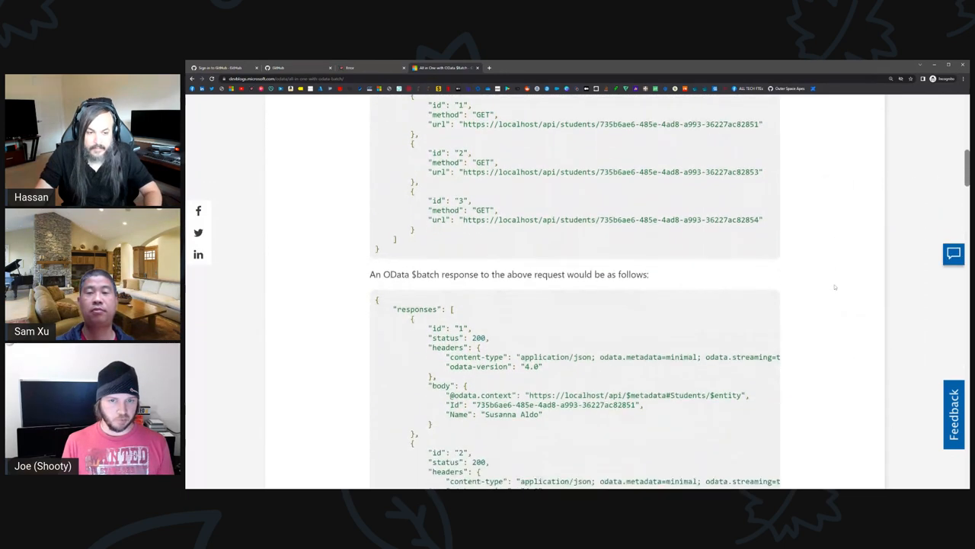
{"action": "scroll", "scroll_direction": "down", "scroll_amount": 3}
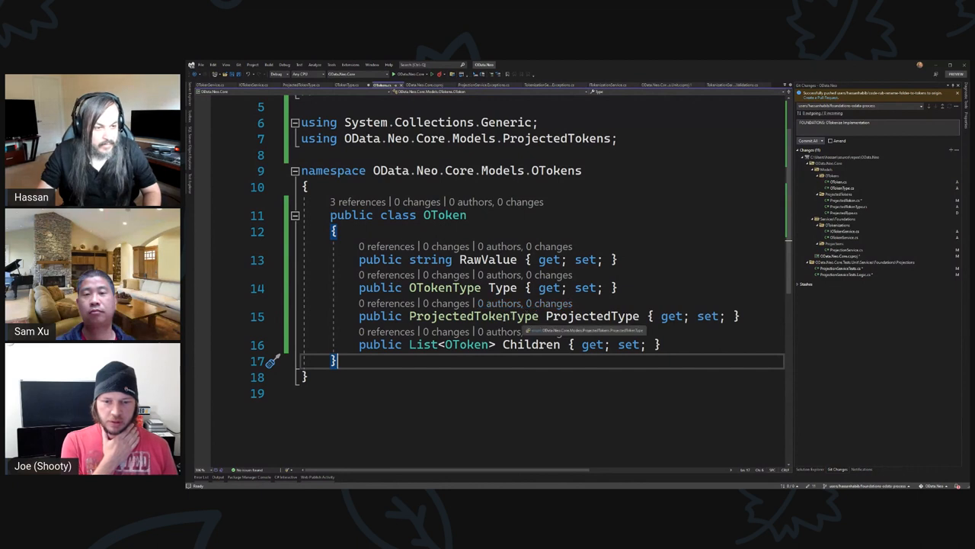
Save the modified token files from the save prompt so the changes can be committed.
{"action": "double_click", "coordinate": [592, 316]}
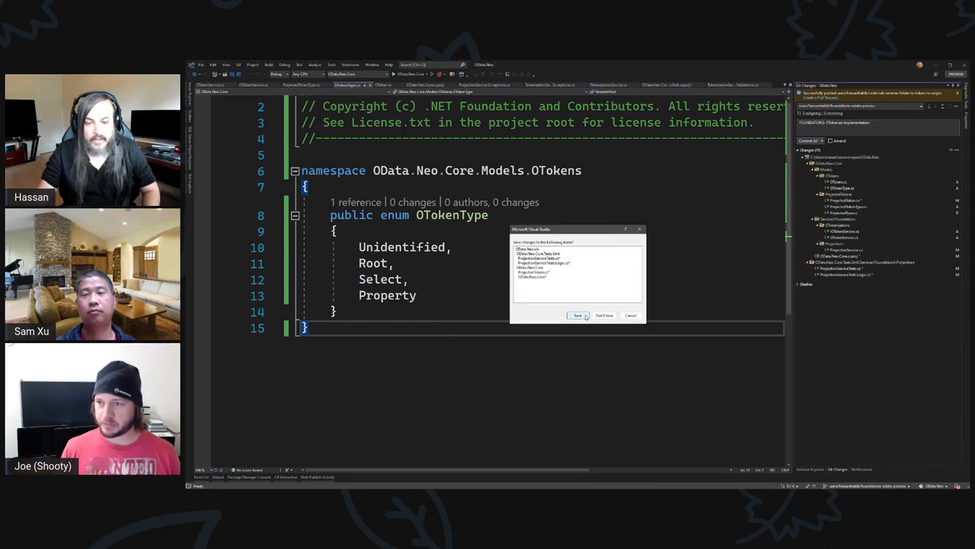
{"action": "left_click", "coordinate": [577, 314]}
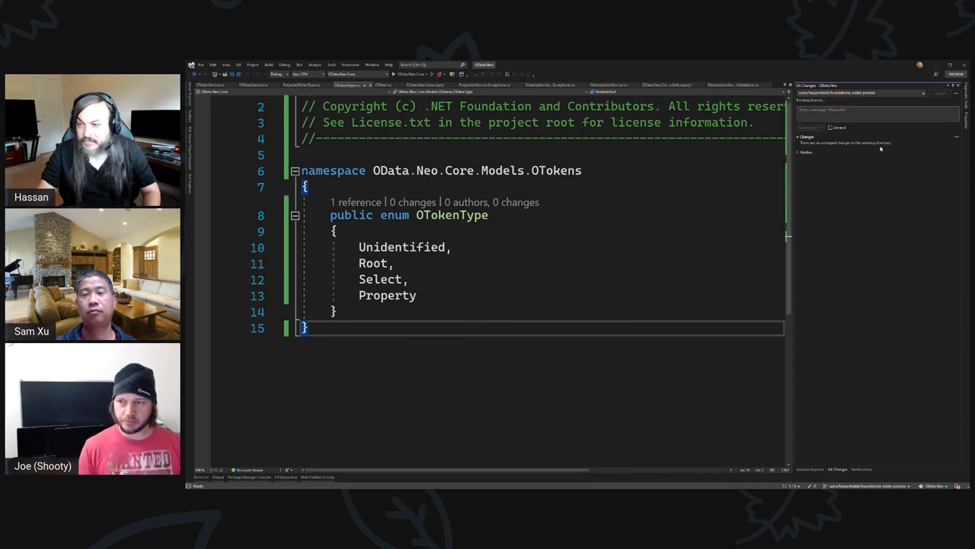